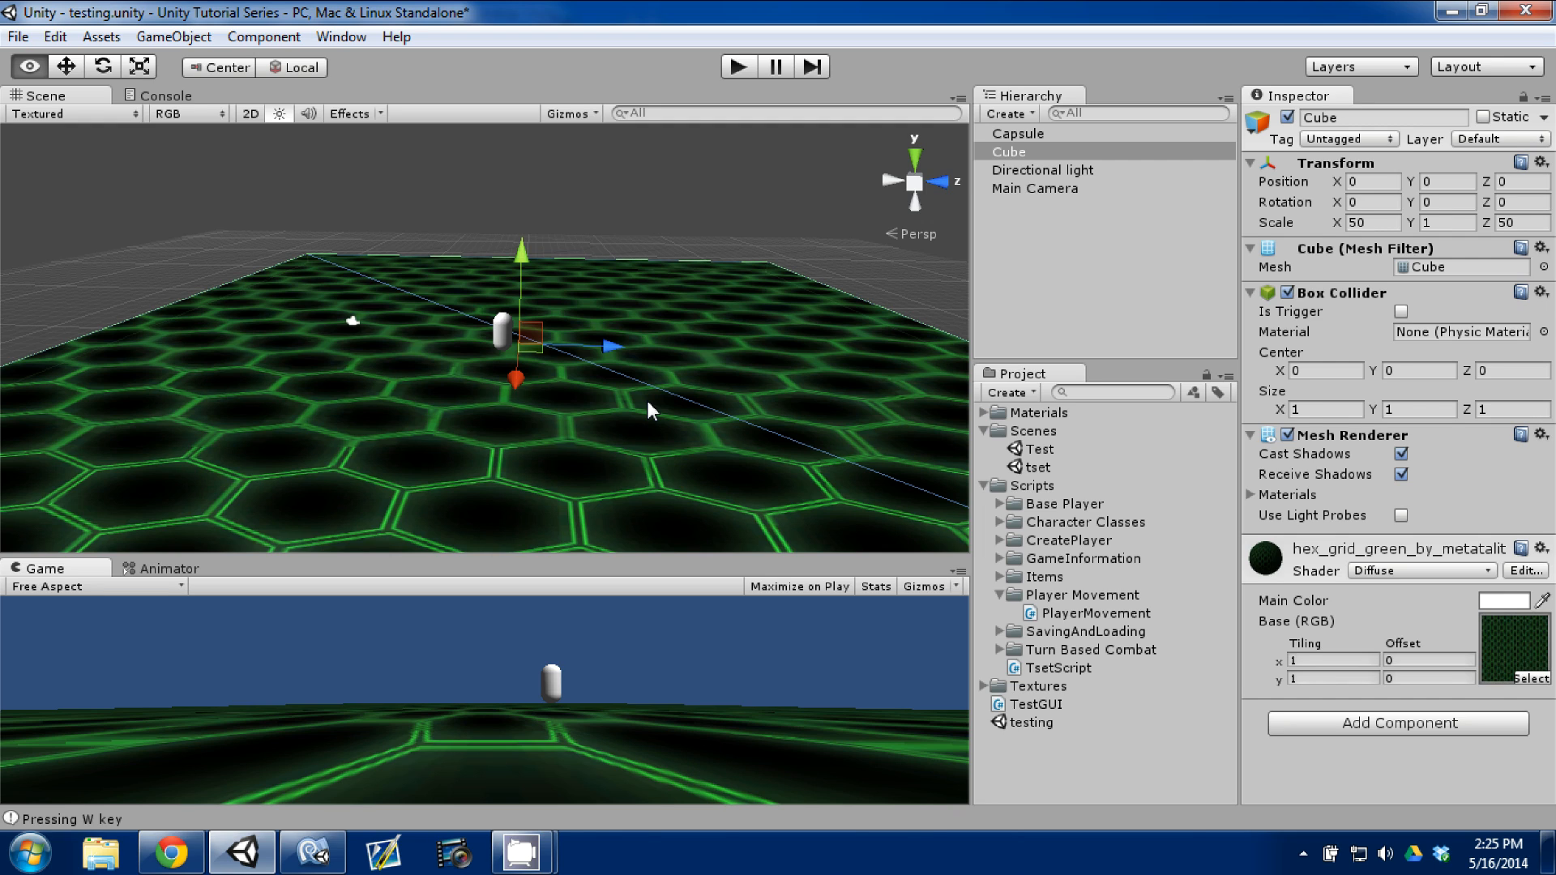
pyautogui.moveTo(844, 389)
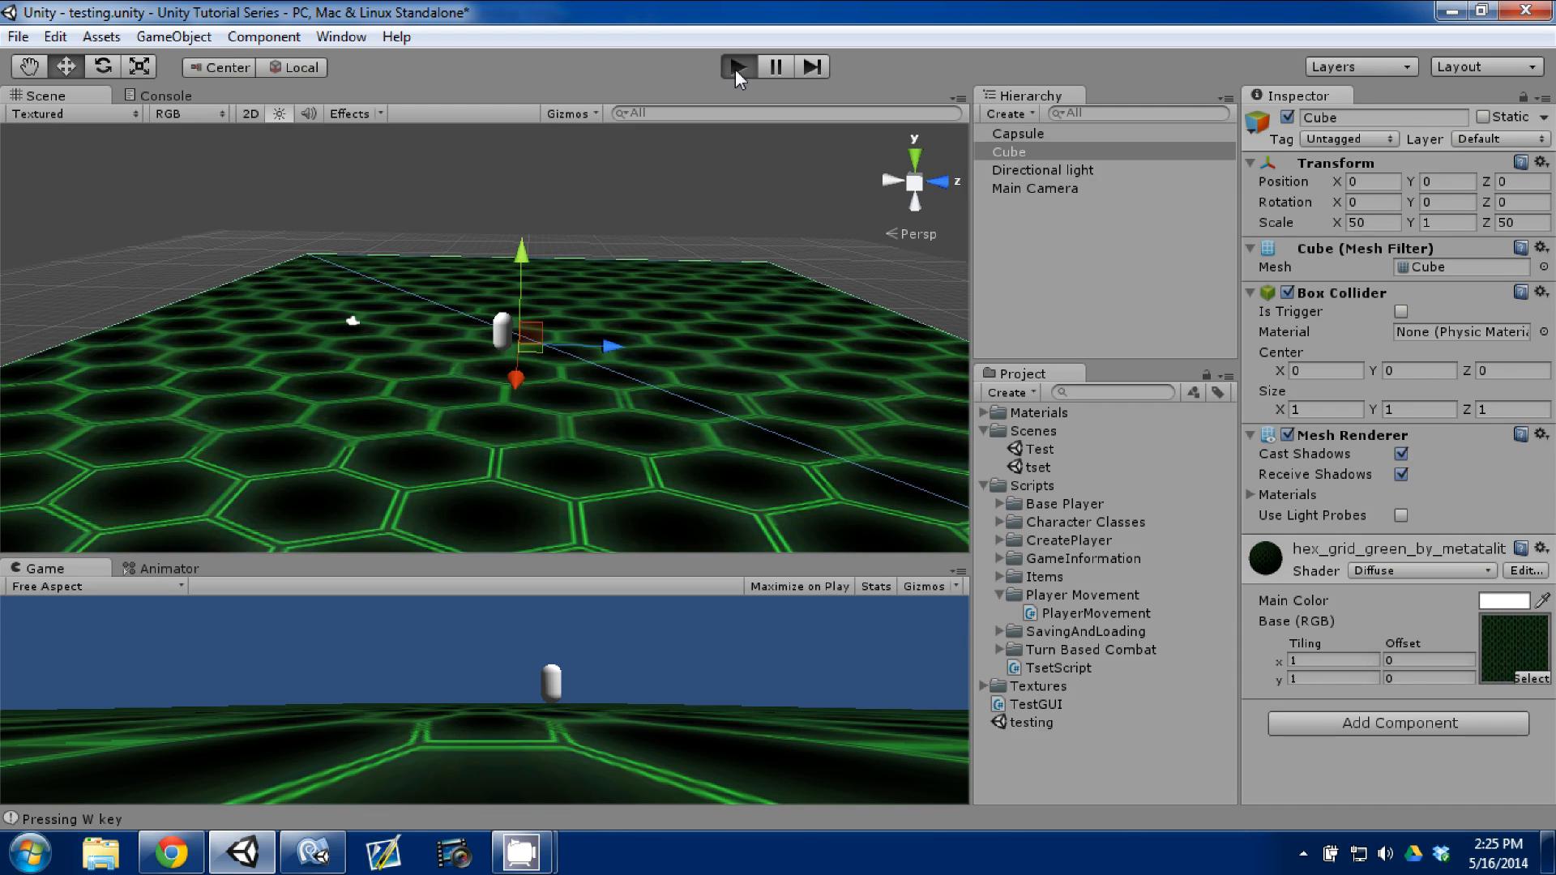
# Enter Play mode and steer the capsule around the floor with the W and A keys.
pyautogui.click(736, 67)
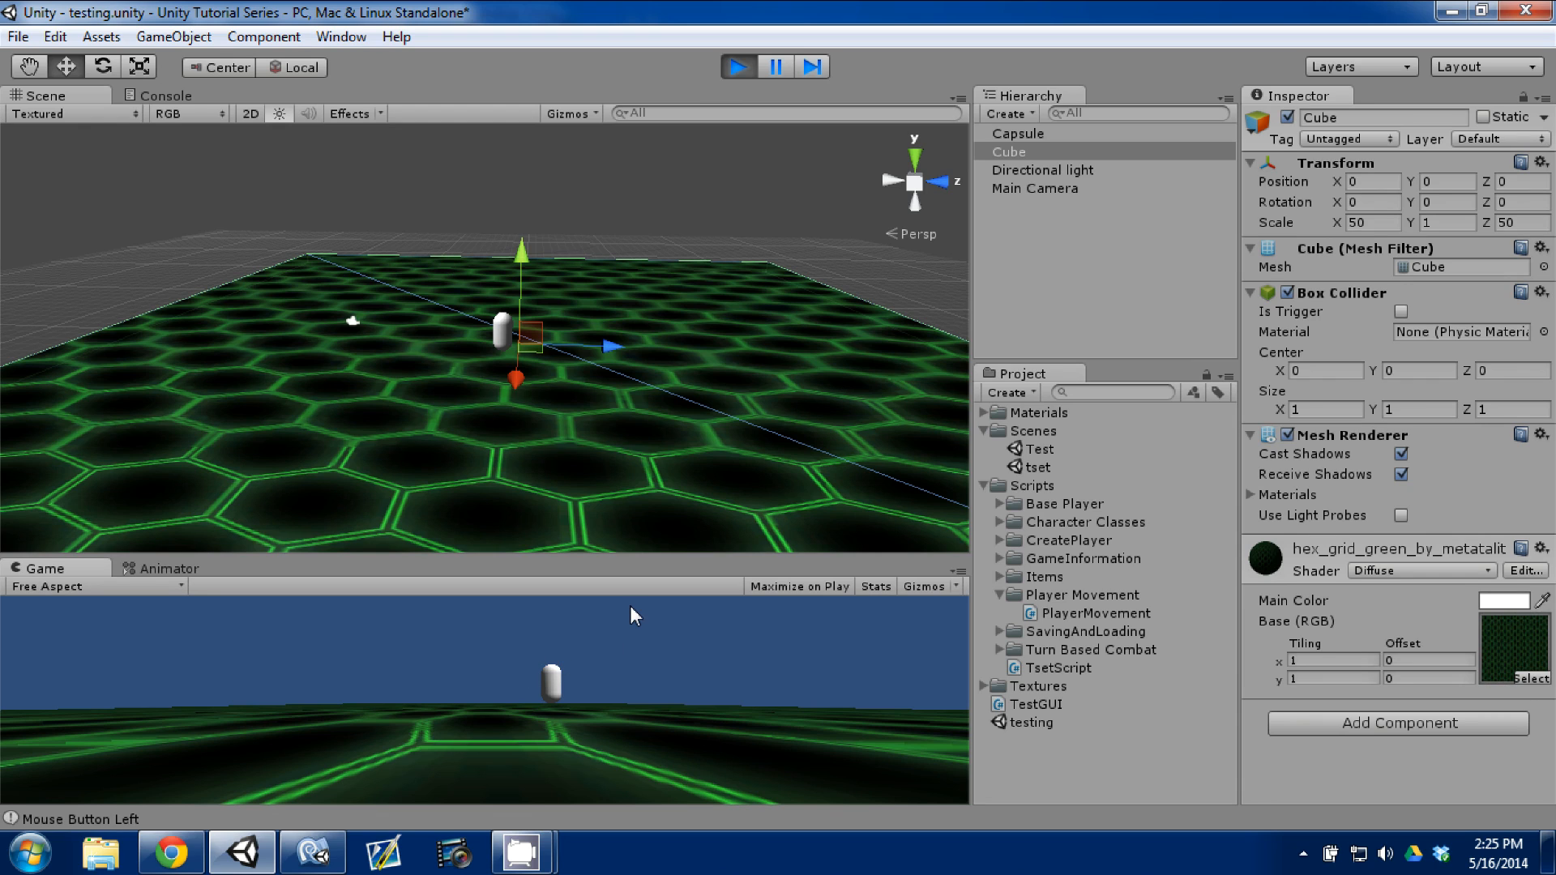
pyautogui.press('a')
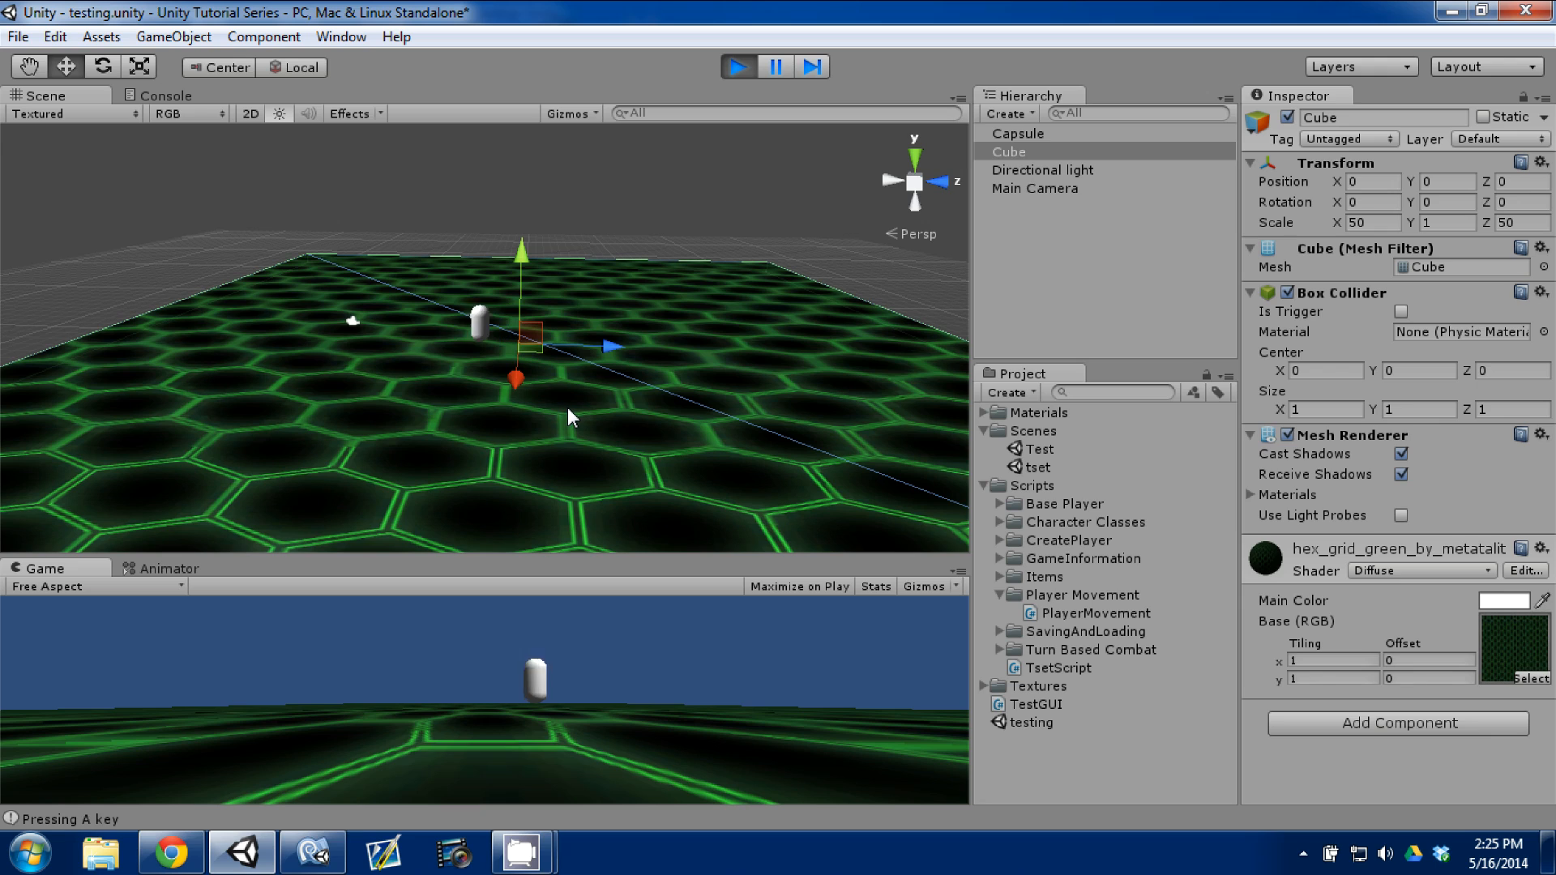
pyautogui.press('a')
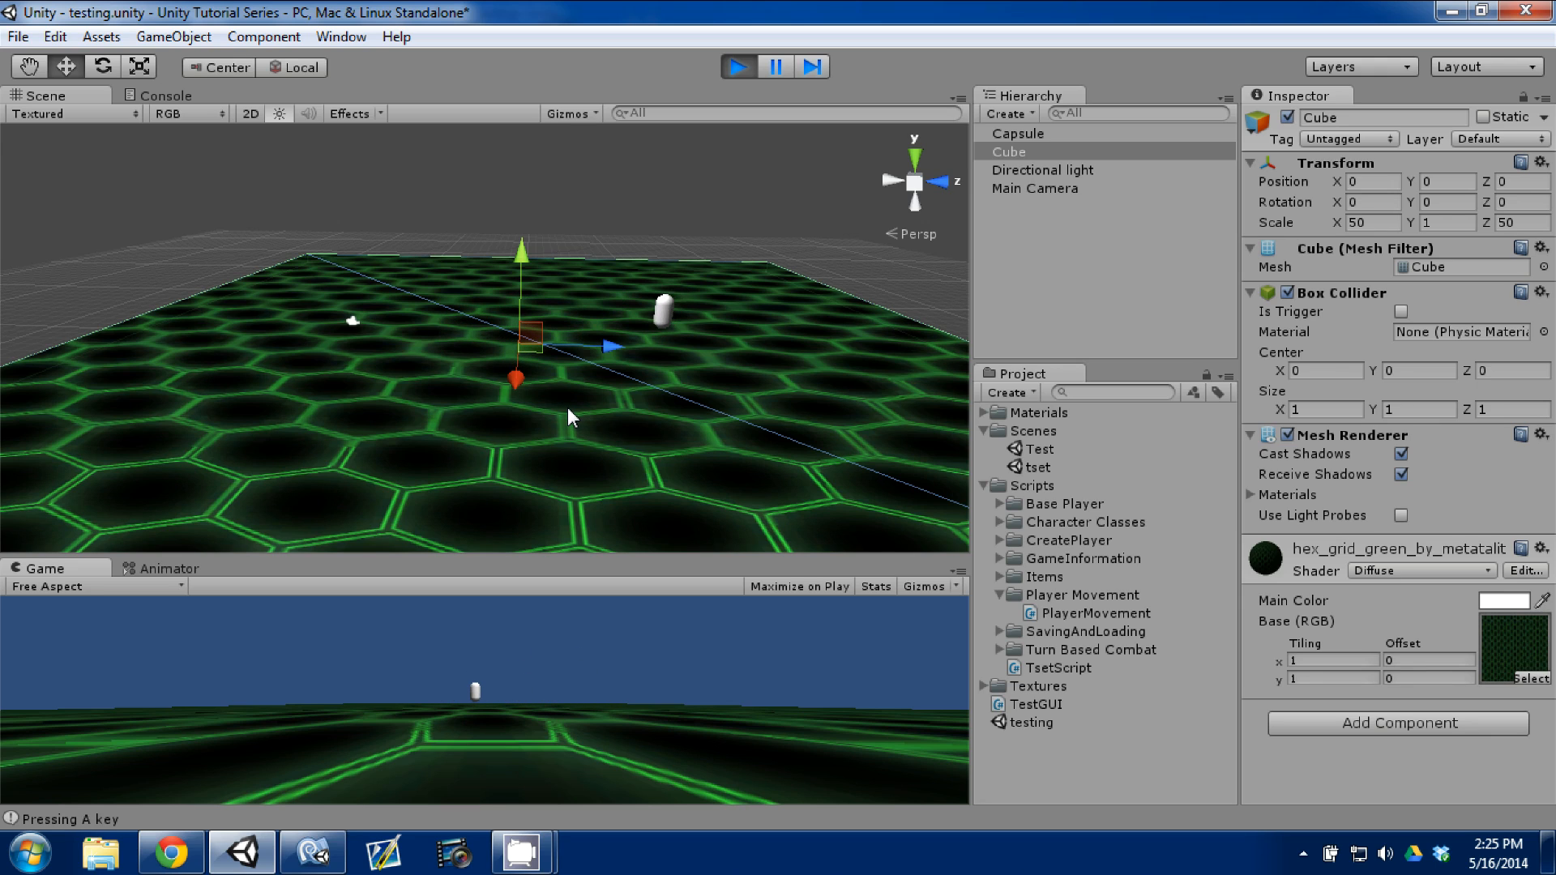
pyautogui.press('w')
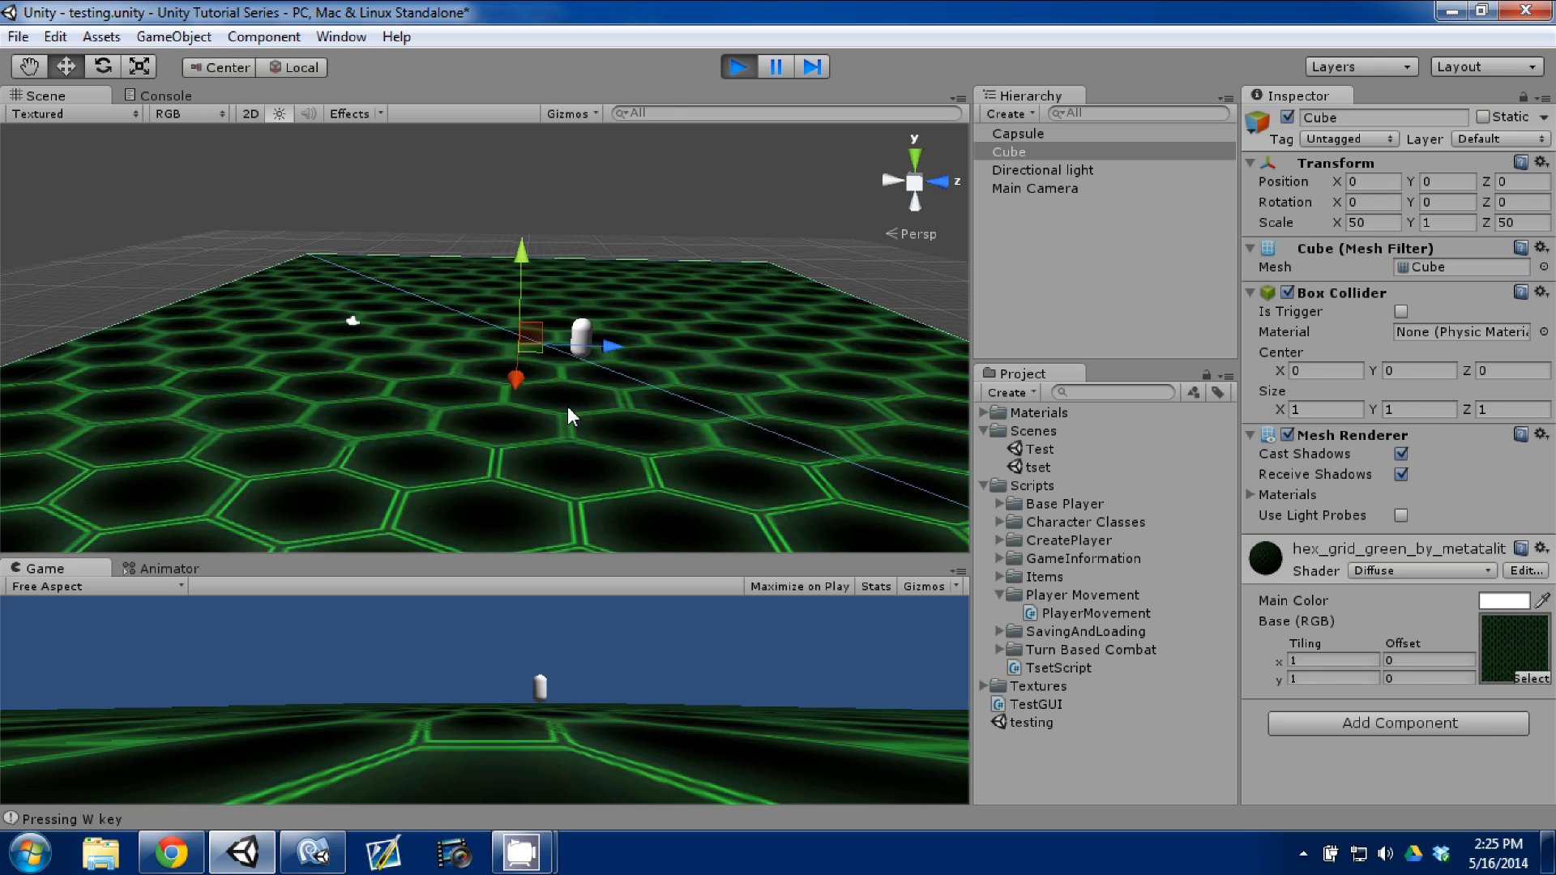
pyautogui.press('a')
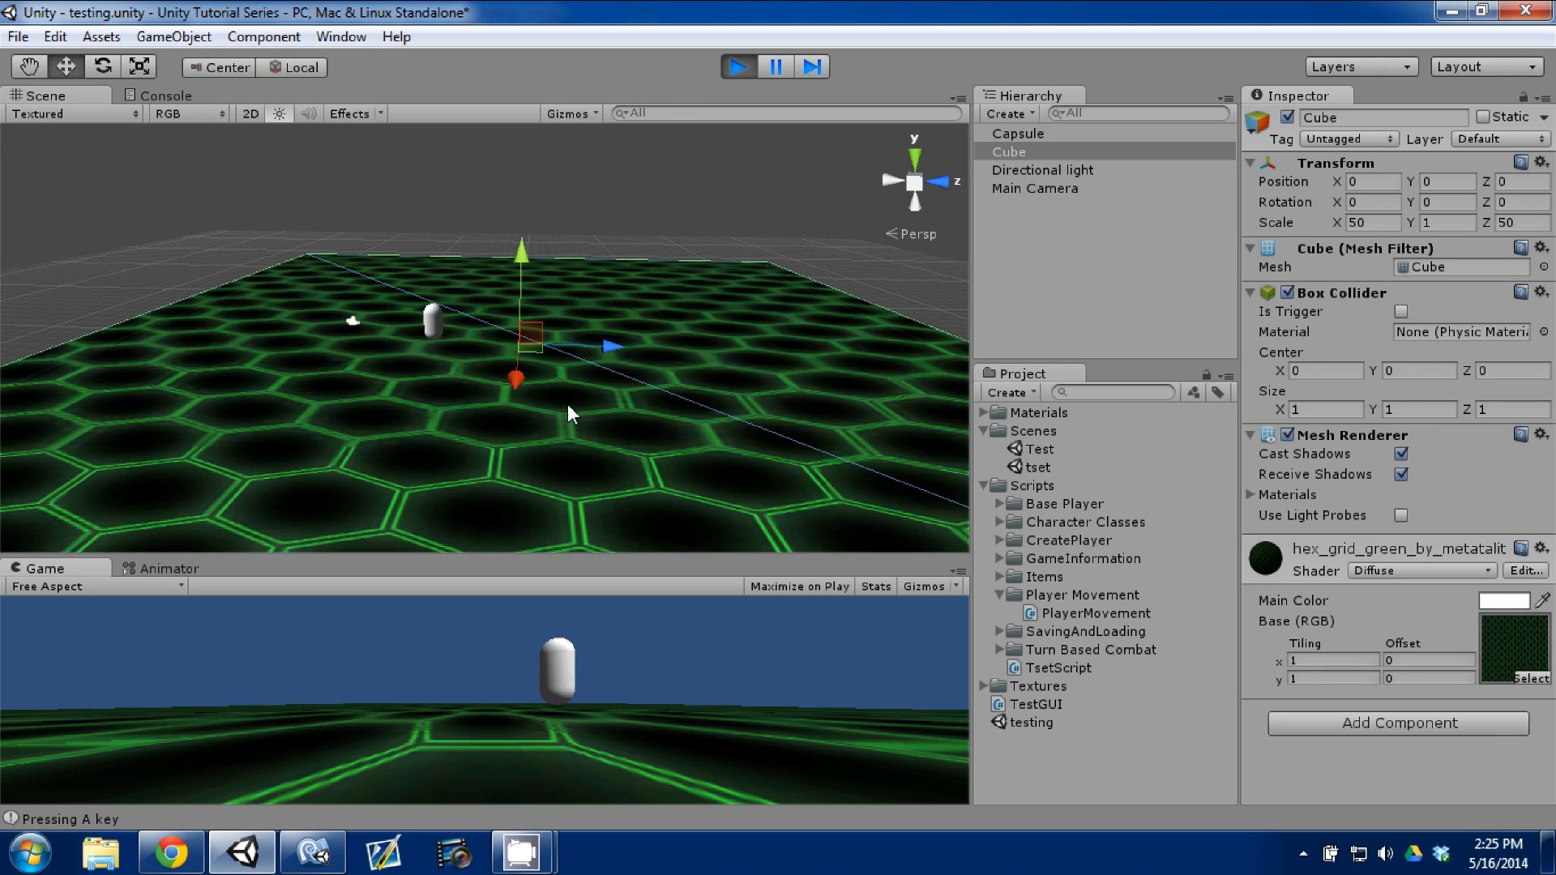
pyautogui.press('w')
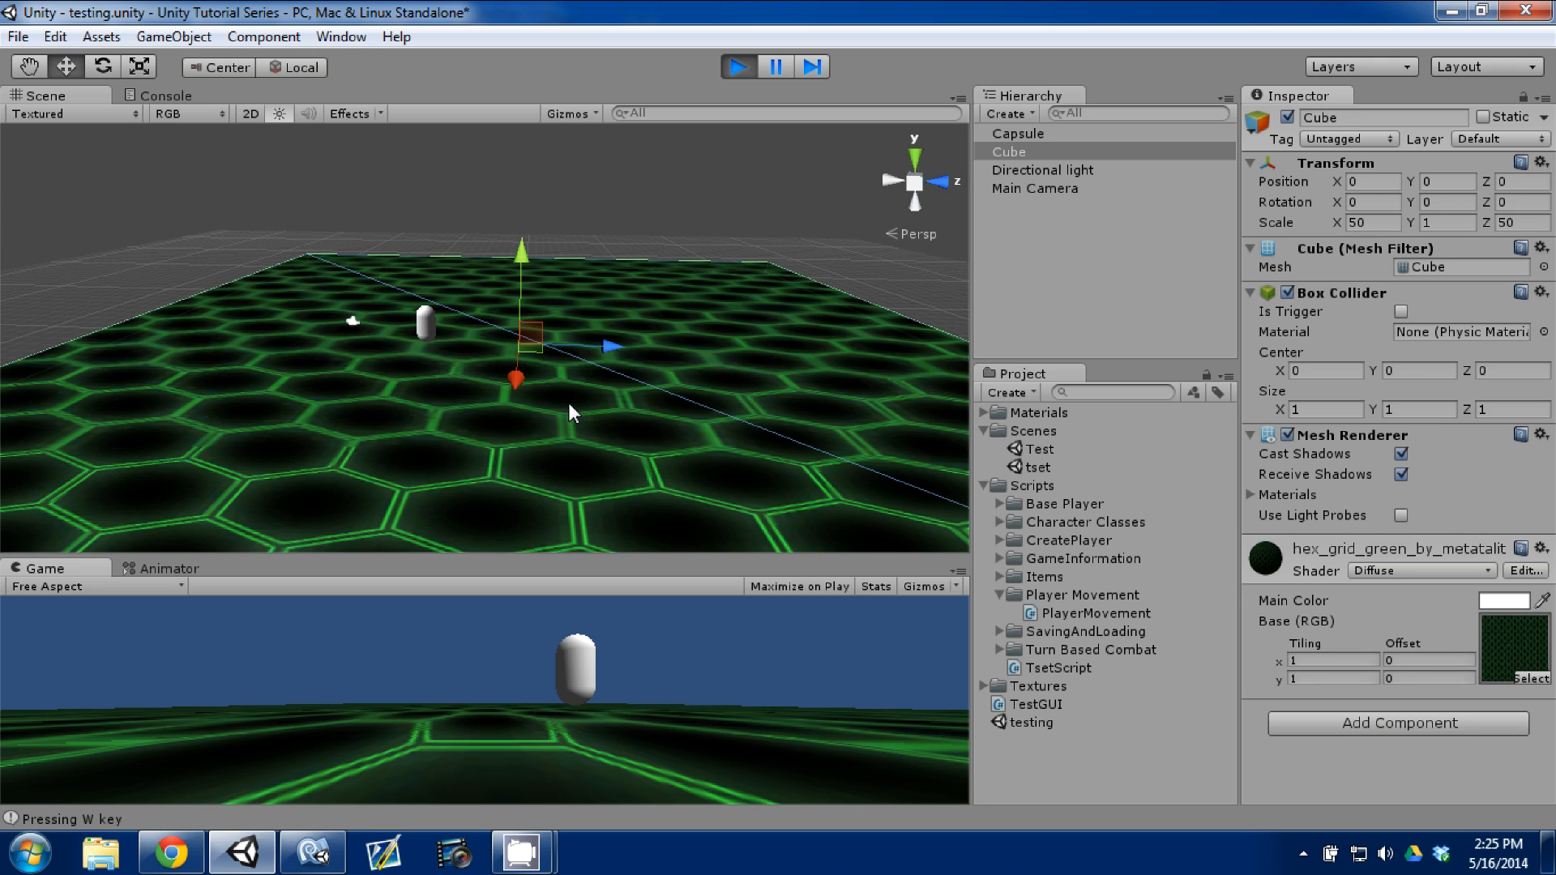
pyautogui.moveTo(744, 60)
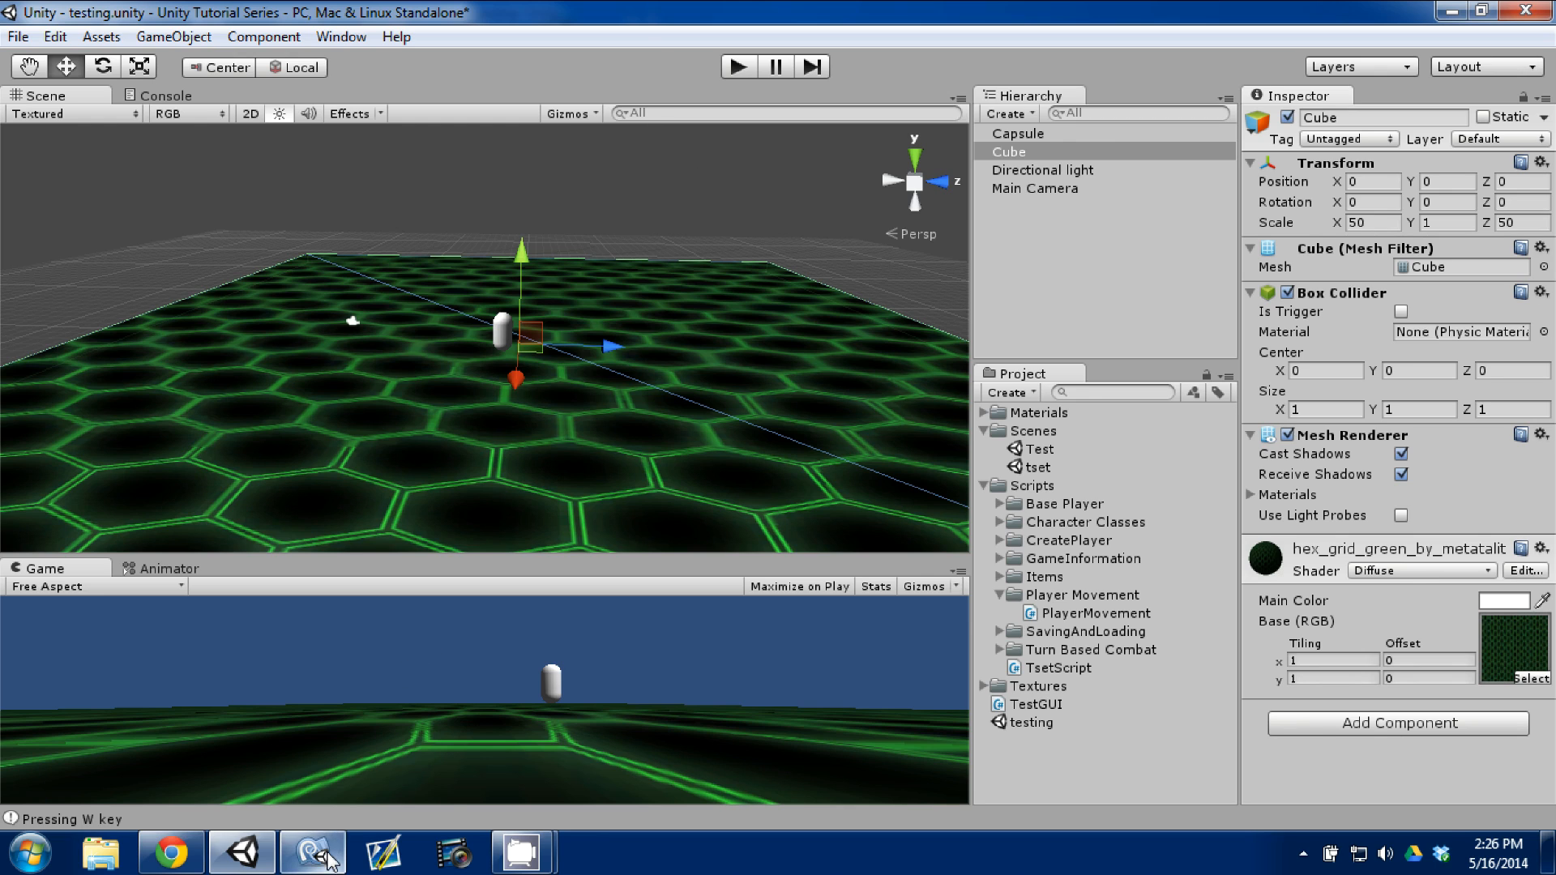
# Create a C# script named PlayerController inside the Player Movement folder.
pyautogui.click(1084, 595)
pyautogui.write('Plae')
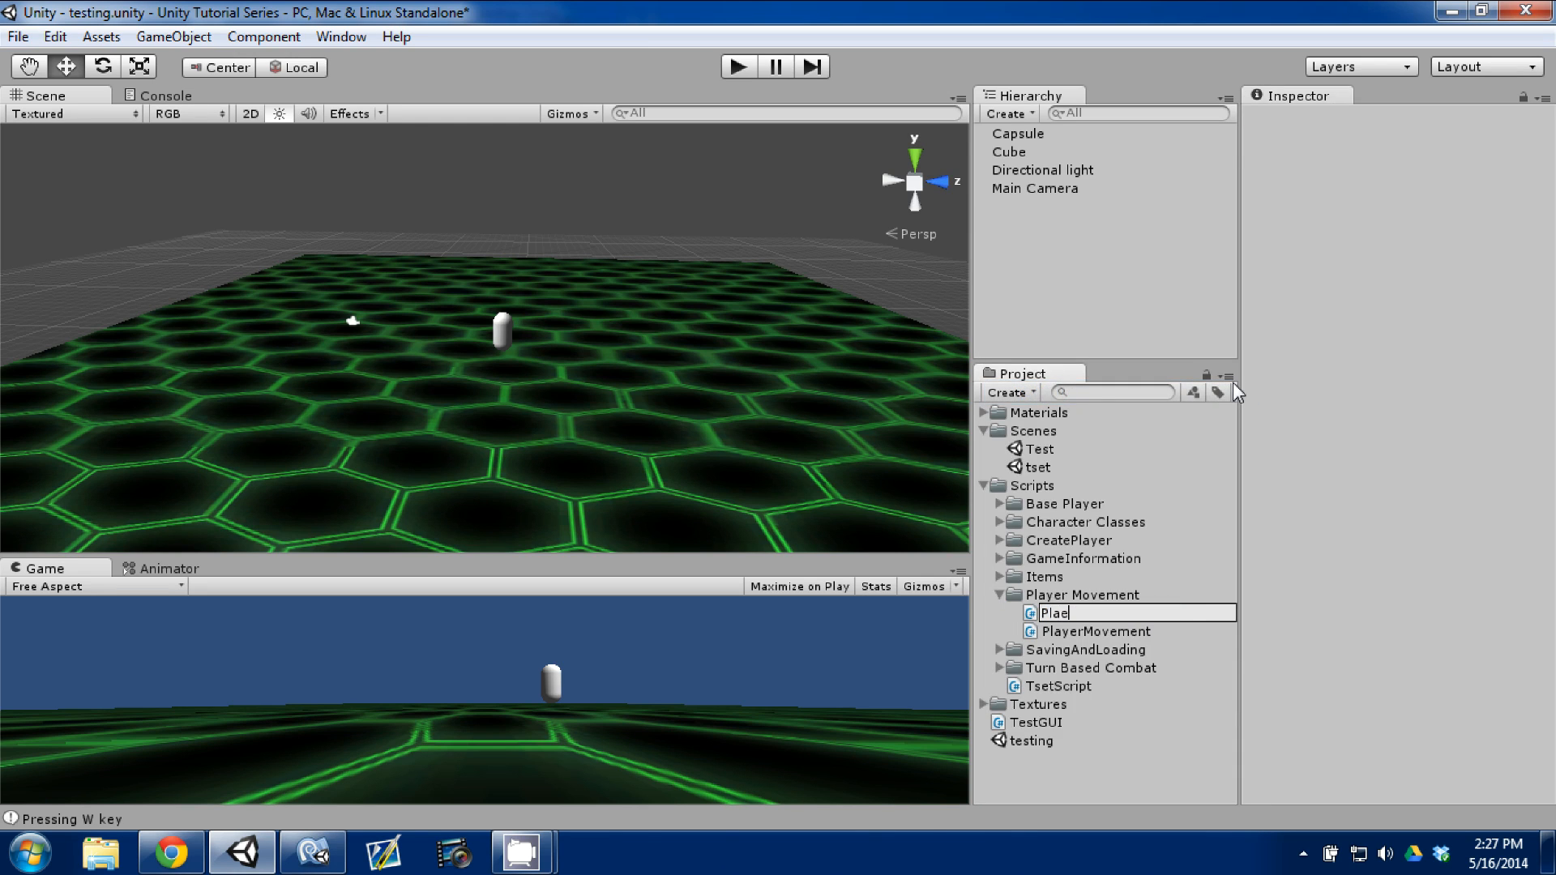
pyautogui.write('PlayerController')
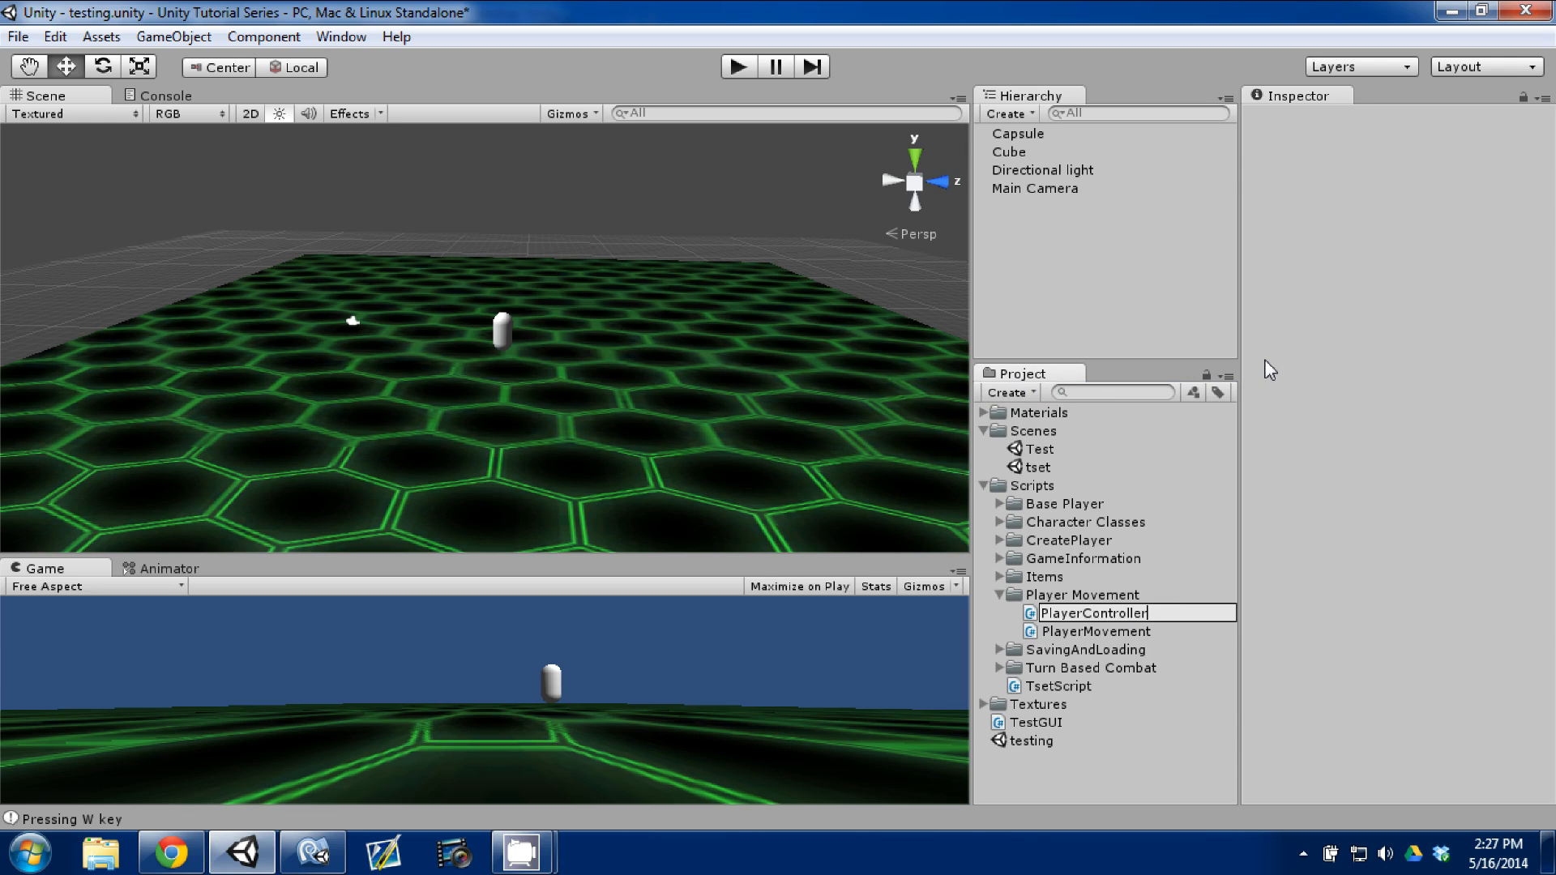
pyautogui.click(1094, 613)
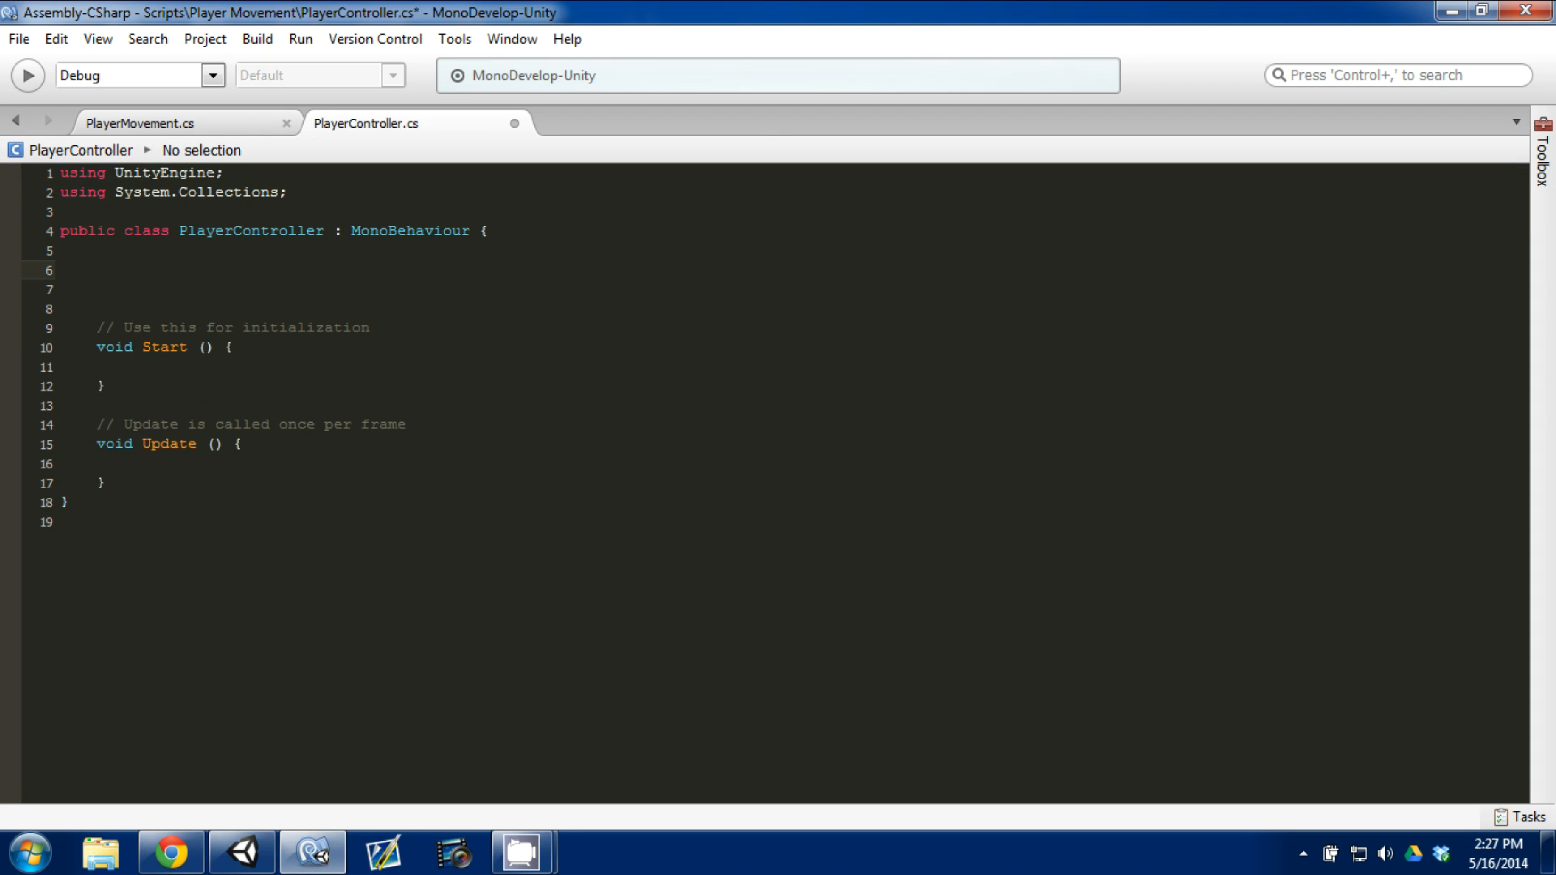
# Declare public float fields rotateSpeed and forwardSpeed in PlayerController.
pyautogui.write('public')
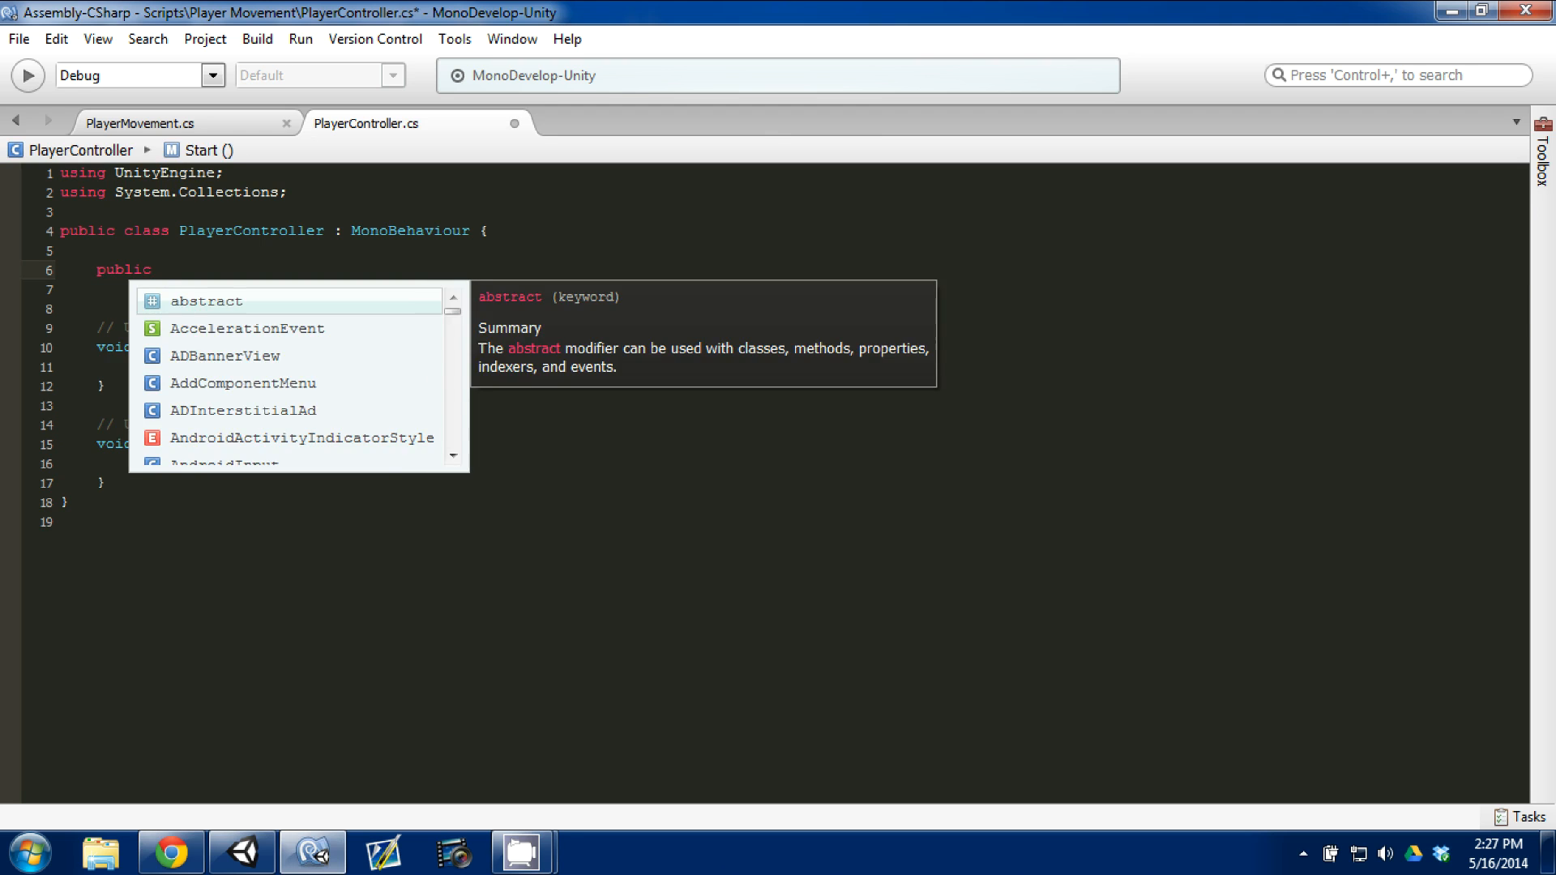
pyautogui.write('float')
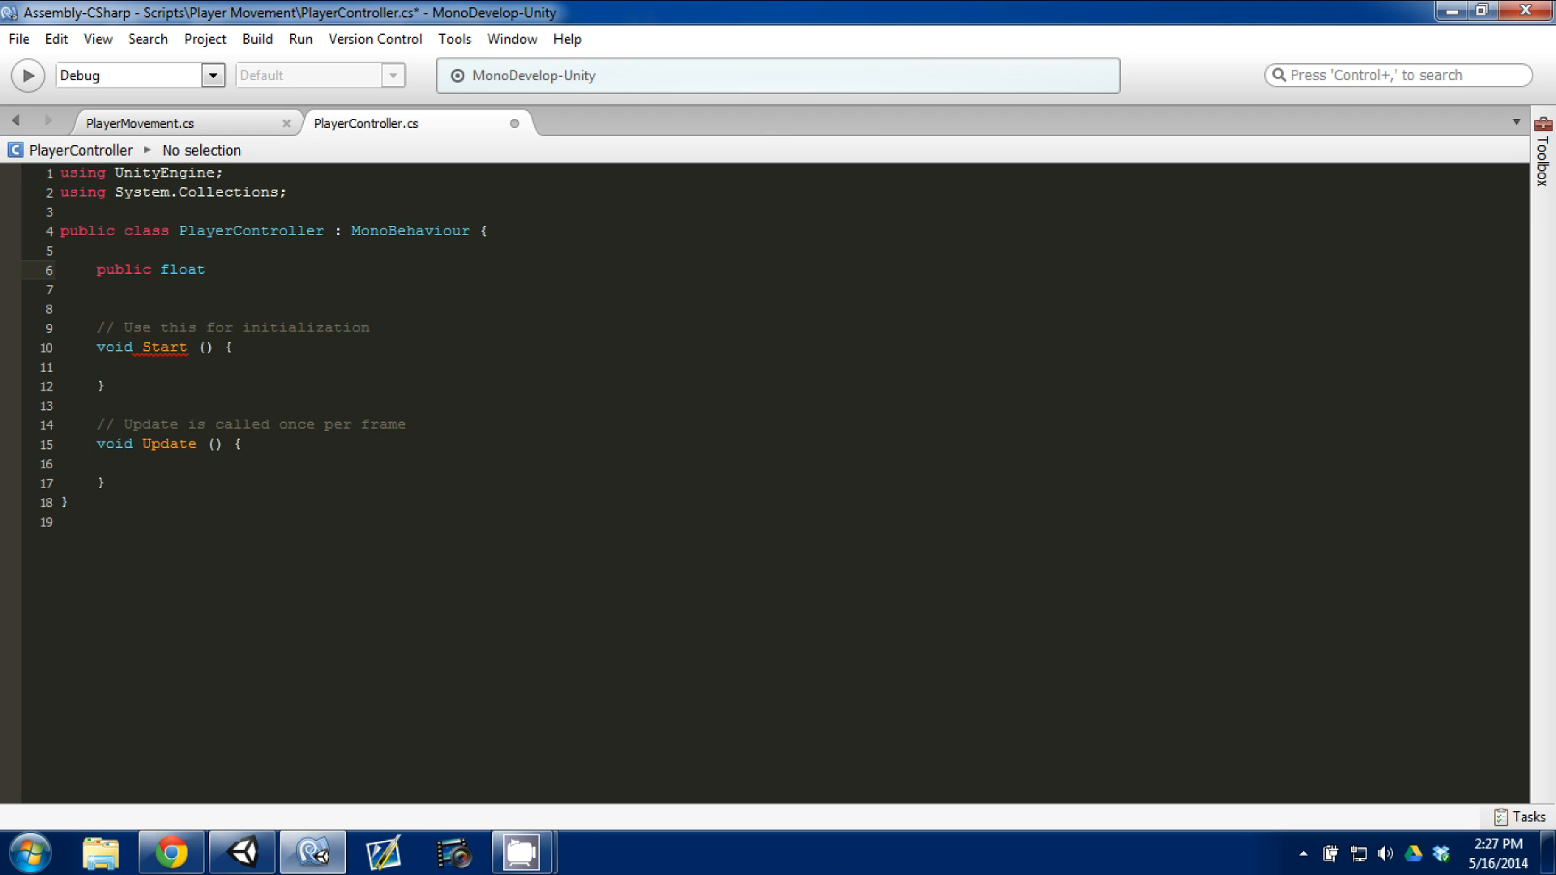
pyautogui.write('rotate')
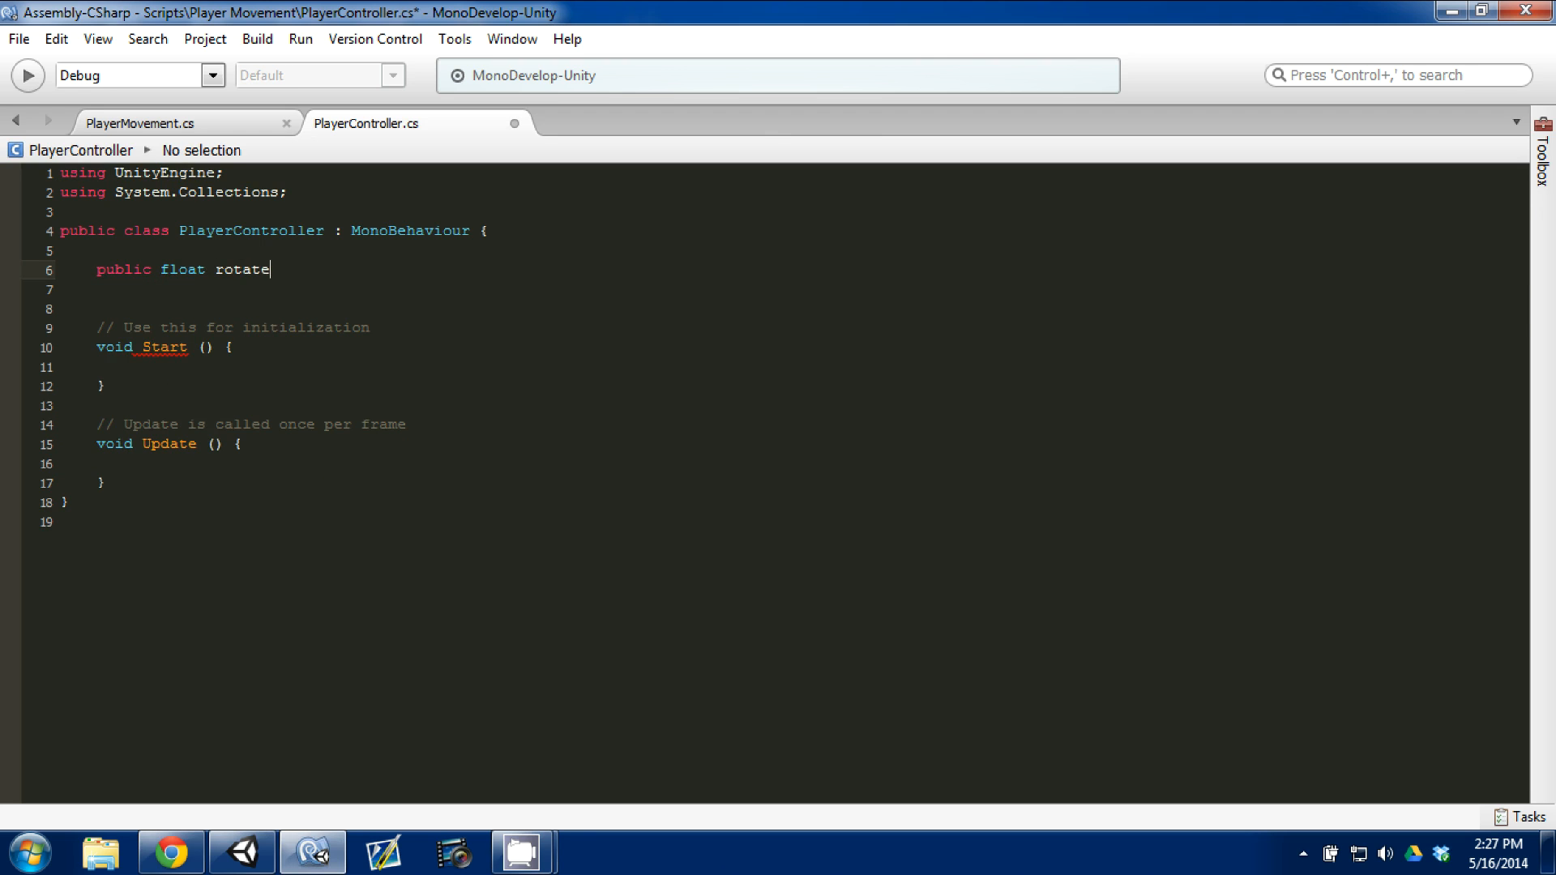
pyautogui.write("Speed'")
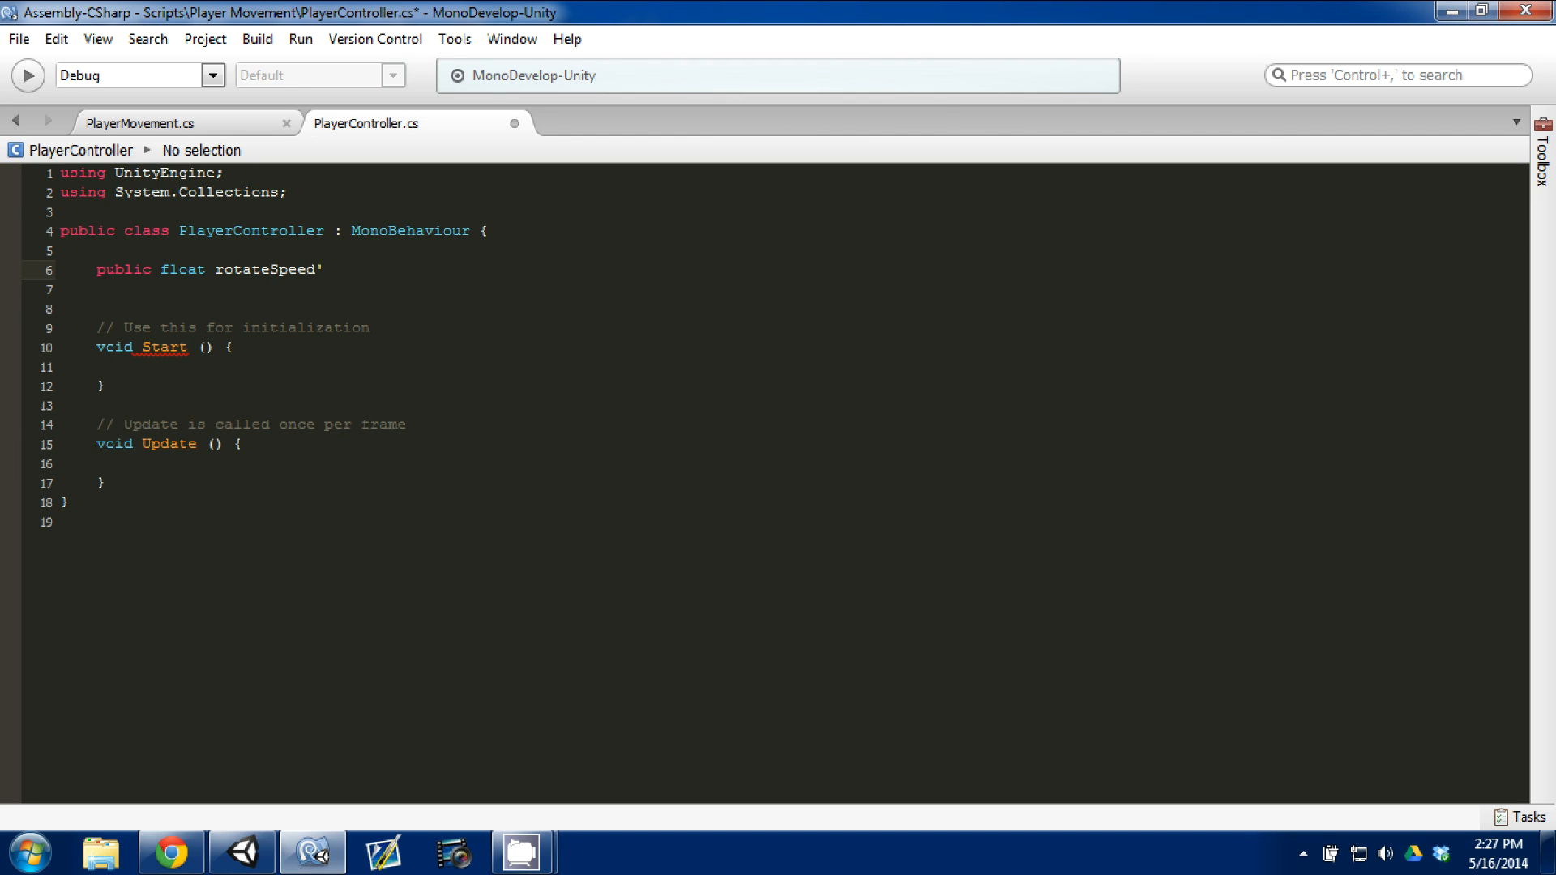
pyautogui.write('publi')
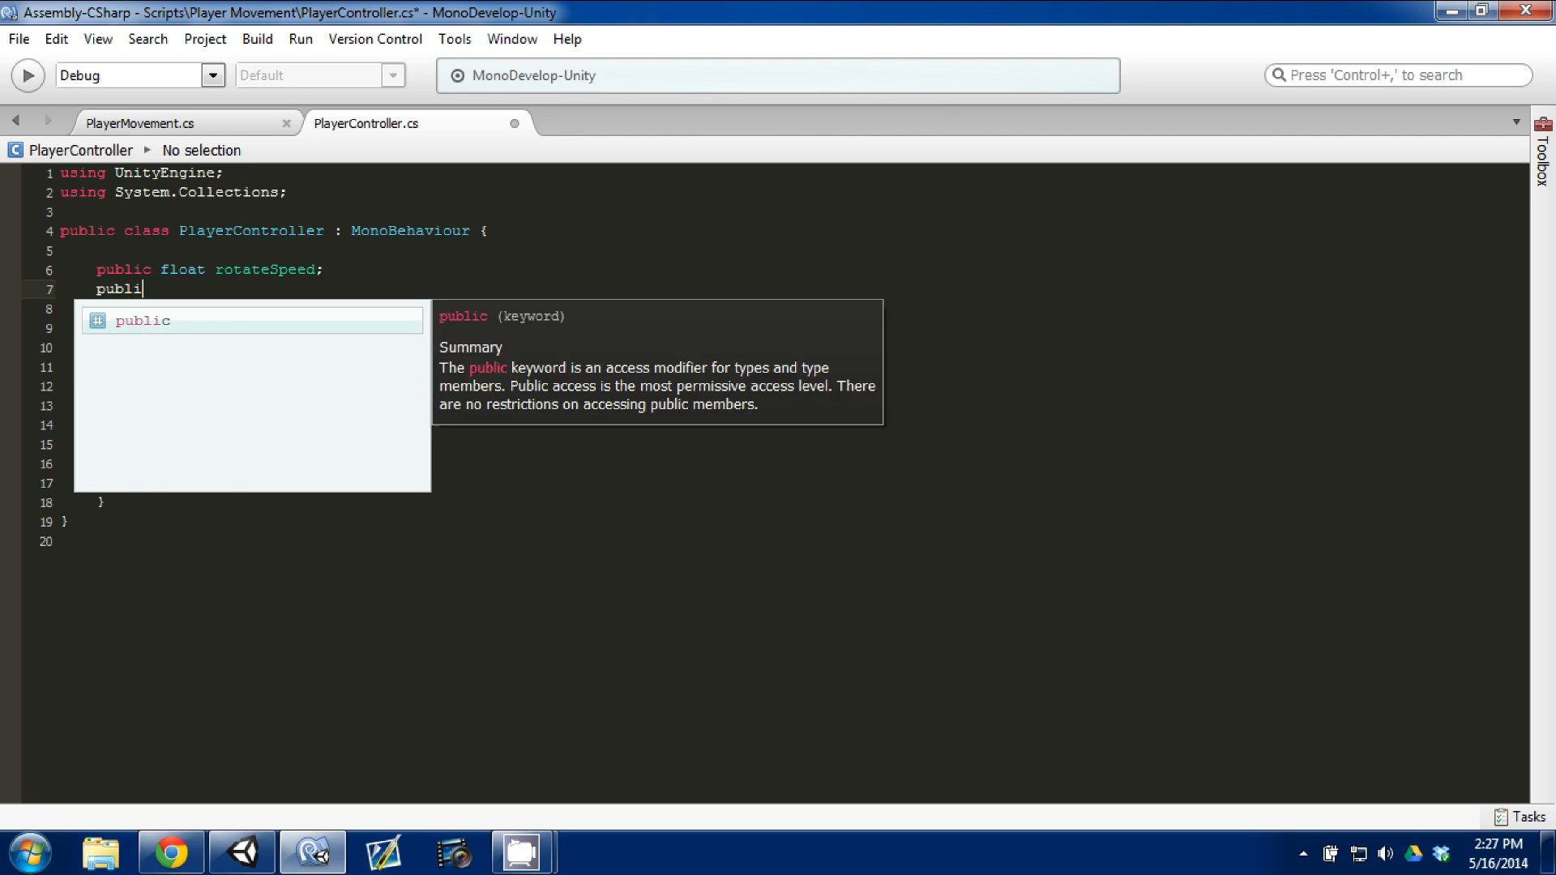
pyautogui.write('float')
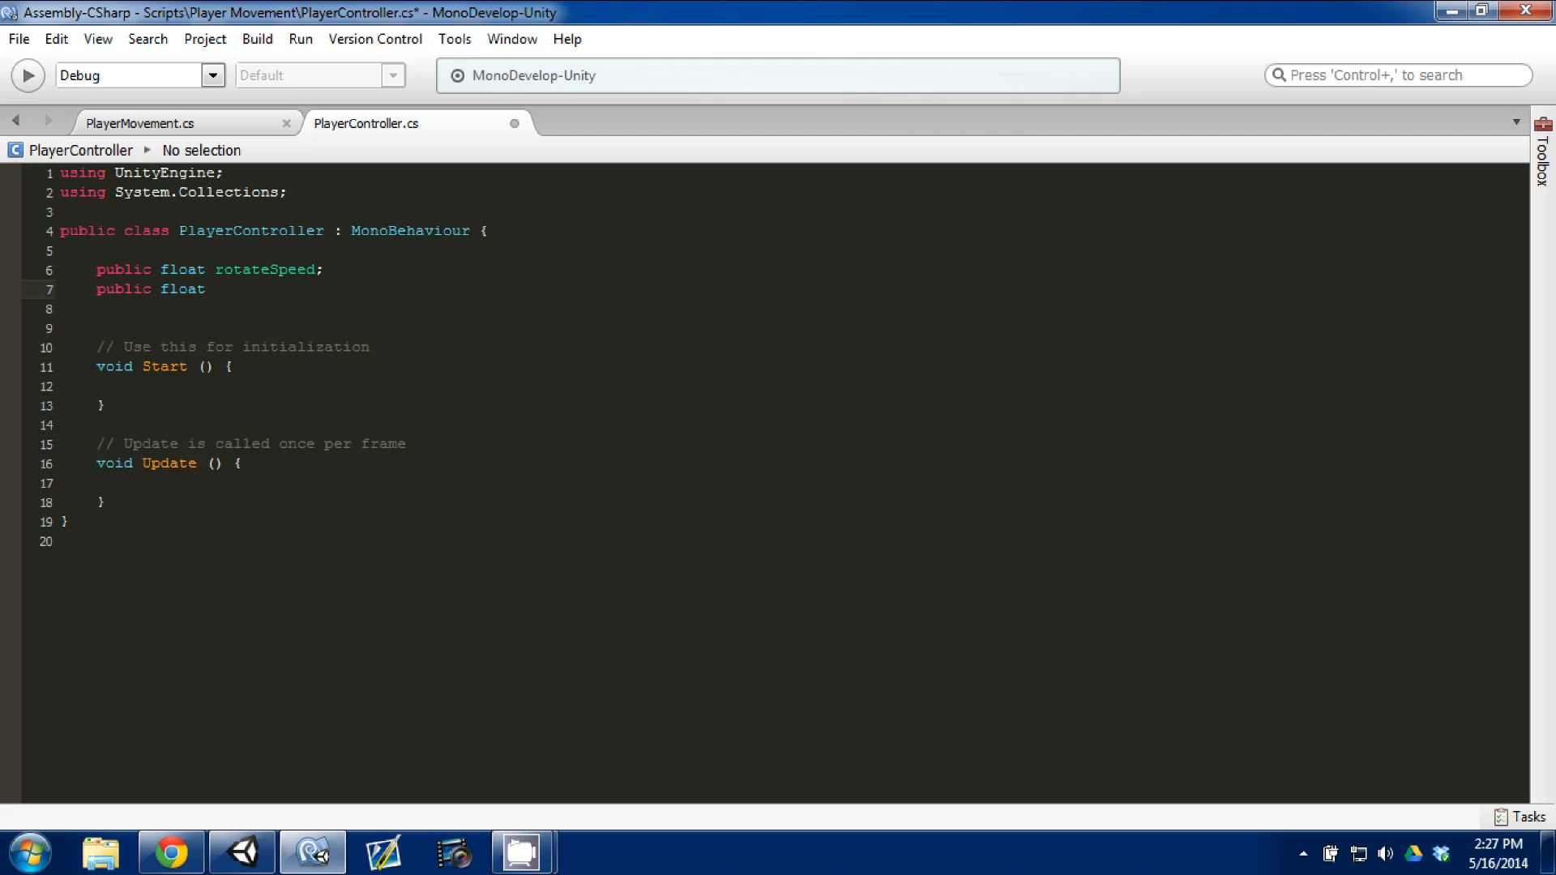
pyautogui.write('forwardSpeed;')
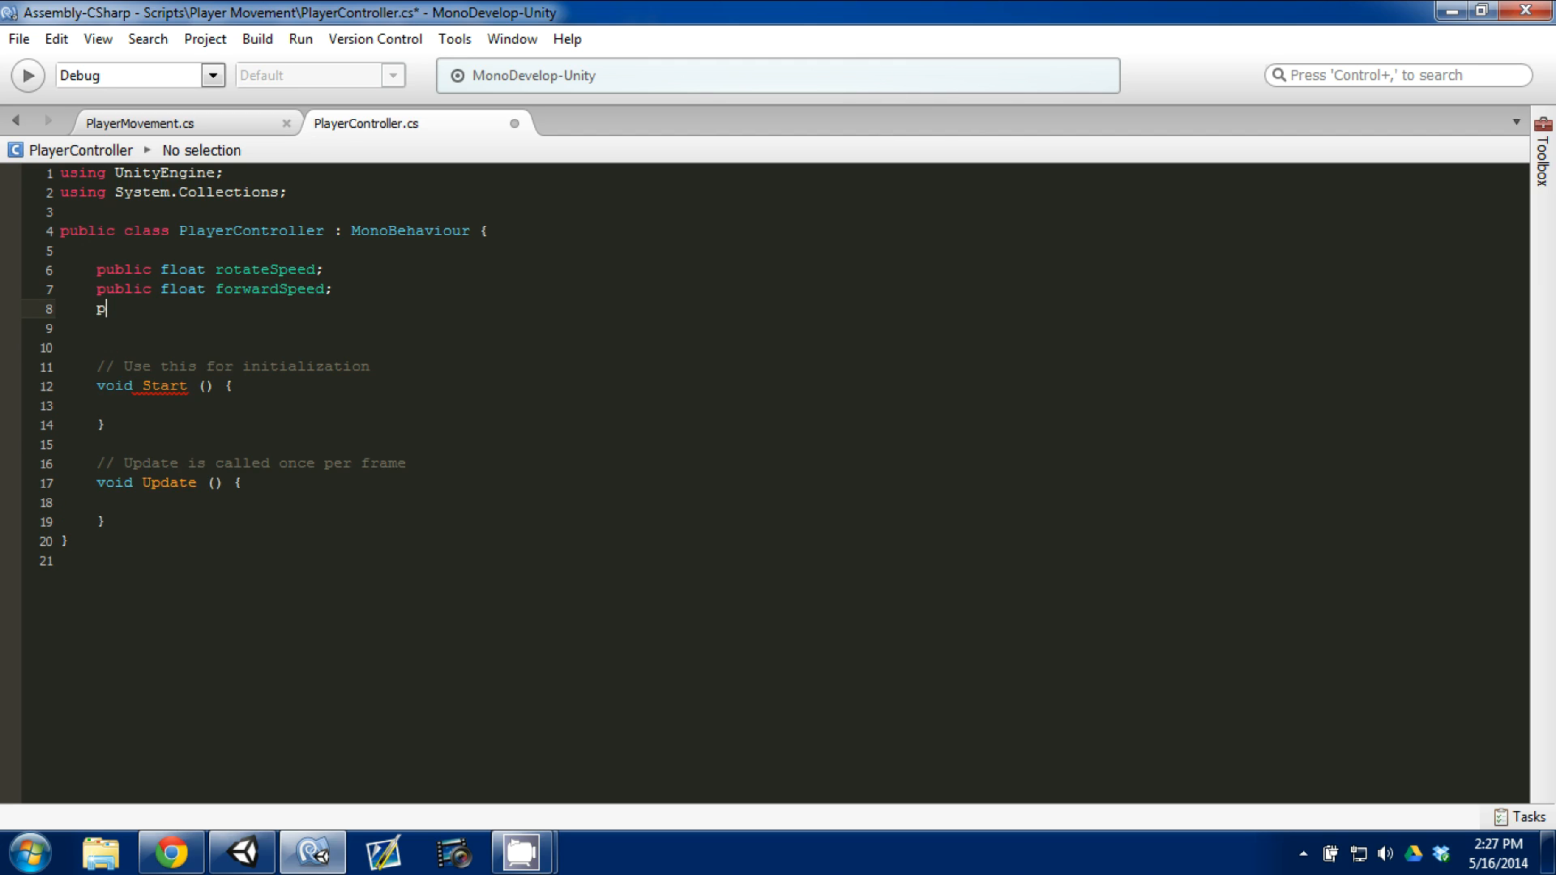
pyautogui.press('Backspace')
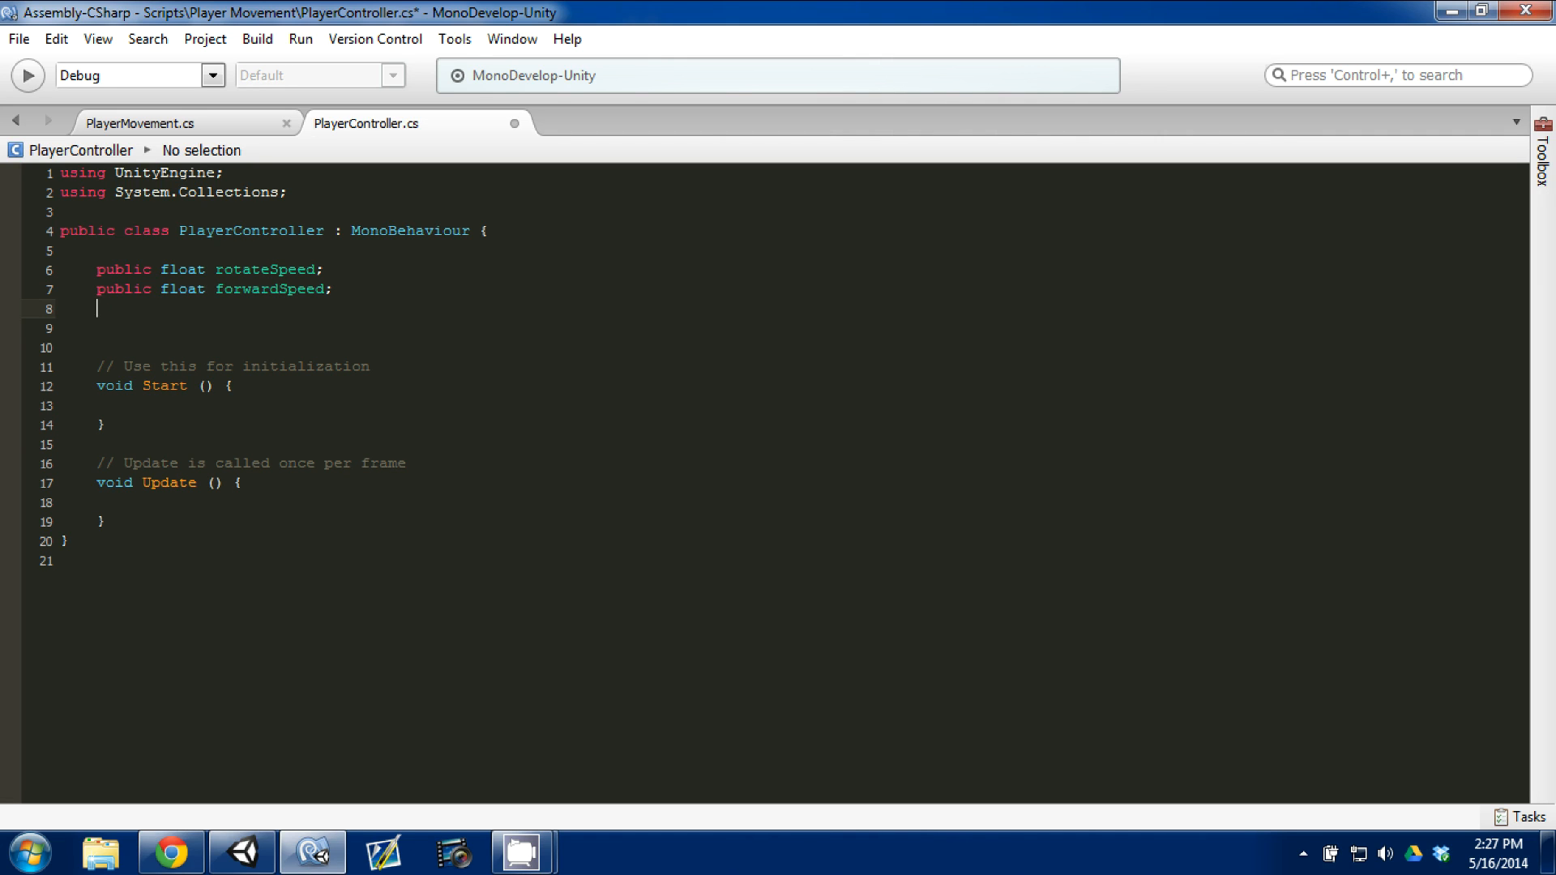
# Declare a private CharacterController field named playerController.
pyautogui.write('private')
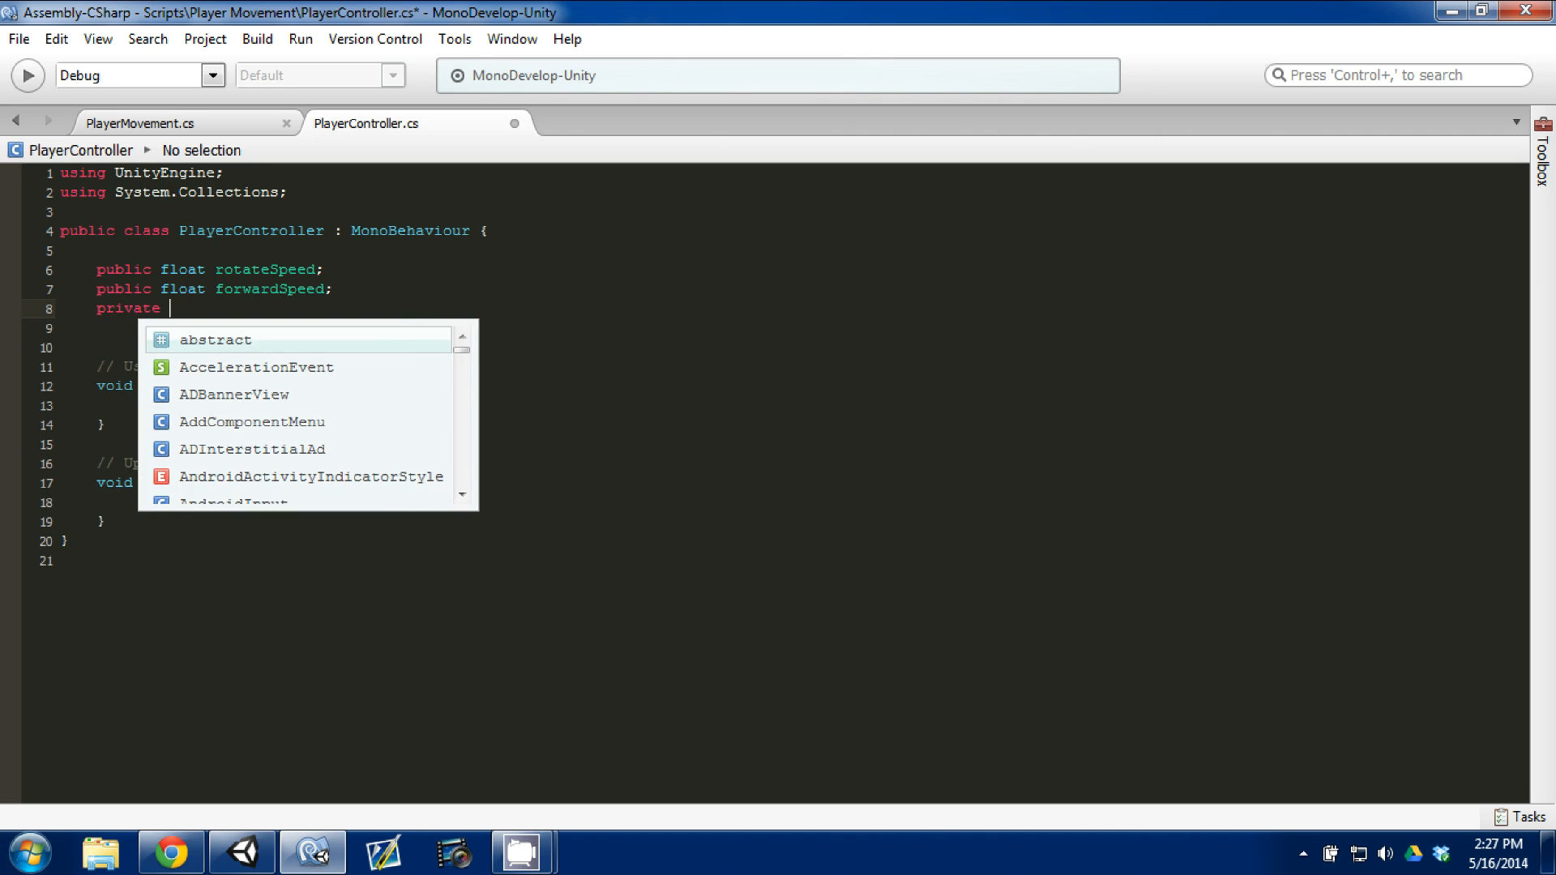
pyautogui.write('characterController')
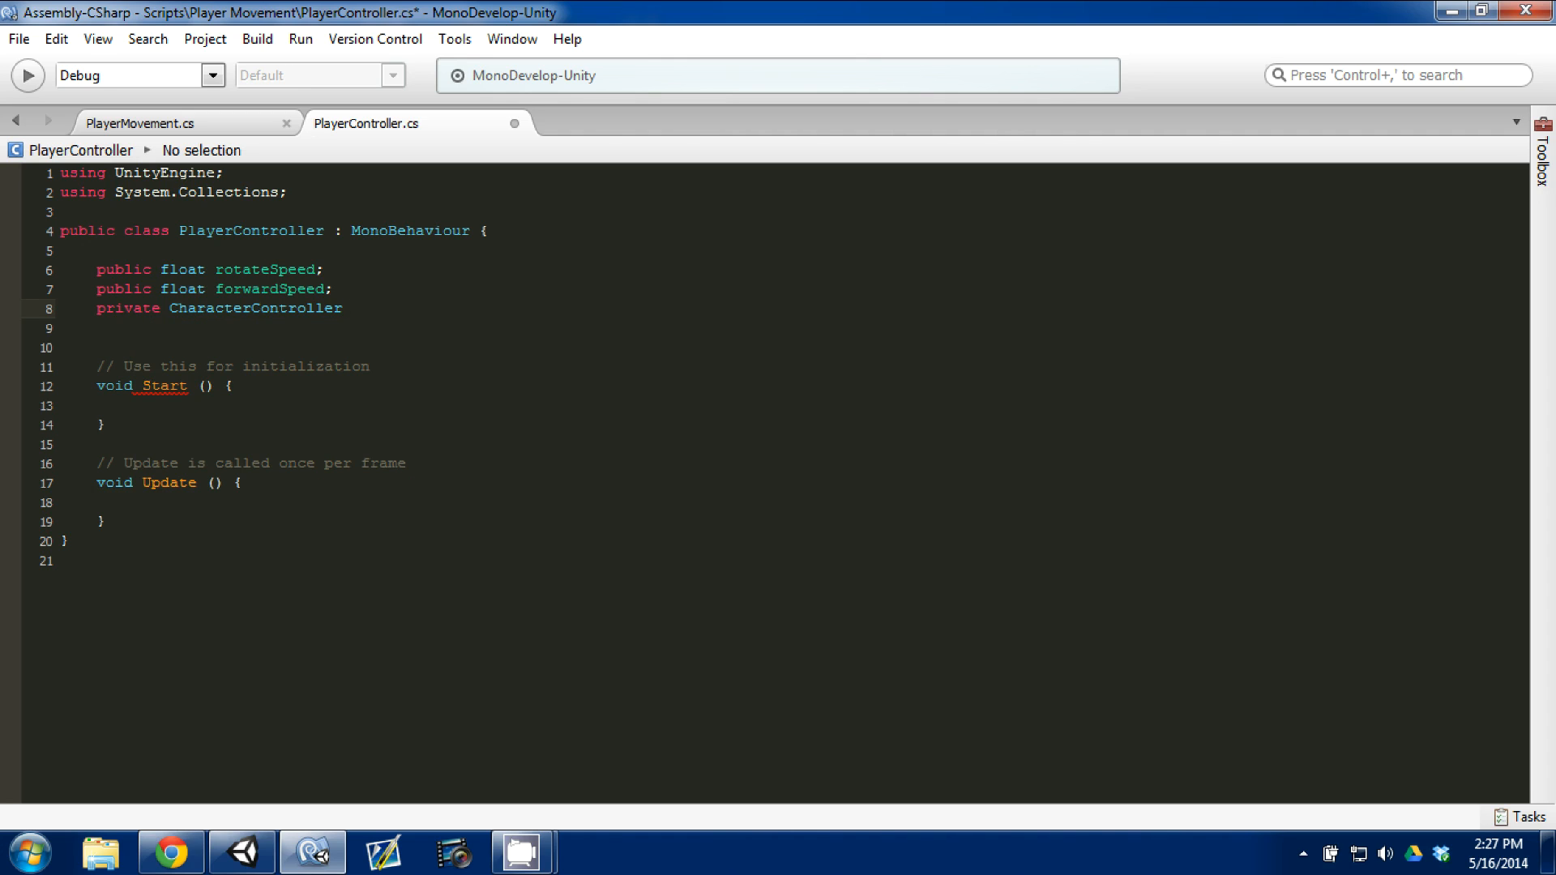
pyautogui.write('control')
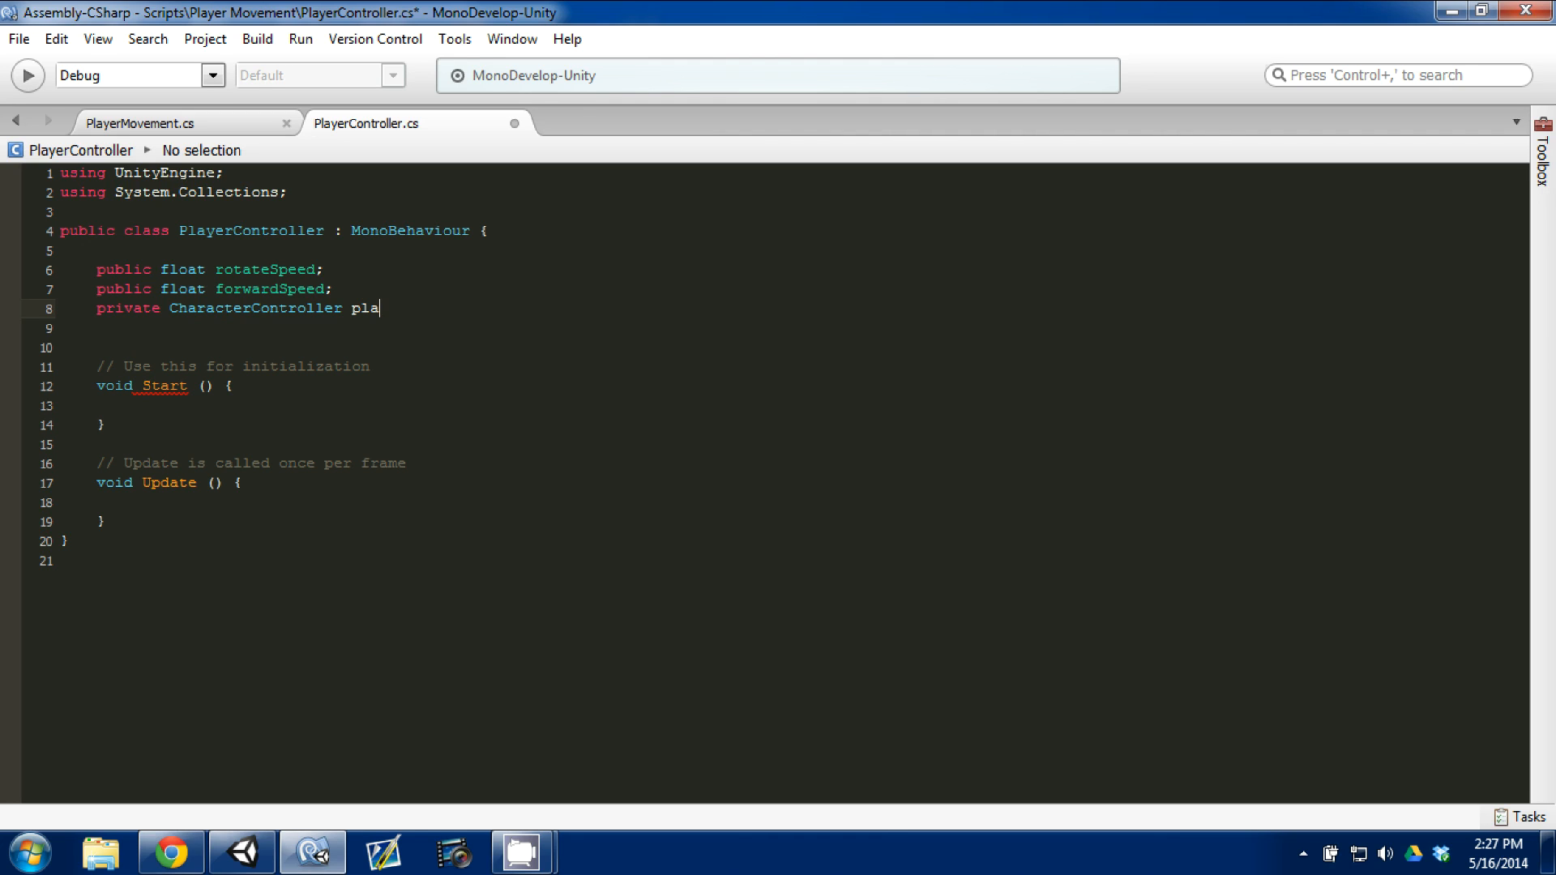
pyautogui.write('yerController;')
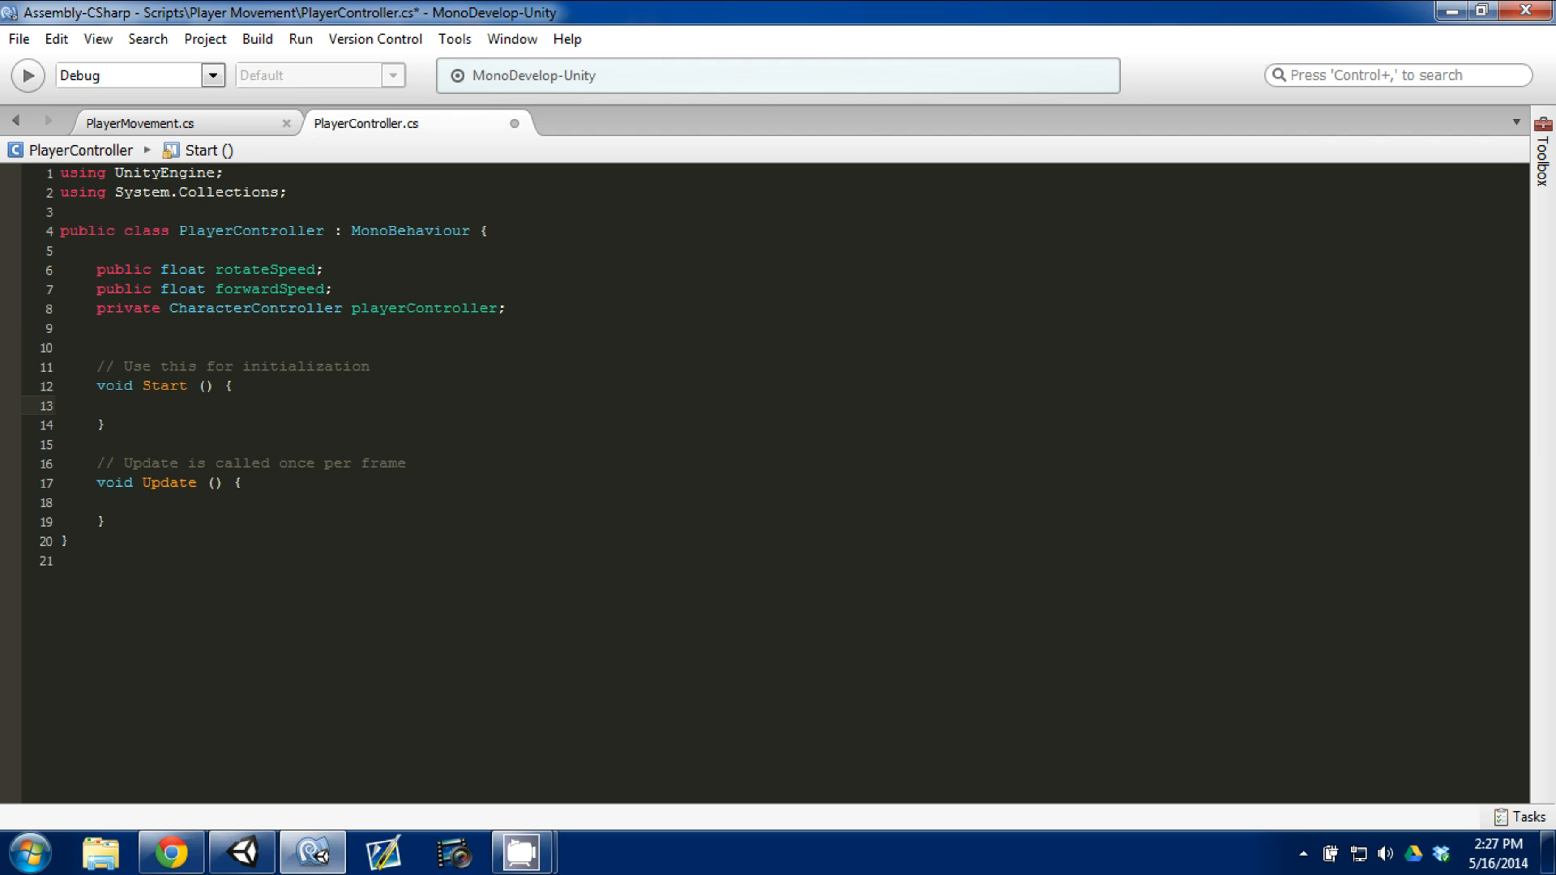
# Assign playerController = GetComponent<CharacterController>() in Start and begin a line in Update.
pyautogui.write('playerController = GetComponent')
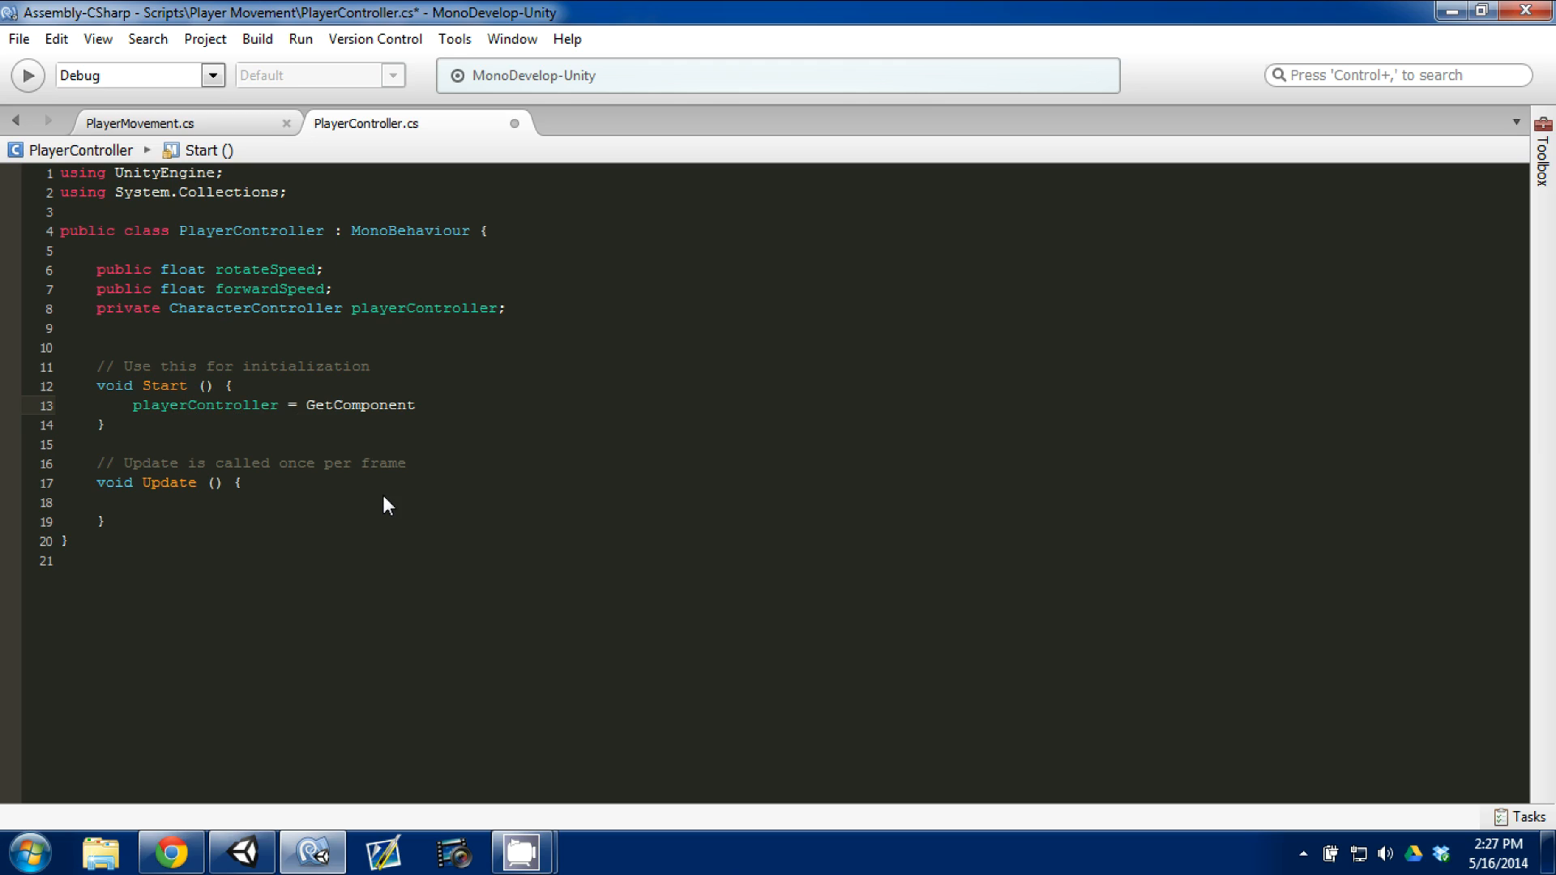
pyautogui.click(417, 405)
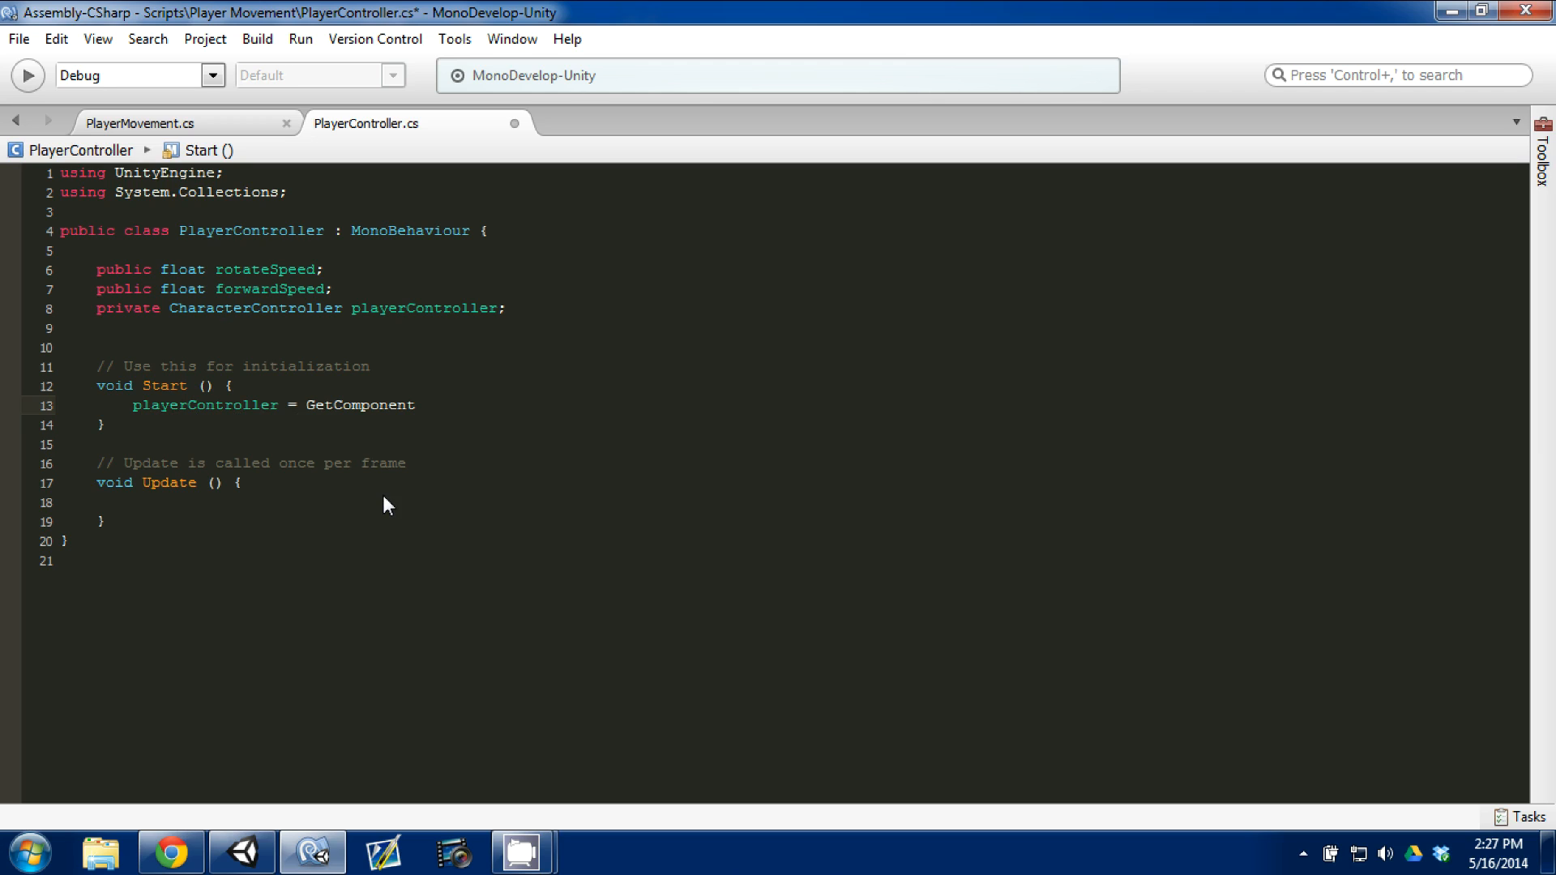
pyautogui.write('<CharacterController>();')
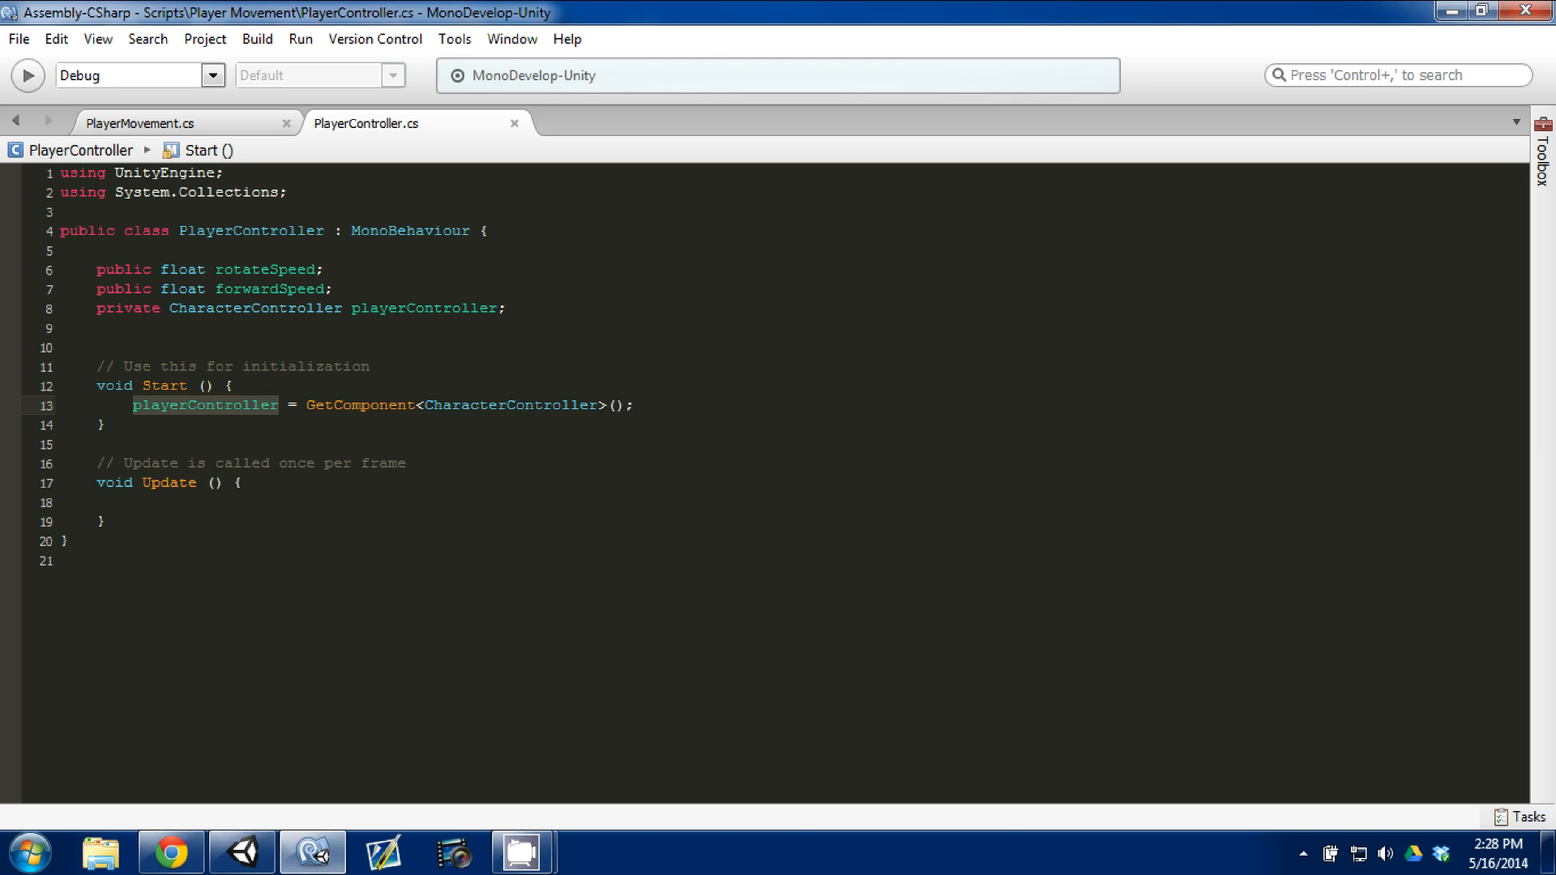
pyautogui.click(423, 308)
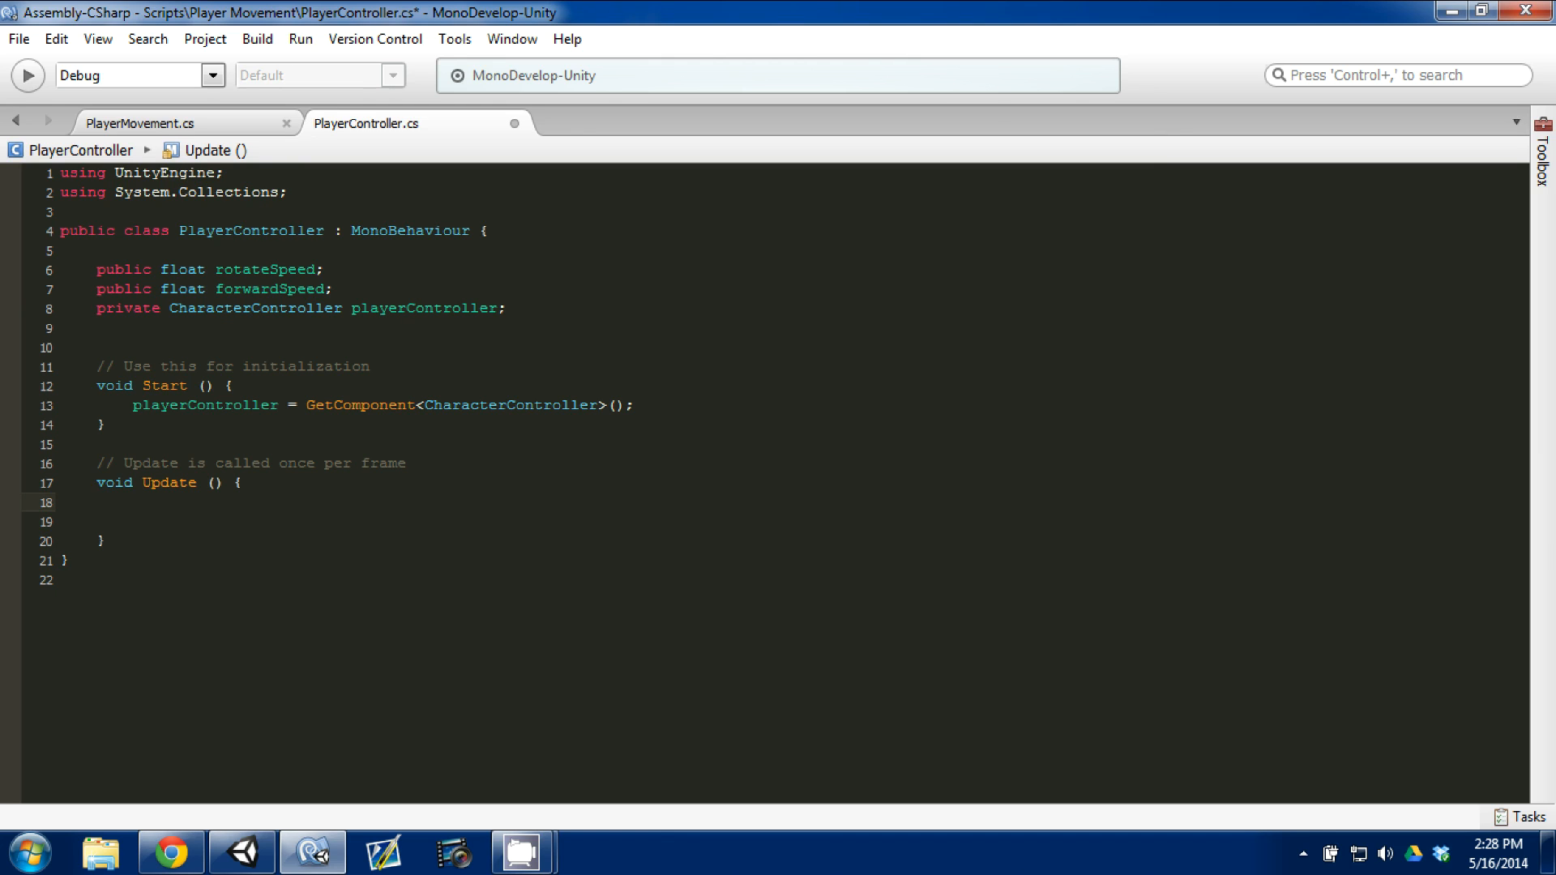
# Write an if (playerController.isGrounded) { } block inside Update.
pyautogui.write('if(playerController')
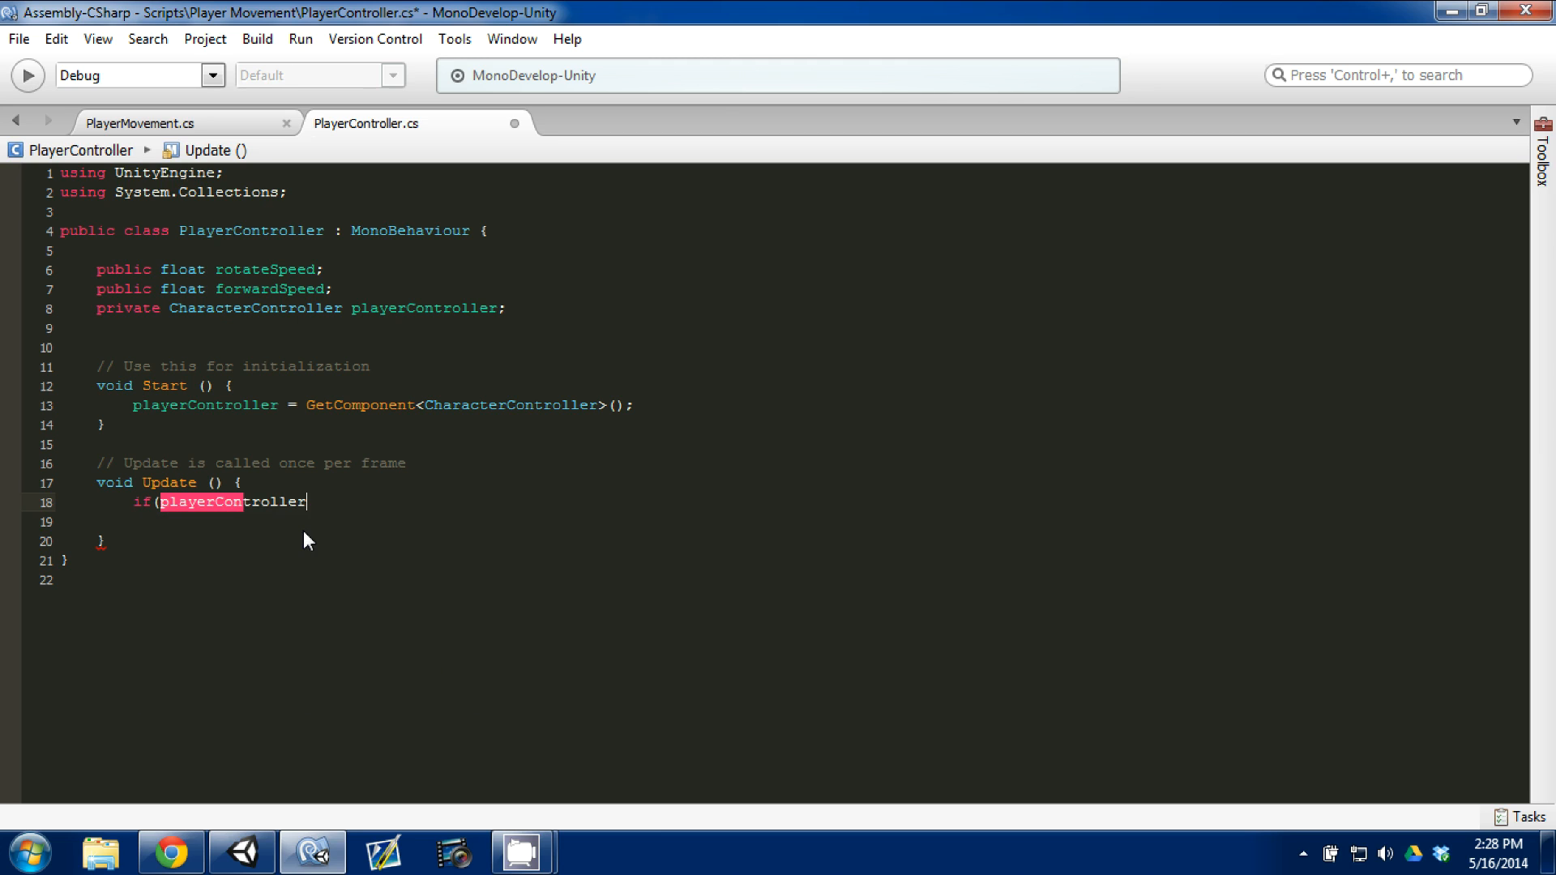
pyautogui.write('.')
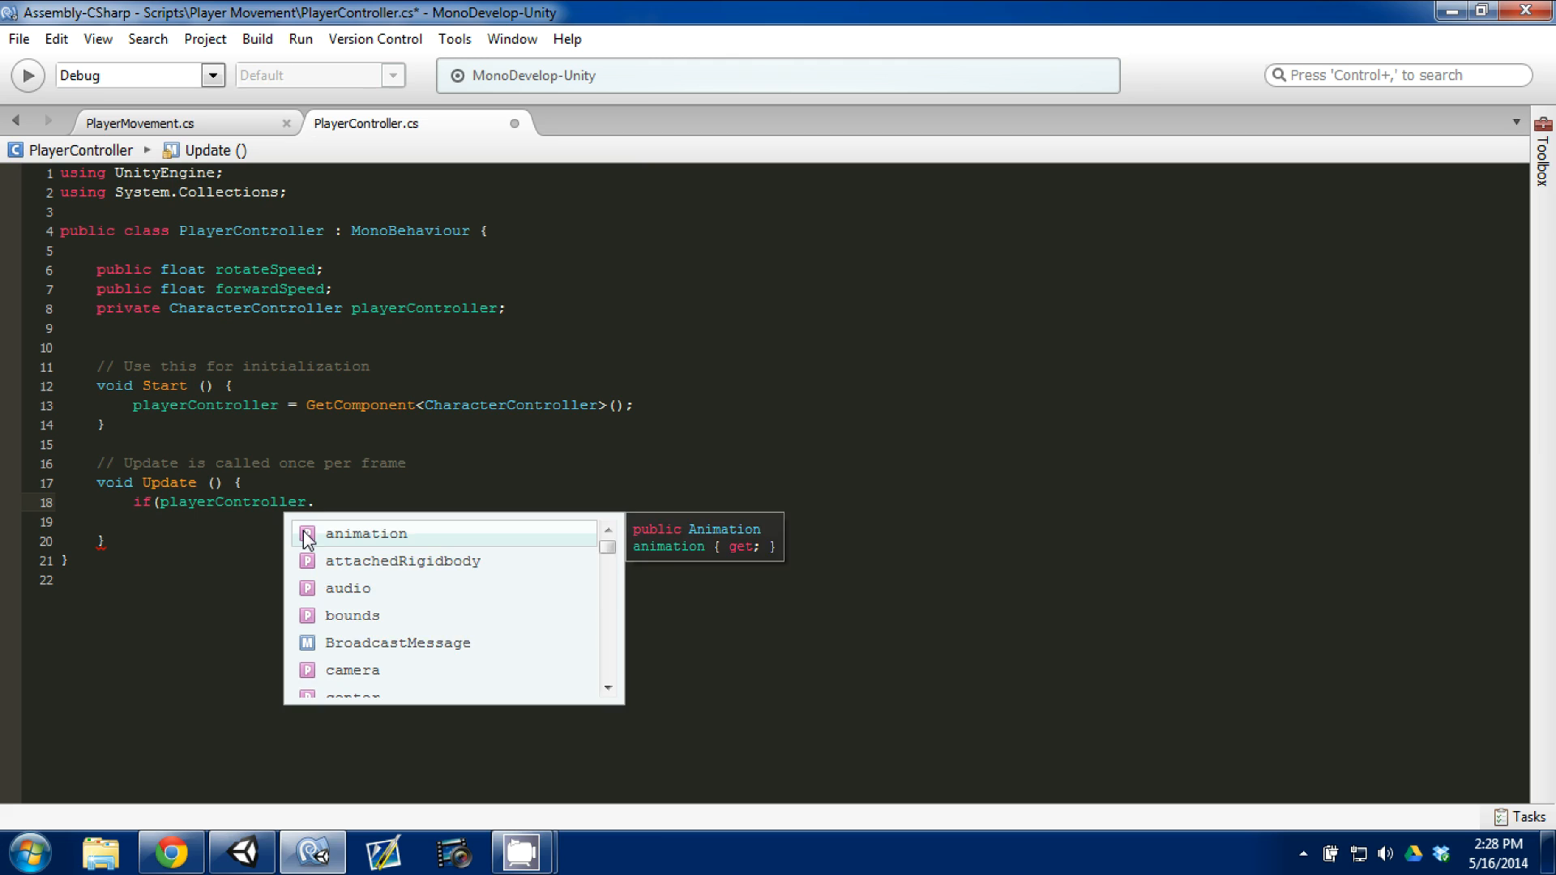
pyautogui.write('isGrounded){')
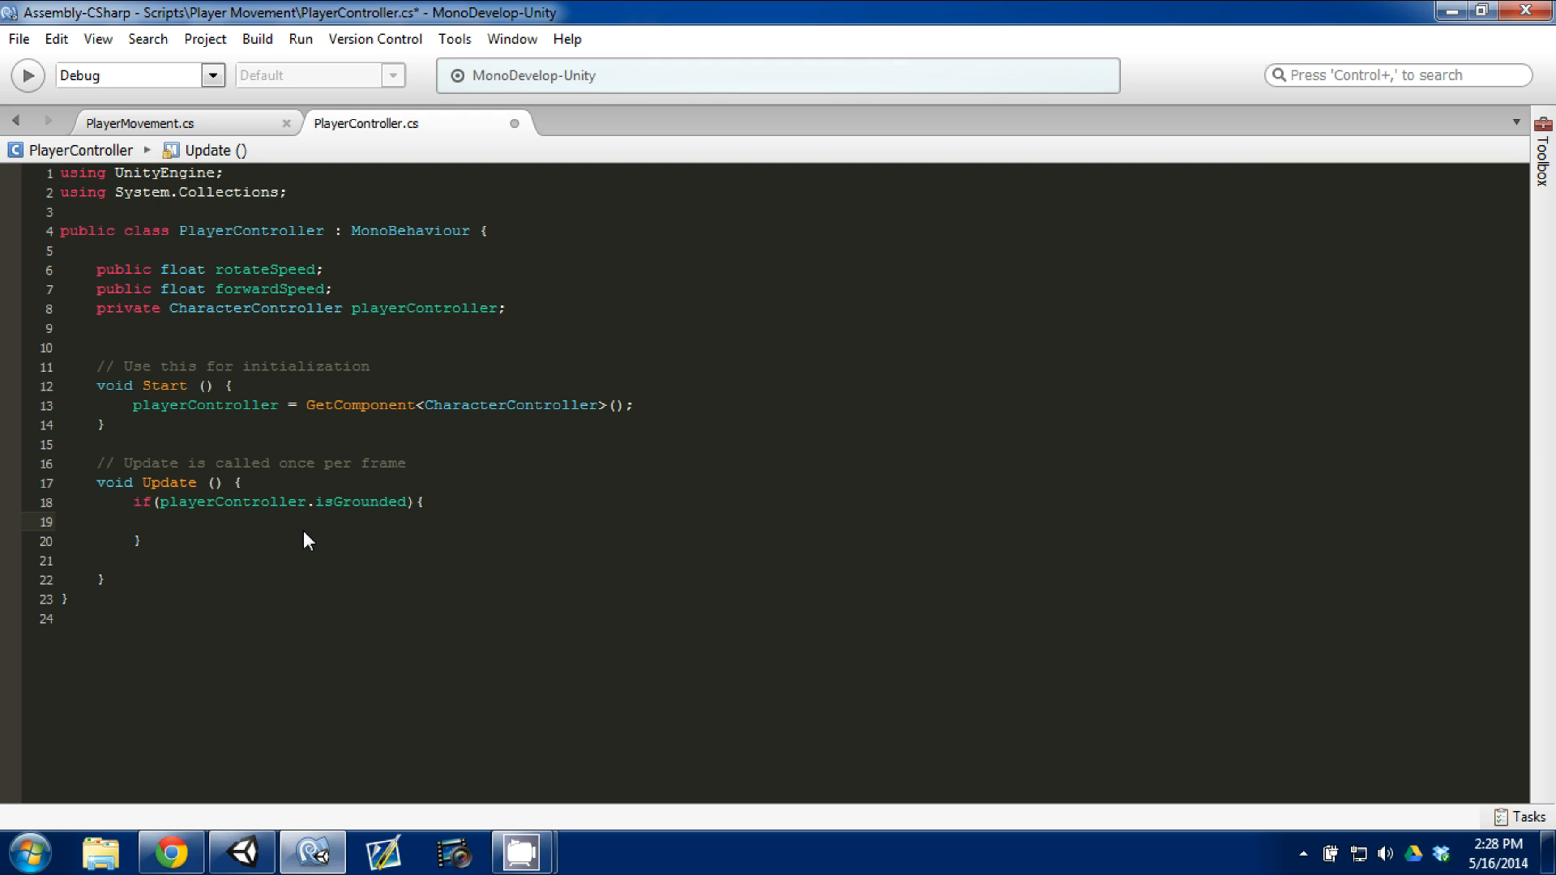
pyautogui.click(168, 522)
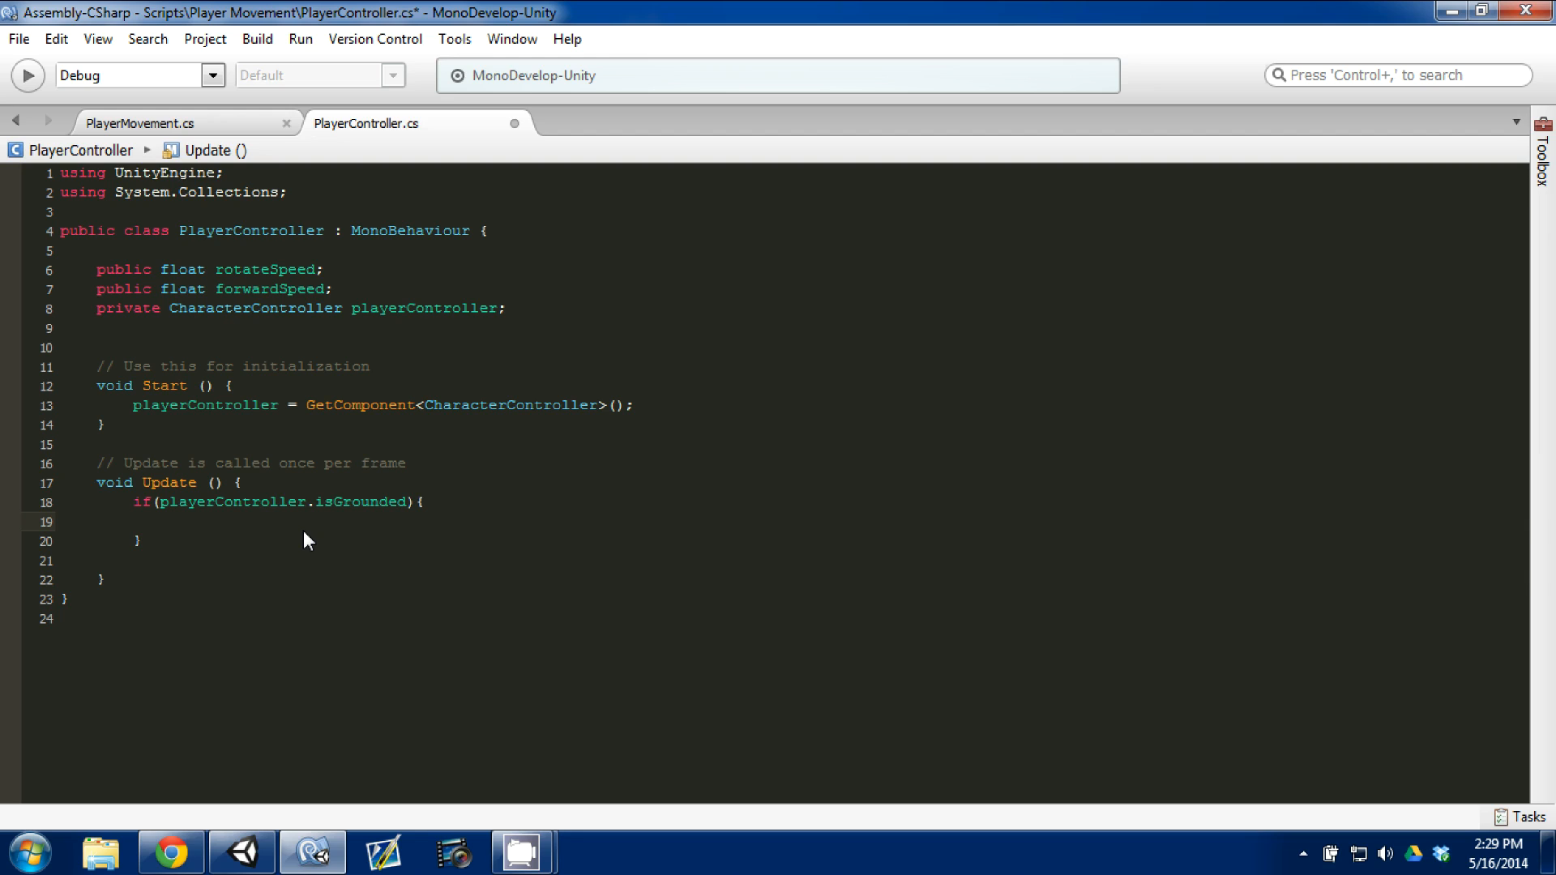
pyautogui.click(169, 521)
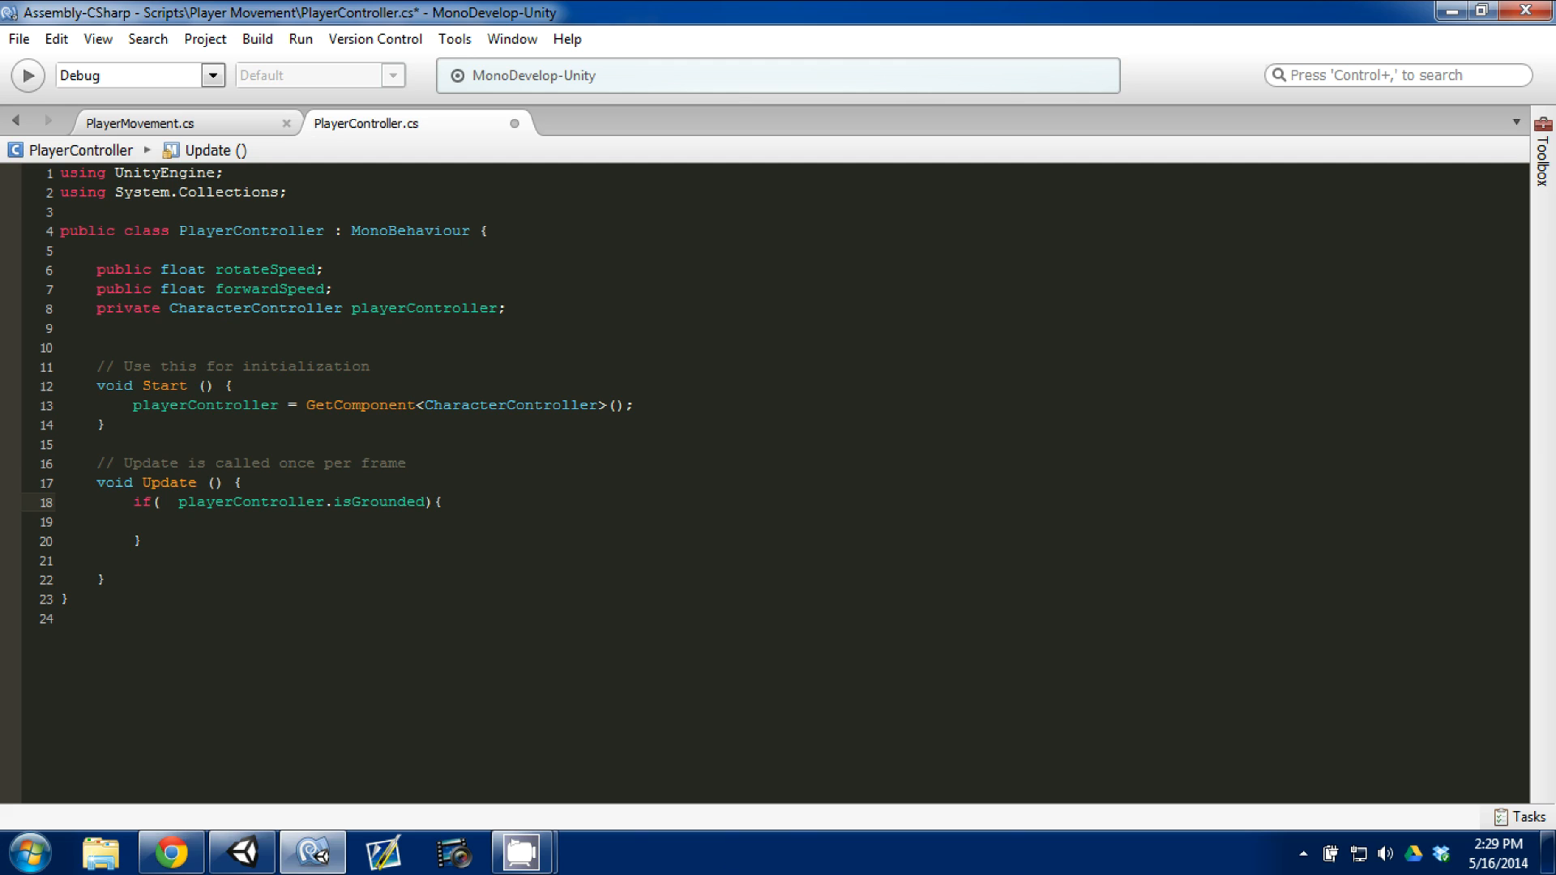
# Prepend Input.GetKeyDown("space") && to the grounded condition.
pyautogui.write('get')
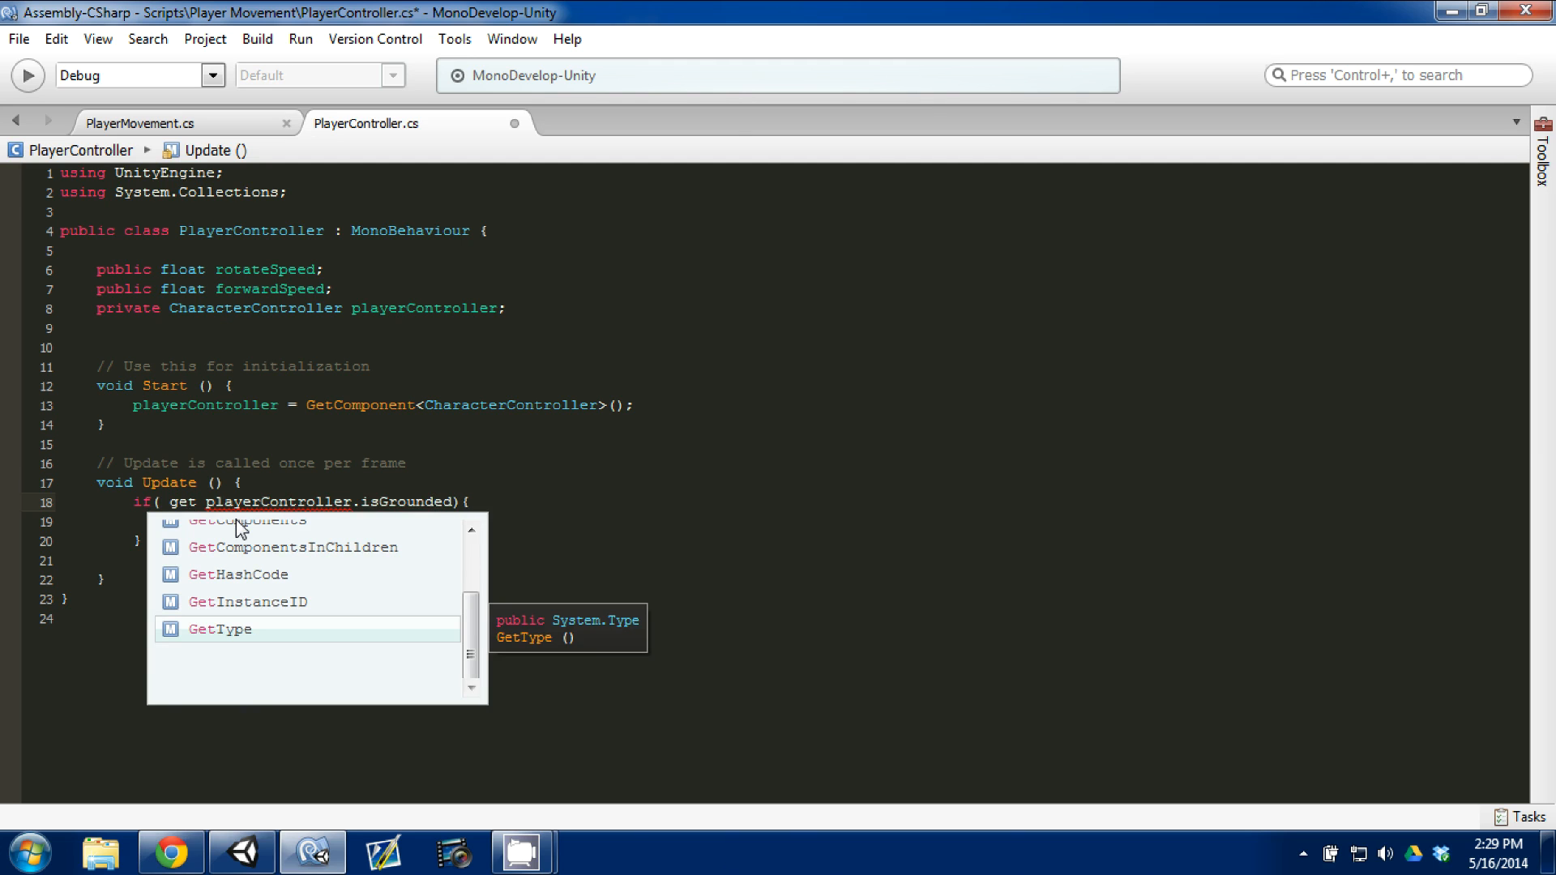
pyautogui.press('Backspace')
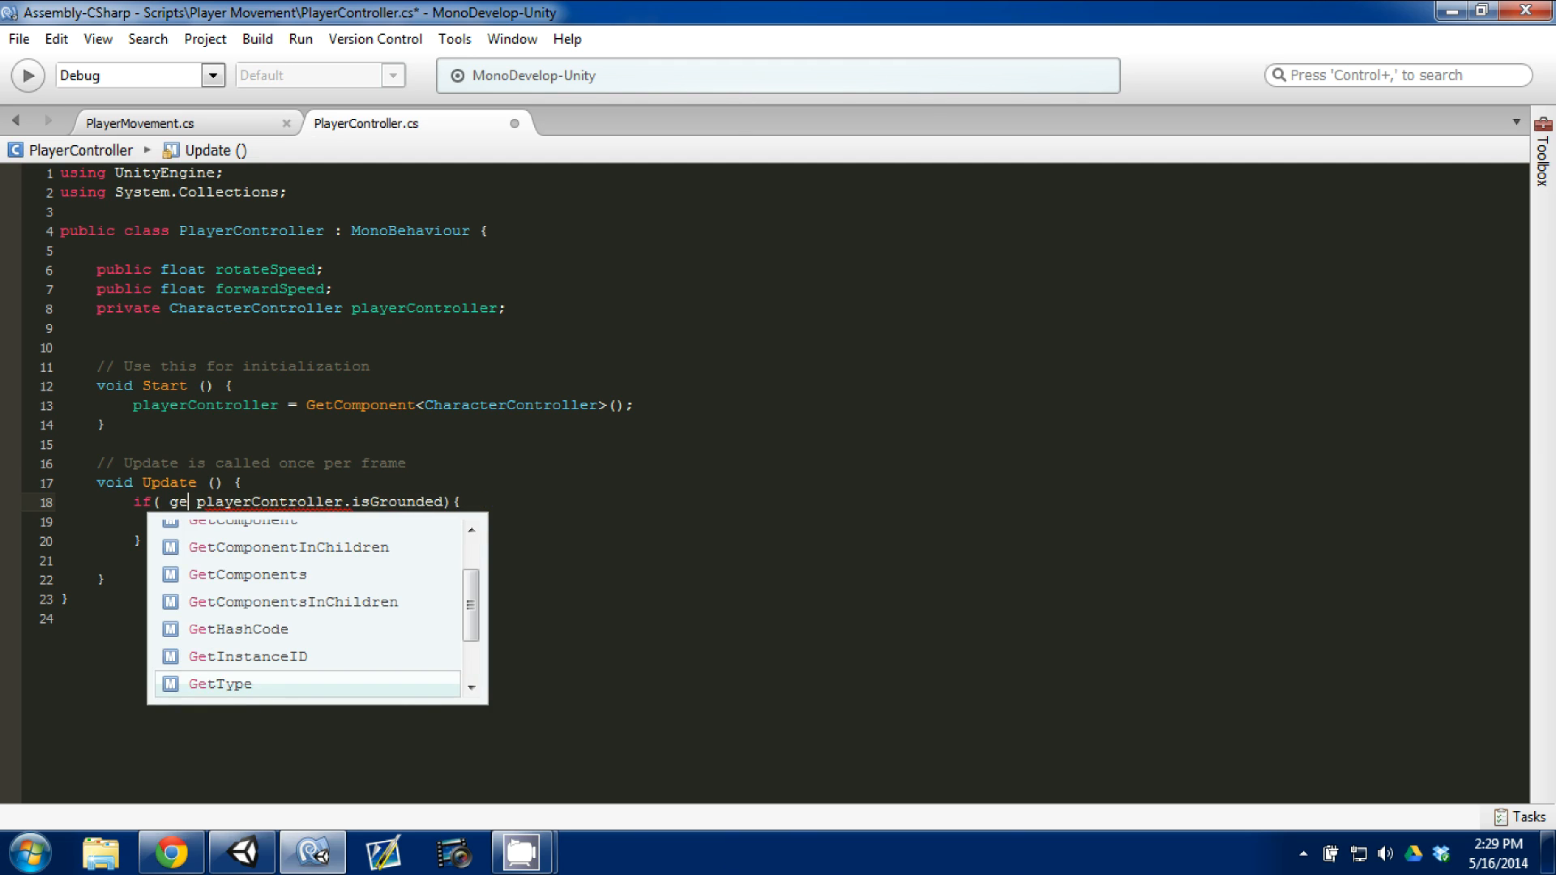
pyautogui.write('Input.GetKey(')
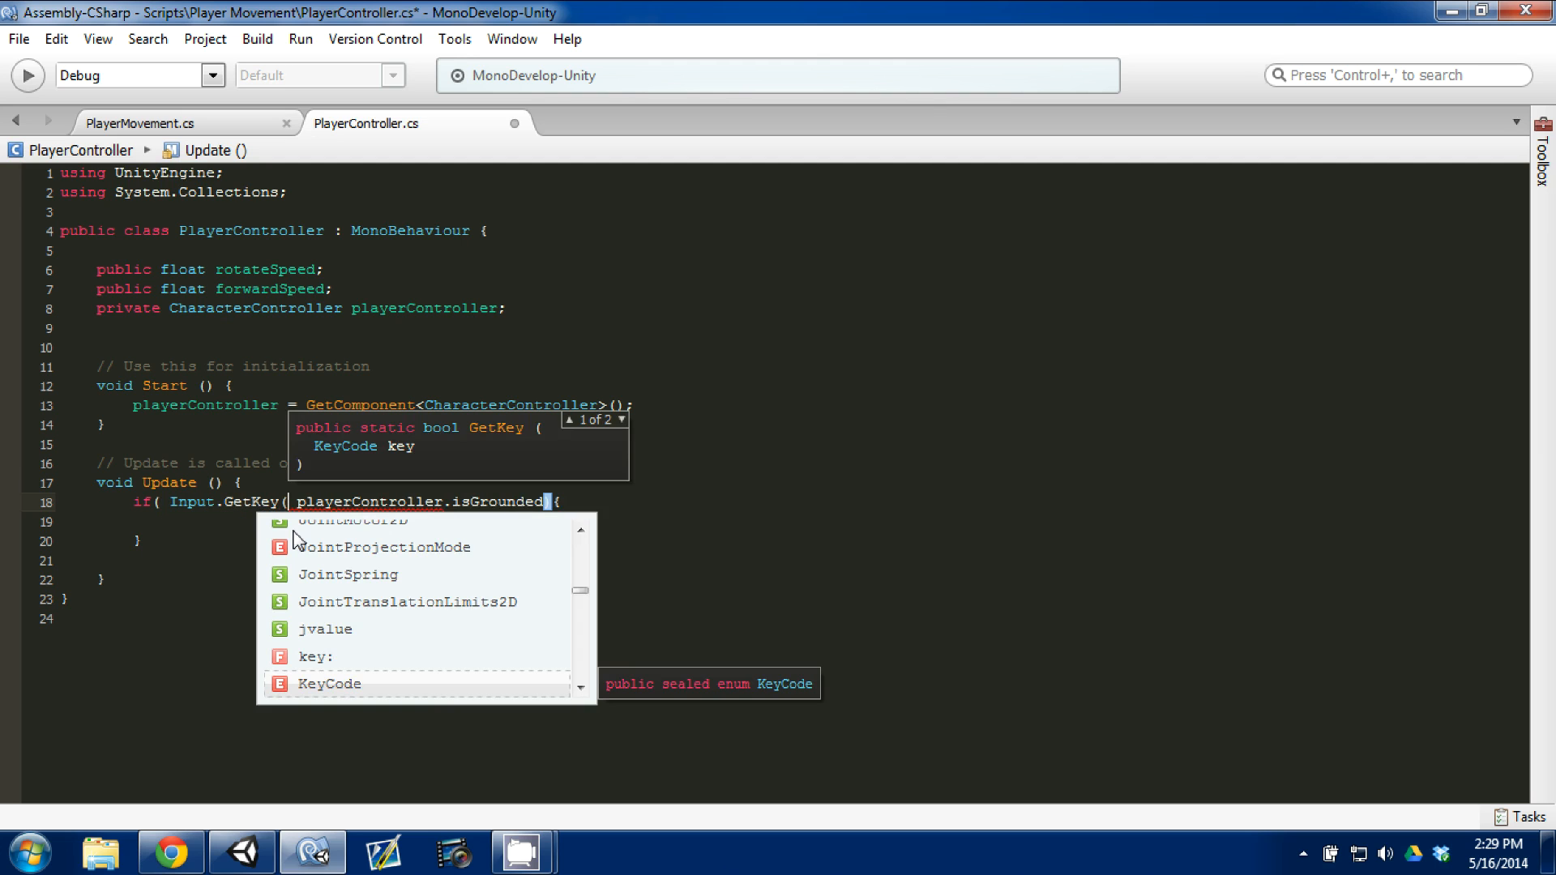
pyautogui.write('Down')
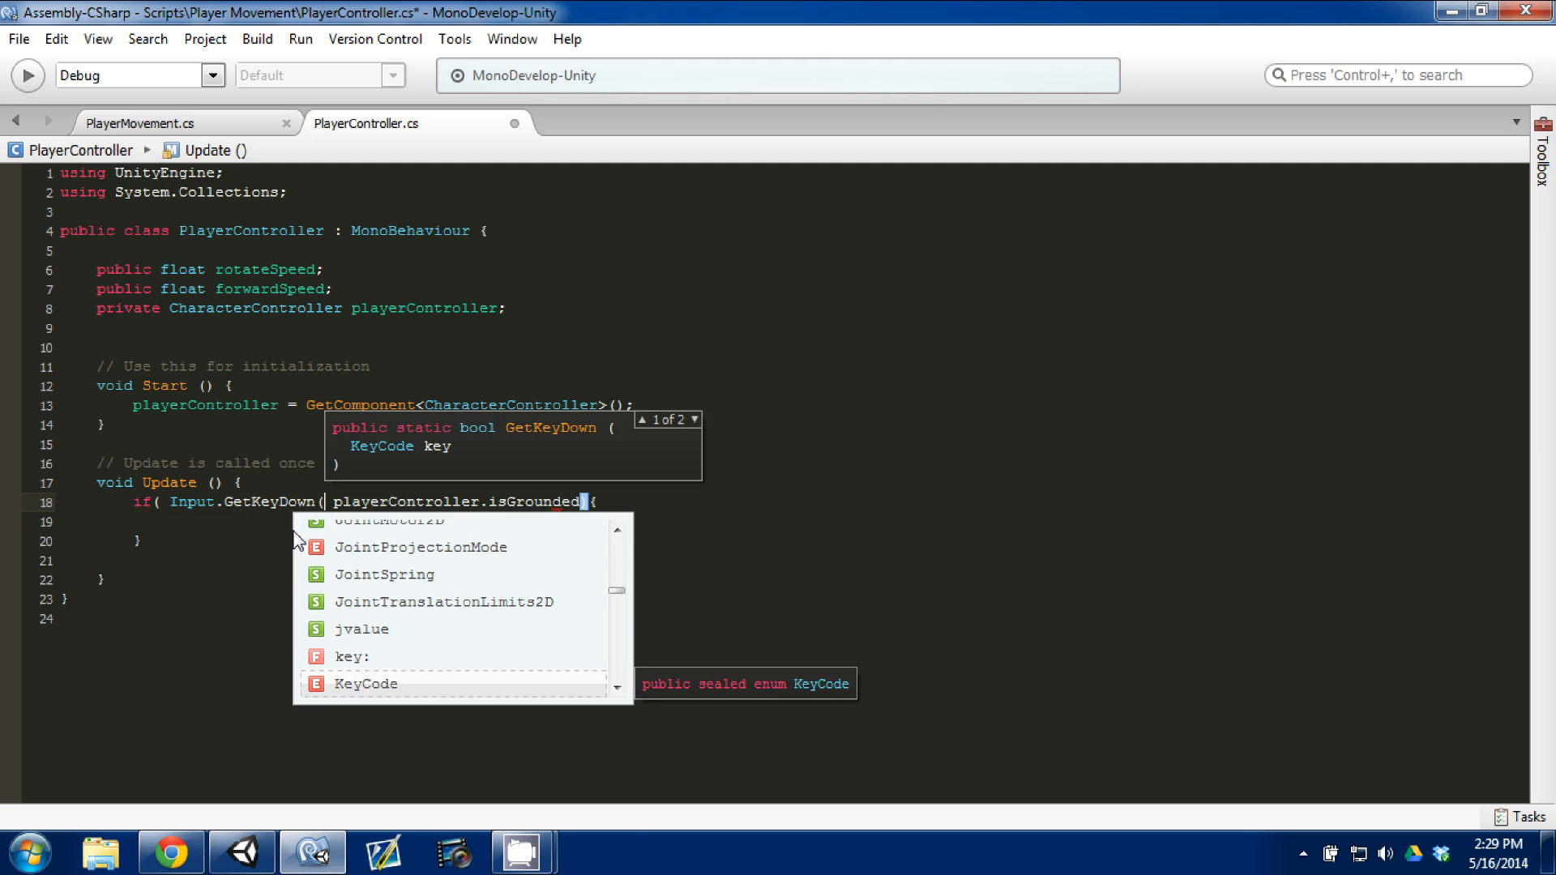
pyautogui.write('"space") &&')
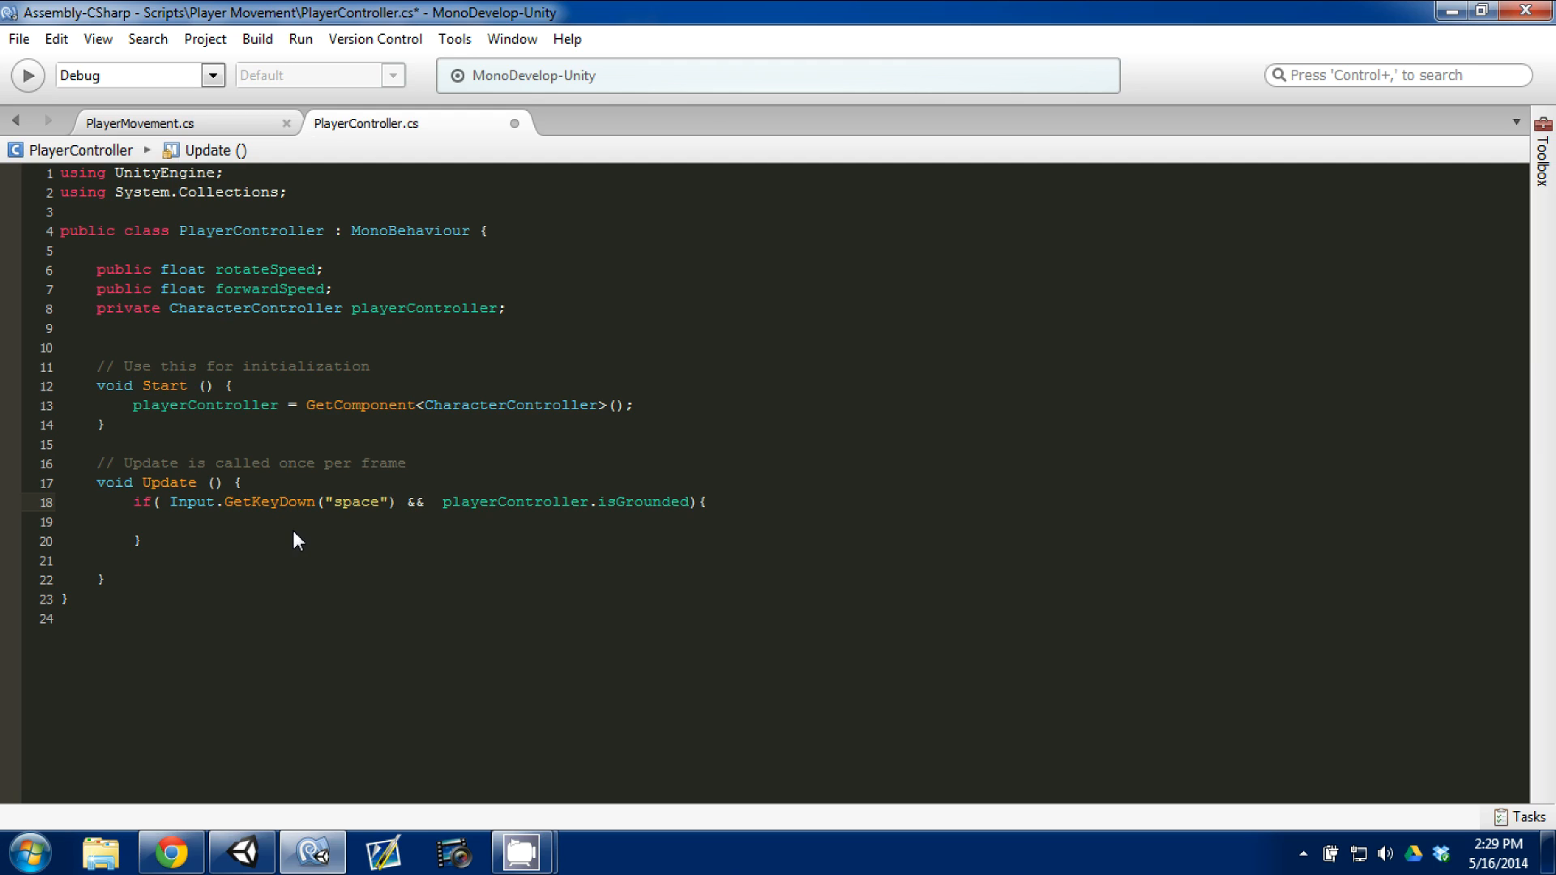
pyautogui.click(431, 500)
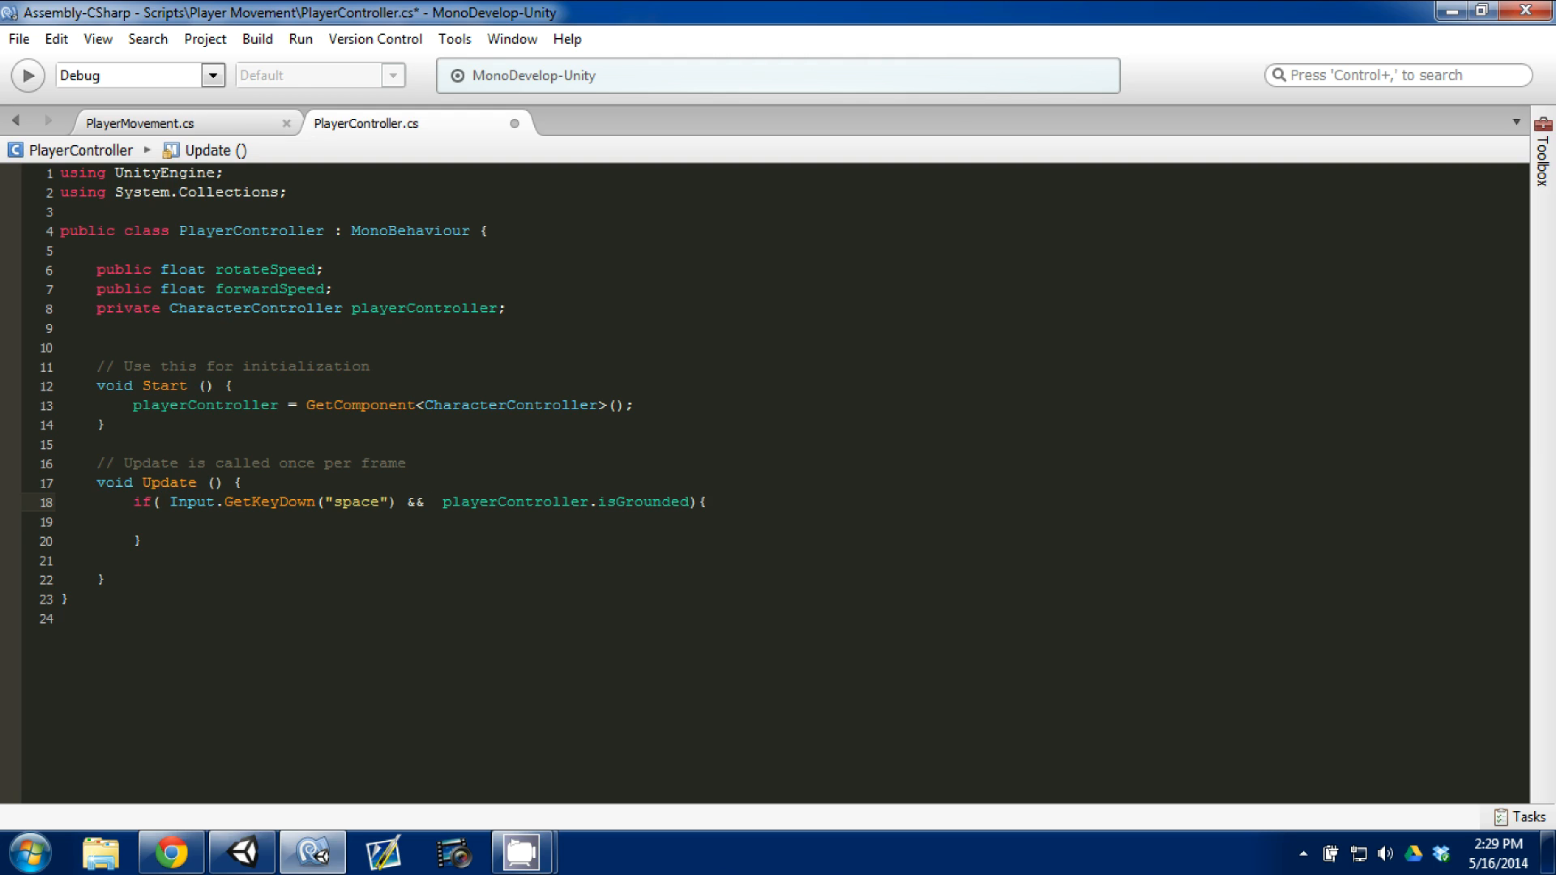
# Retype the badly spaced playerController reference inside the if block.
pyautogui.moveTo(168, 501); pyautogui.dragTo(395, 501)
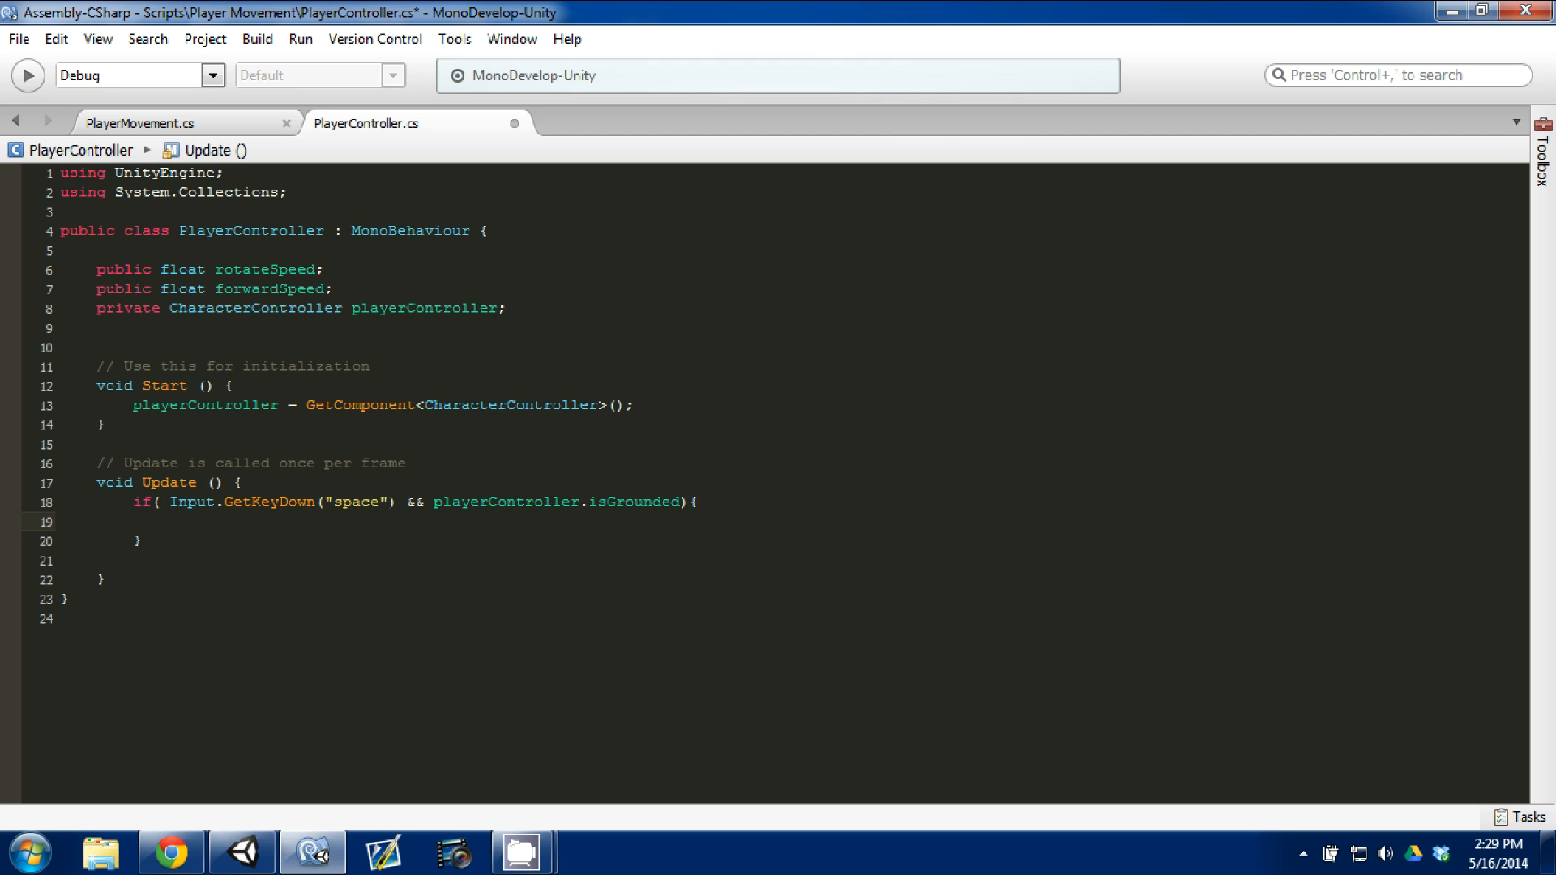
pyautogui.write('playercontroller.Move(')
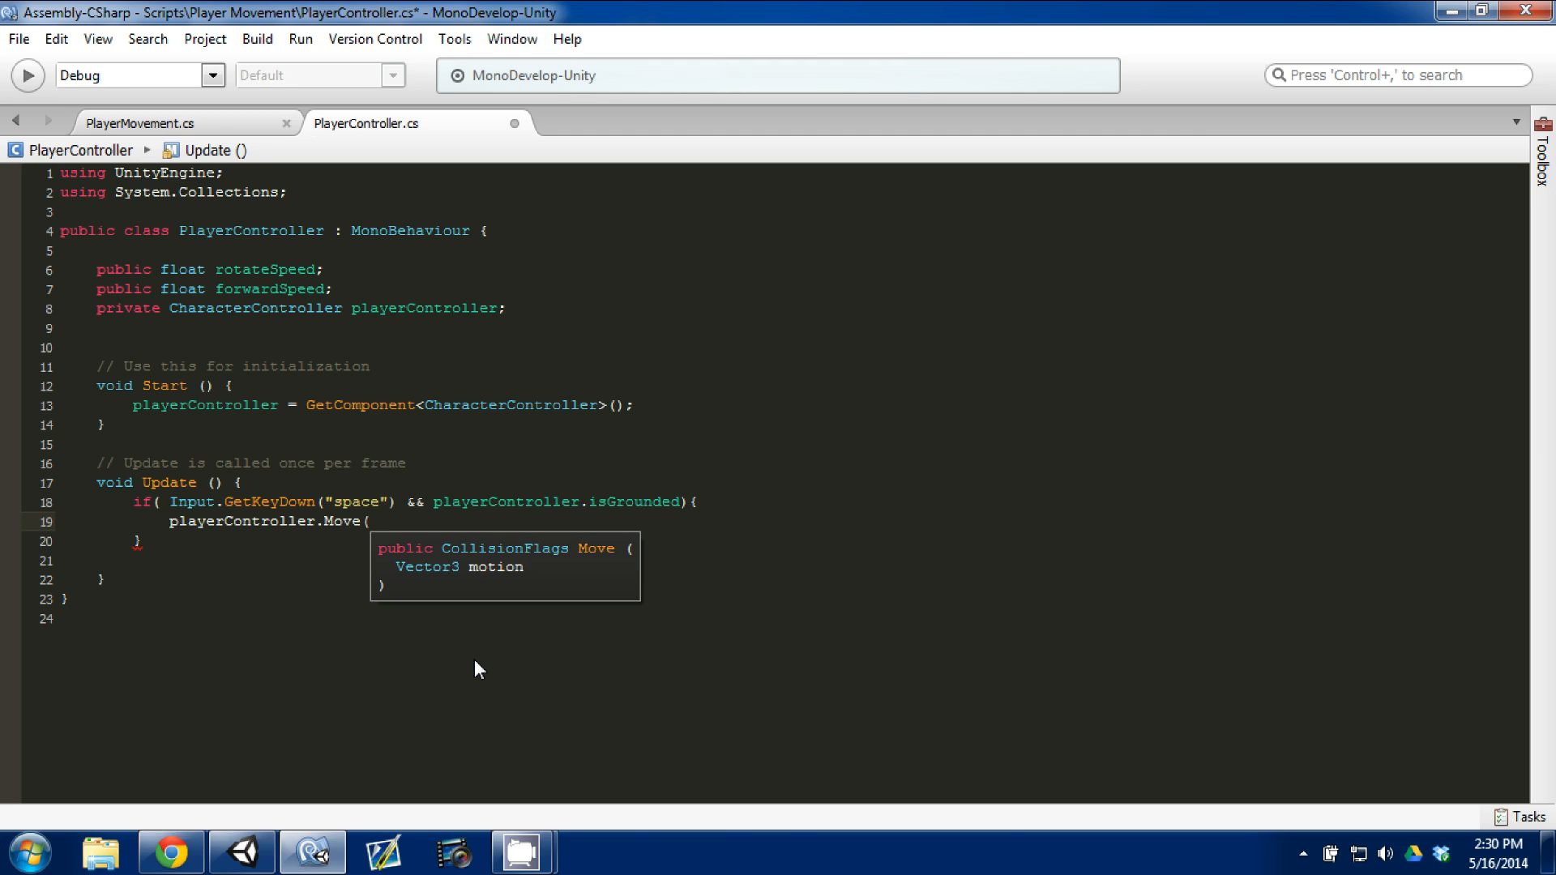
# Complete playerController.Move(Vector3.up); in the if block and save the script.
pyautogui.write('vec')
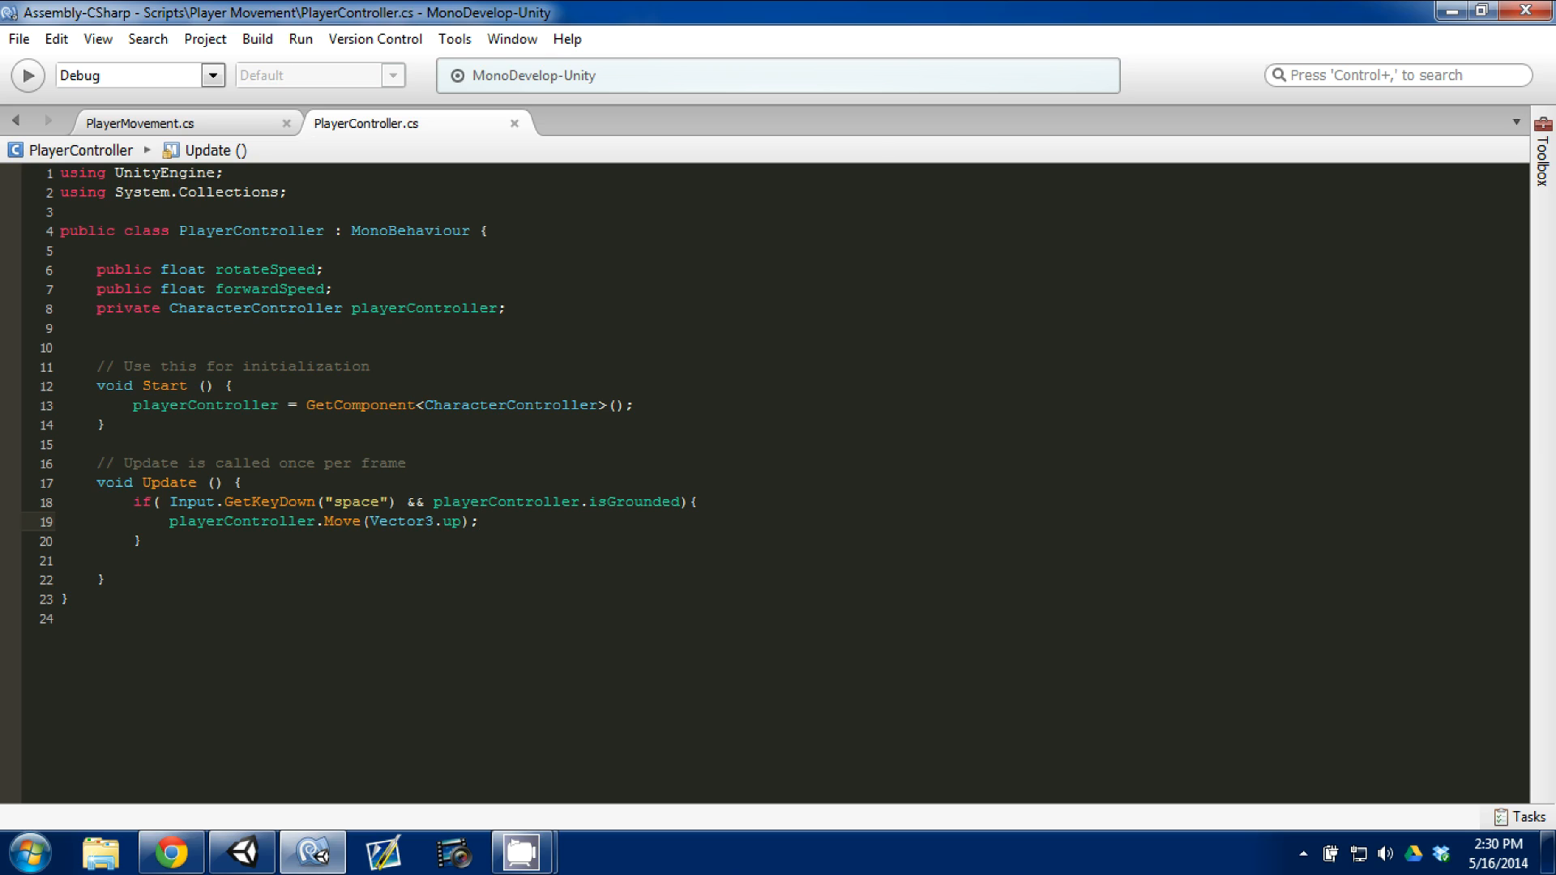
pyautogui.click(480, 520)
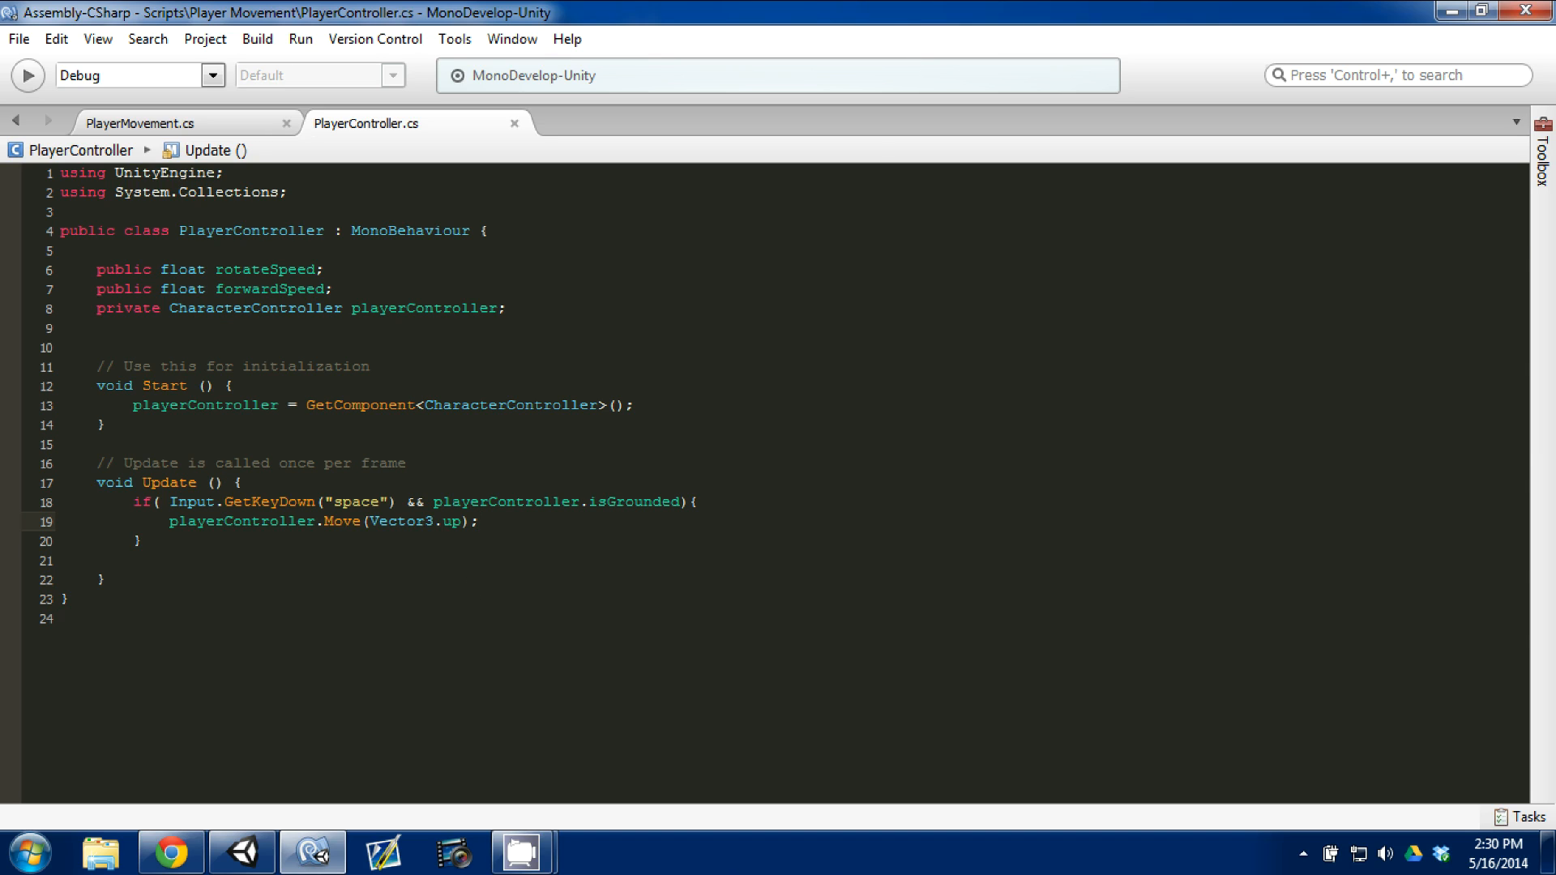
pyautogui.click(170, 501)
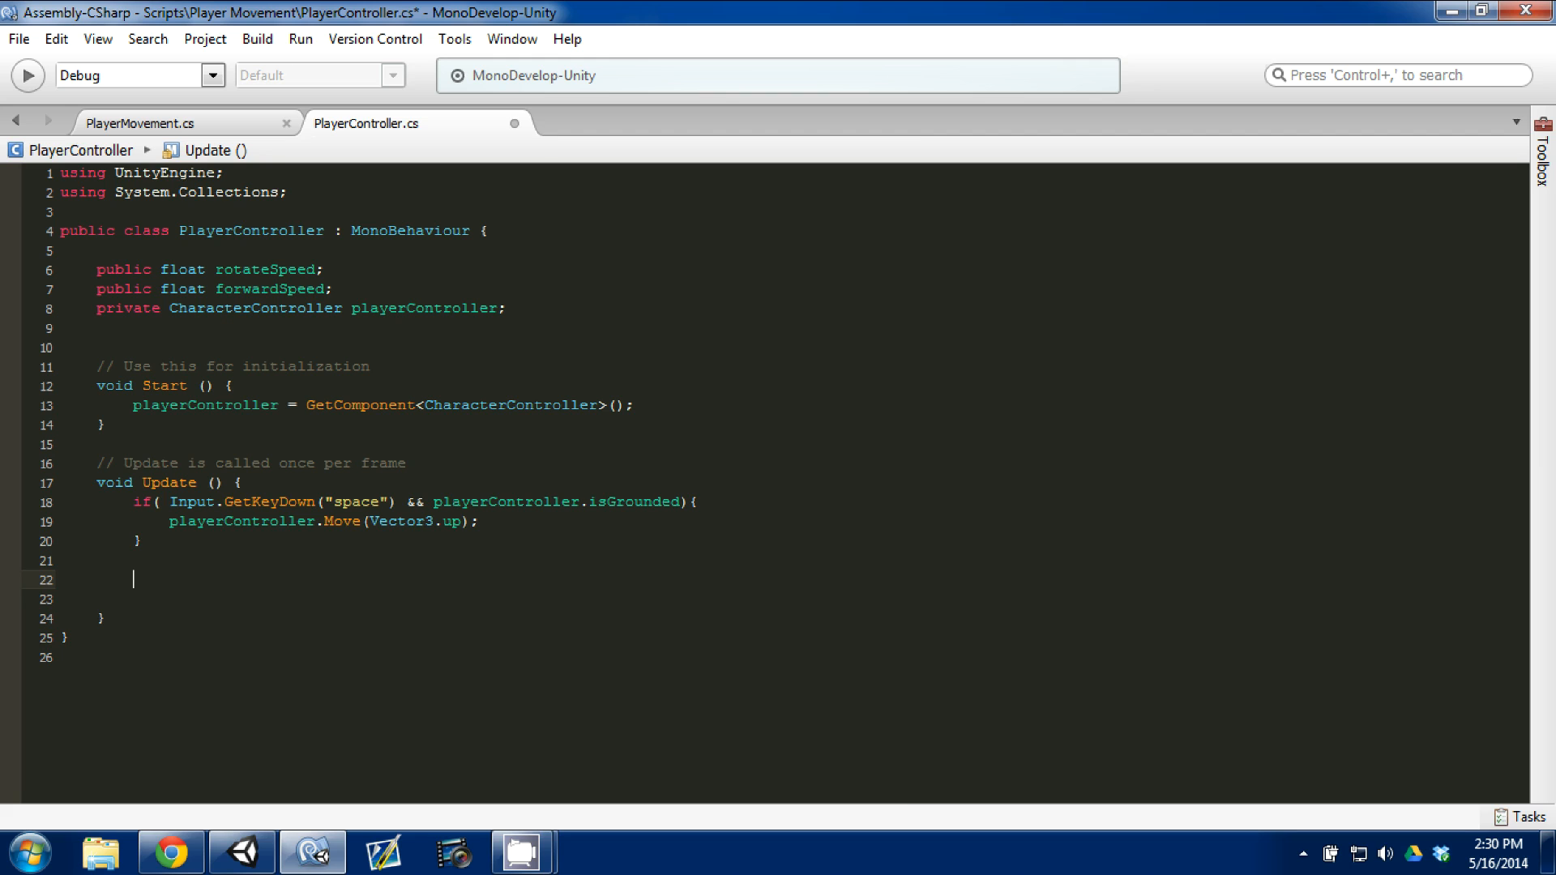
# Begin a transform.Rotate( call below the jump block.
pyautogui.write('transform.')
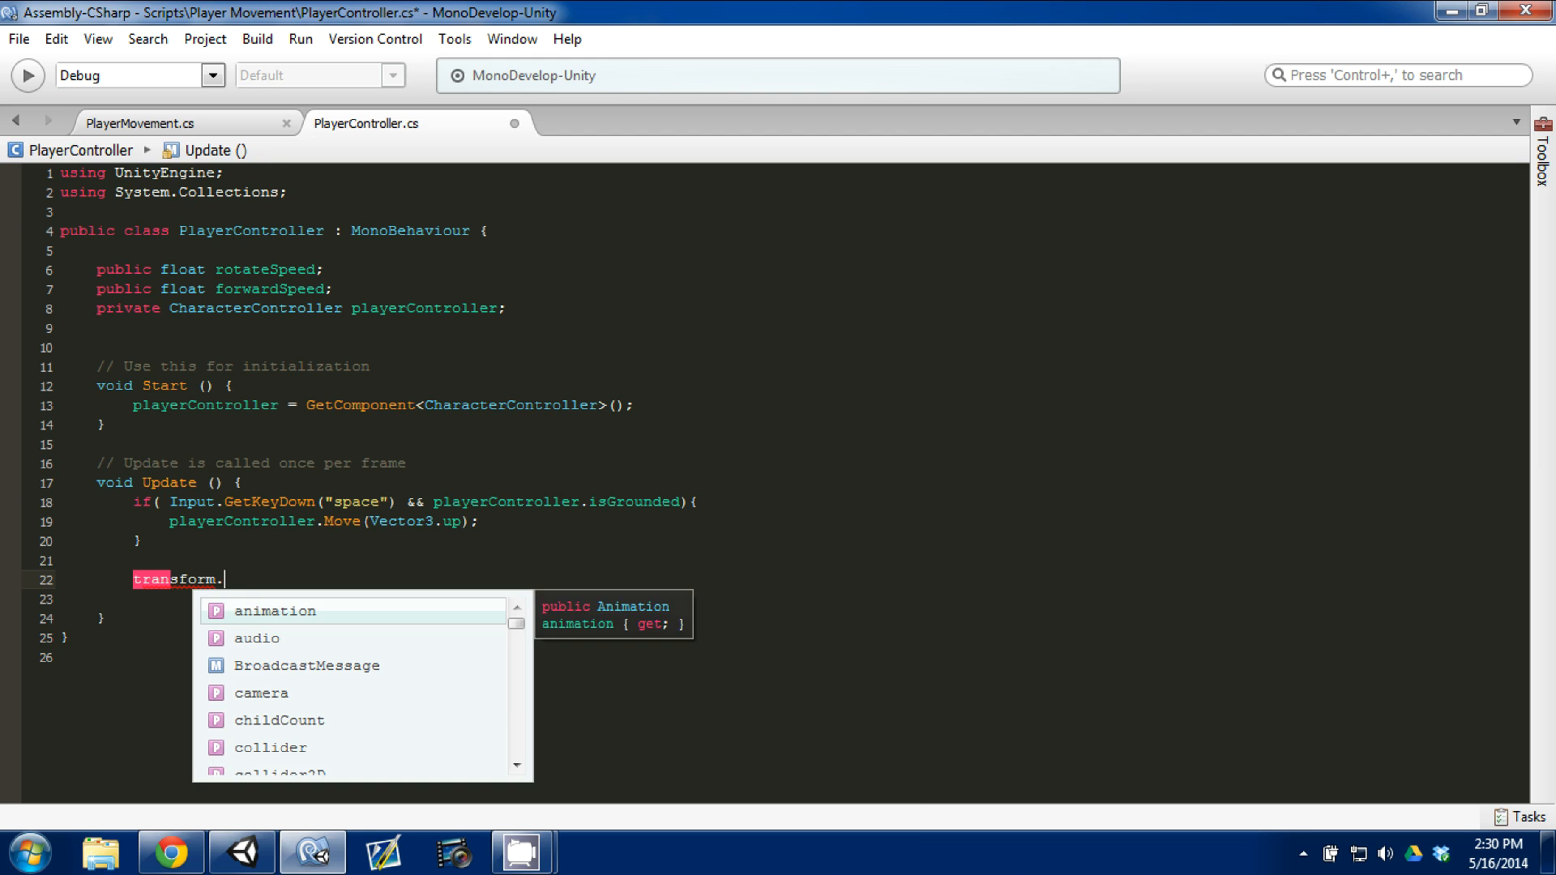
pyautogui.write('ro')
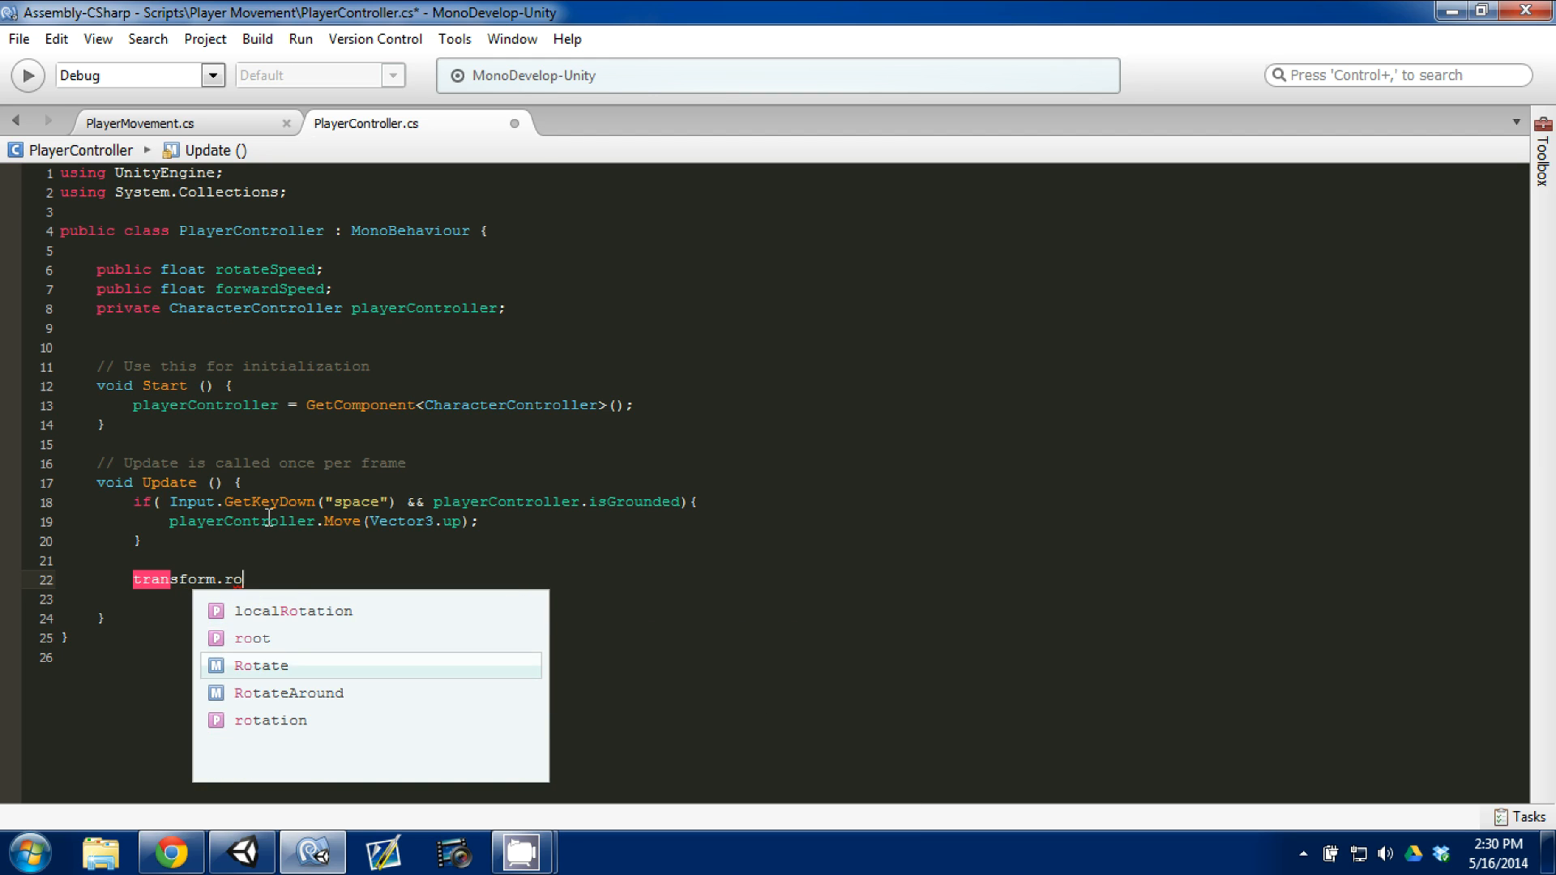
pyautogui.click(261, 664)
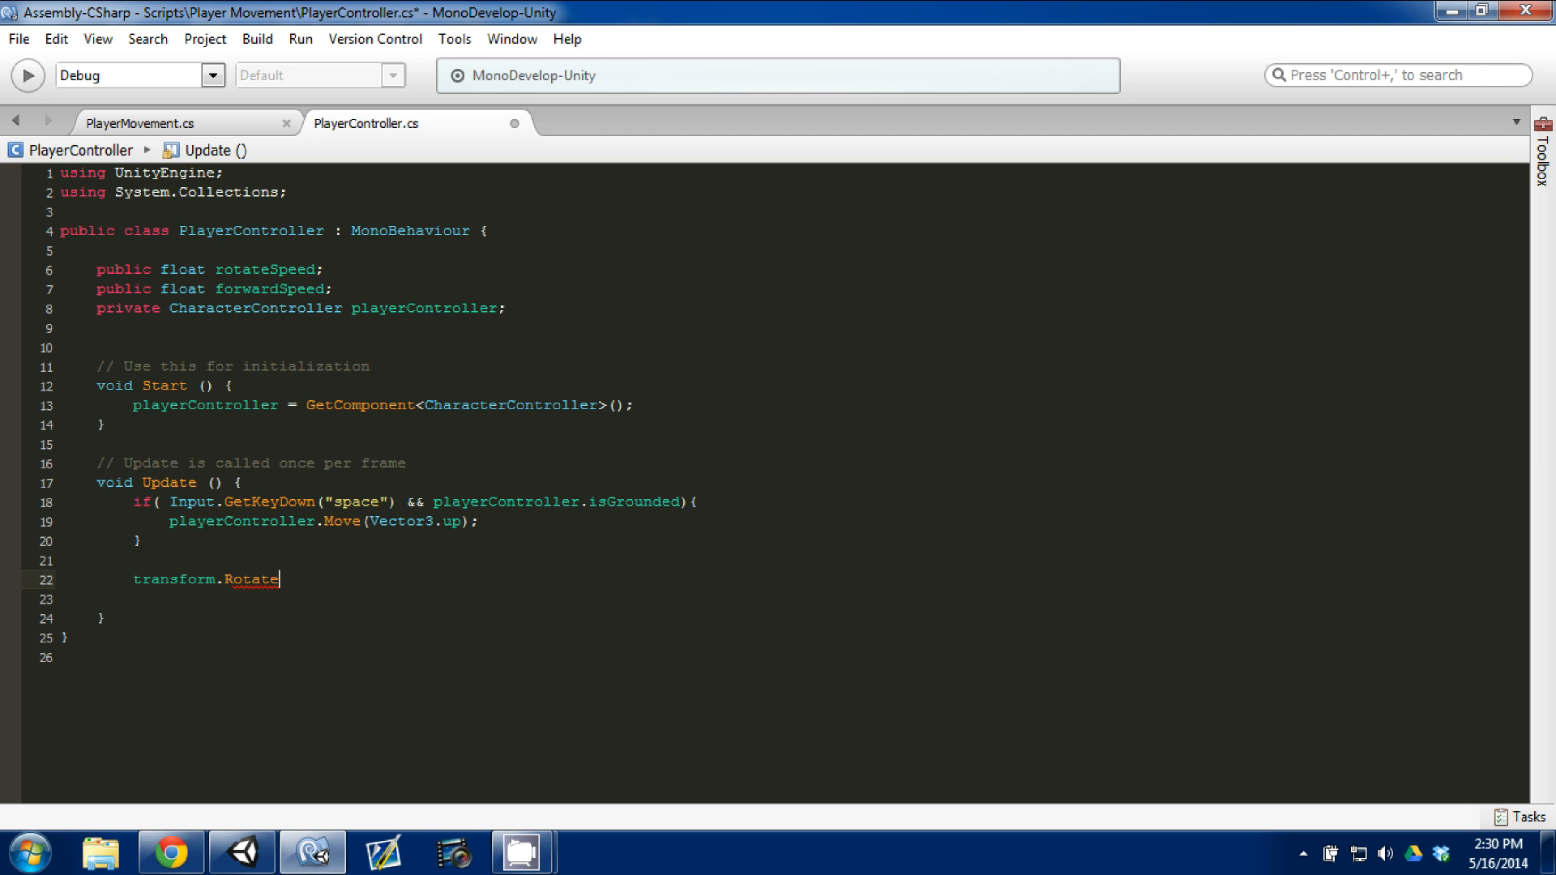
pyautogui.click(140, 123)
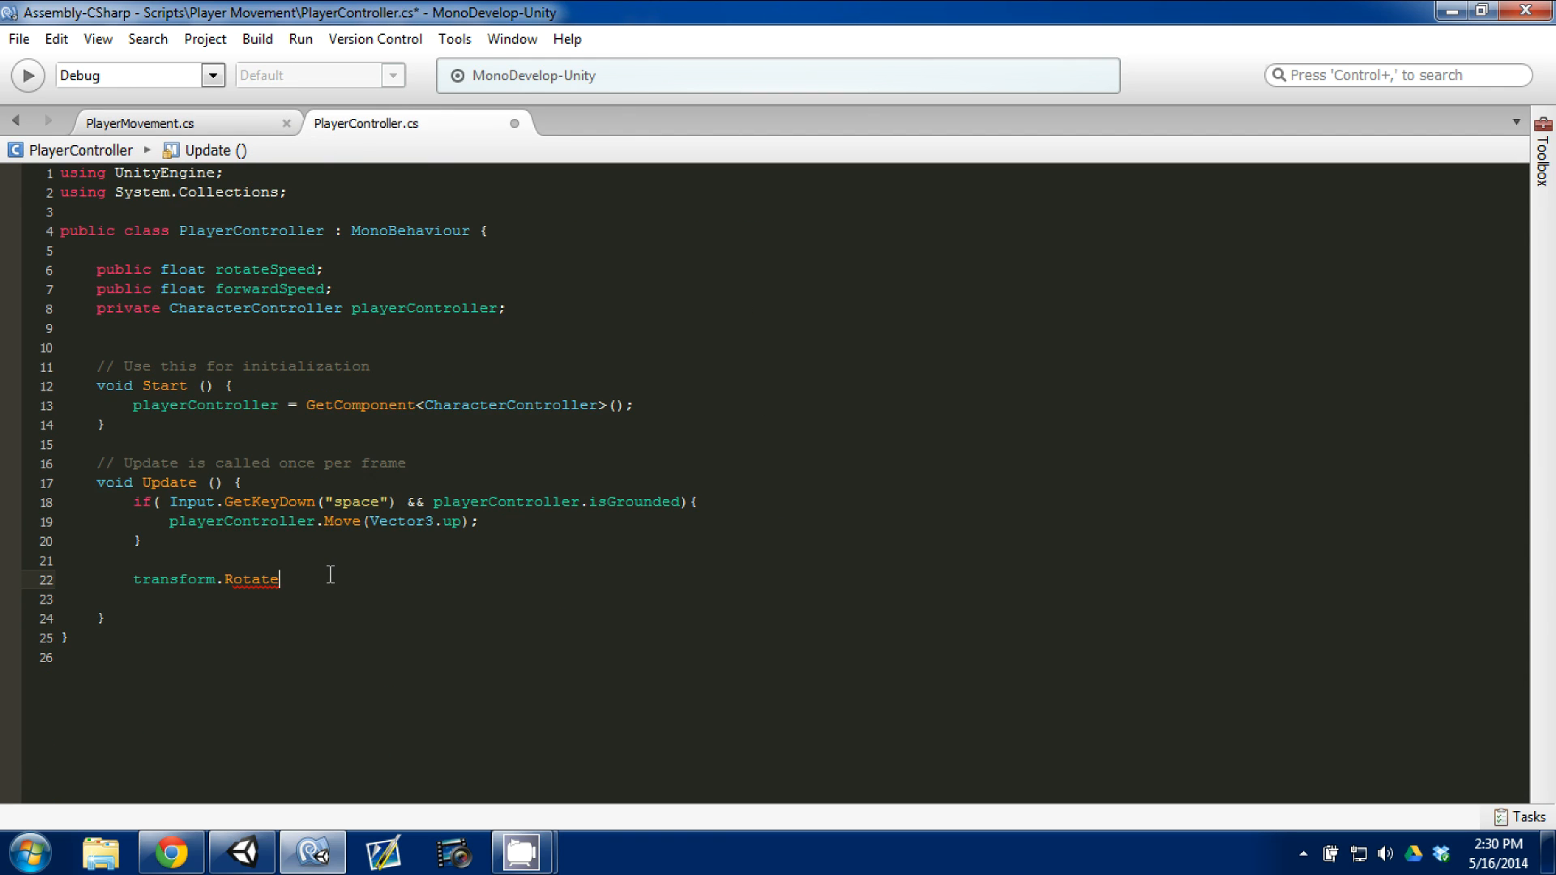
pyautogui.write('(')
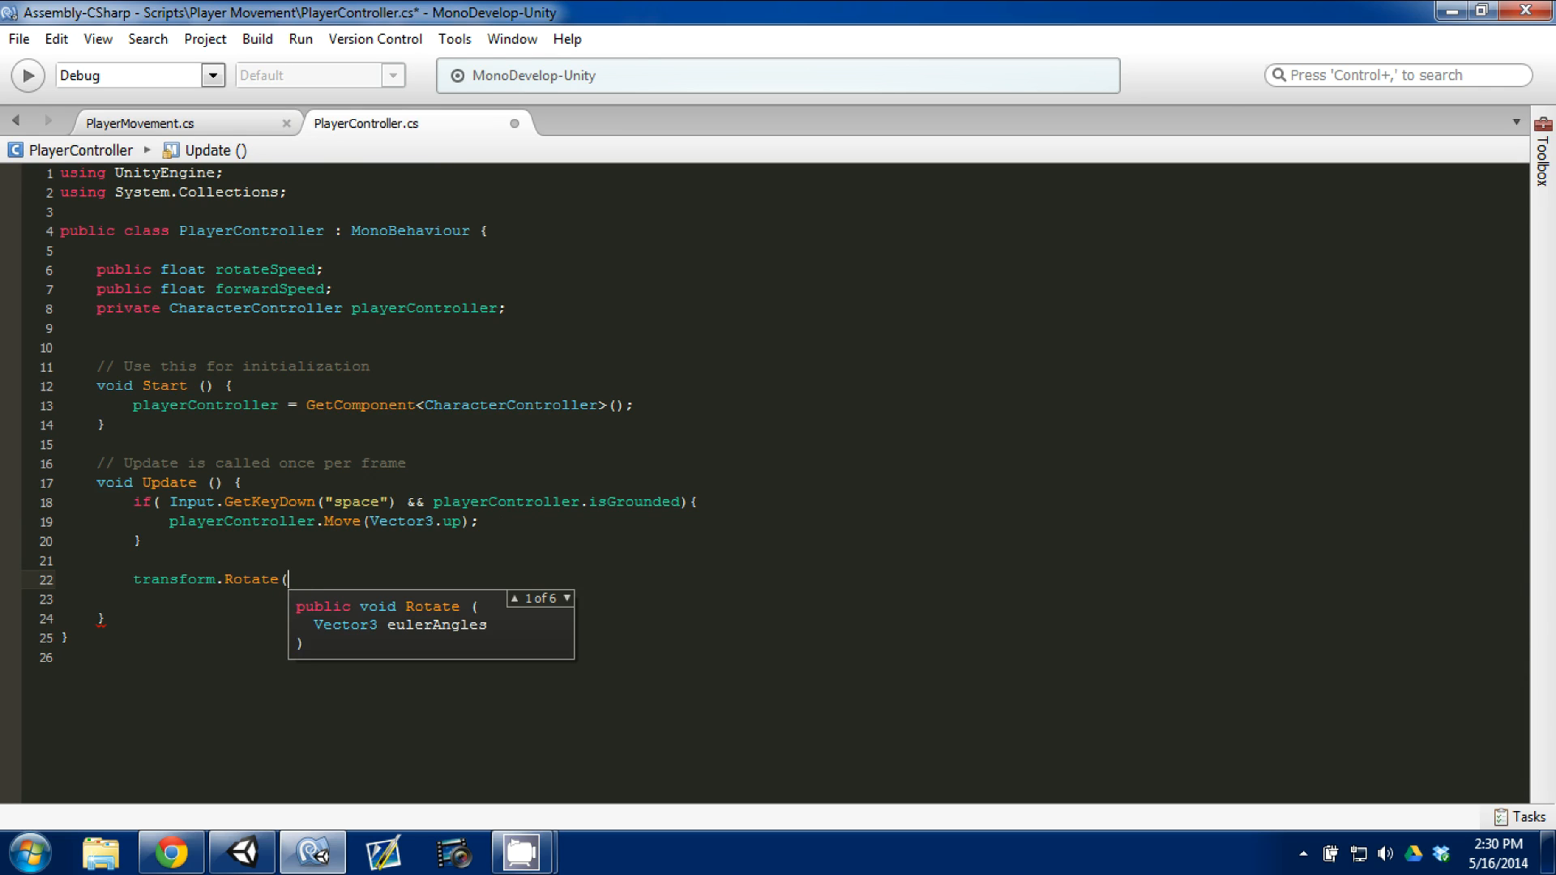
# Check the rotation code in the older PlayerMovement script and return to PlayerController.
pyautogui.click(140, 123)
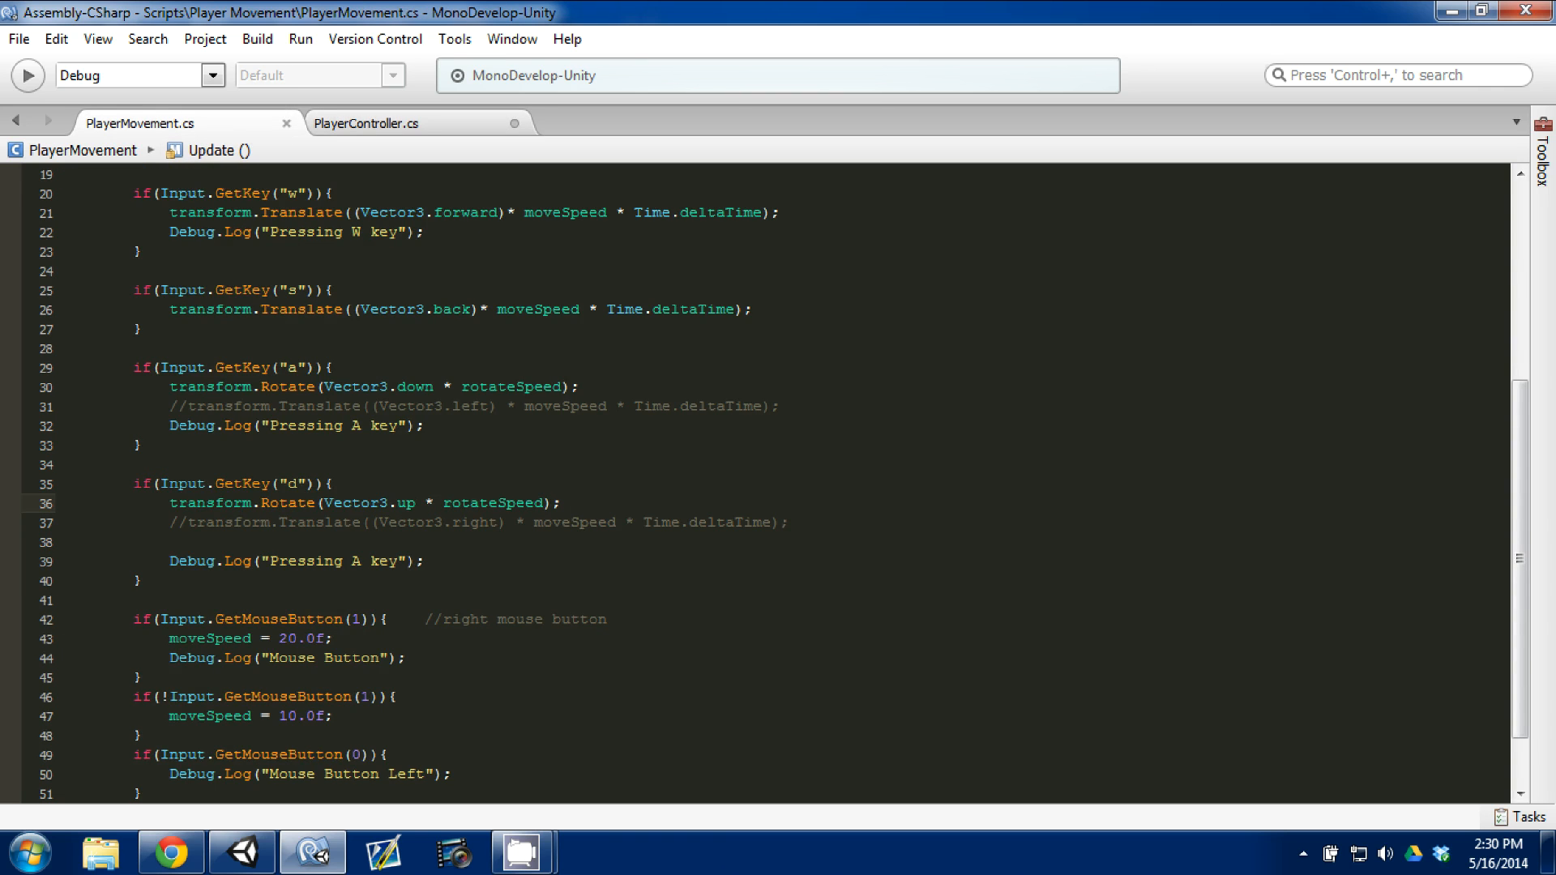
pyautogui.click(564, 502)
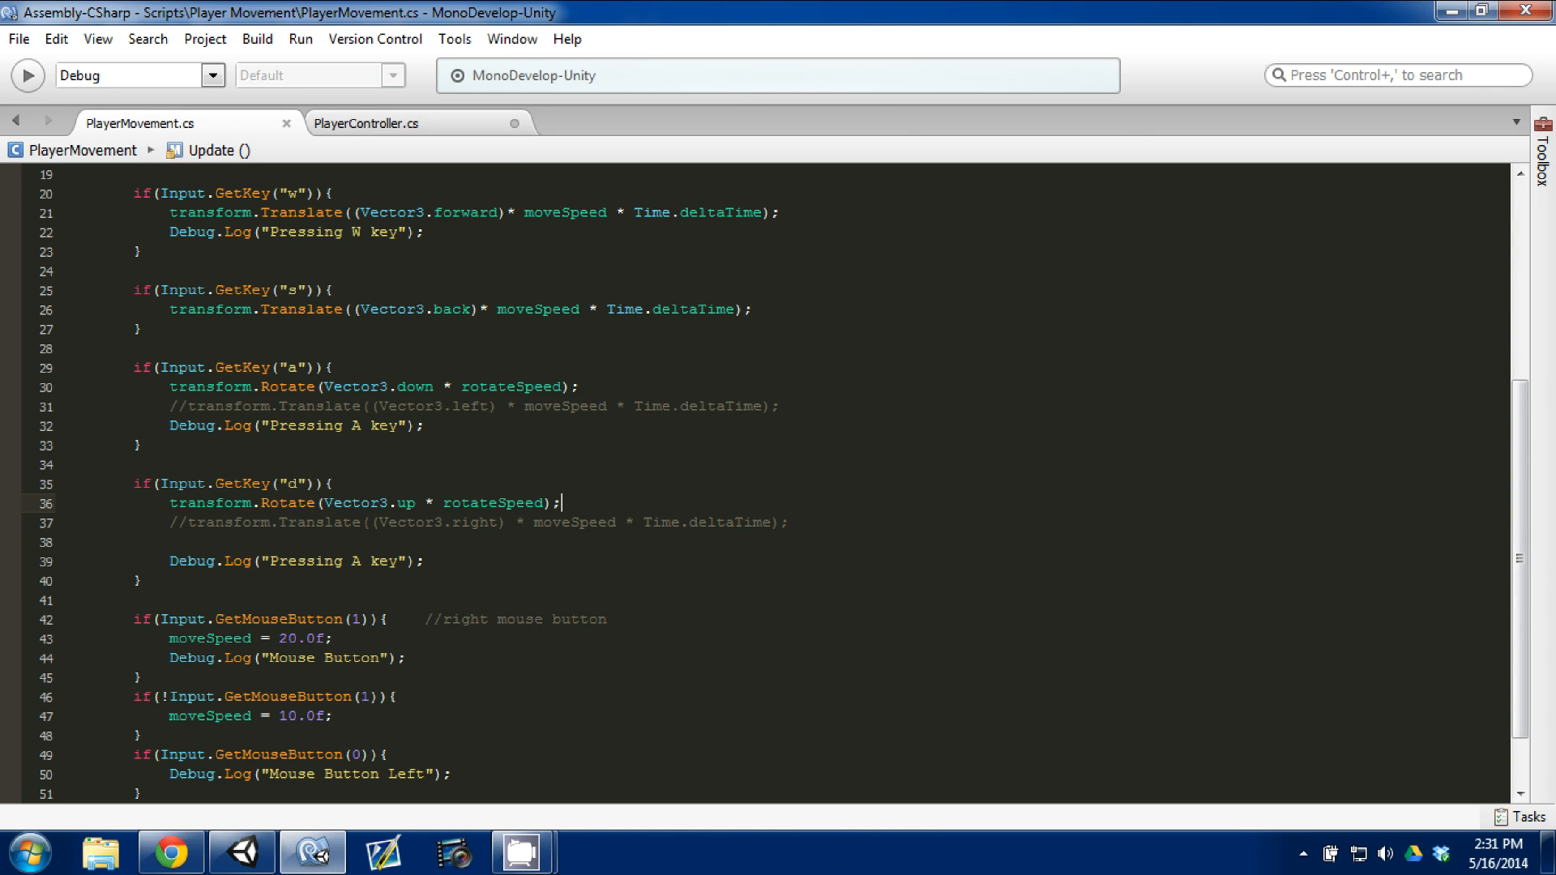
pyautogui.click(367, 123)
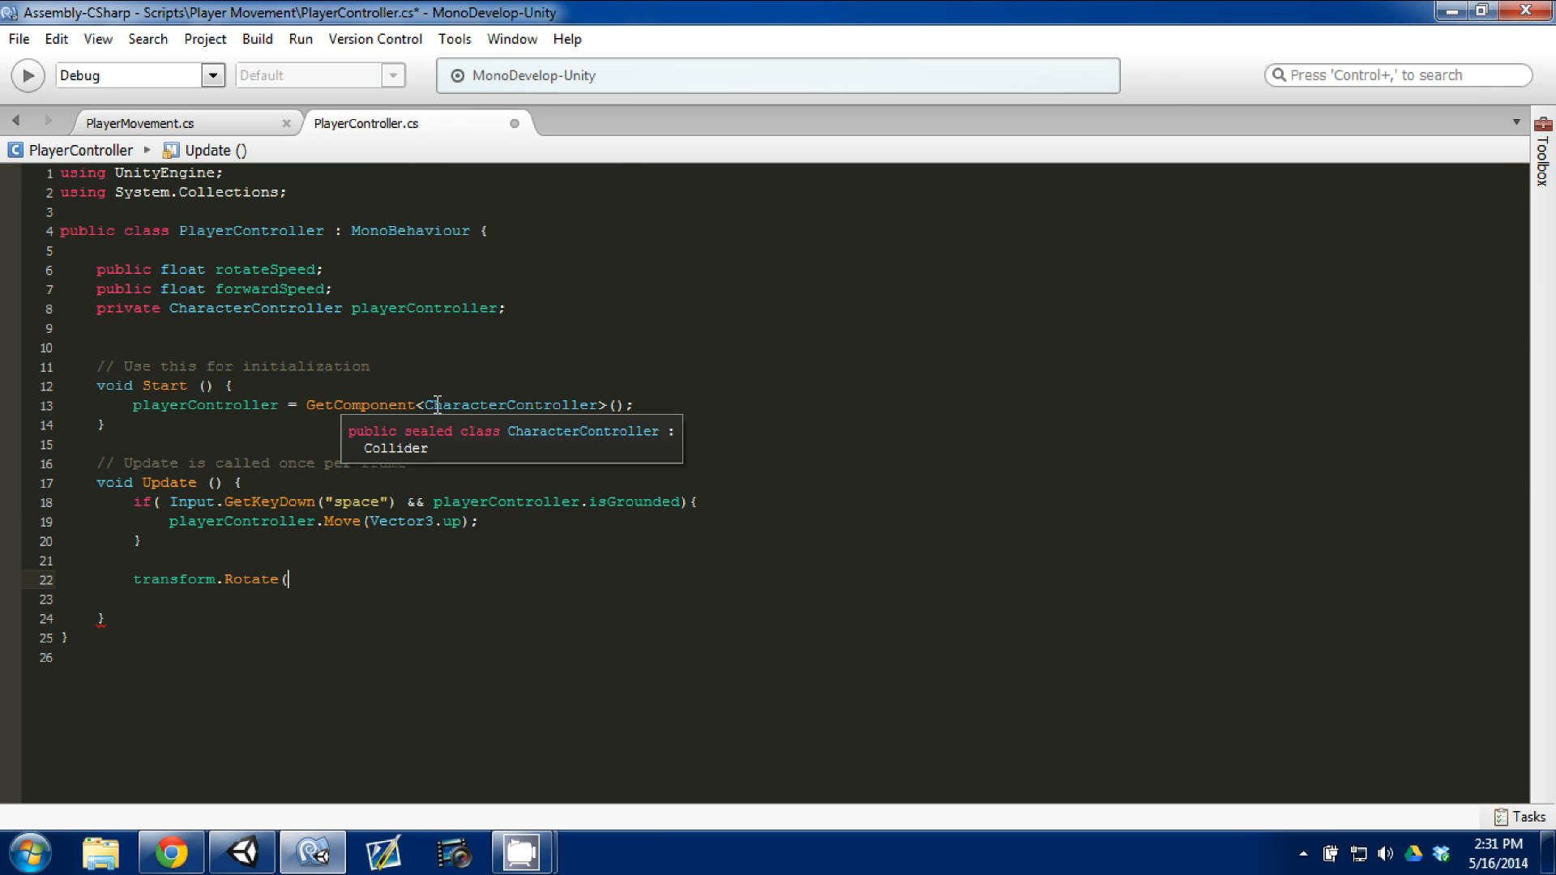
# Fill the Rotate arguments with 0, Input.GetAxis("Horizontal"), fixing the axis-name typo.
pyautogui.write('0,')
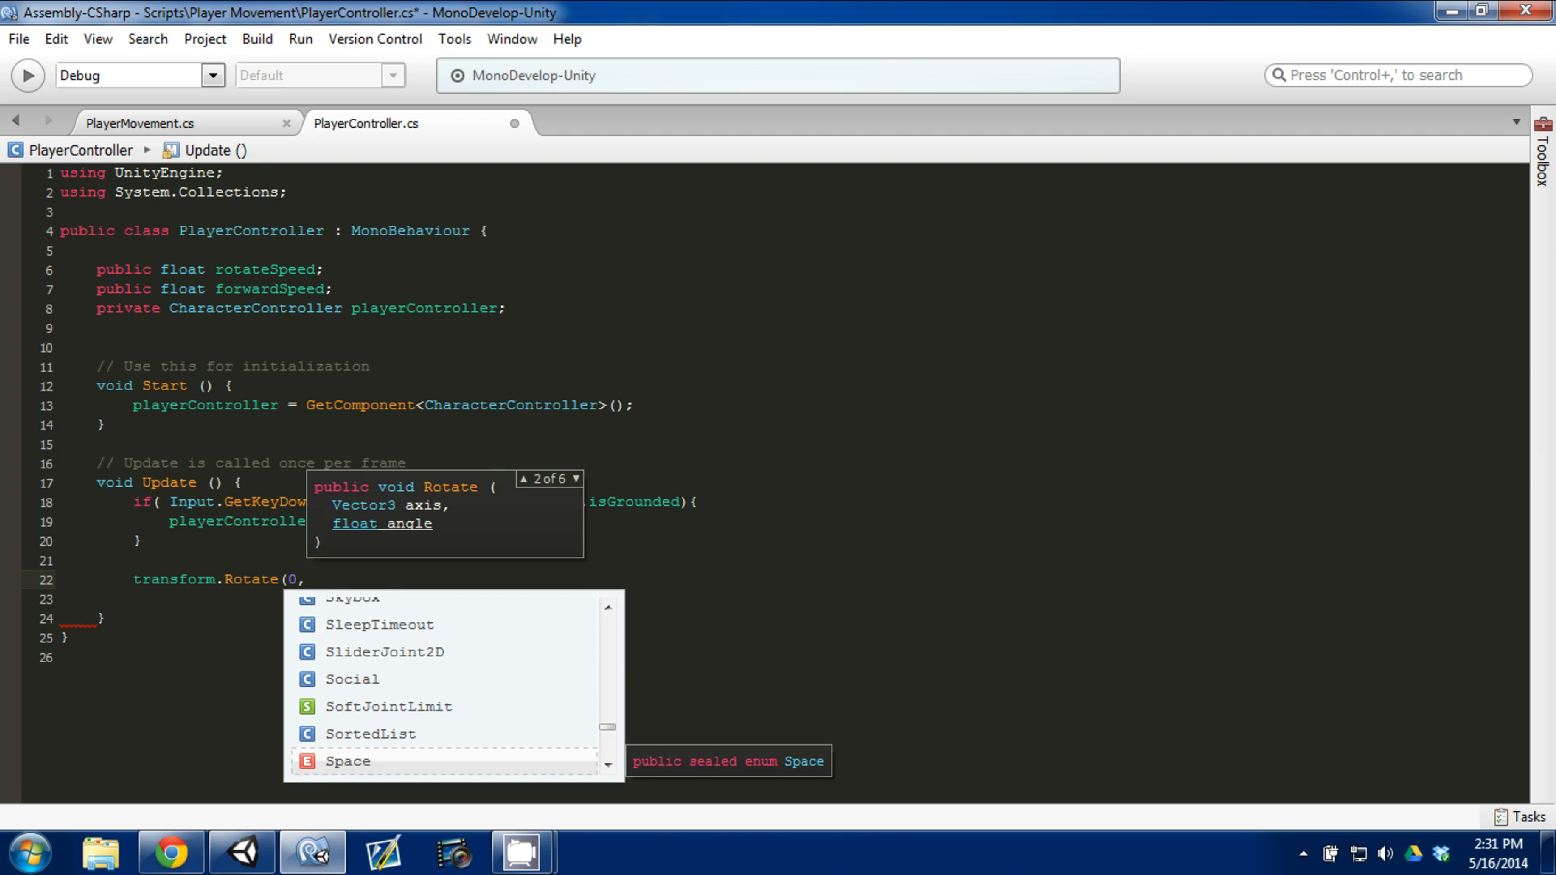
pyautogui.write('ge')
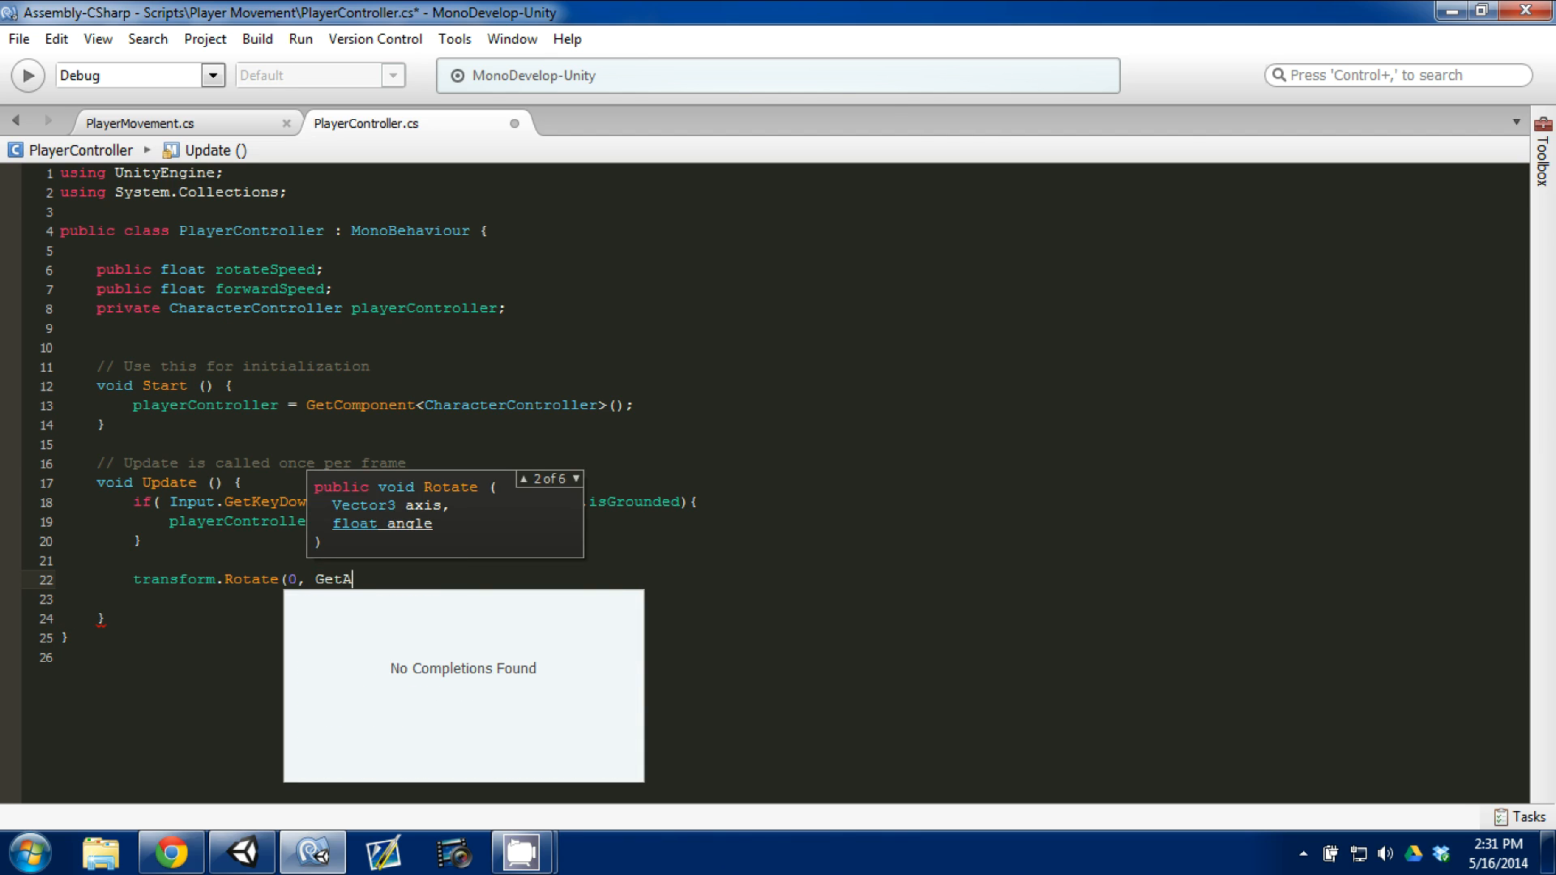
pyautogui.write('xi')
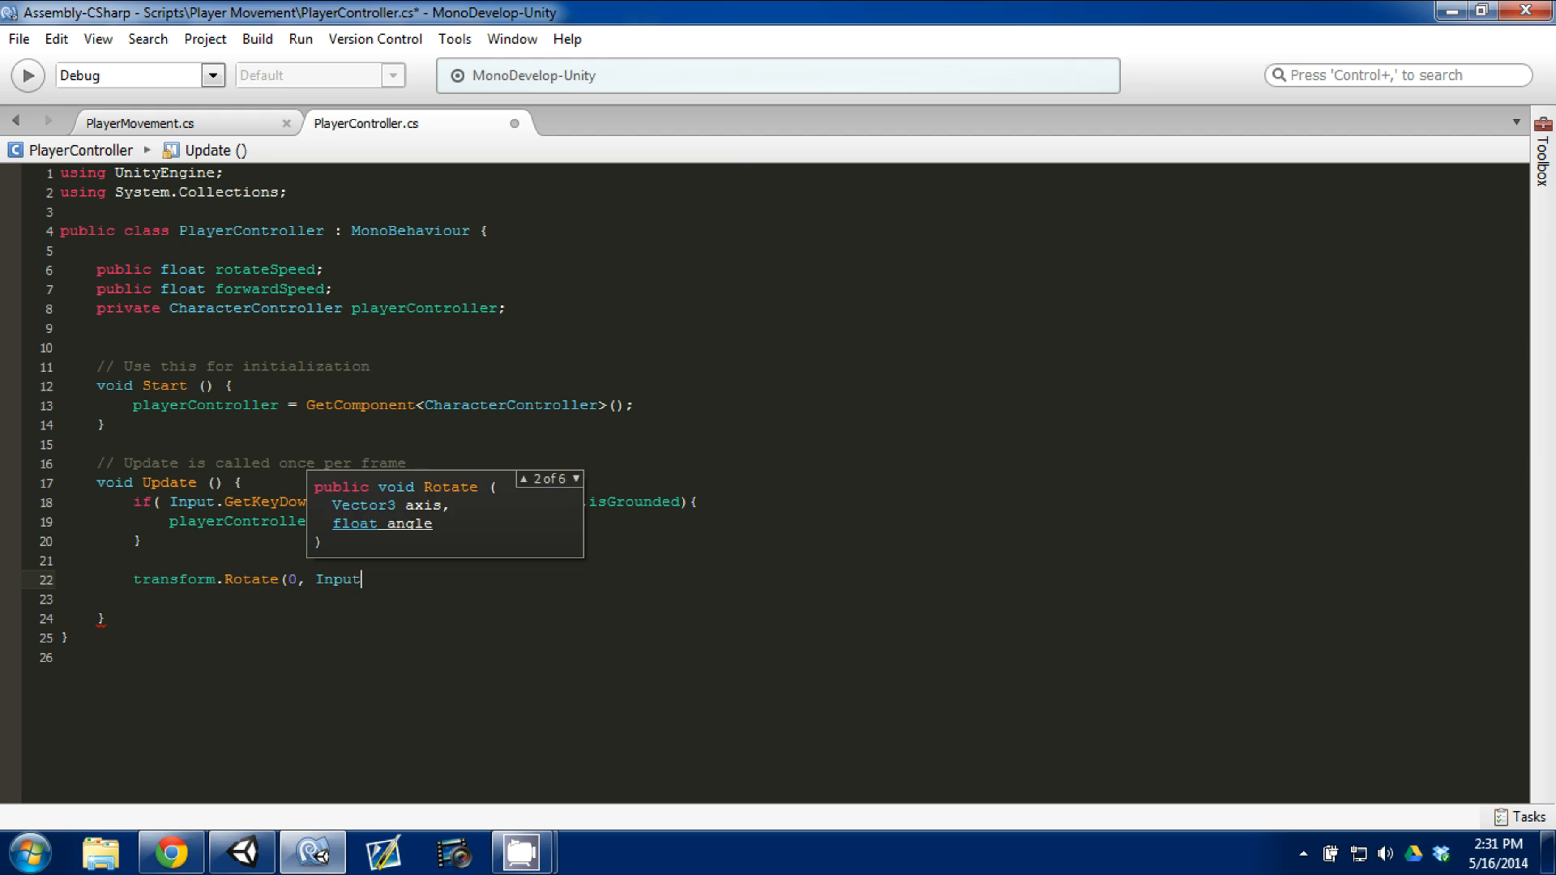
pyautogui.write('.GetAxis')
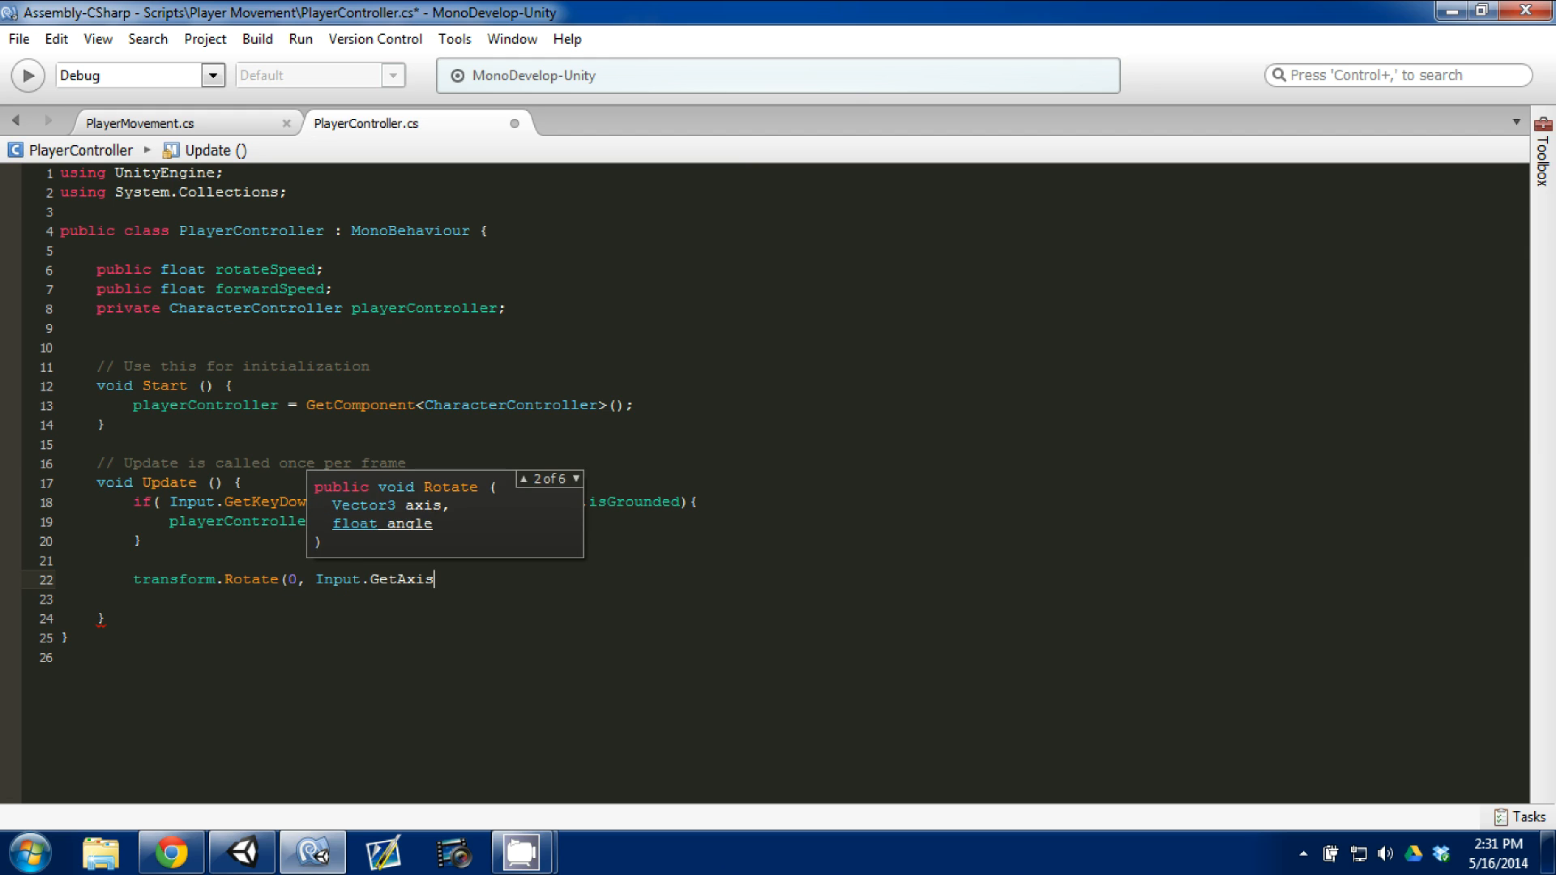
pyautogui.write('("')
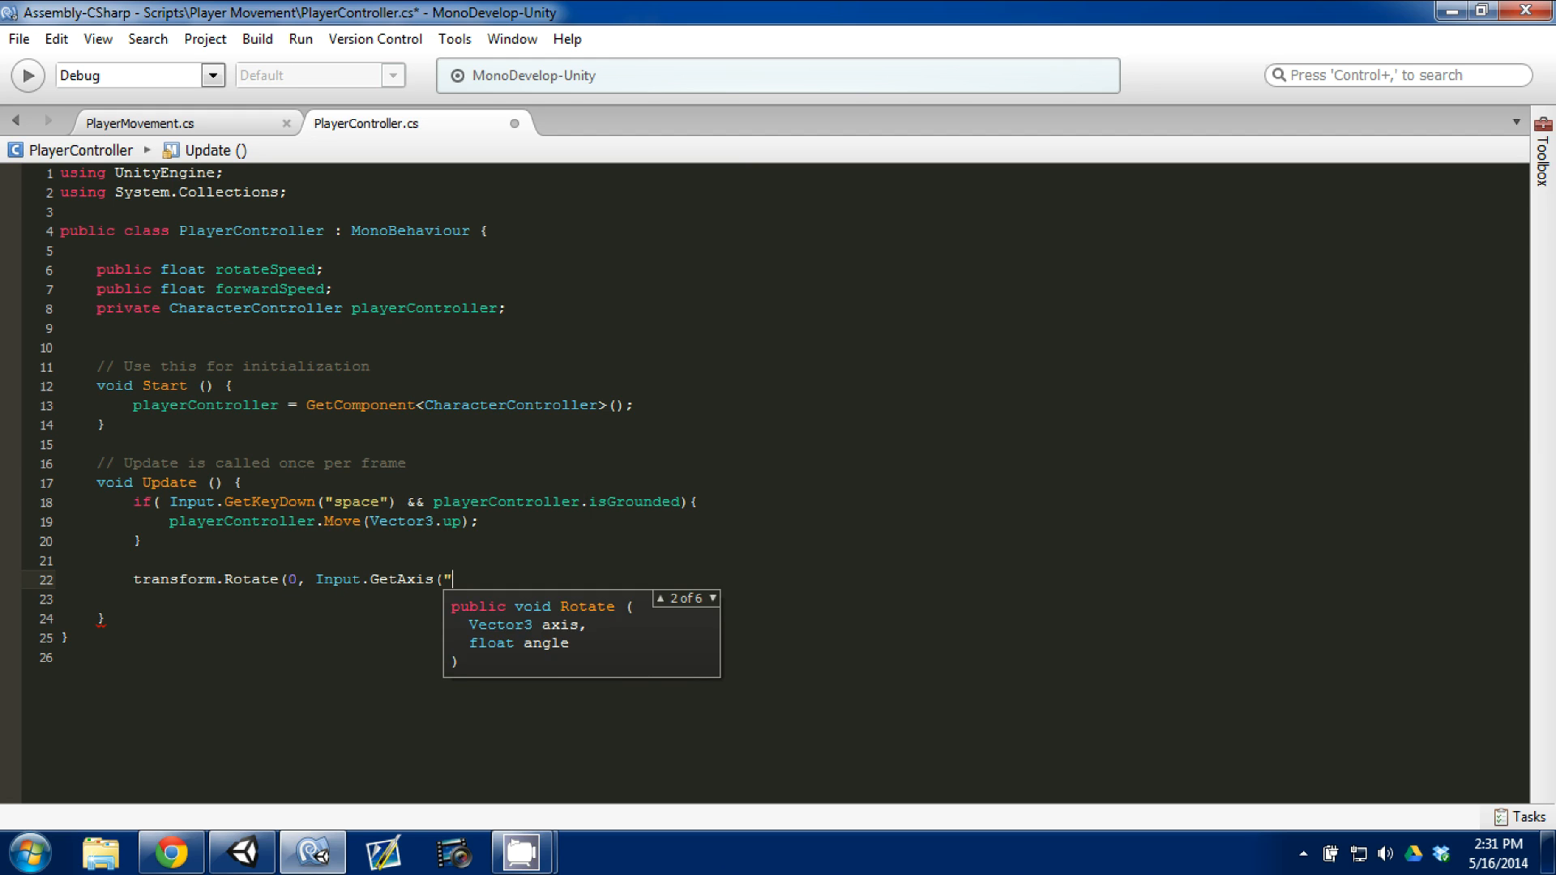
pyautogui.write('Horiz')
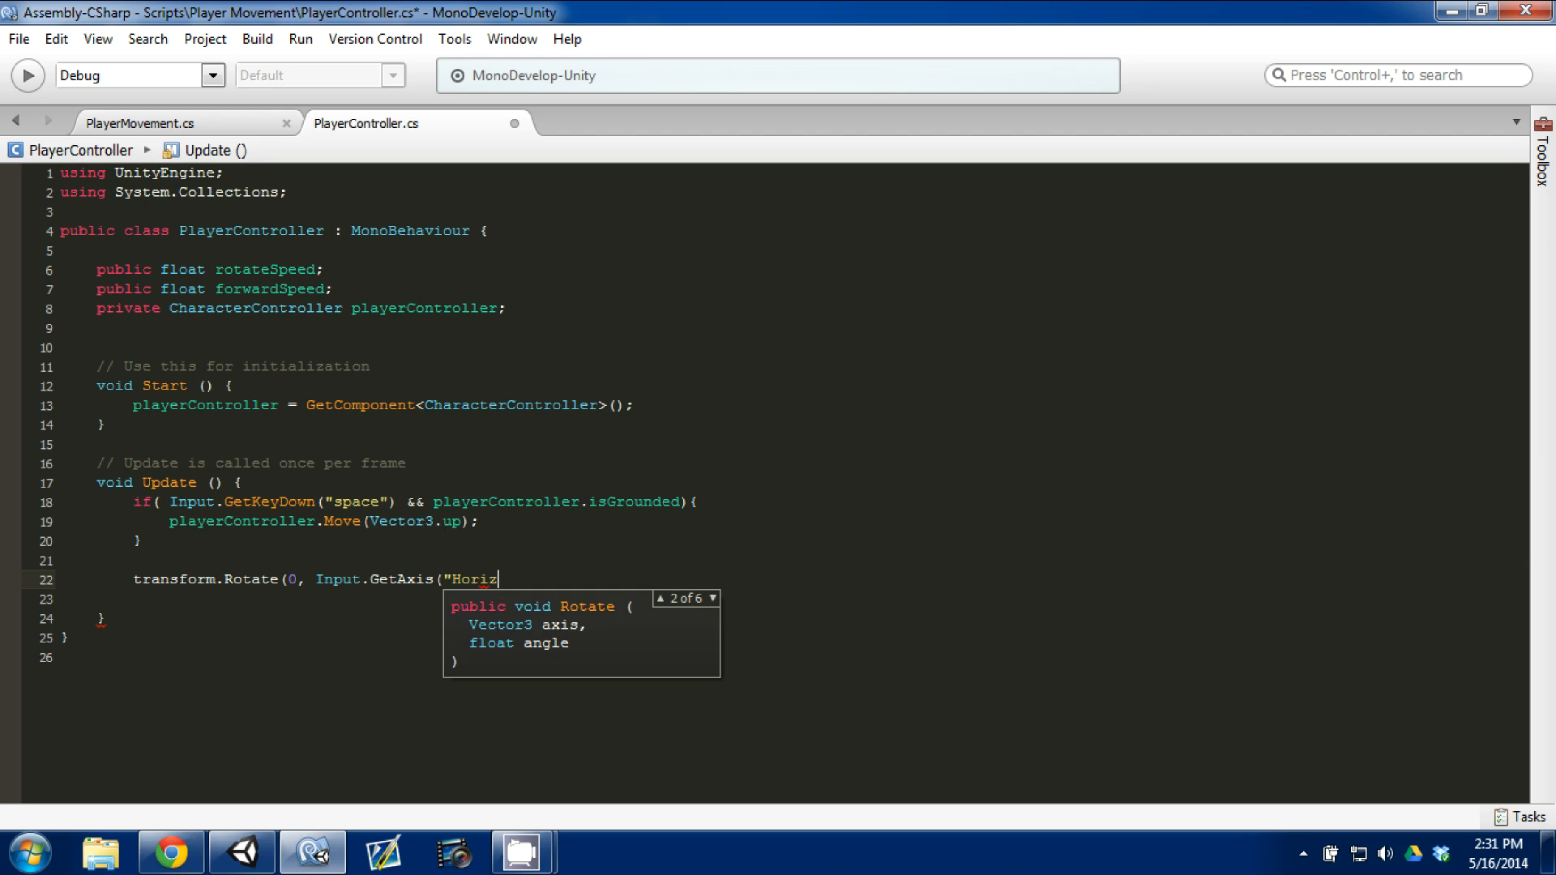
pyautogui.write('ona')
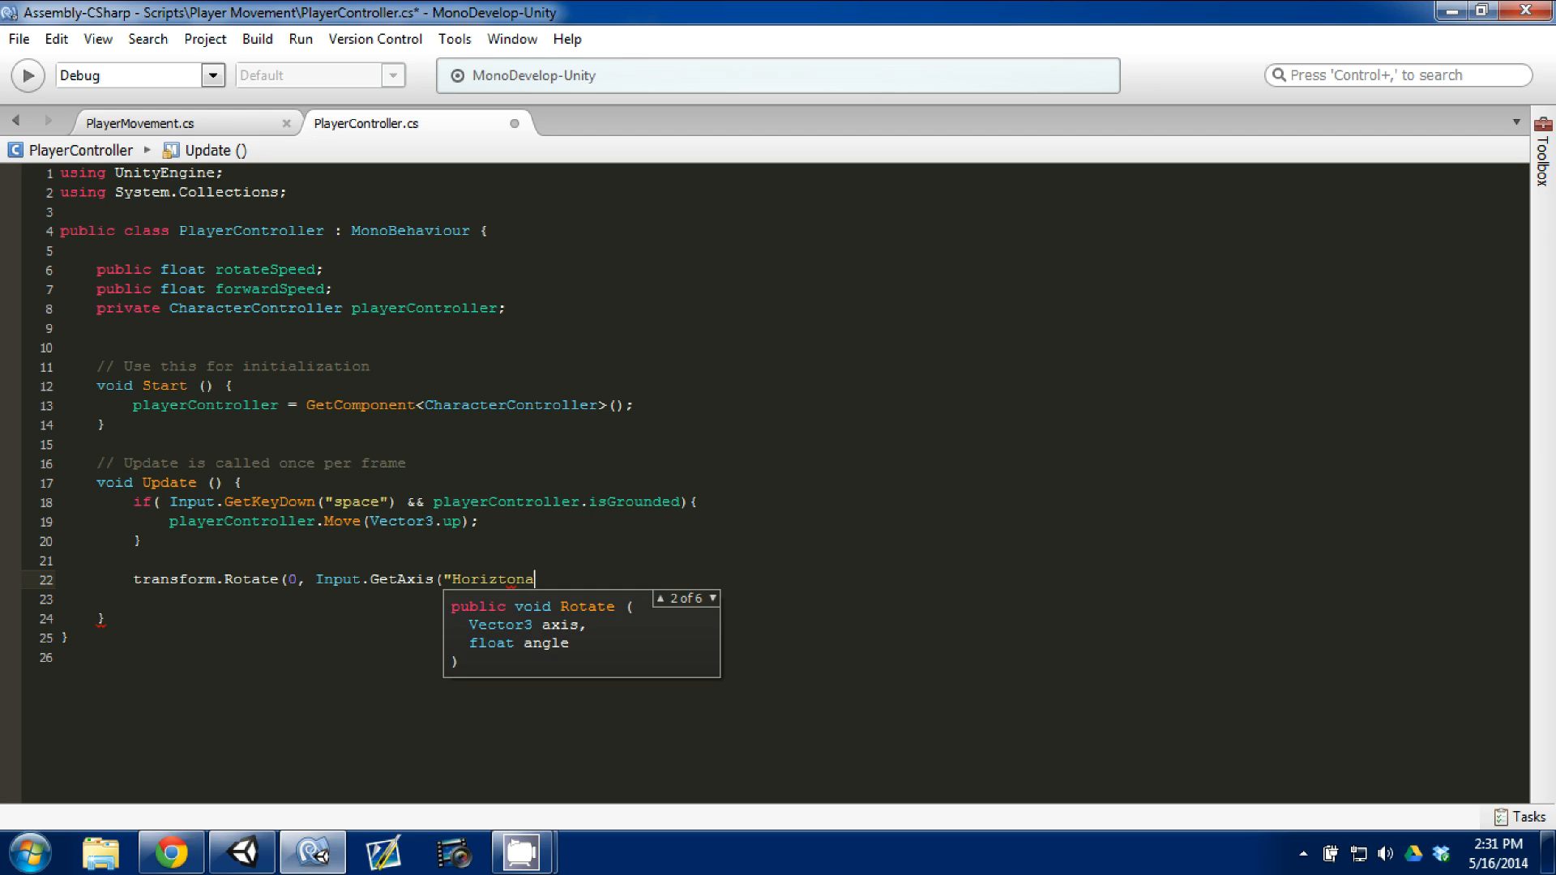
pyautogui.press('BackSpace')
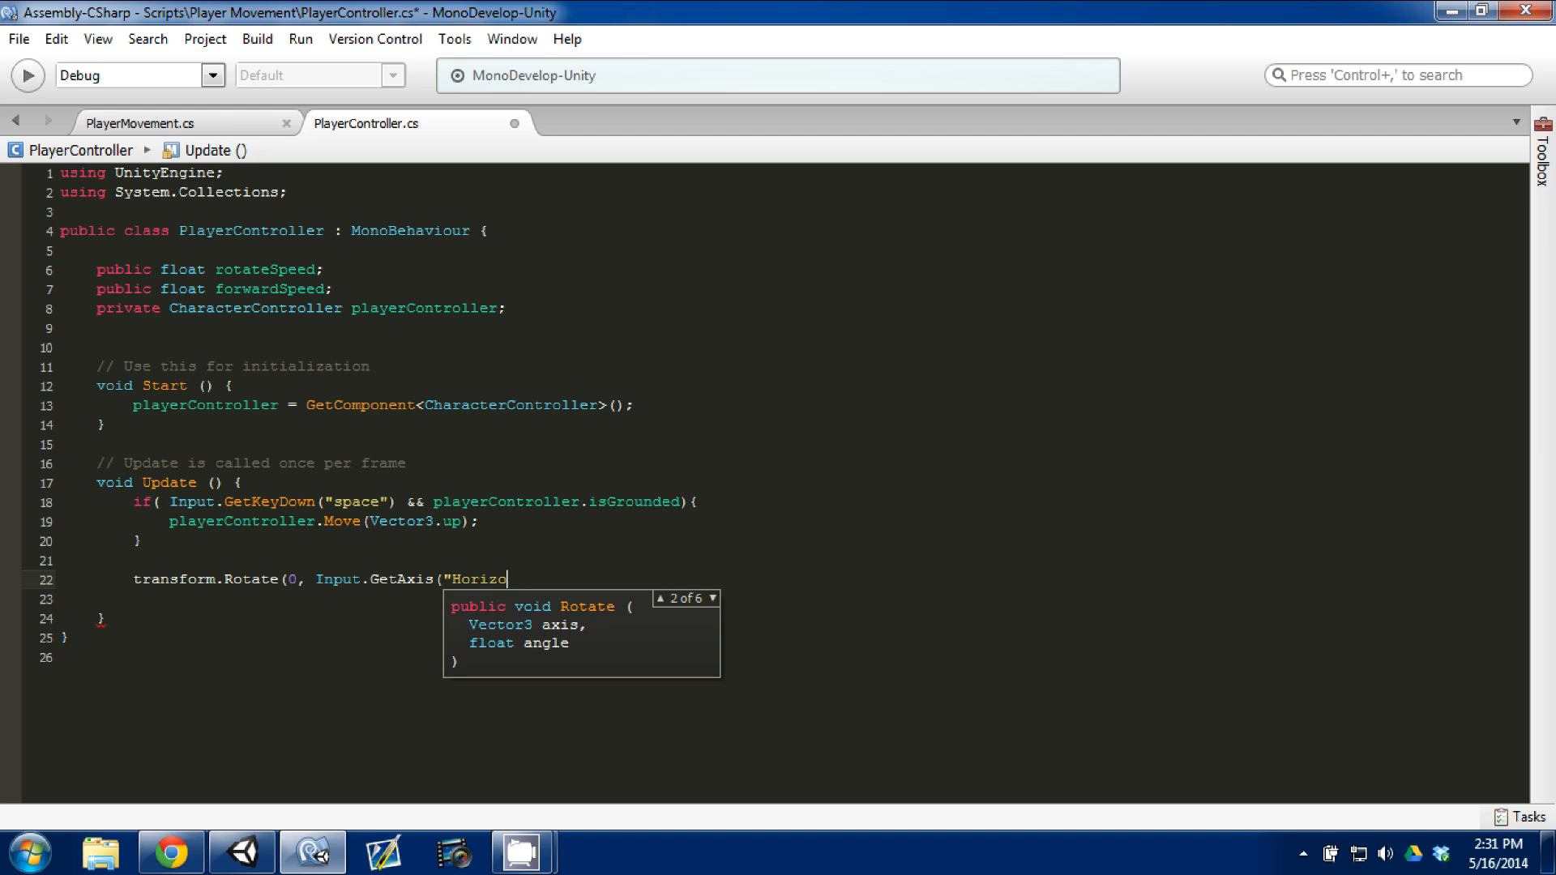
pyautogui.write('ntal"')
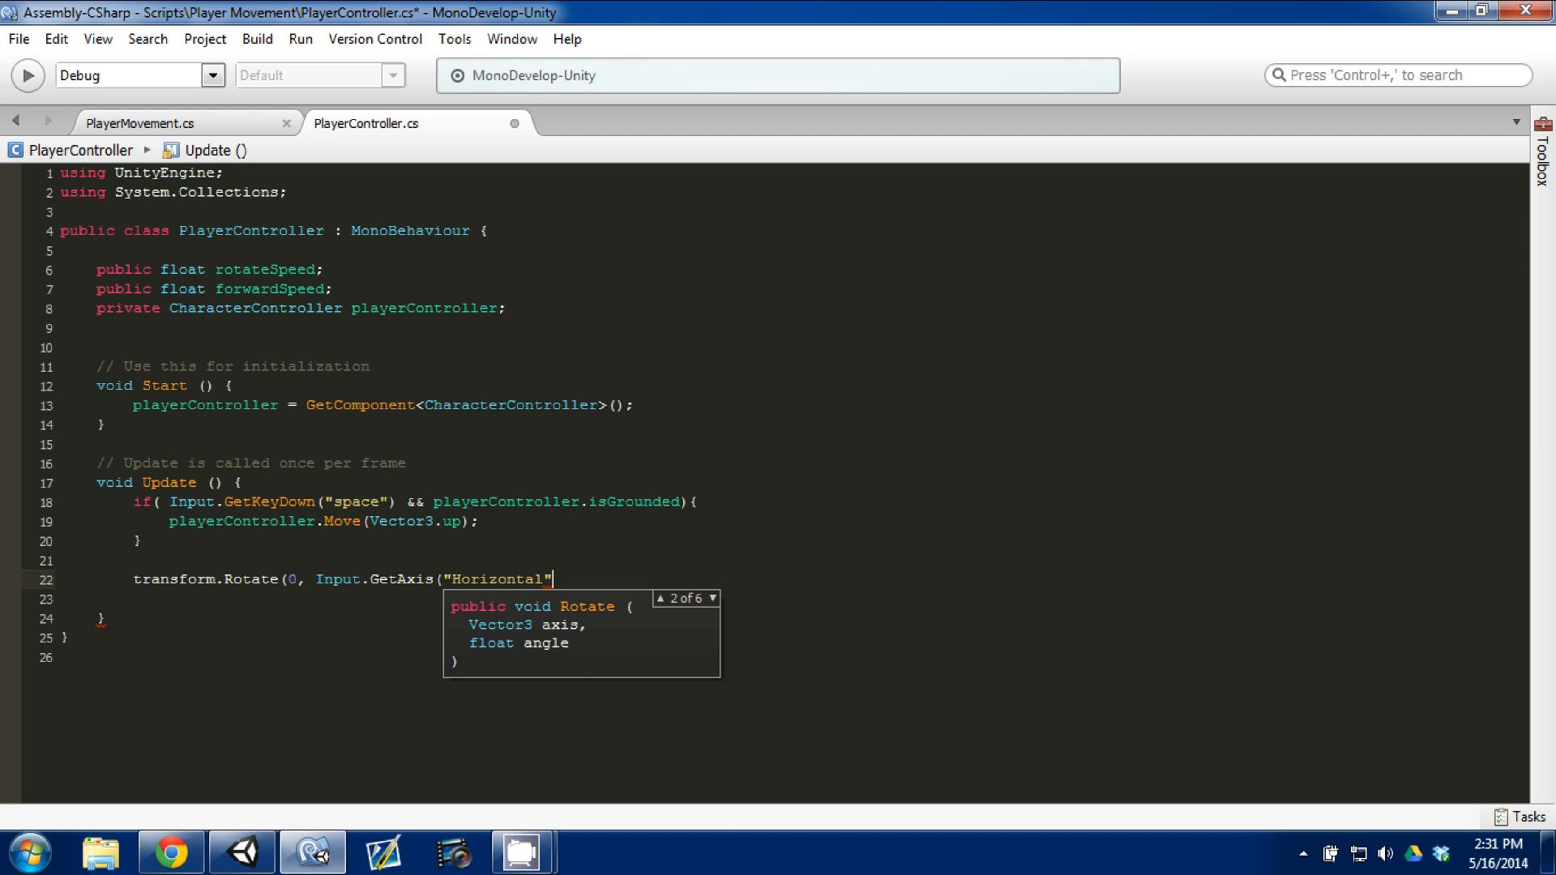
pyautogui.write('")')
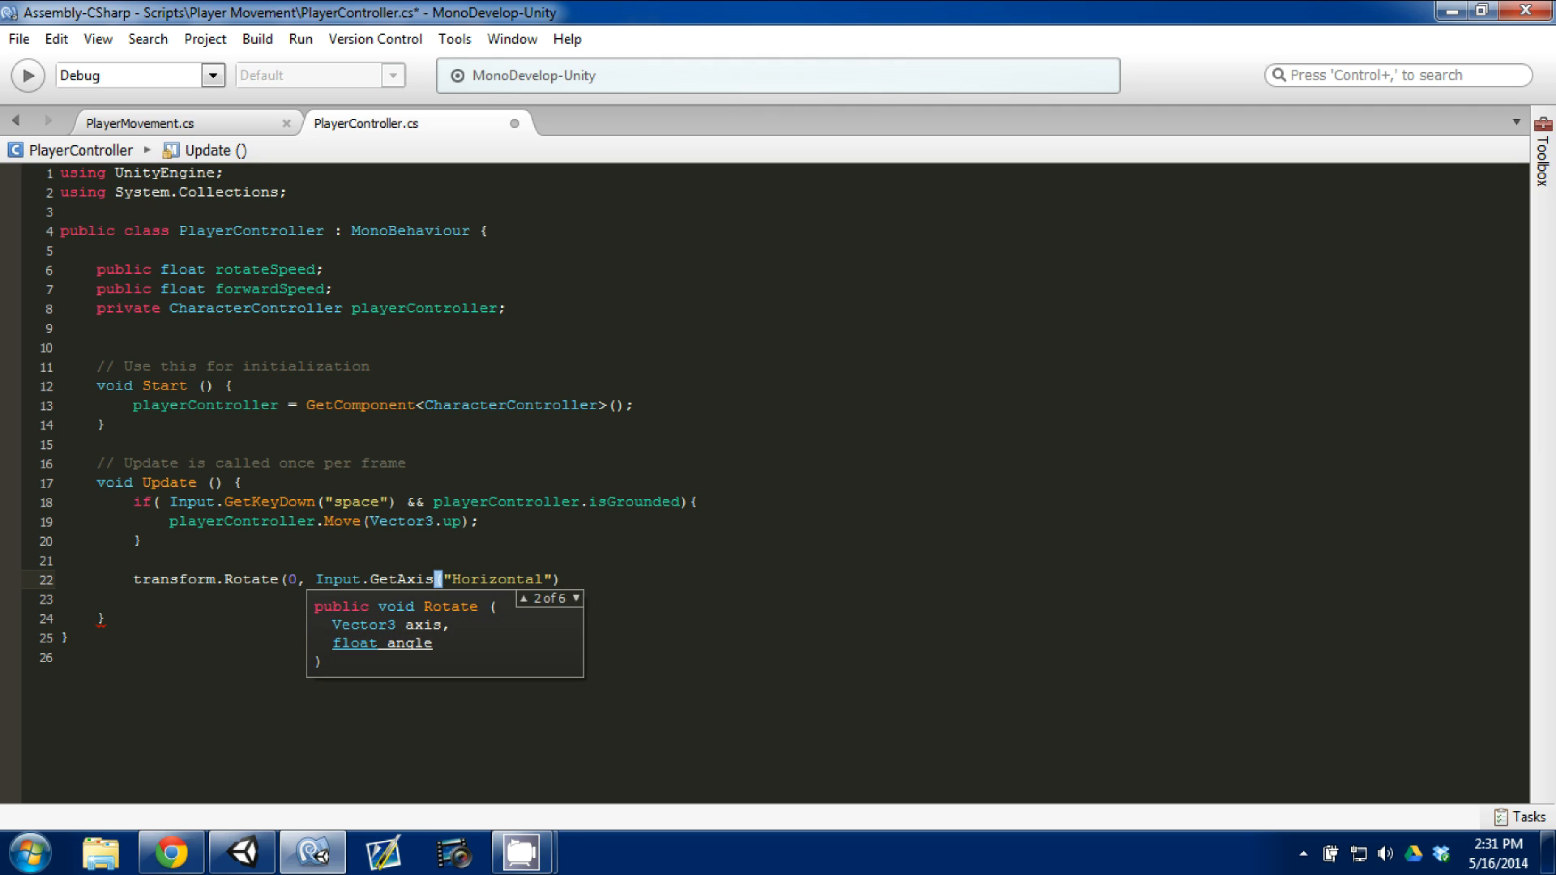
# Multiply the Horizontal axis value by rotateSpeed.
pyautogui.write('*')
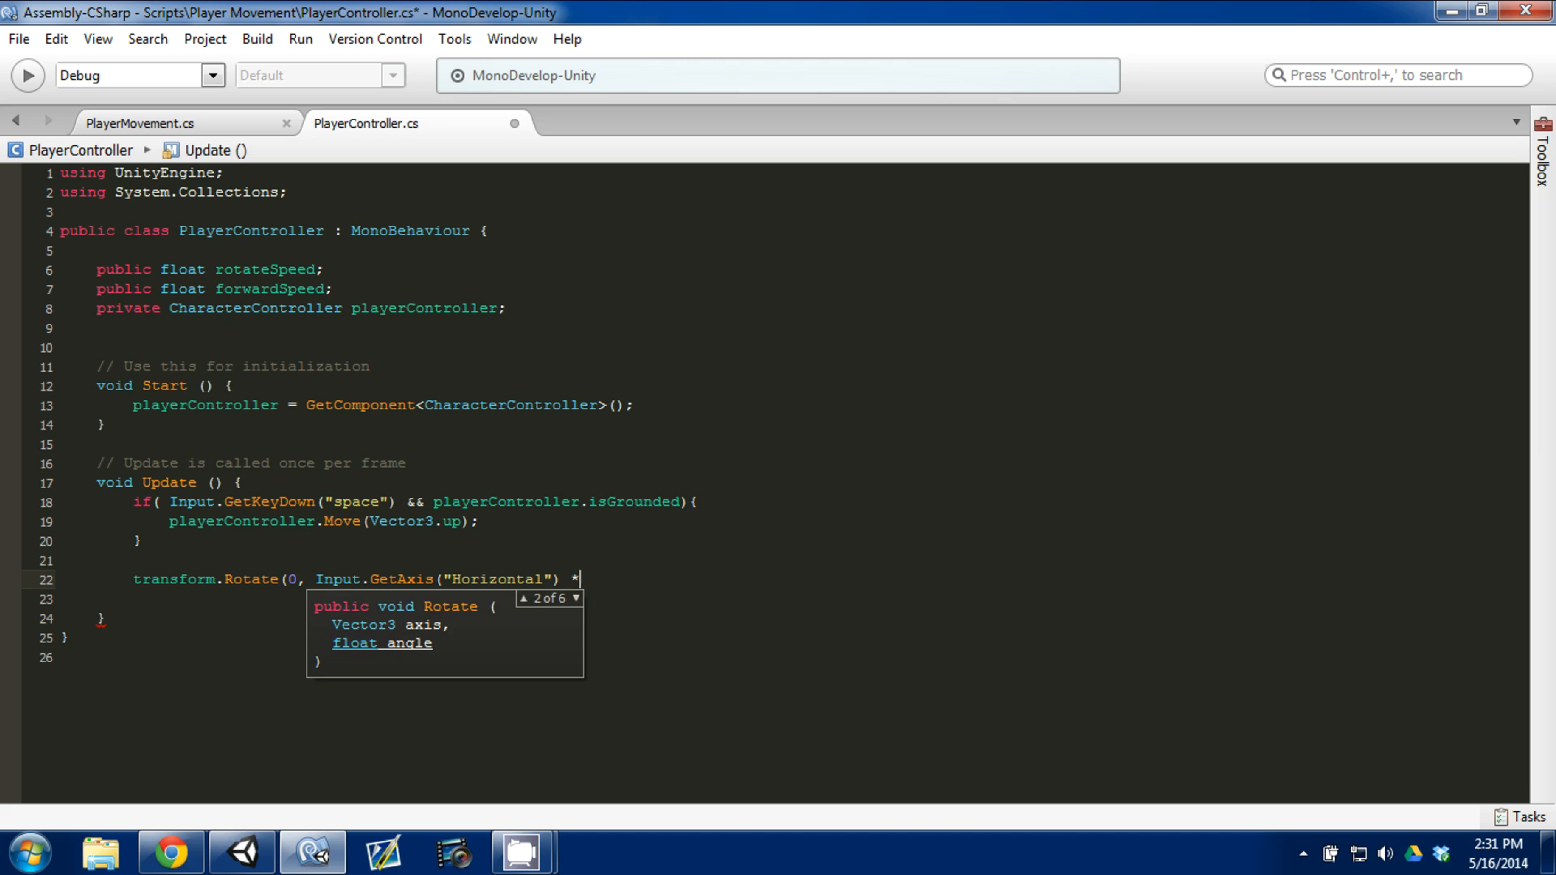
pyautogui.write('rat')
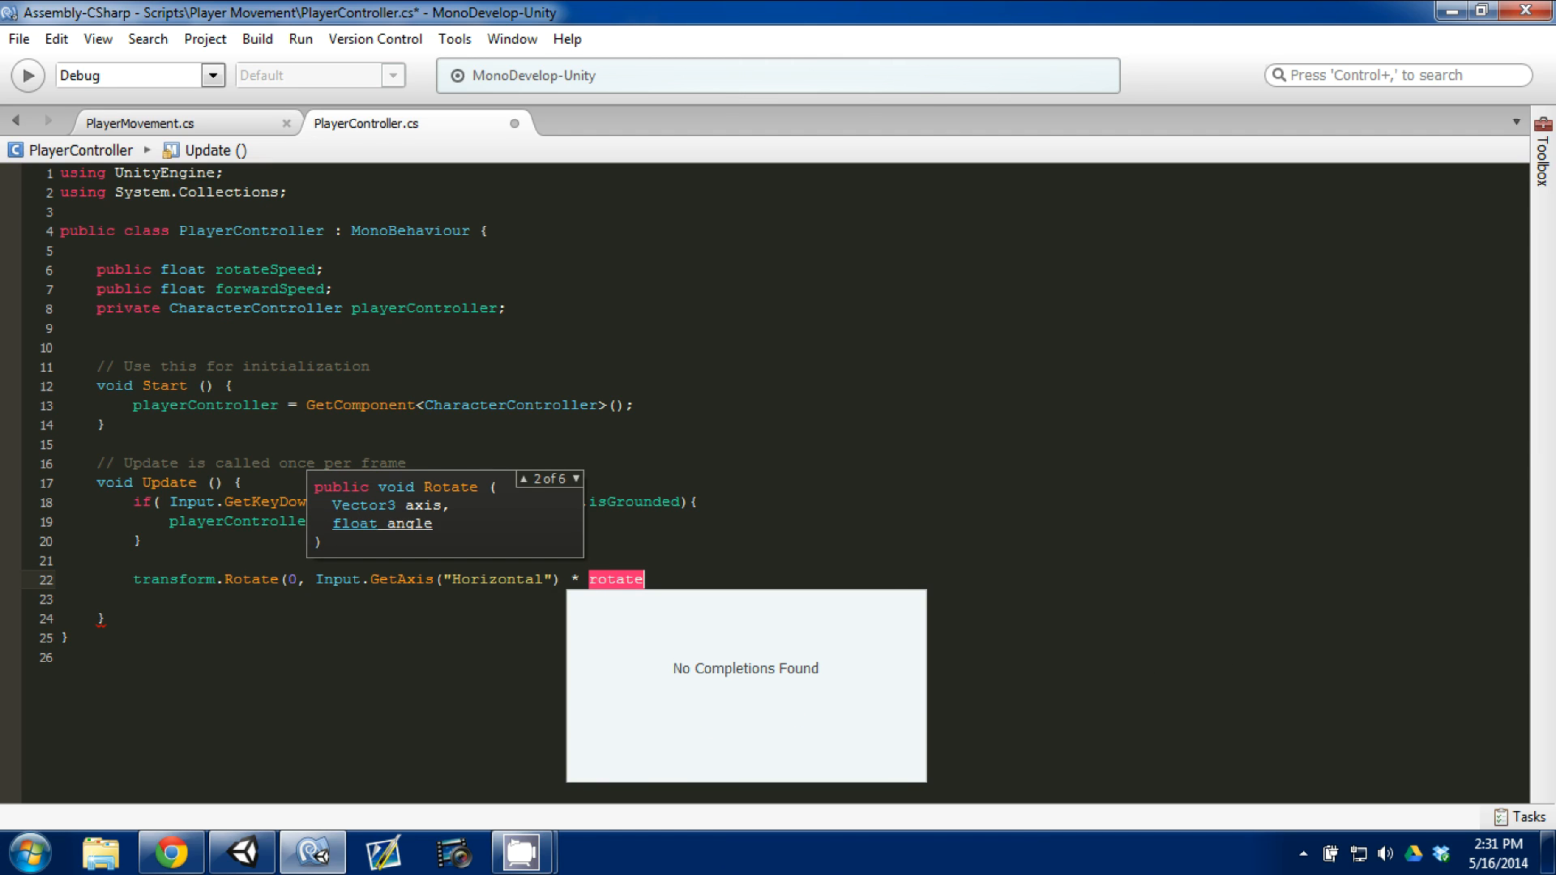
pyautogui.write('Speed, 0);')
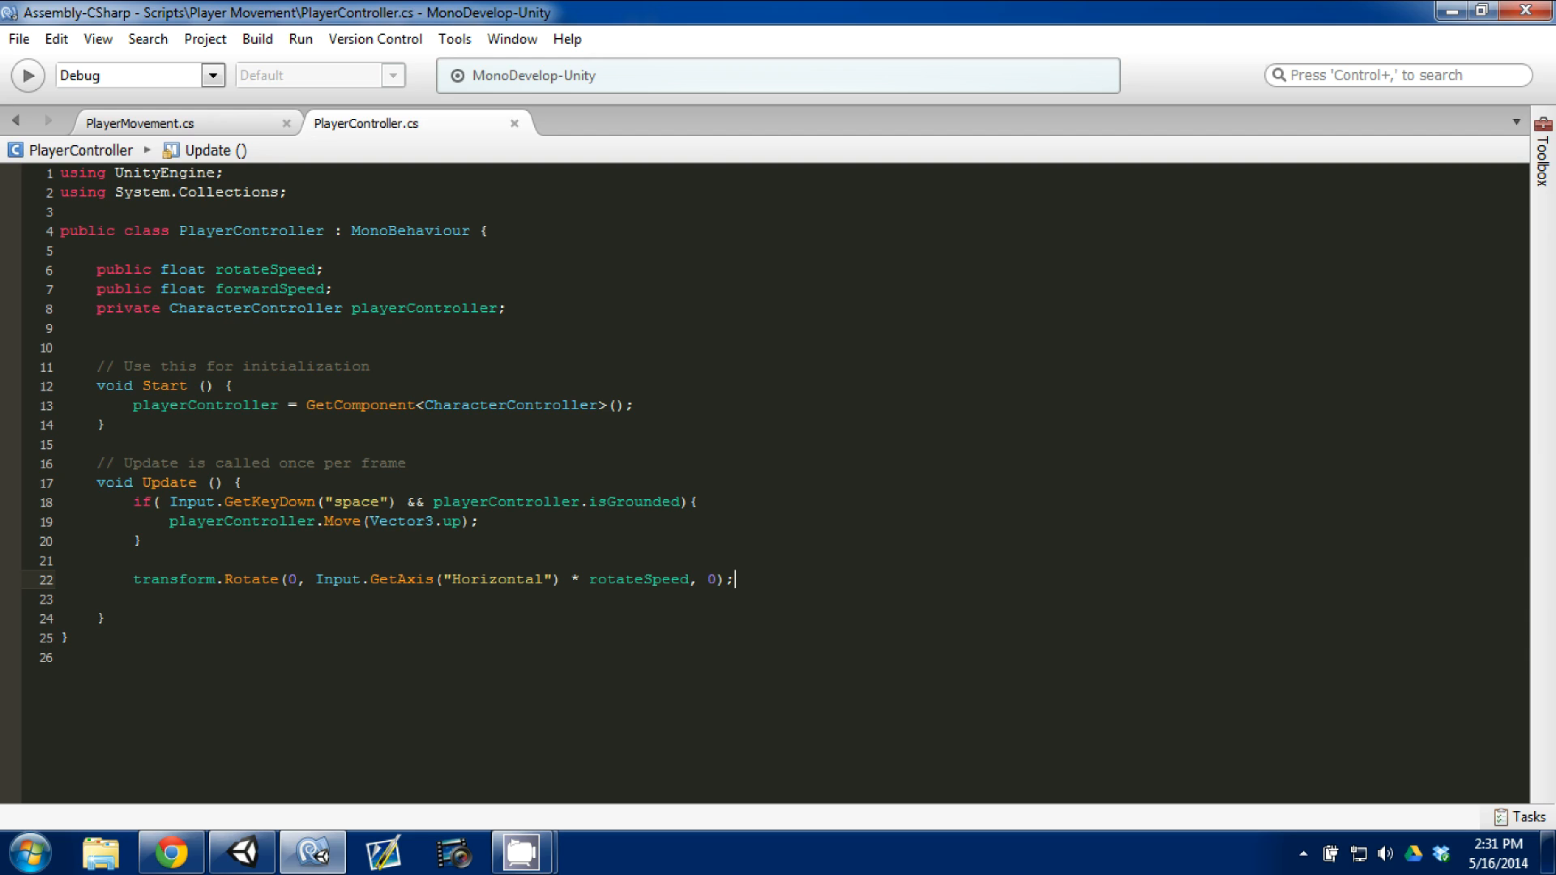
# Add the comment //Vector 3 = (0,0,0) = (x,y,z) after the Rotate line.
pyautogui.write('//')
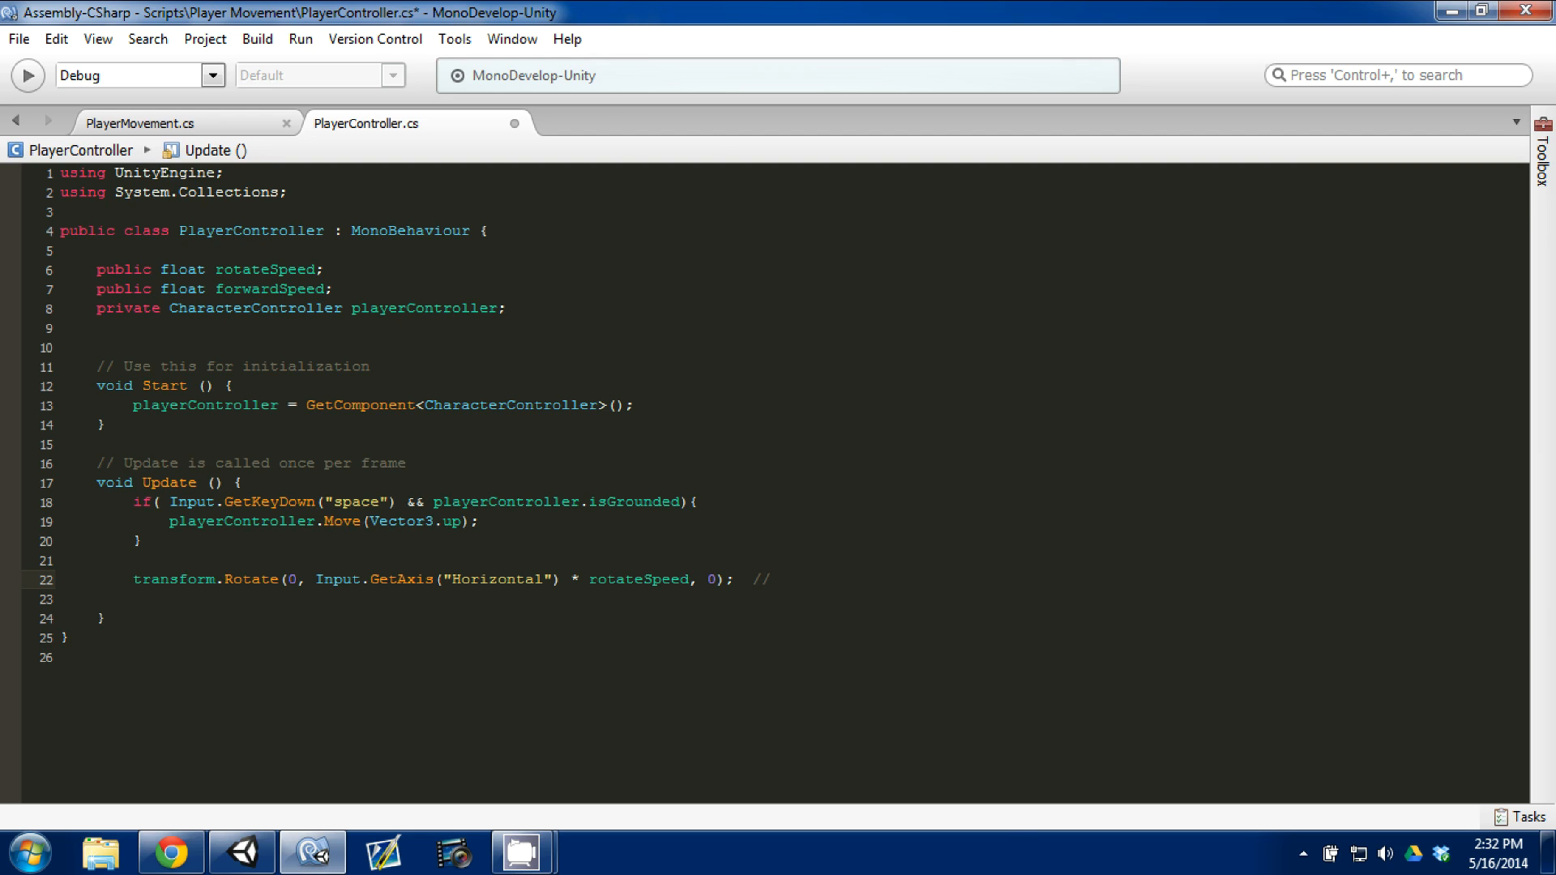
pyautogui.write('Vector 3 = (')
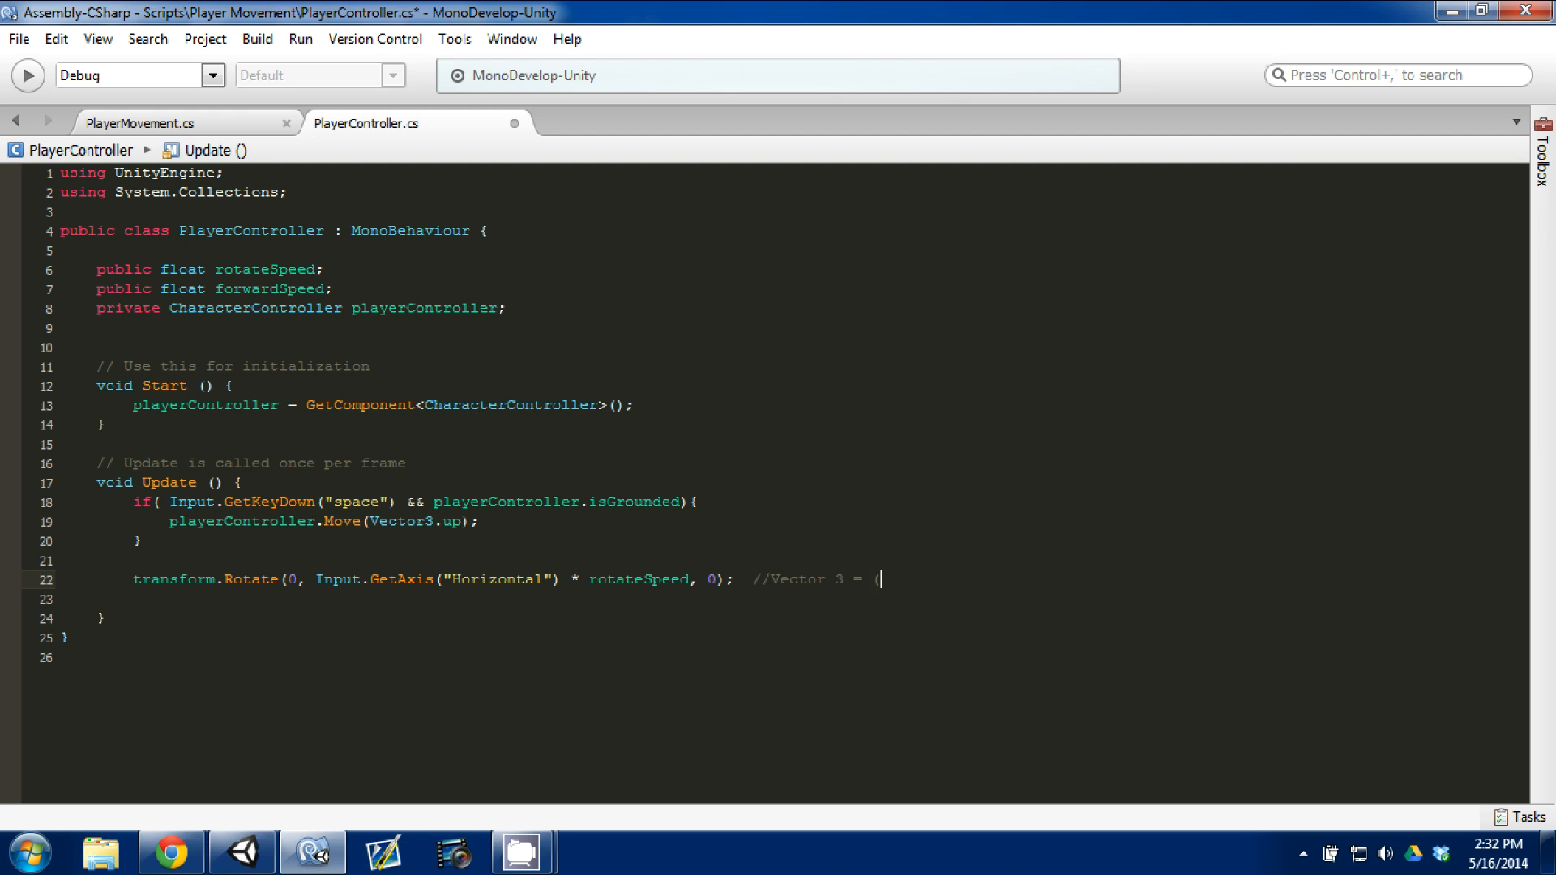
pyautogui.write('0,0,0) = (')
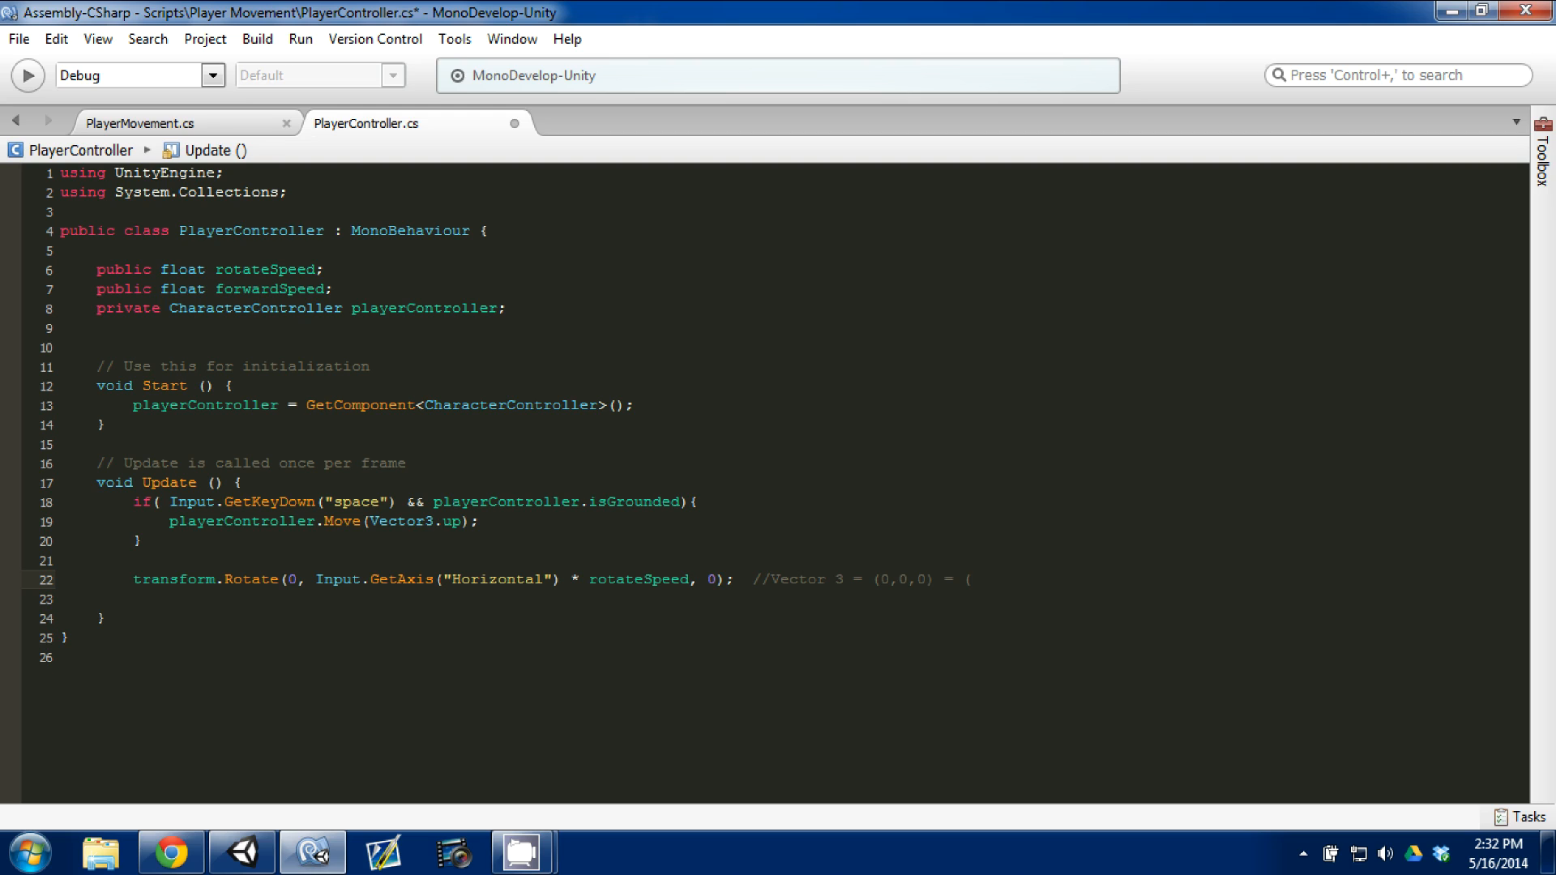
pyautogui.write('x,y,z)')
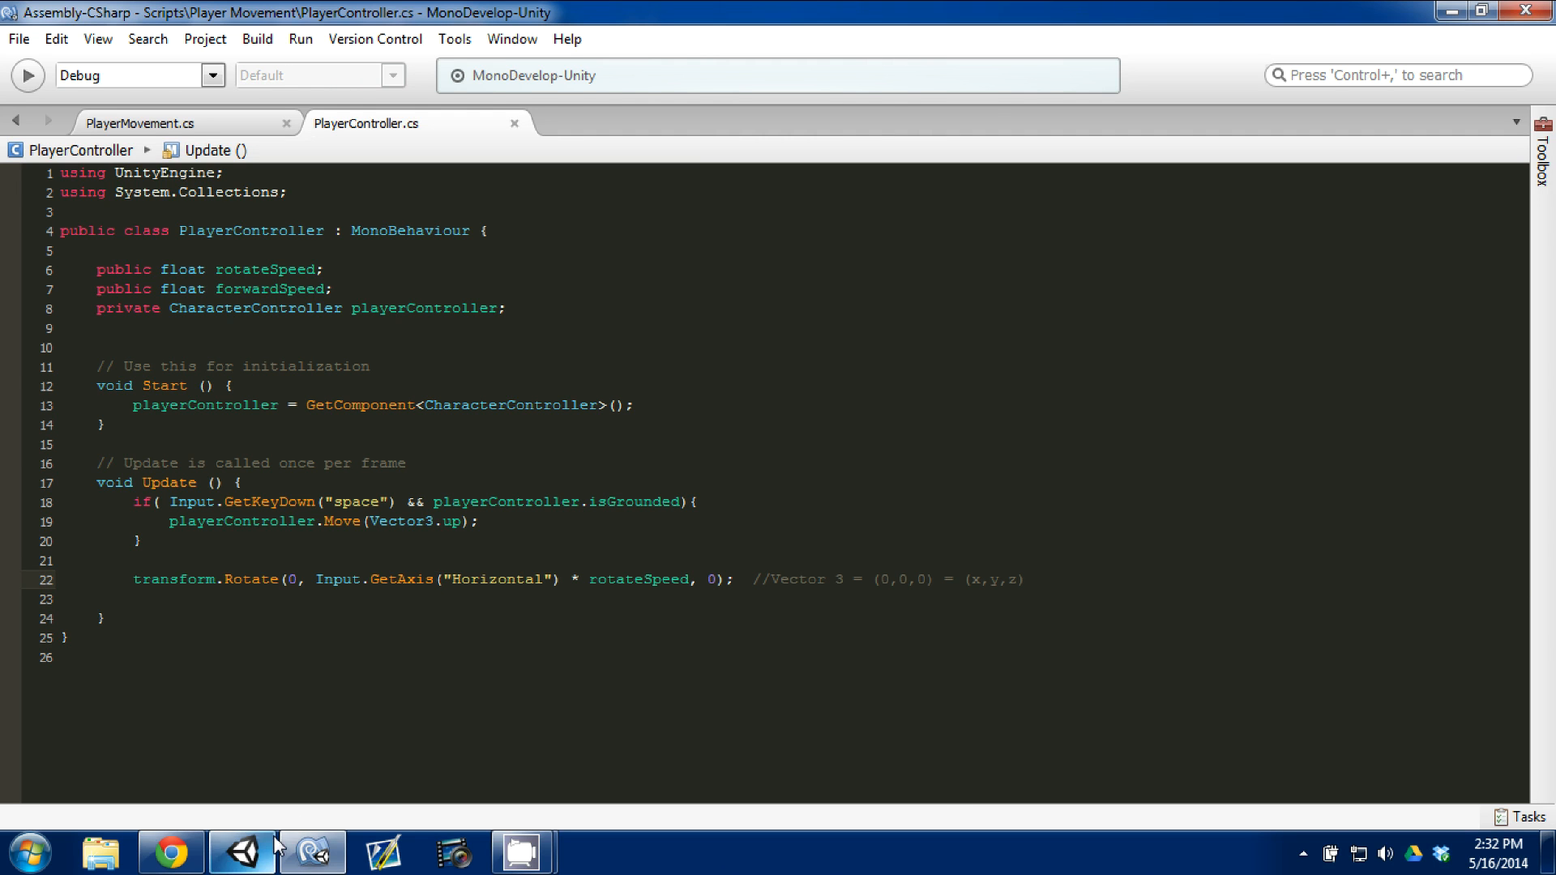
# Switch to Unity and bring up the Input axes in Project Settings.
pyautogui.click(241, 851)
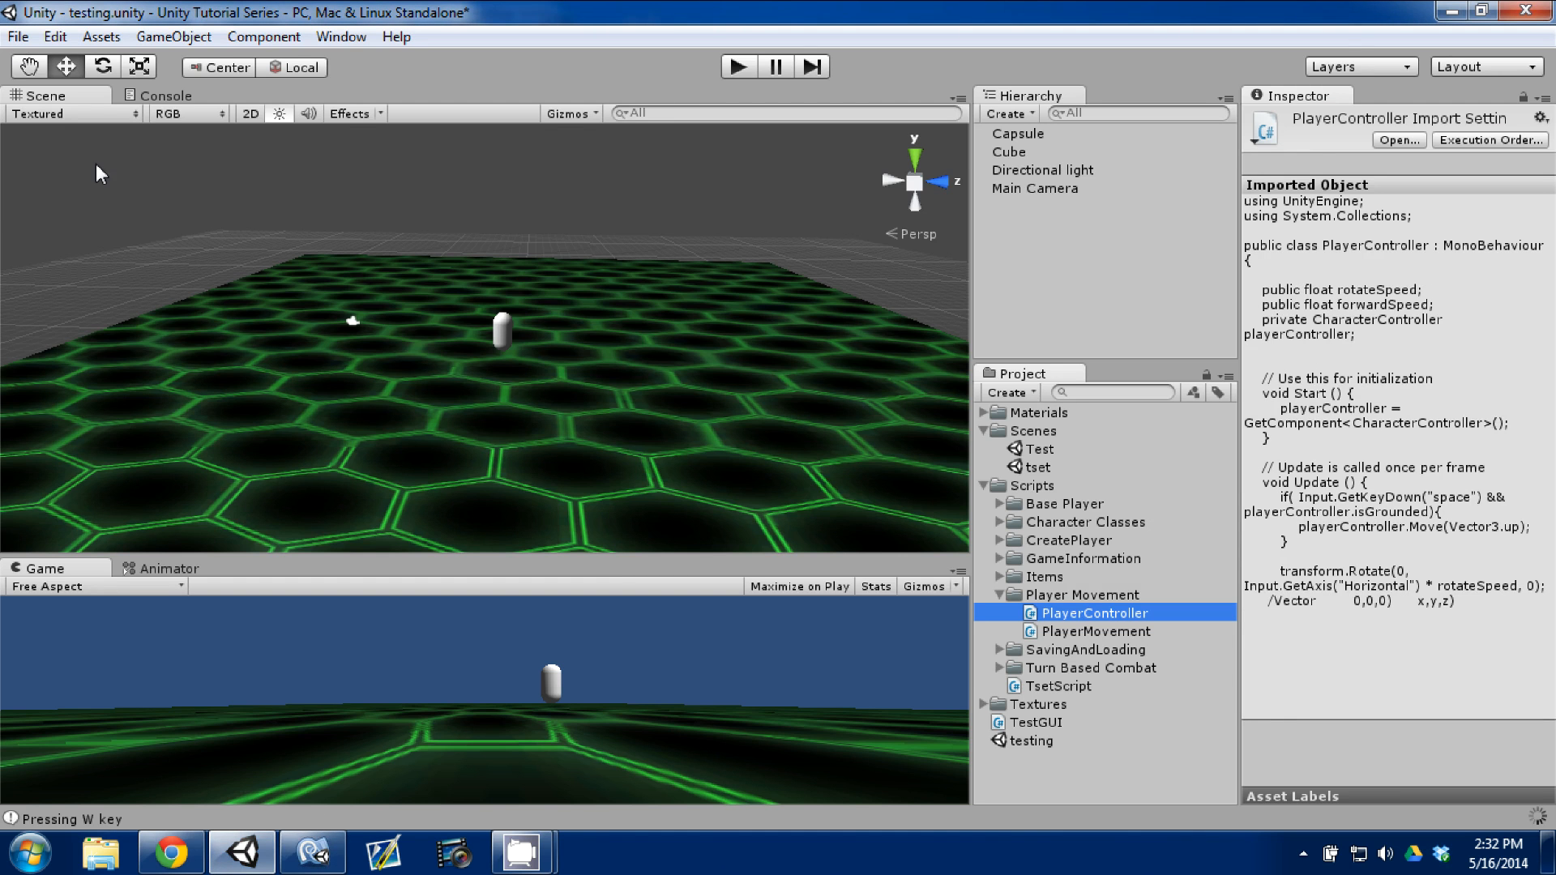
pyautogui.click(53, 37)
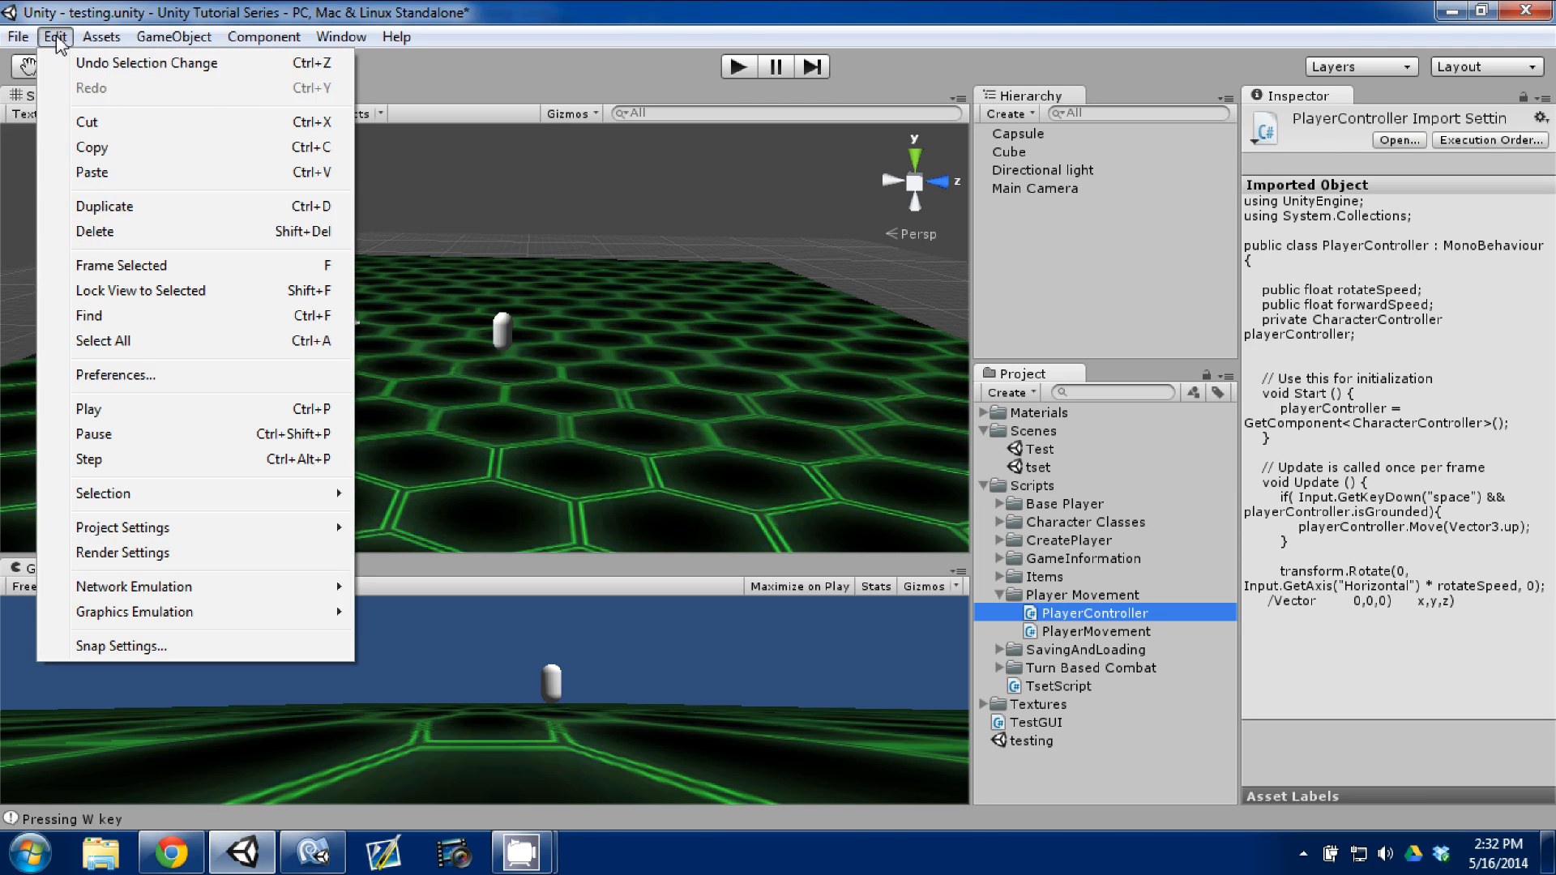
pyautogui.moveTo(123, 527)
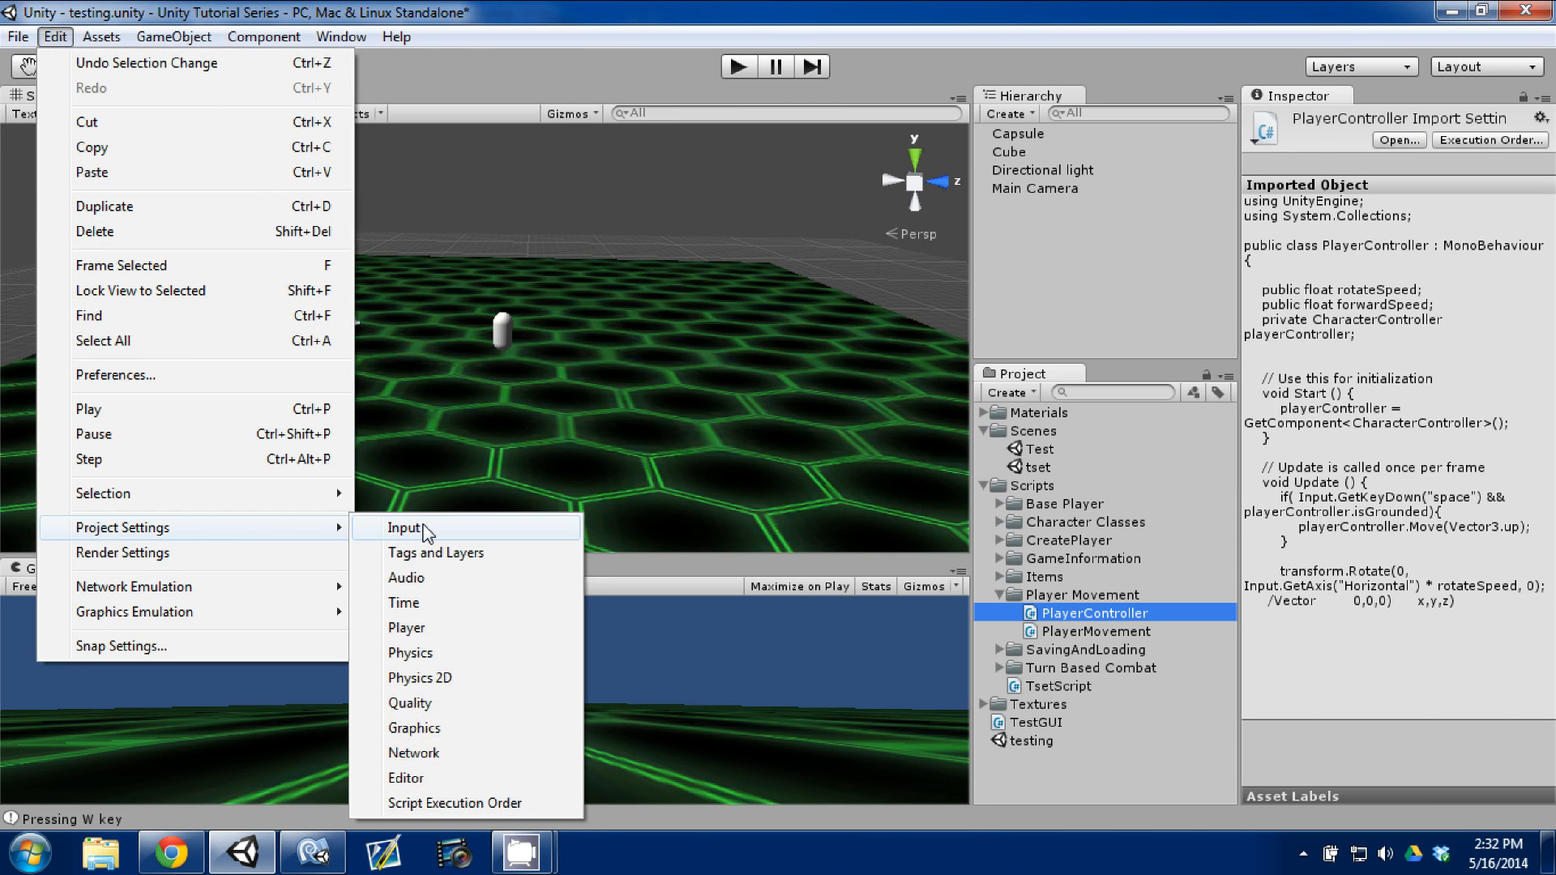
pyautogui.click(403, 526)
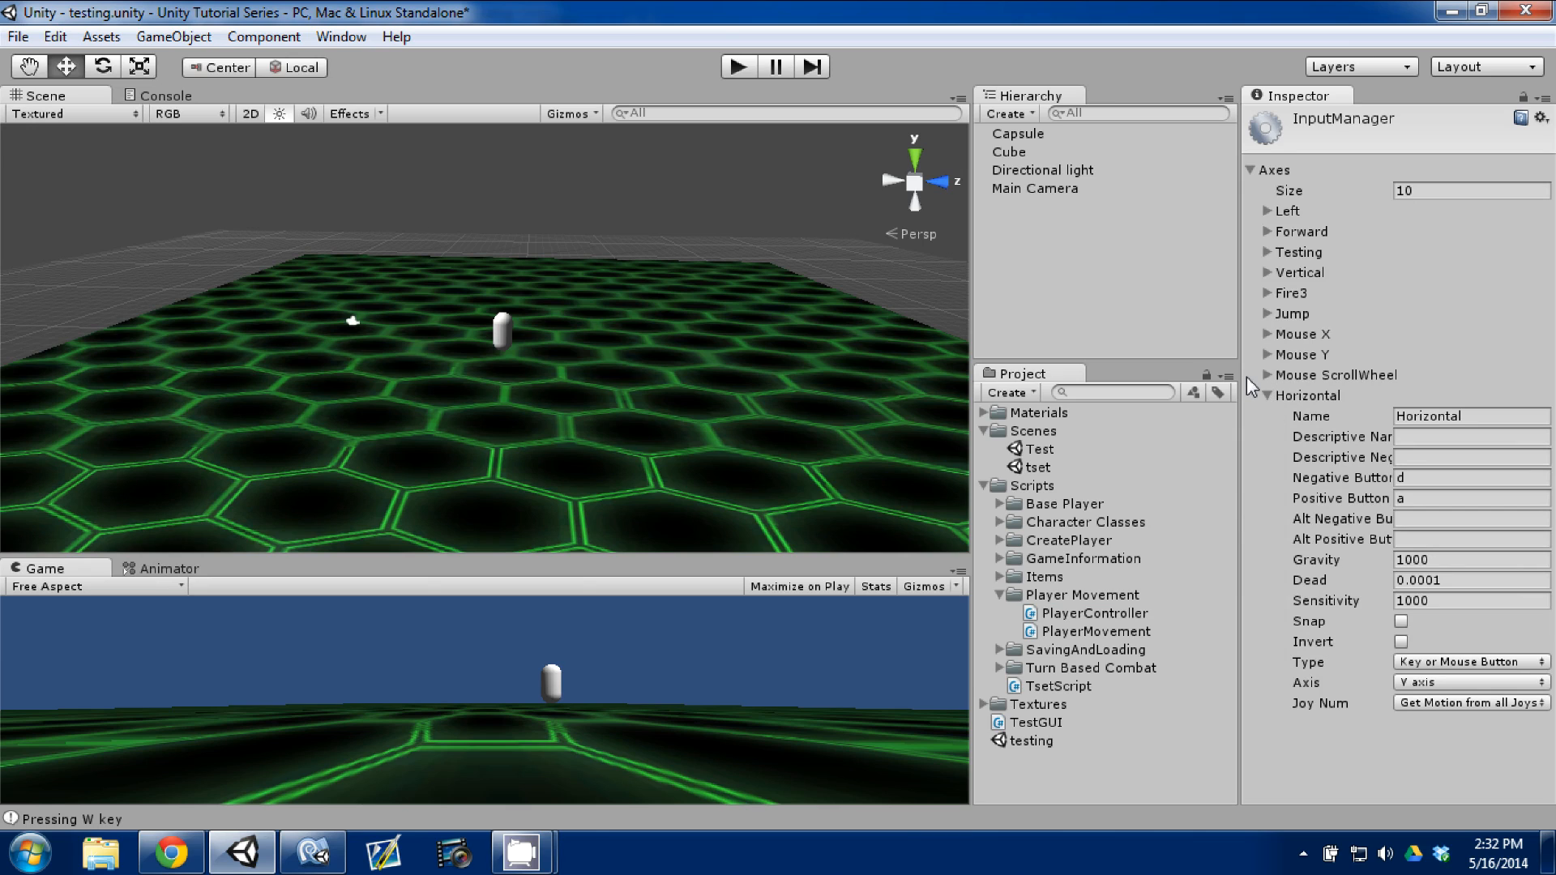
pyautogui.moveTo(1237, 329)
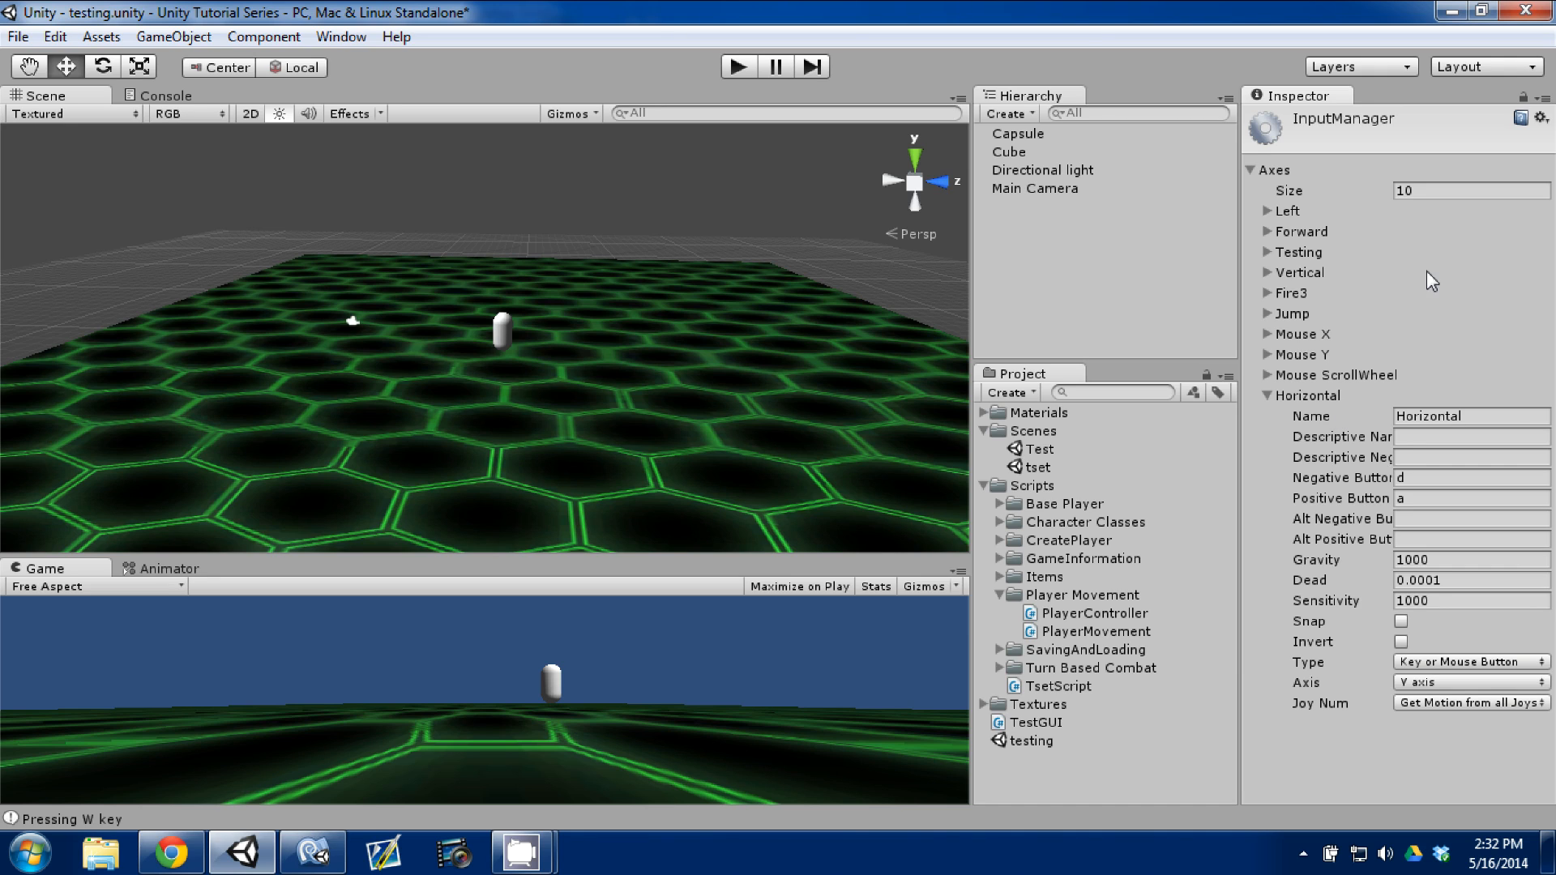
pyautogui.moveTo(1430, 274)
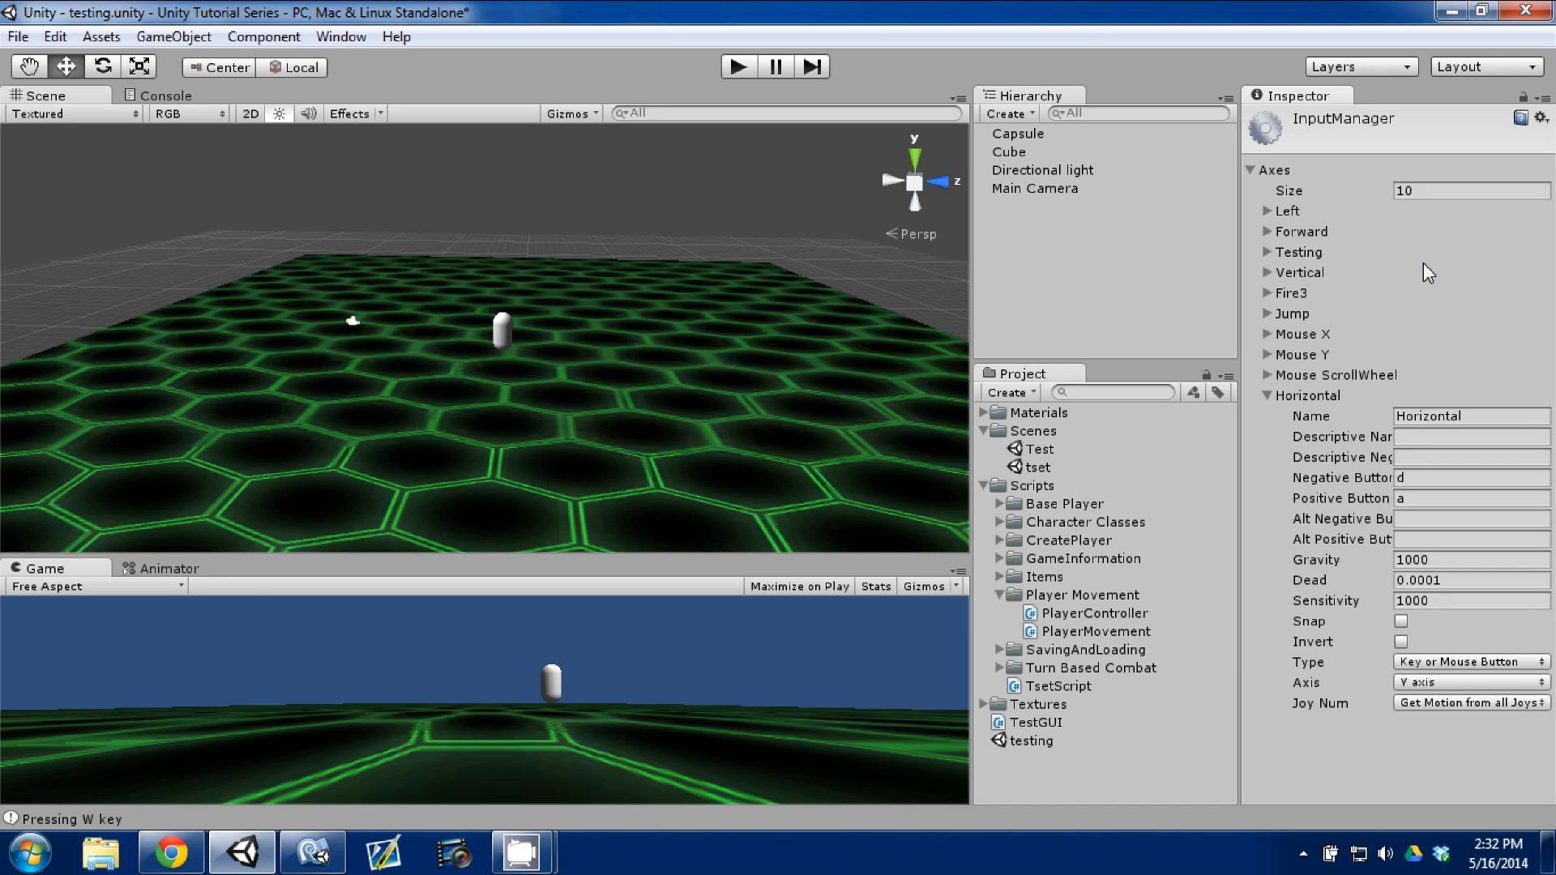
pyautogui.moveTo(1423, 479)
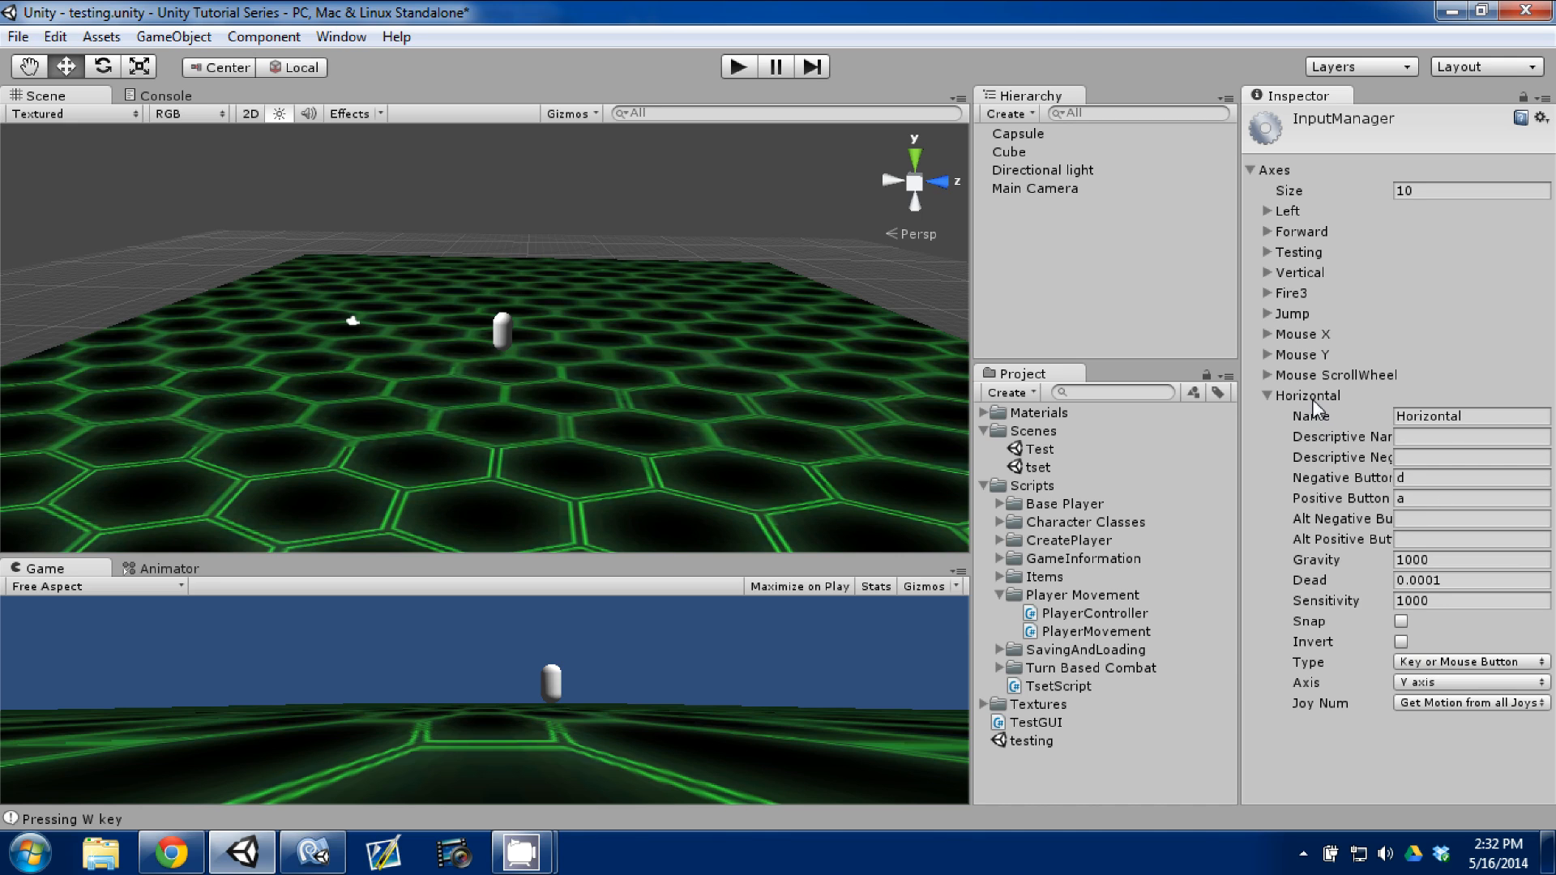
# Set the Horizontal axis negative button to a, leaving Type and Snap unchanged.
pyautogui.click(1472, 416)
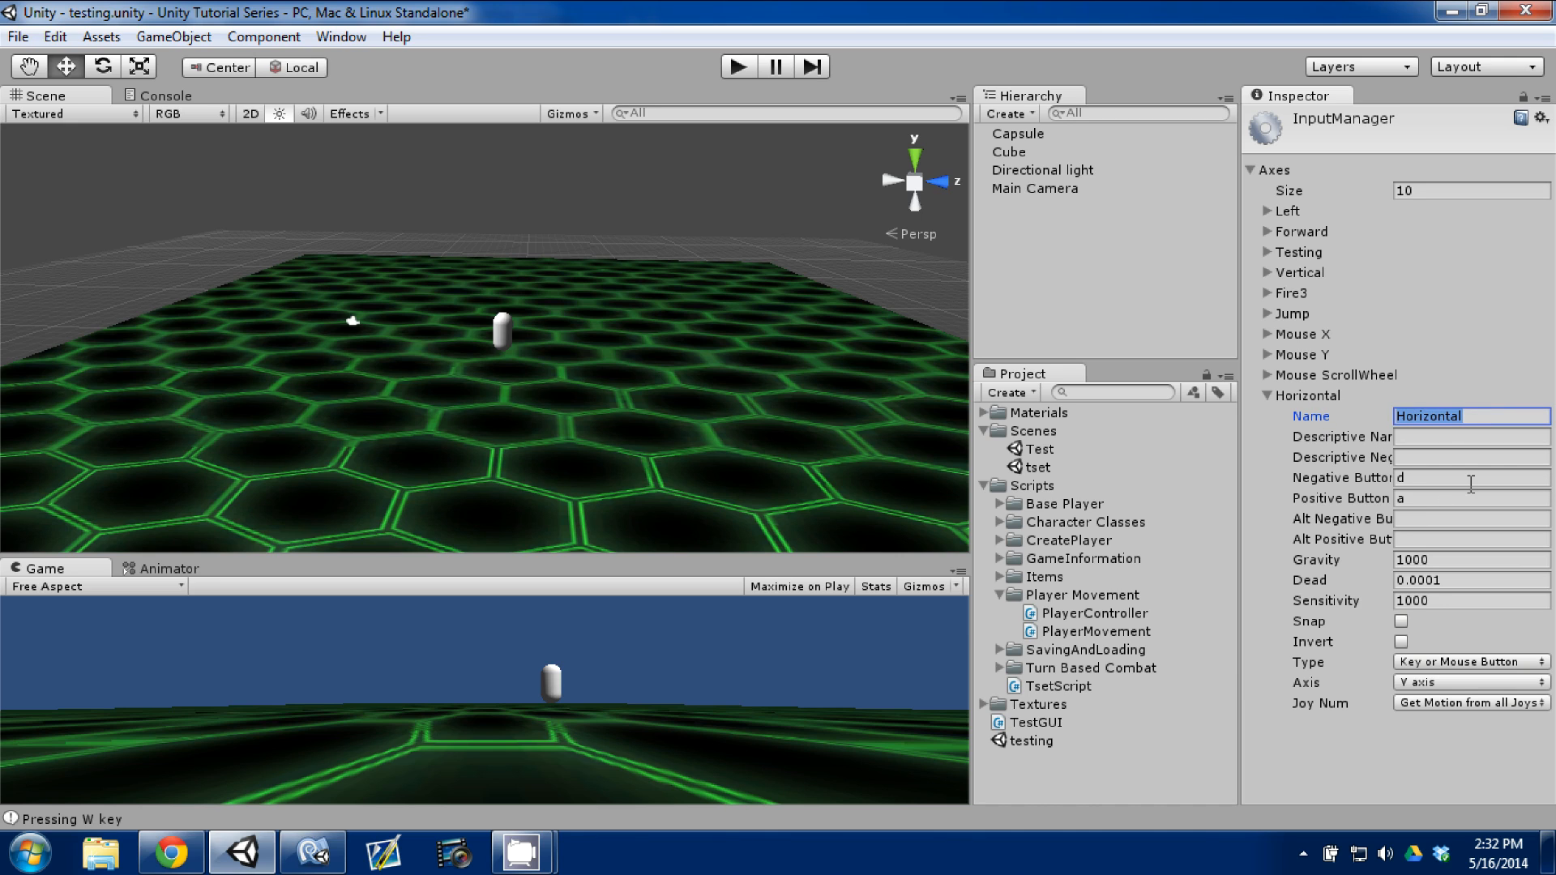
pyautogui.click(1468, 477)
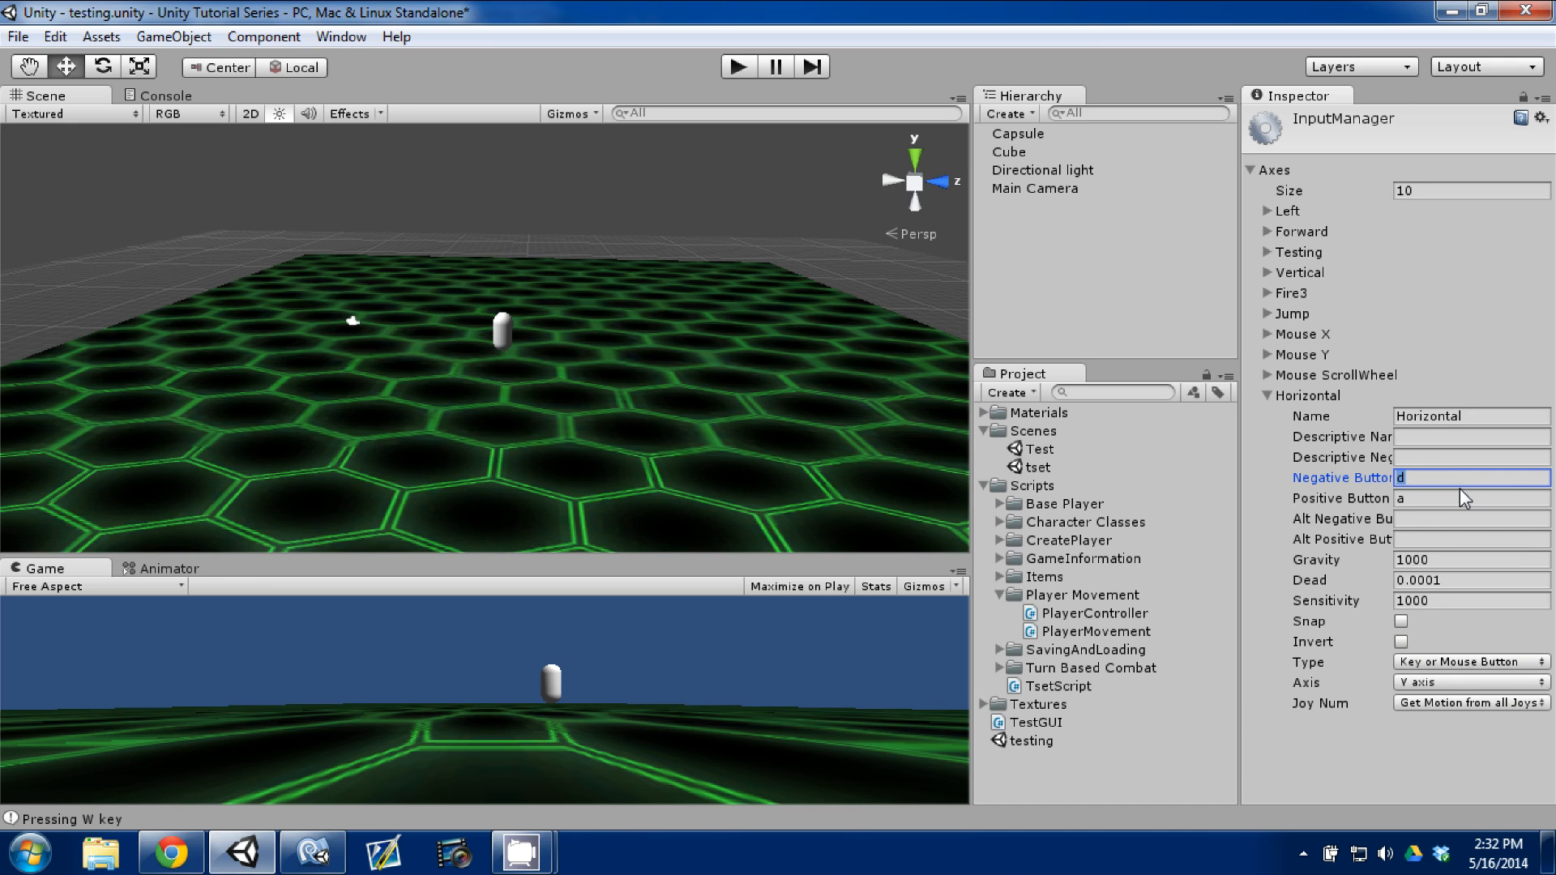
pyautogui.moveTo(1456, 509)
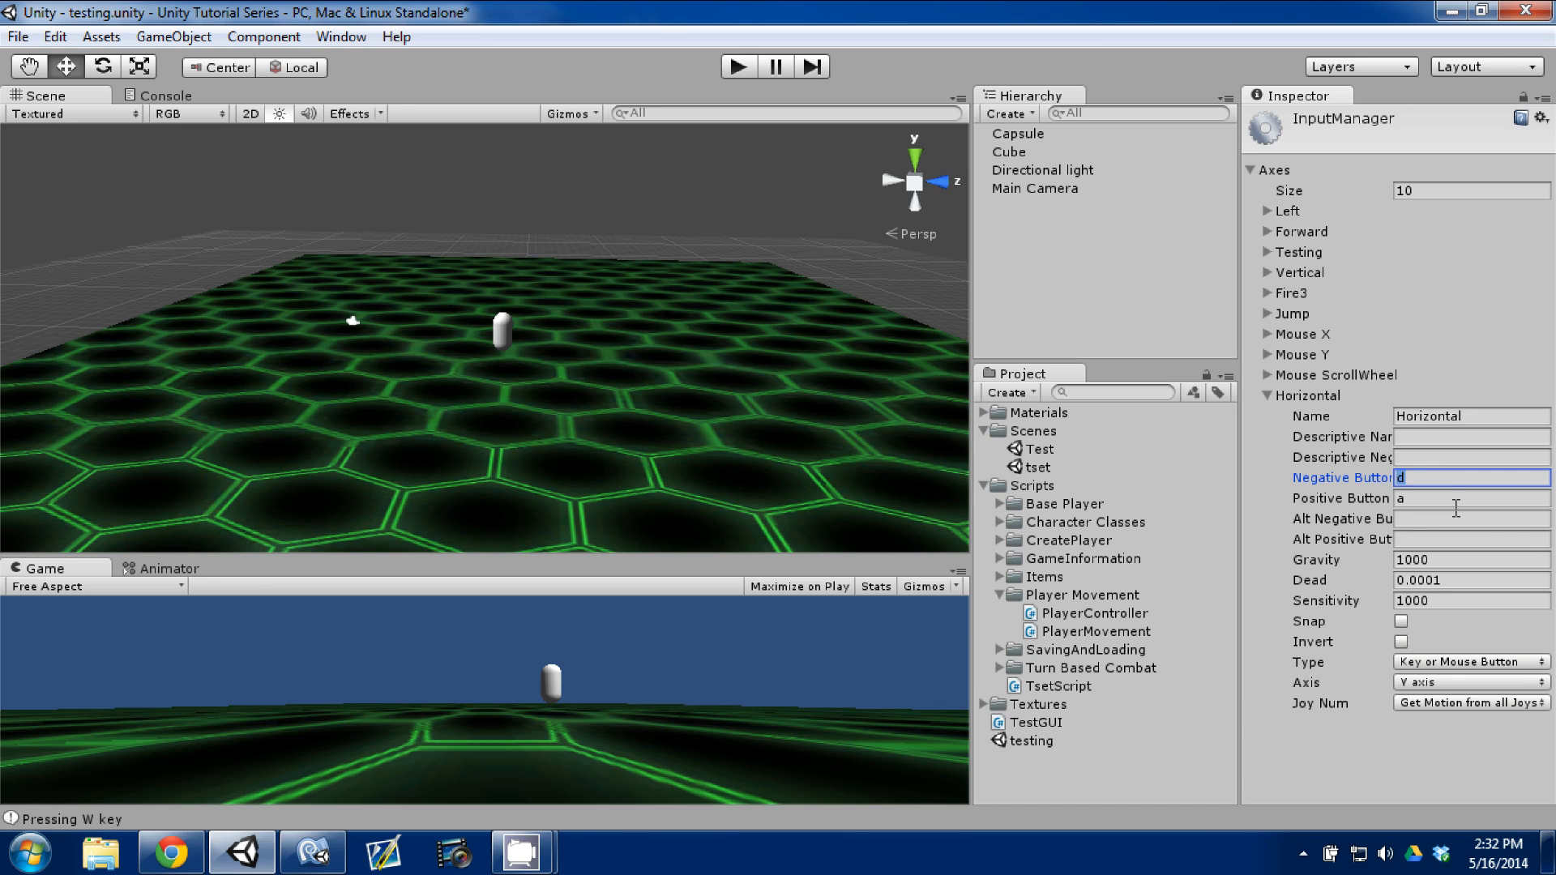
pyautogui.write('a')
pyautogui.click(1471, 499)
pyautogui.write('d')
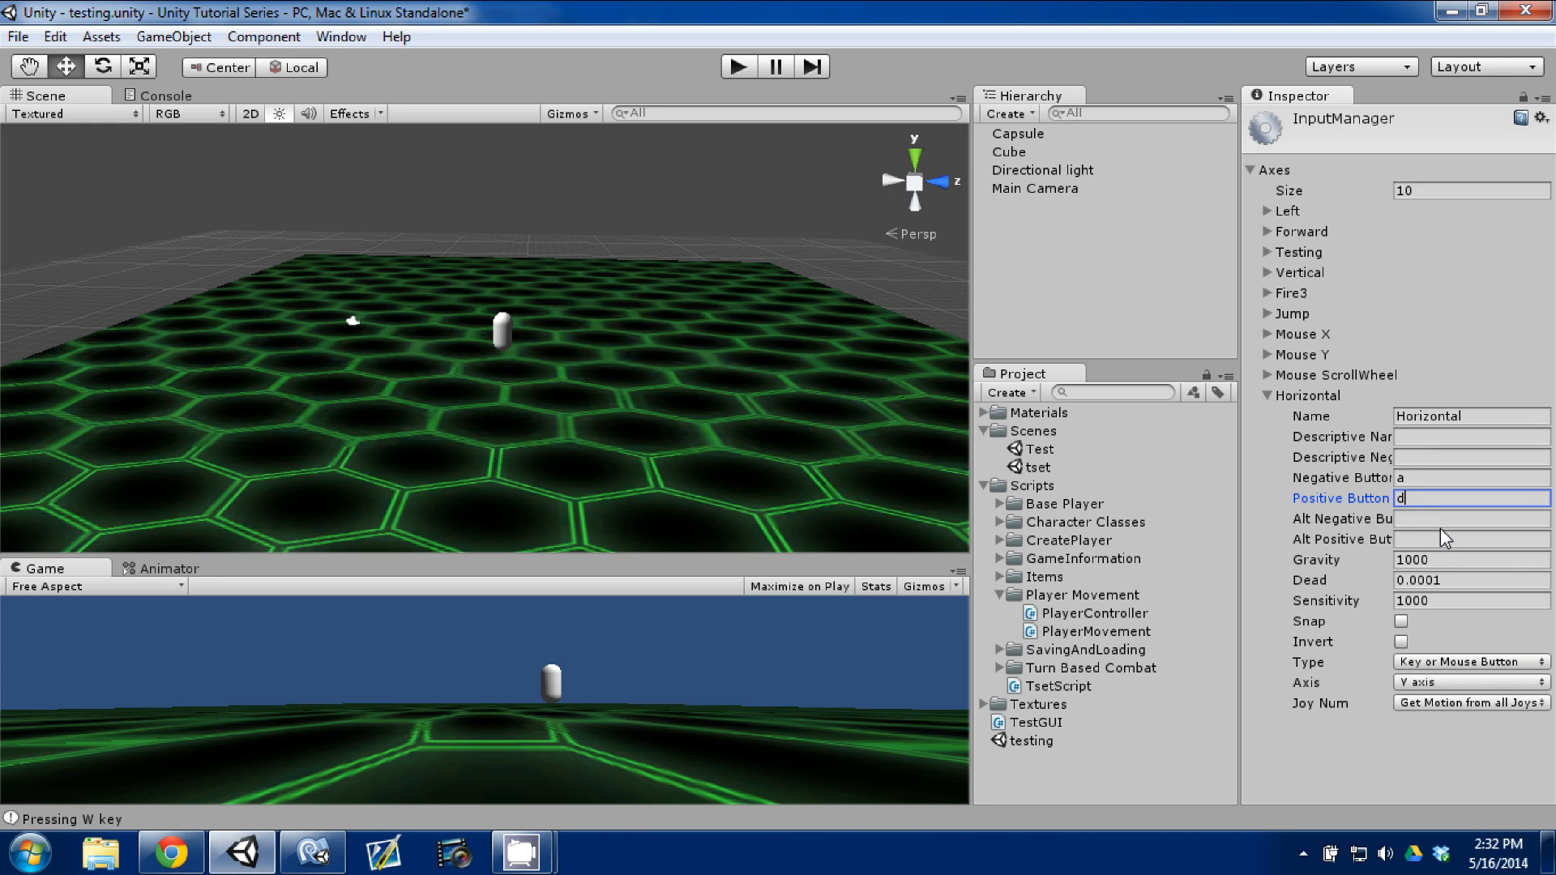
pyautogui.moveTo(1449, 603)
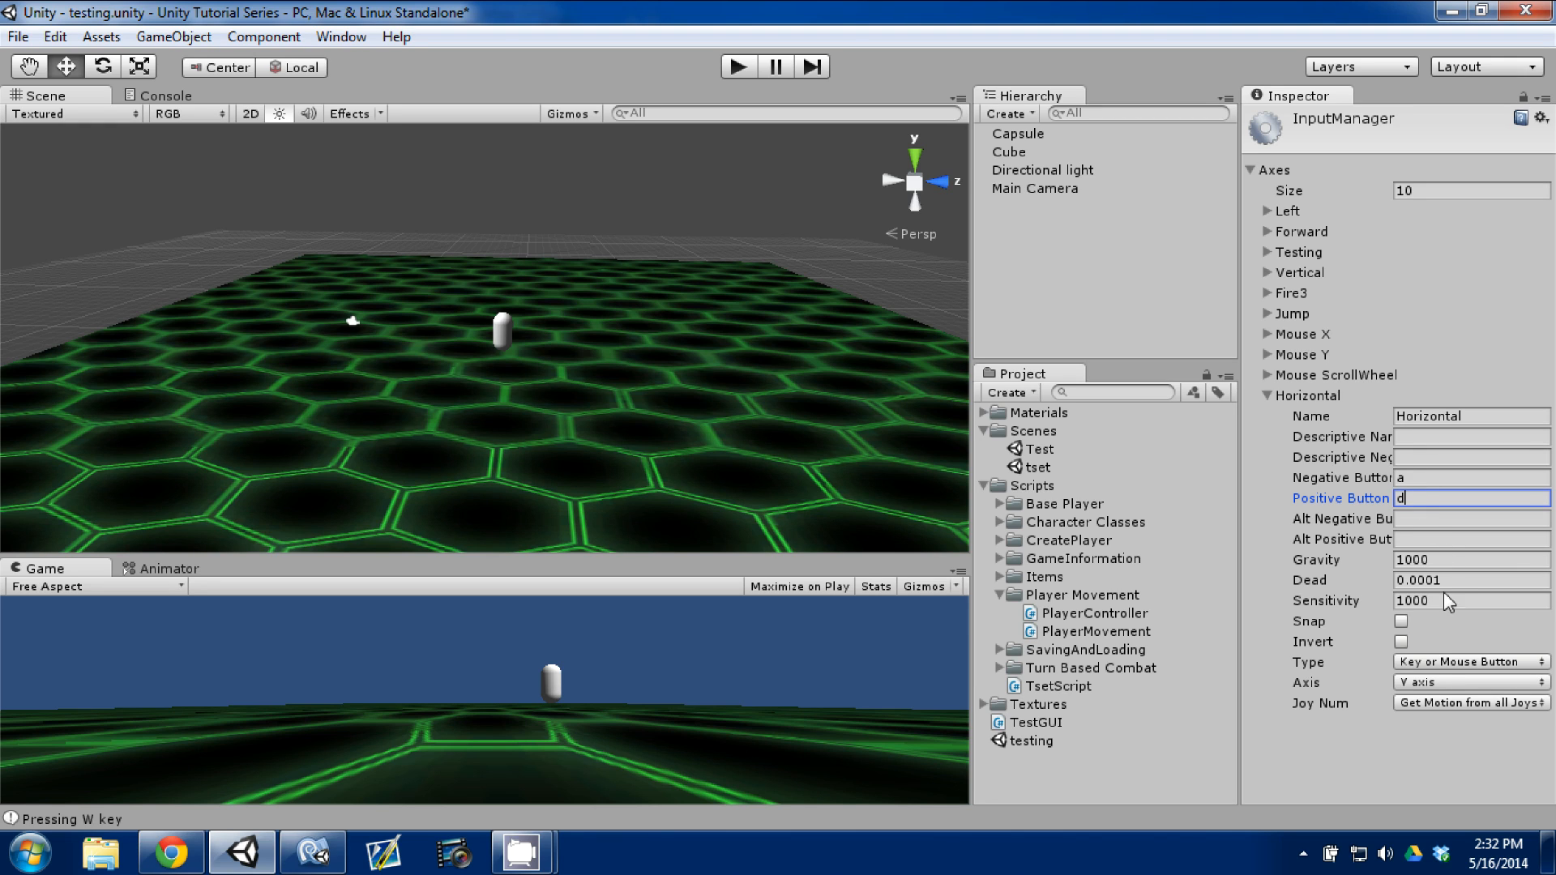
pyautogui.click(1469, 661)
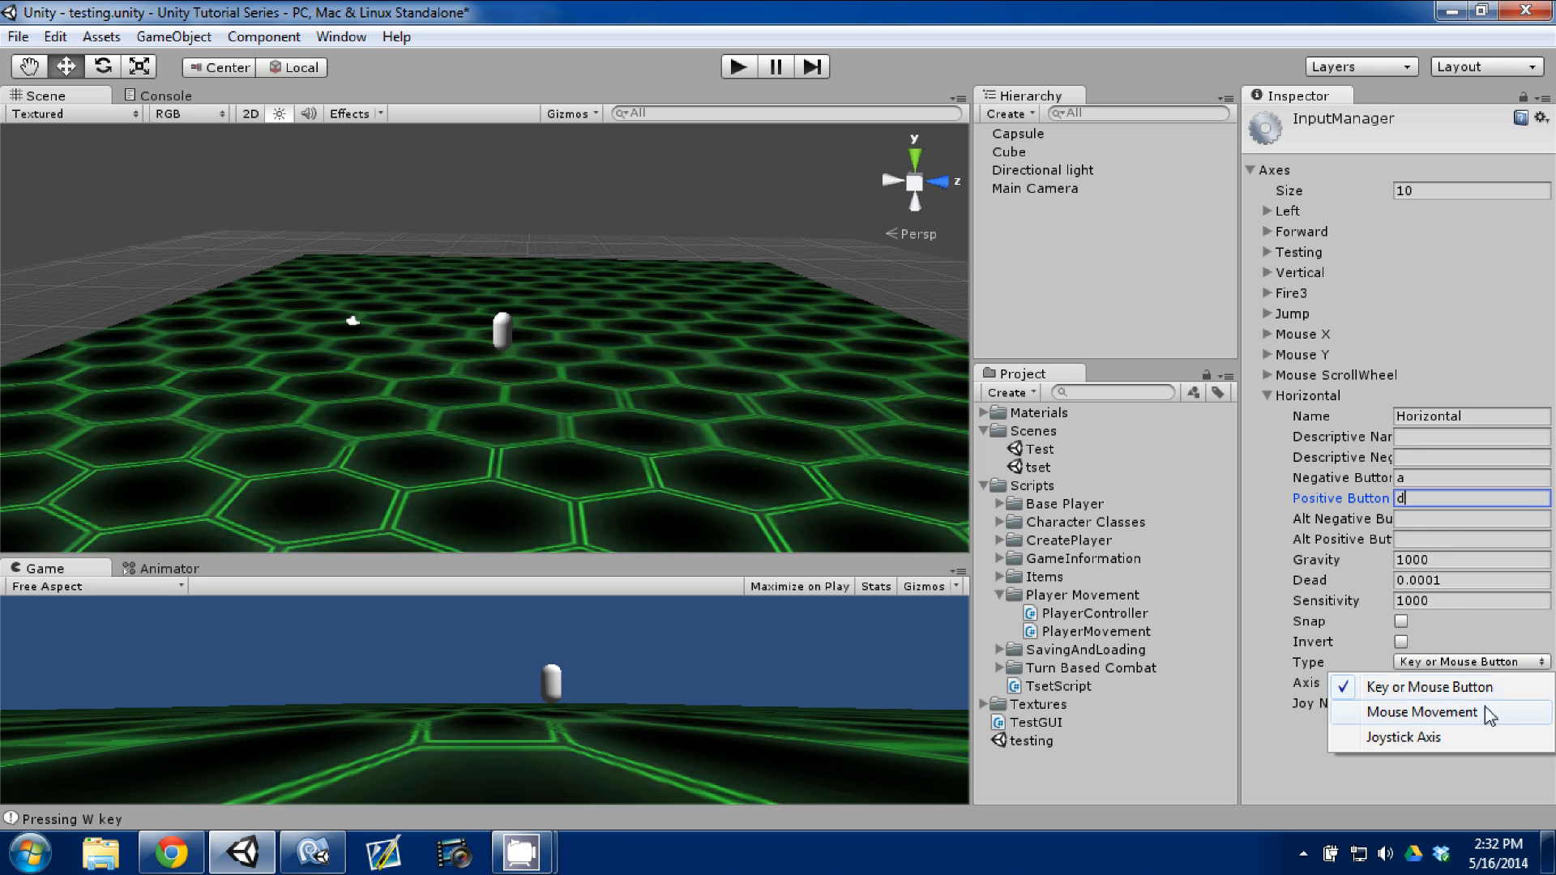
pyautogui.click(1422, 714)
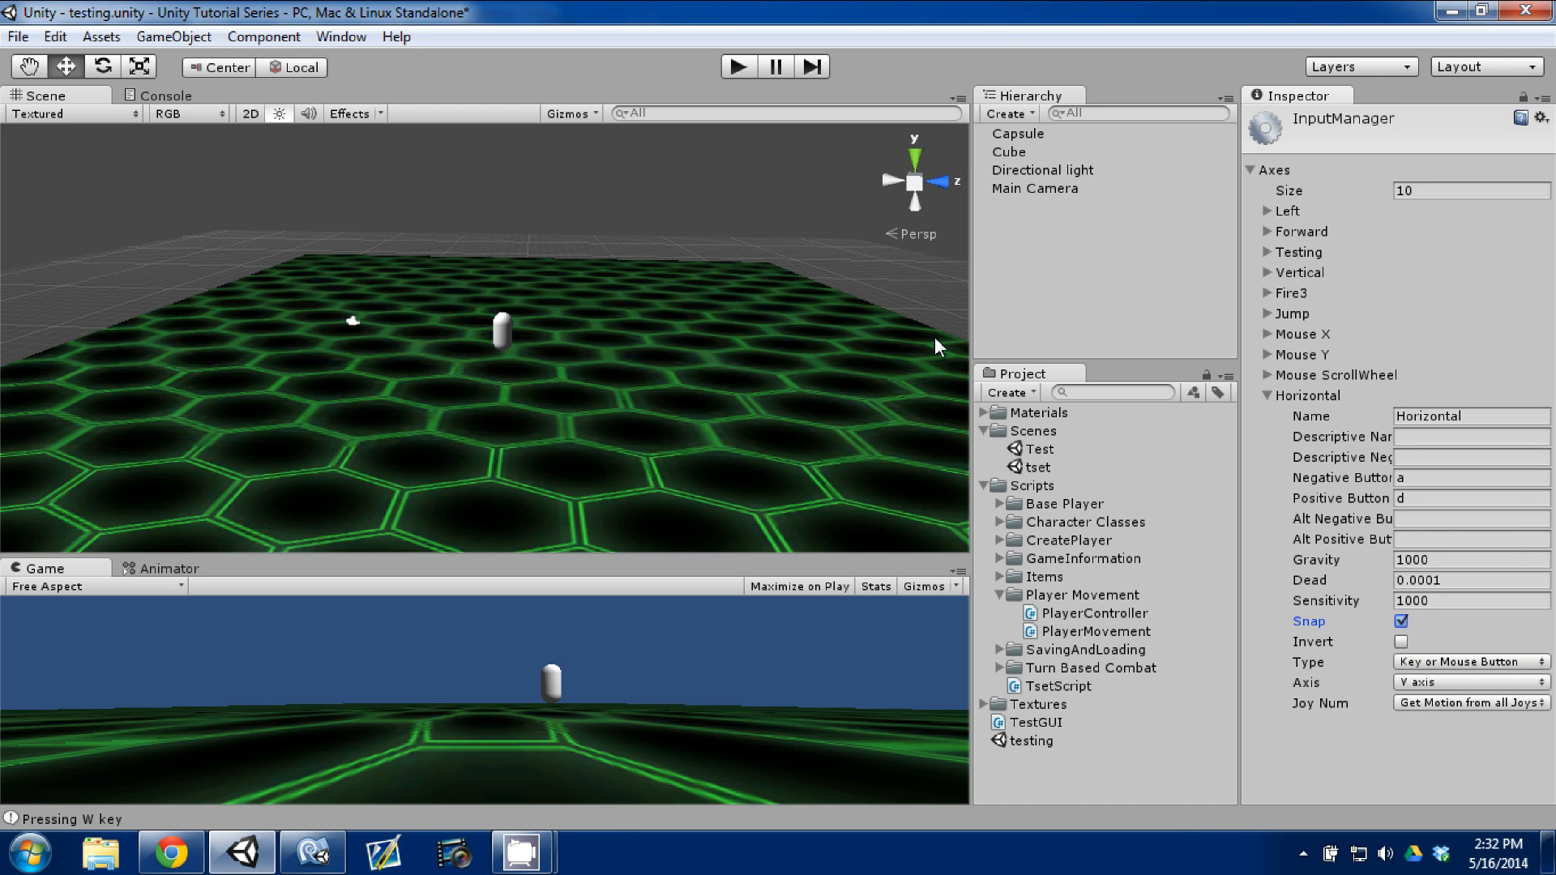
pyautogui.click(1400, 621)
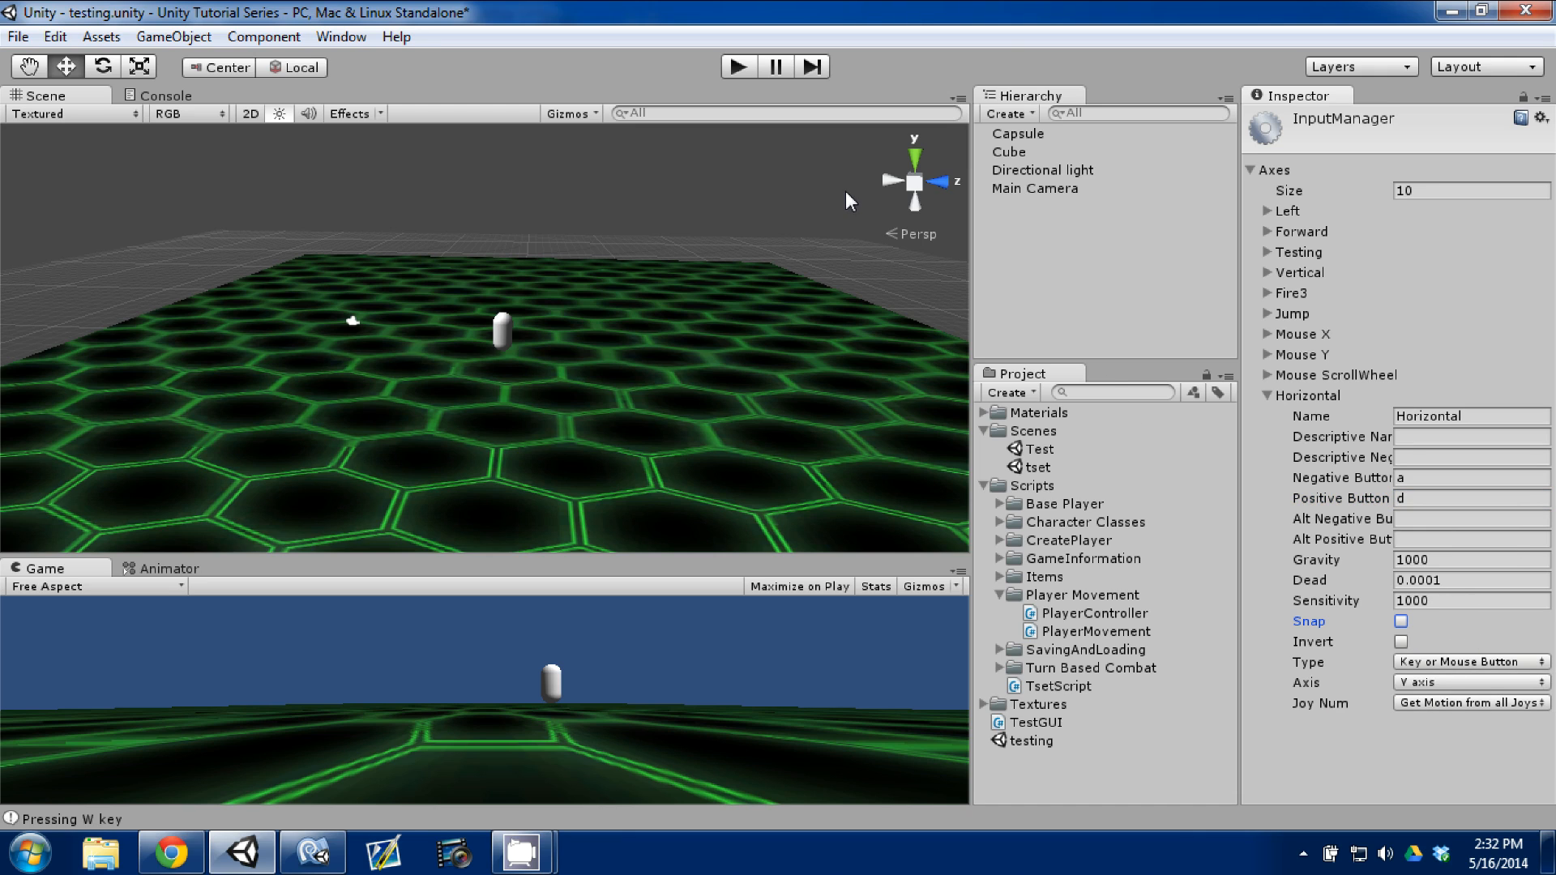
pyautogui.moveTo(891, 337)
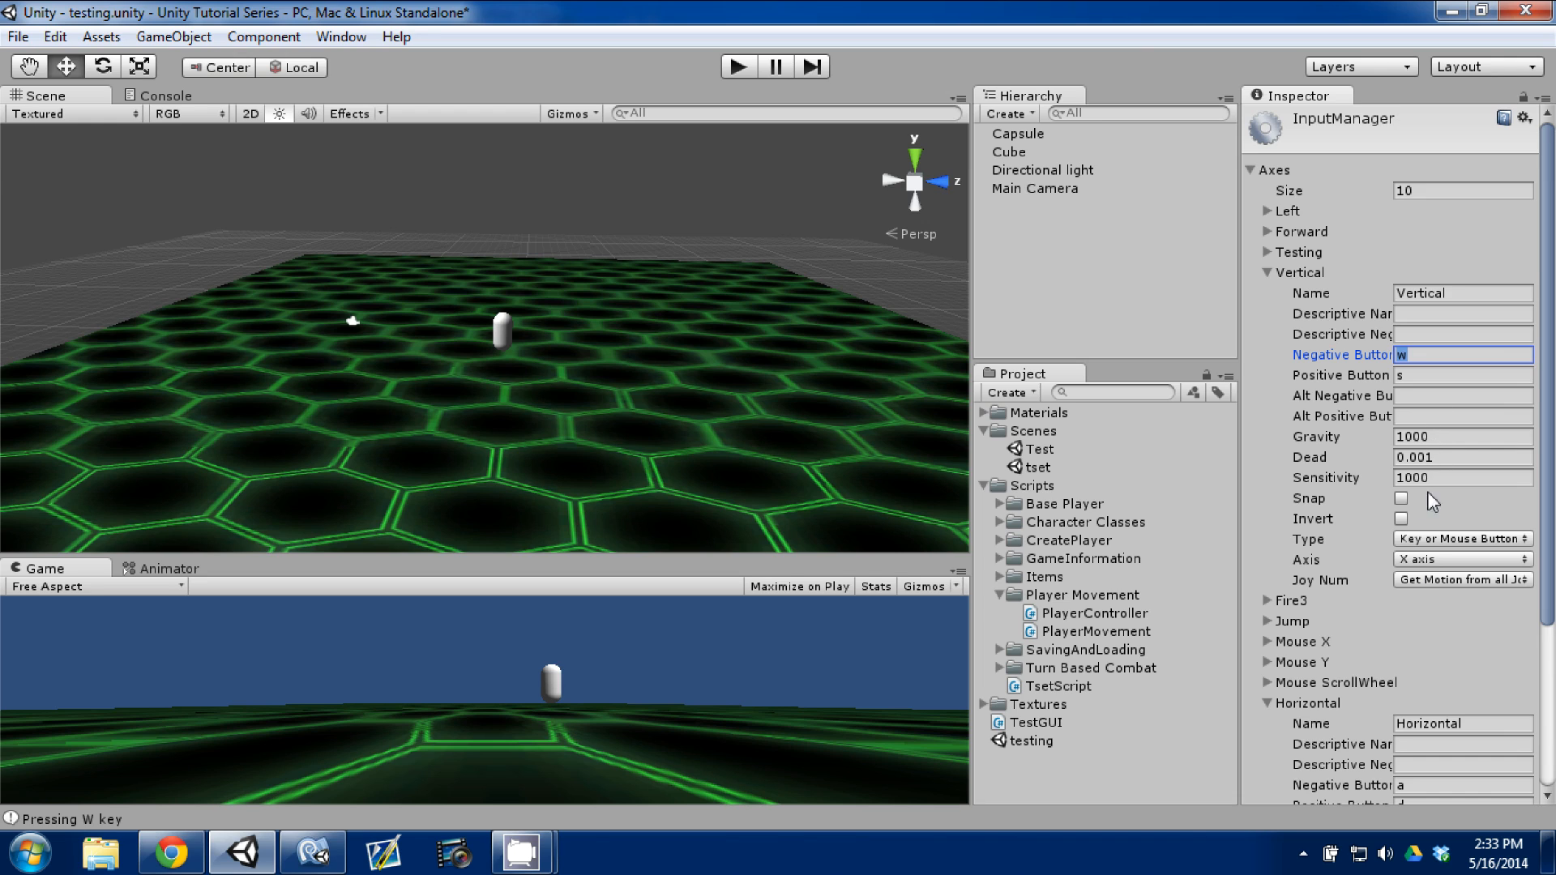
pyautogui.moveTo(1430, 552)
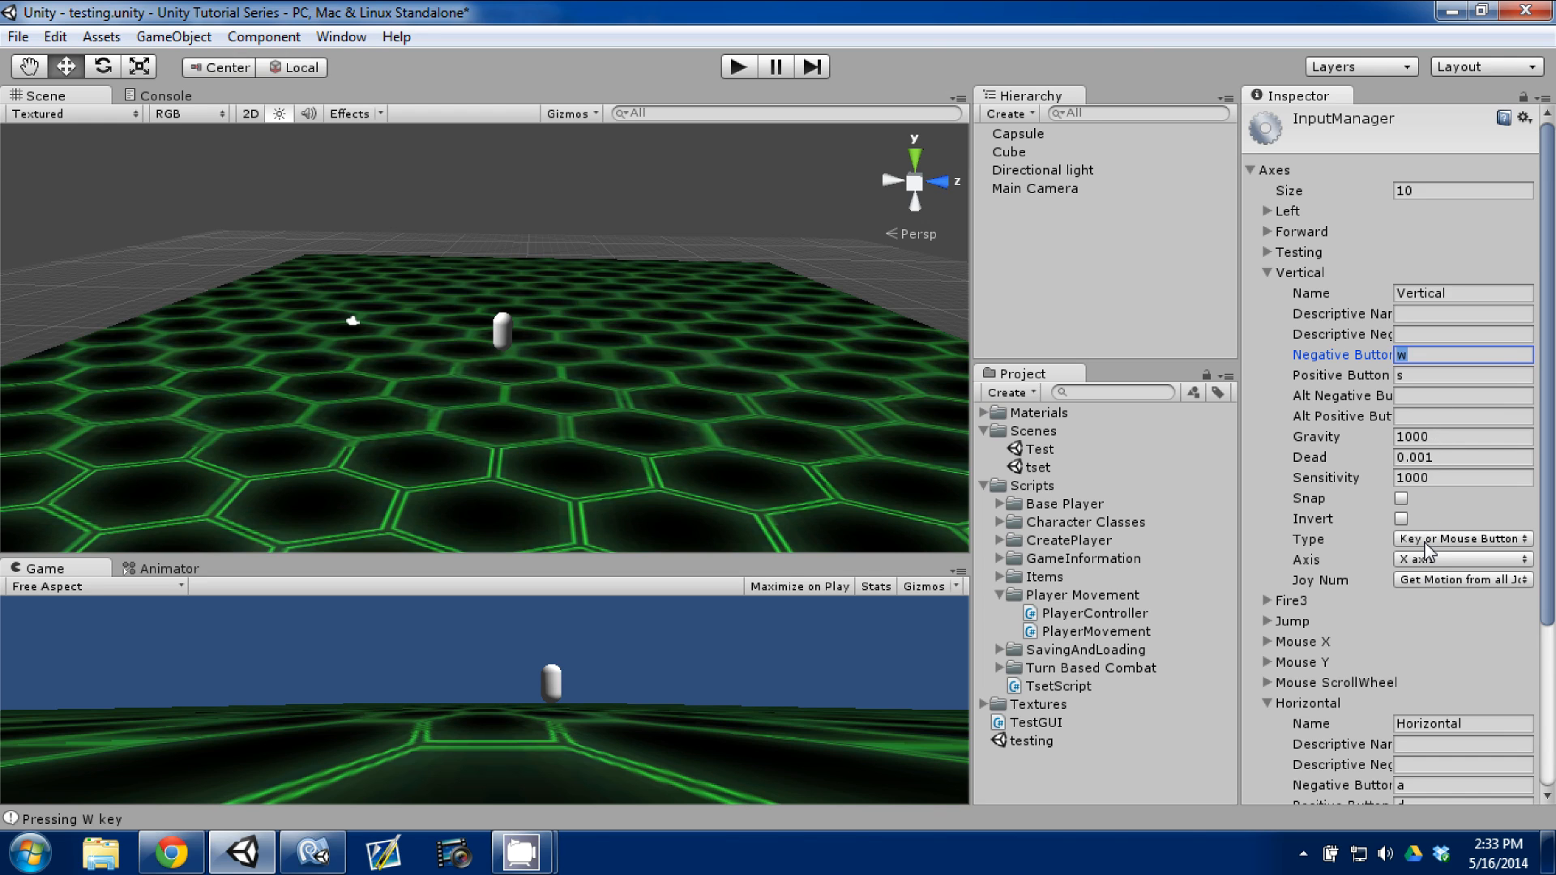
pyautogui.moveTo(1384, 541)
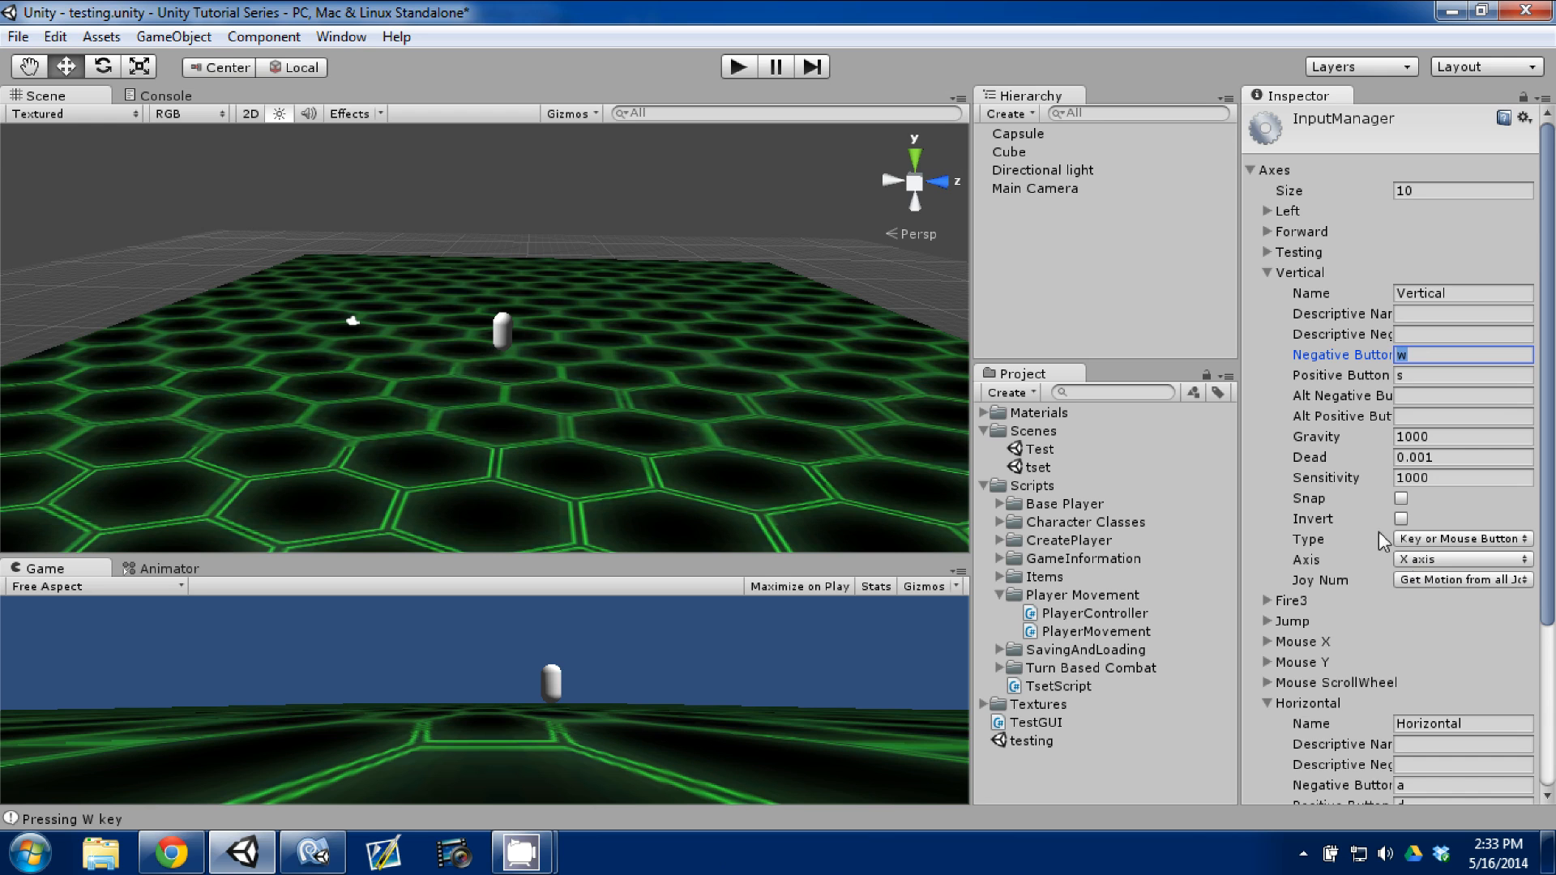
# Scroll the Inspector down to the expanded Vertical axis showing w and s.
pyautogui.scroll(-3)
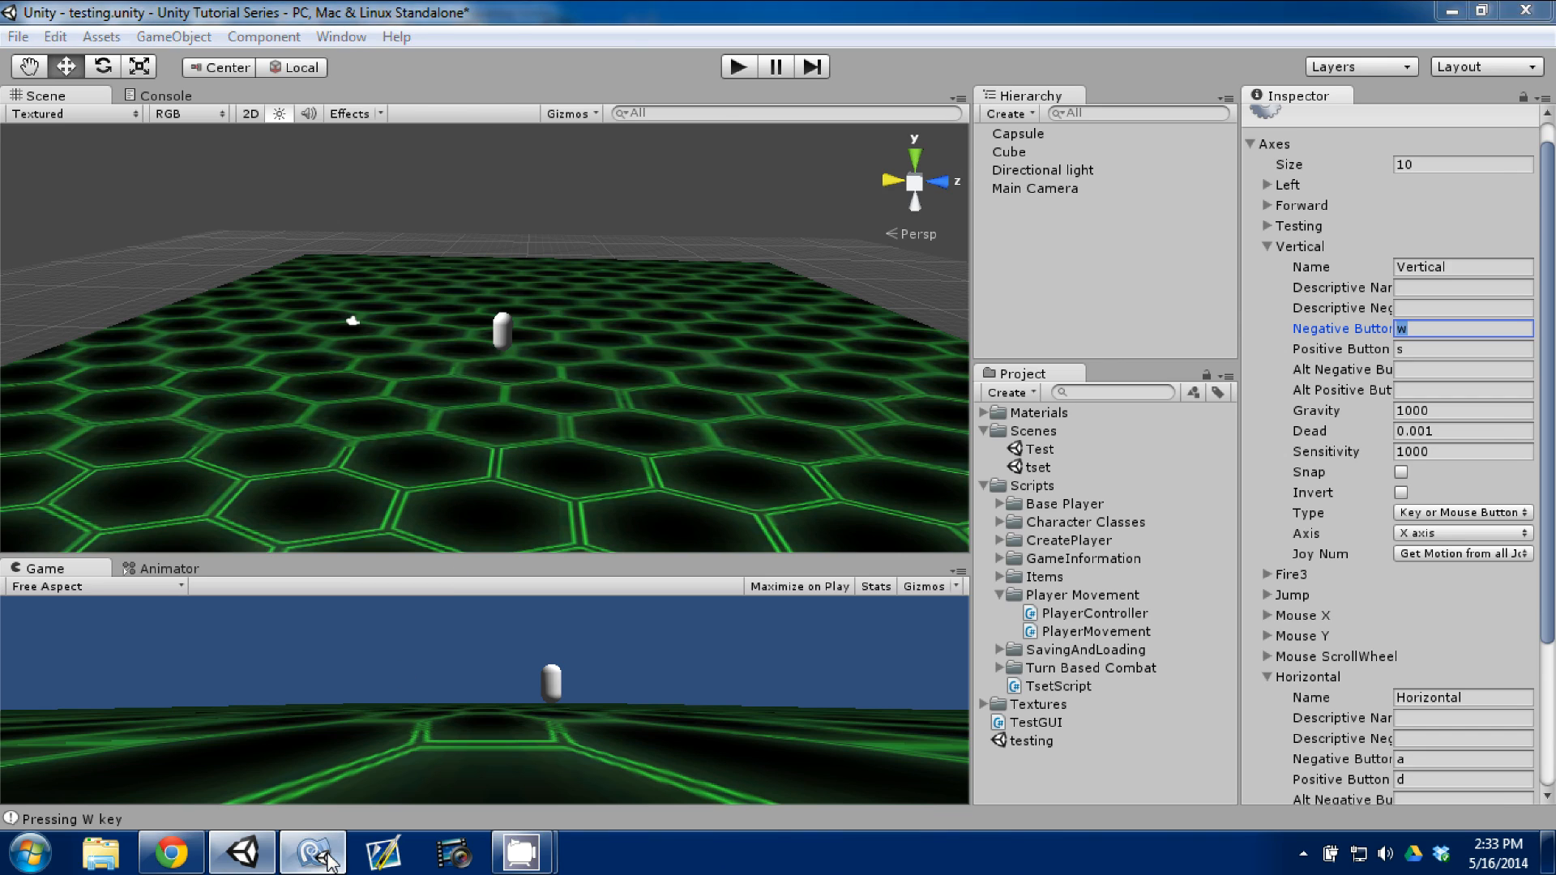
# Delete the blank line above the Rotate call and start a trial declaration on a new line below it.
pyautogui.click(311, 851)
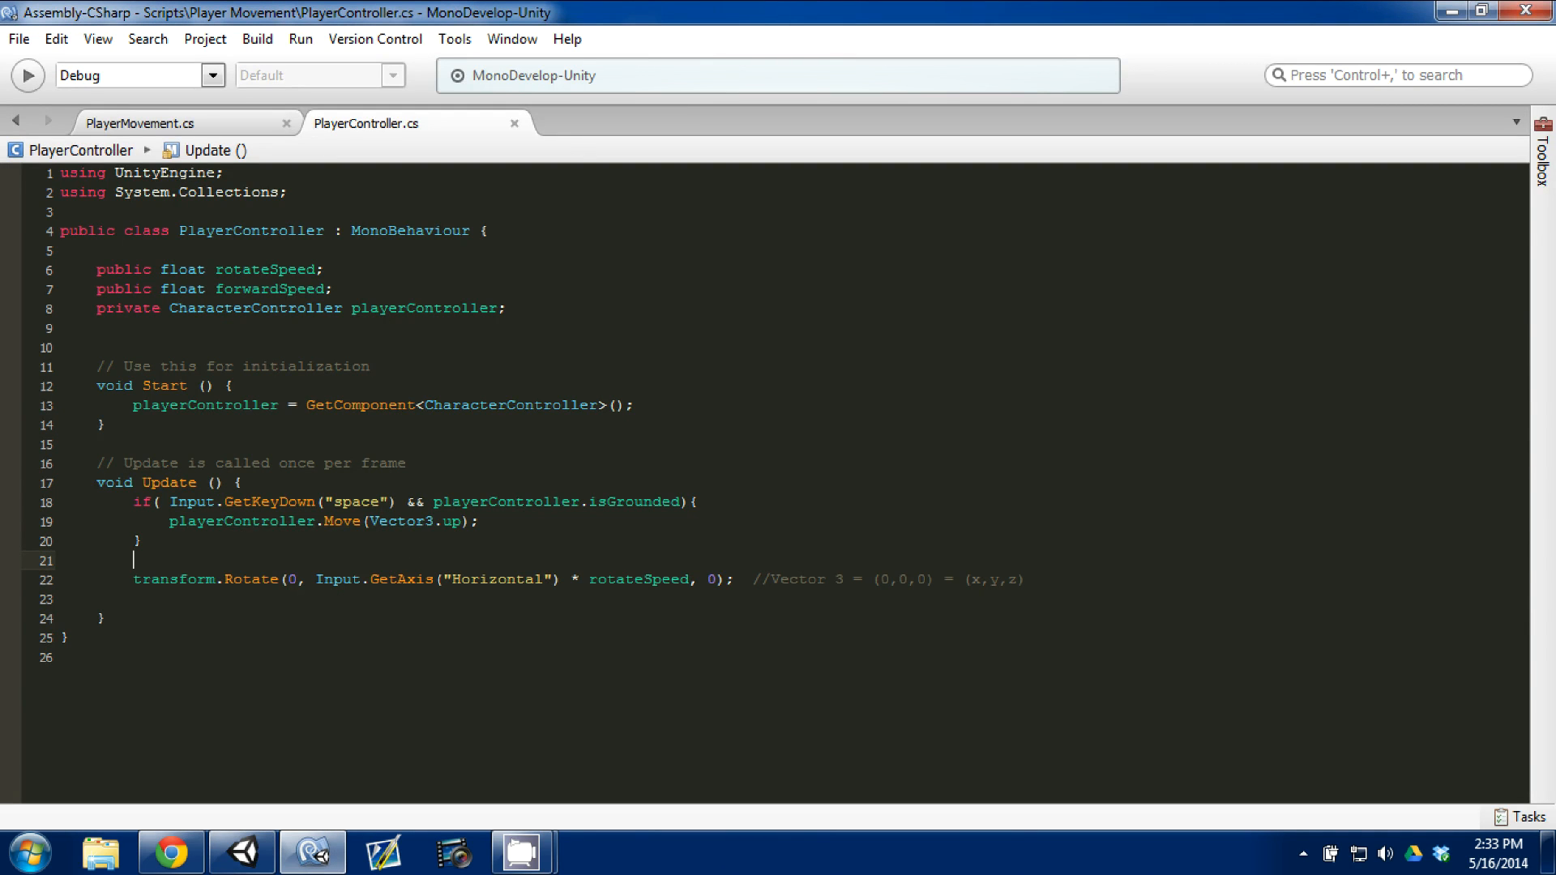
pyautogui.press('Backspace')
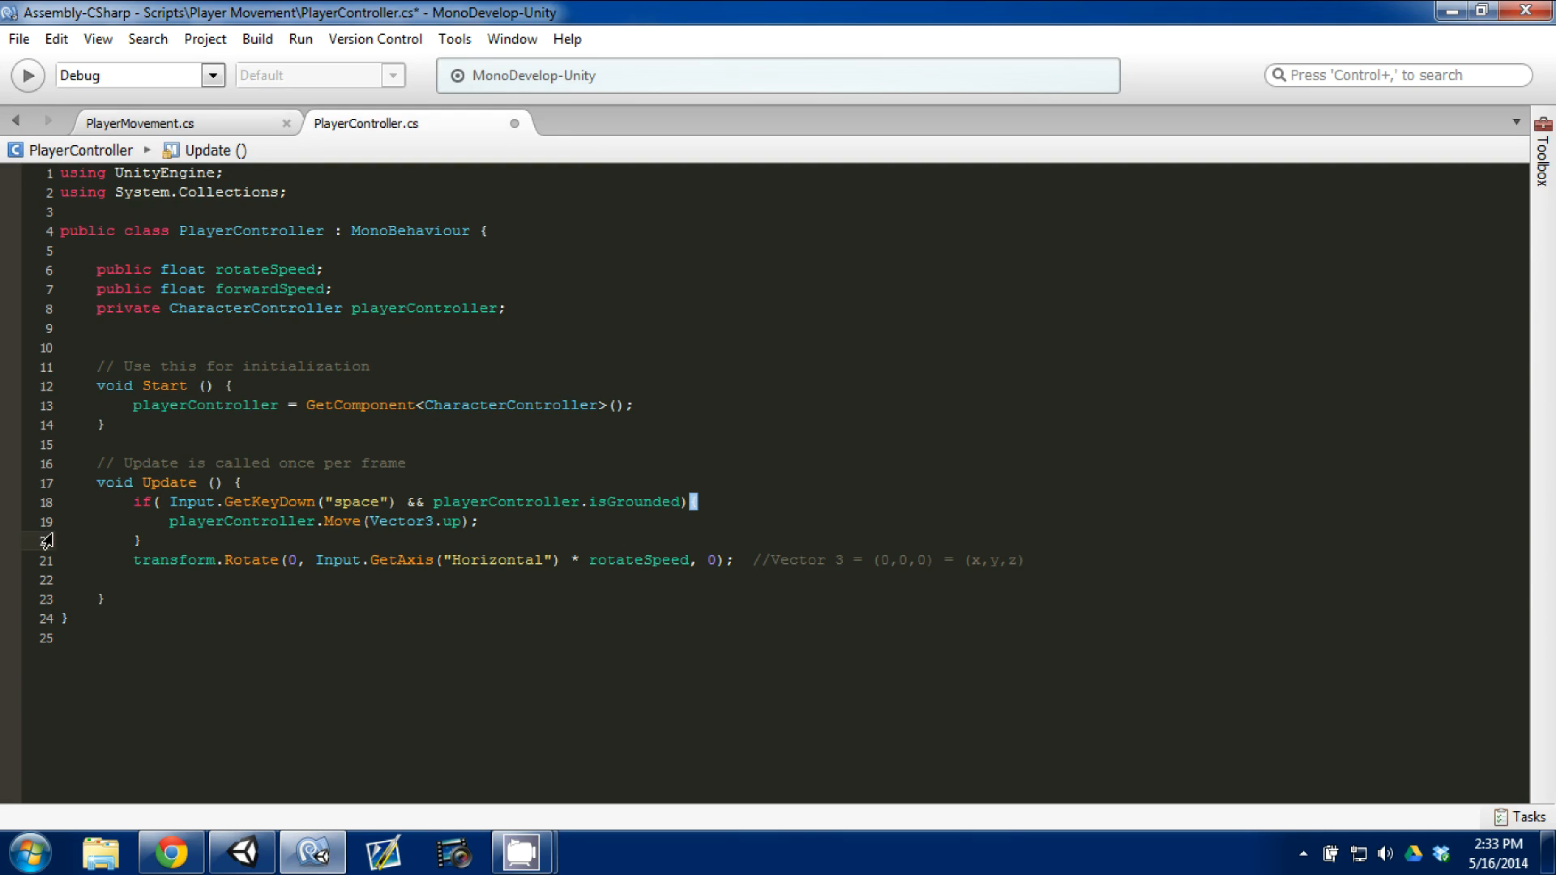
pyautogui.write('{')
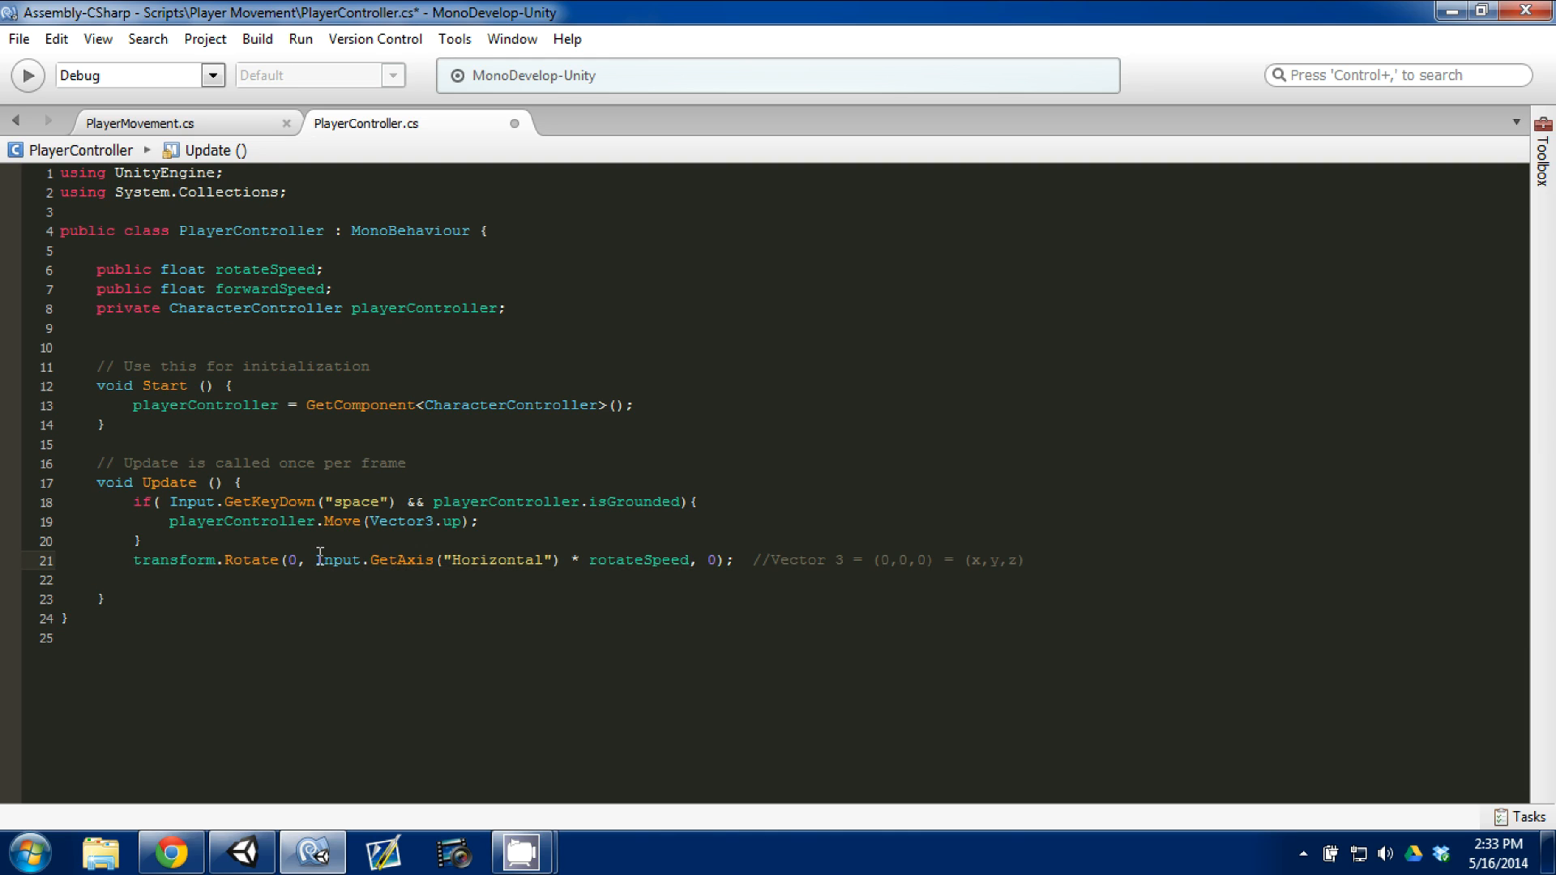
pyautogui.moveTo(316, 560); pyautogui.dragTo(560, 559)
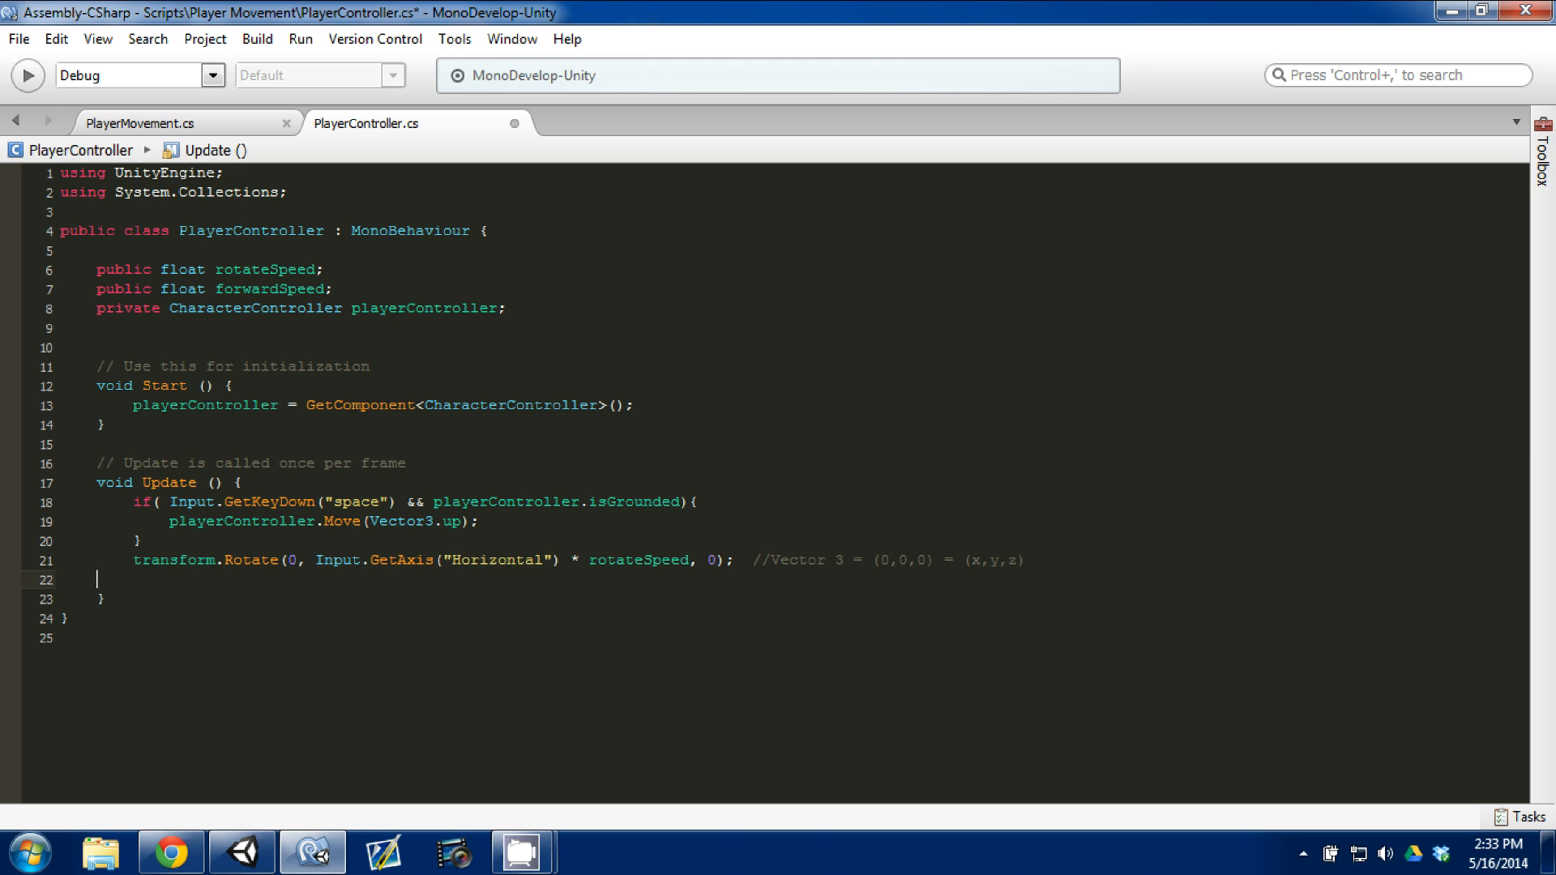
pyautogui.write('float')
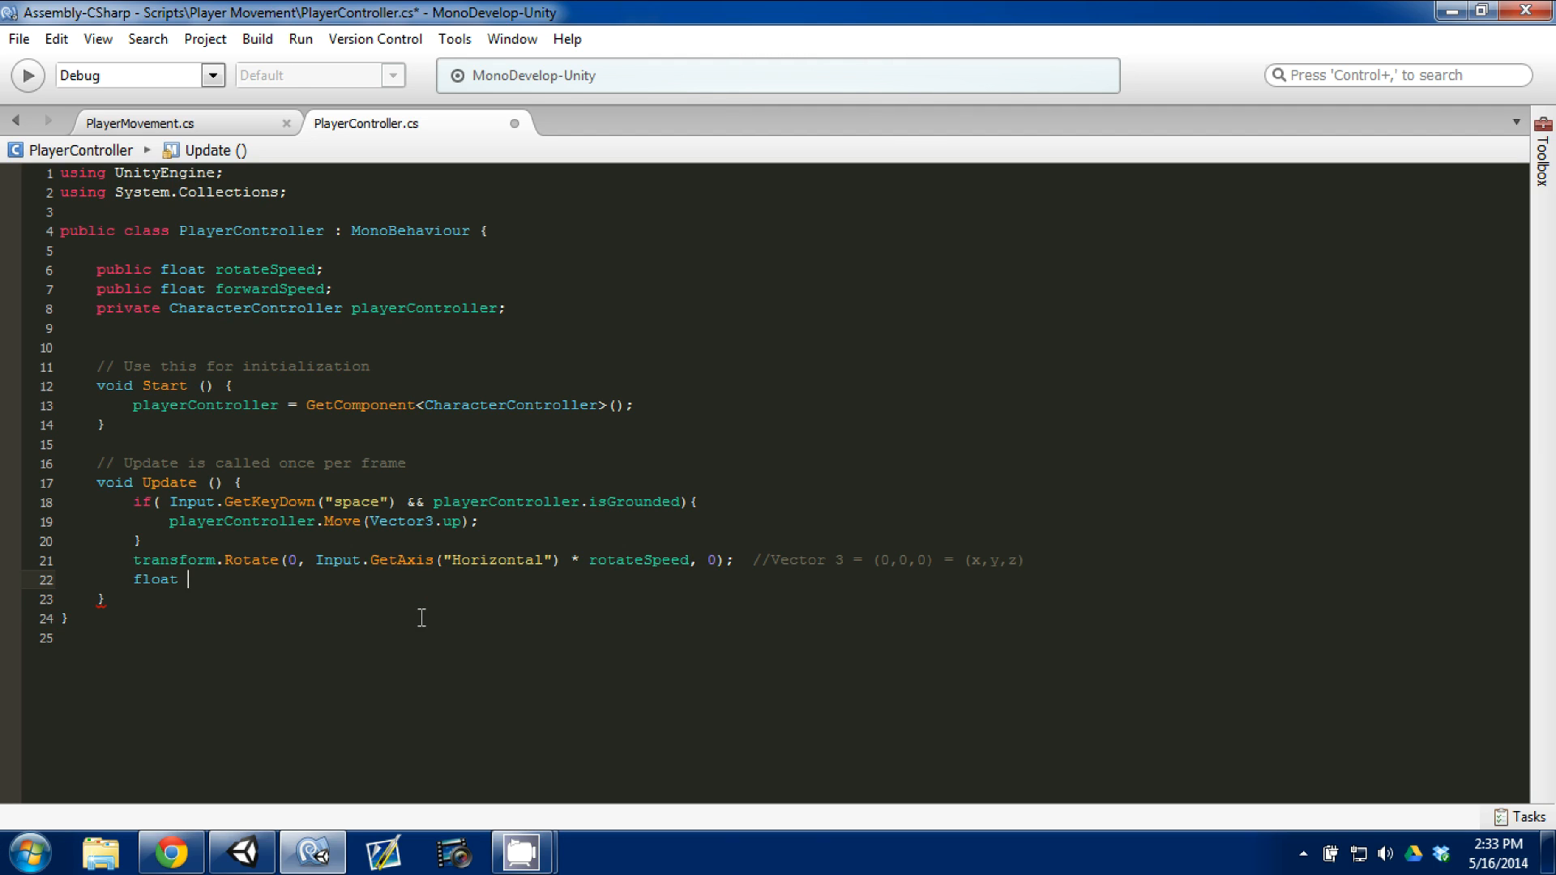
pyautogui.write('forwa')
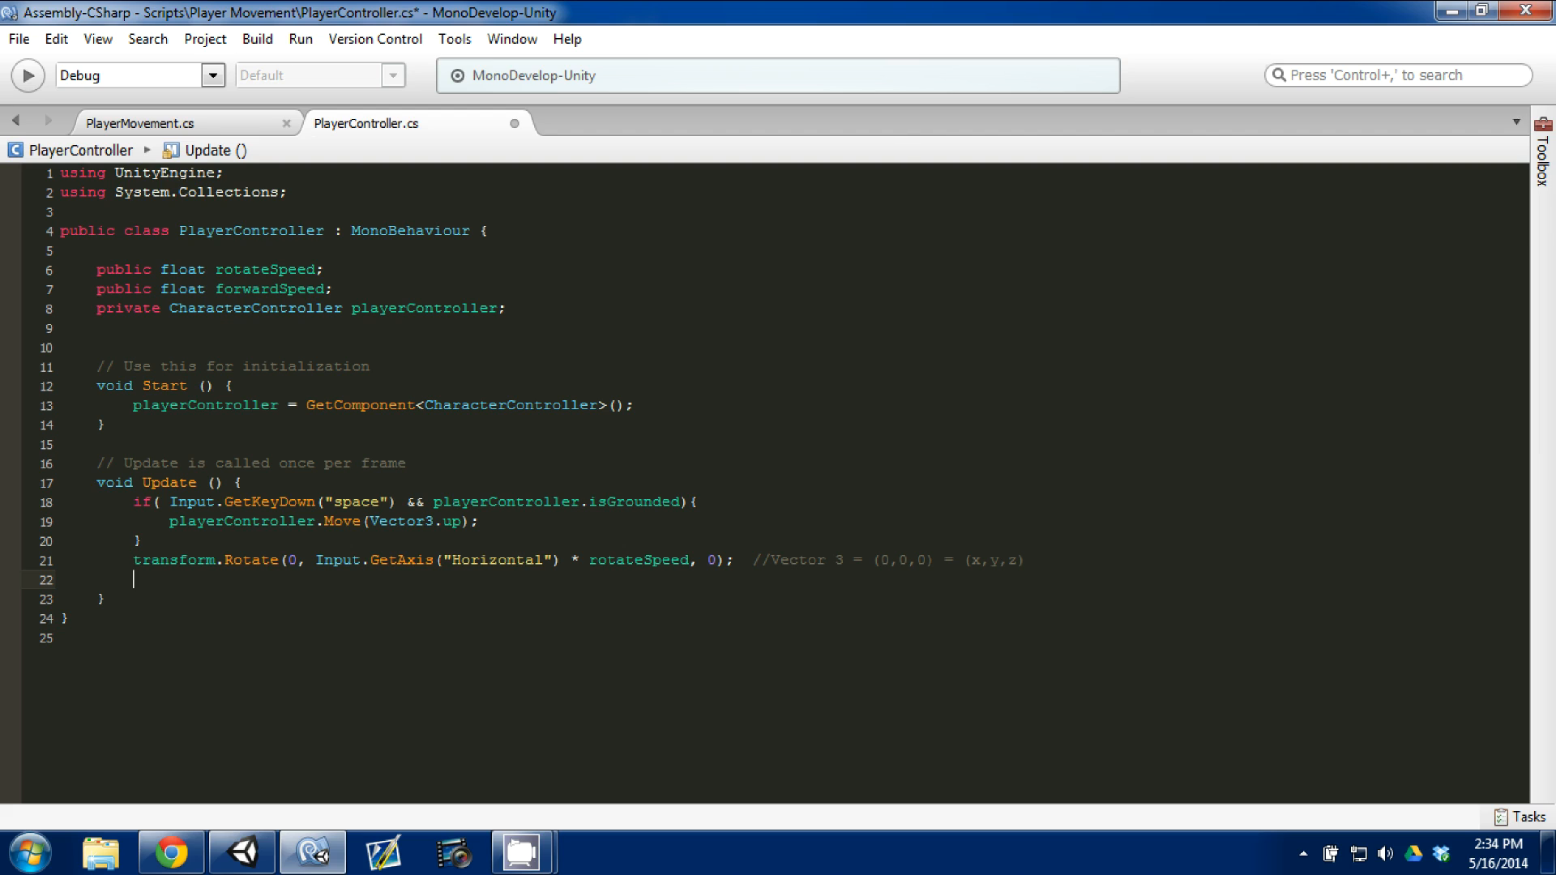
# Declare Vector3 forward = transform.TransformDirection(Vector3.forward); and open a new line below.
pyautogui.write('Vector3 forw')
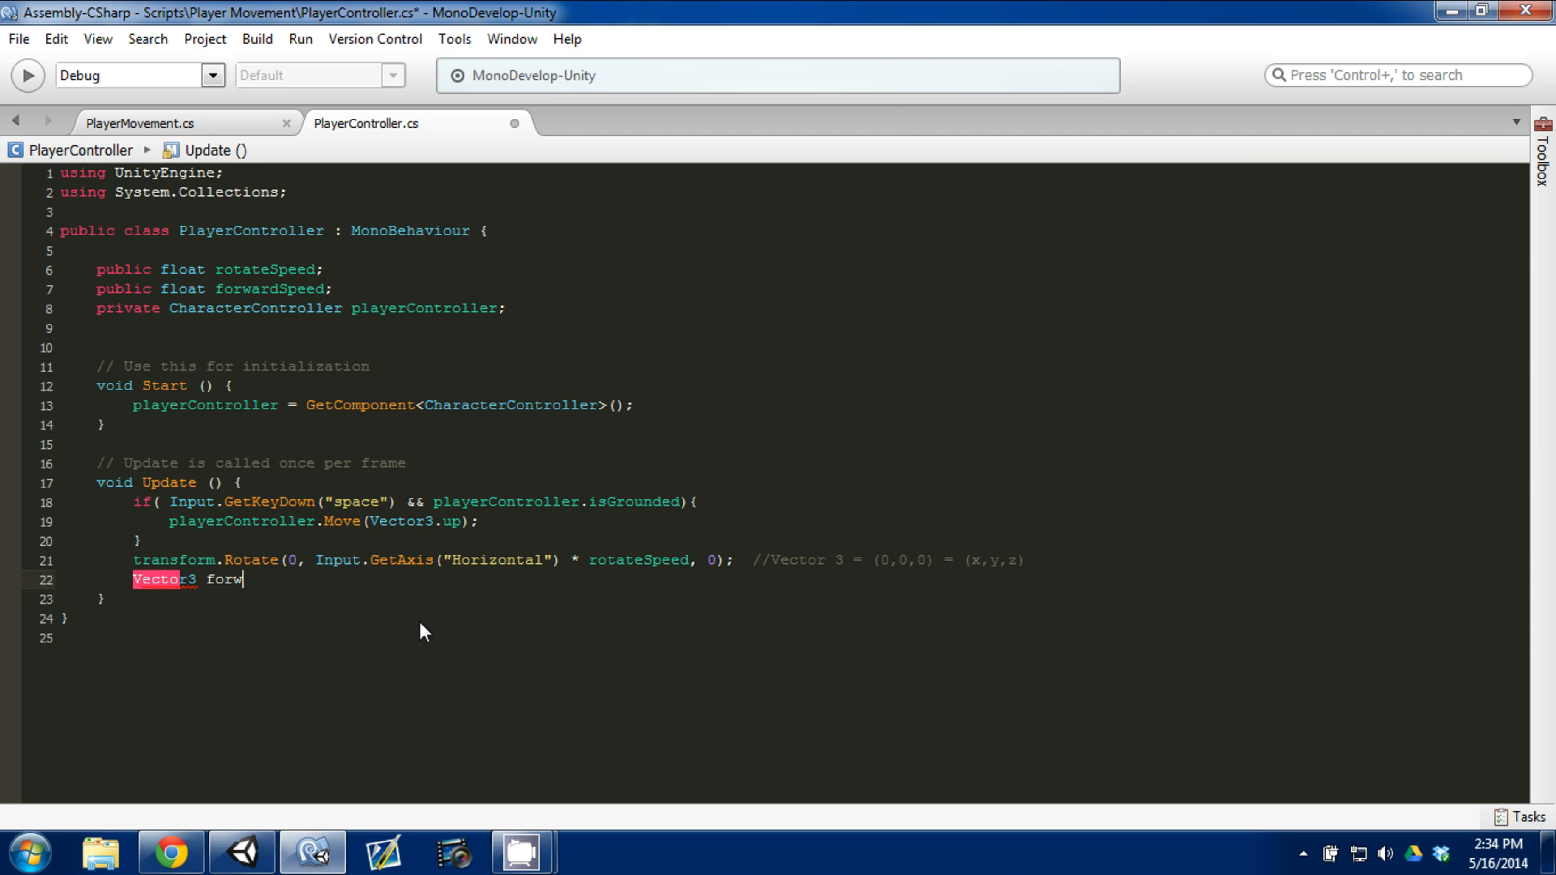
pyautogui.write('ard')
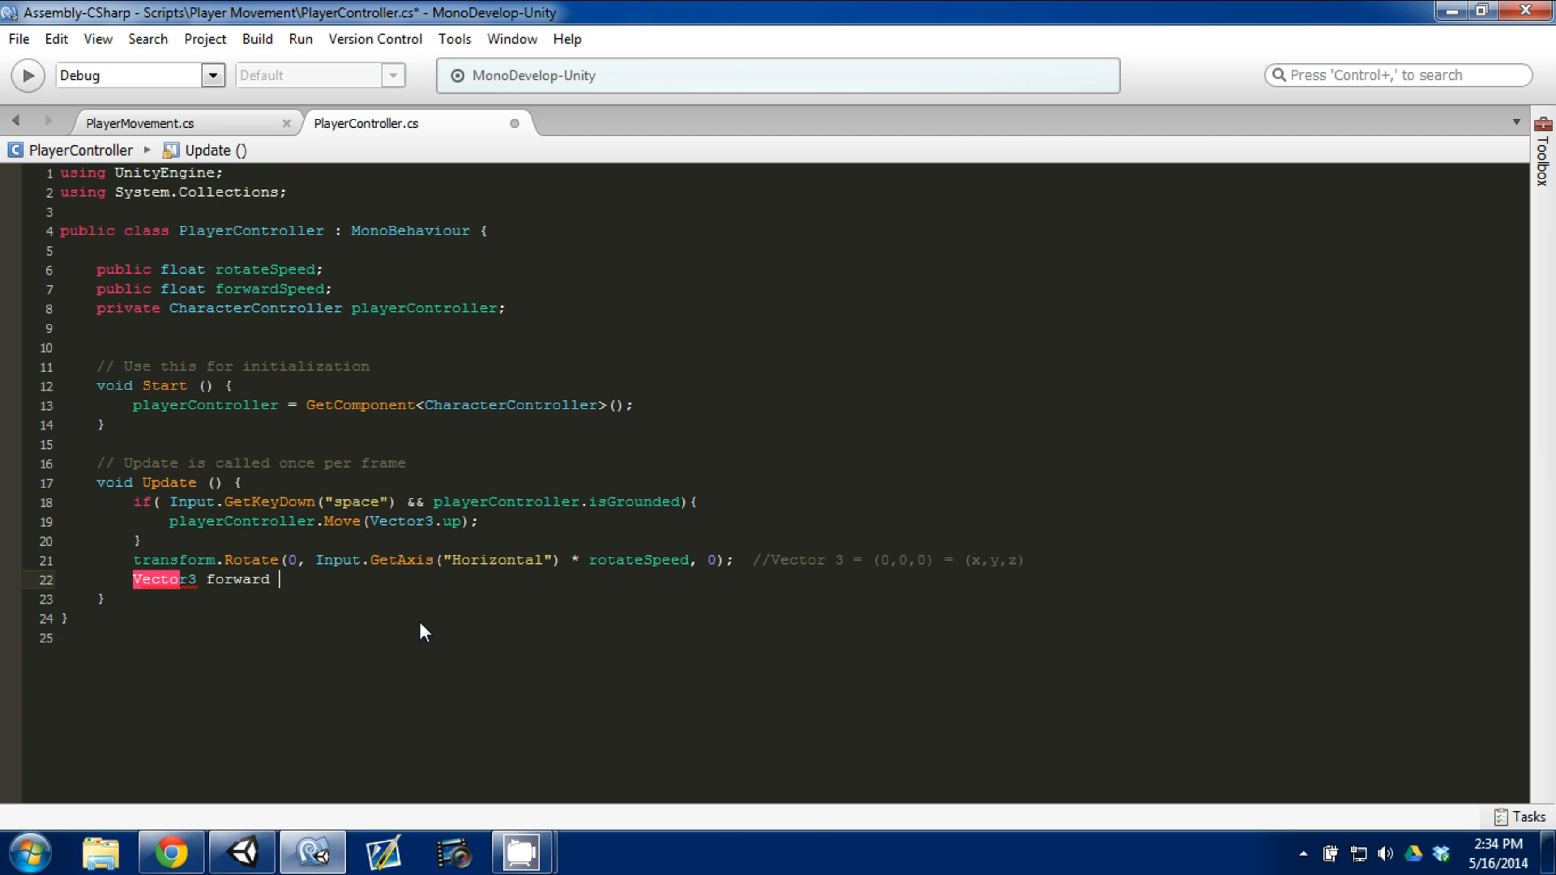
pyautogui.write('=')
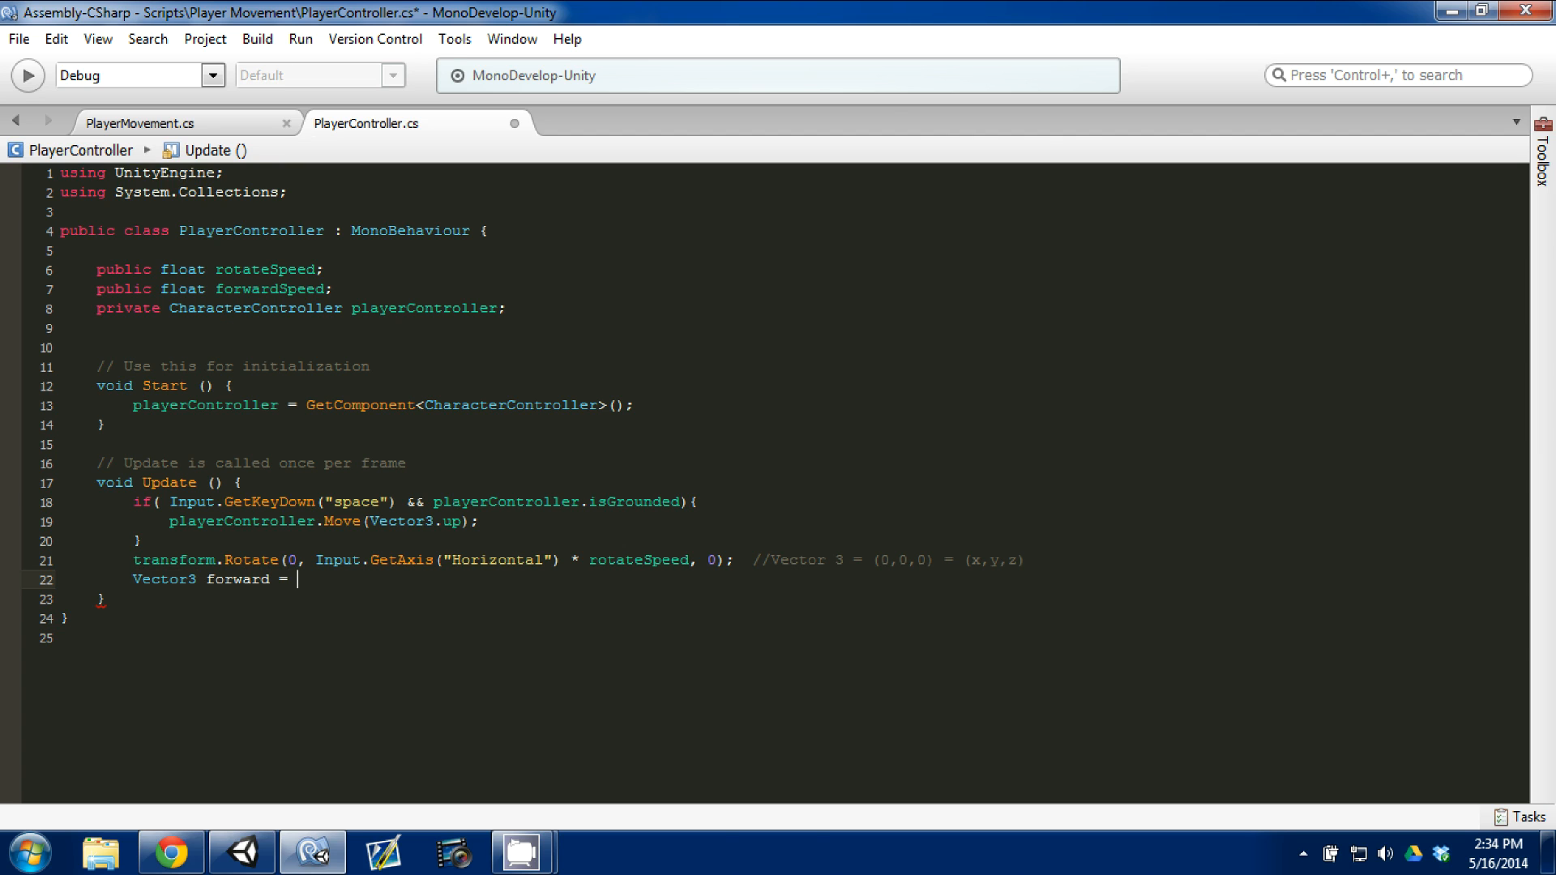
pyautogui.write('transform.')
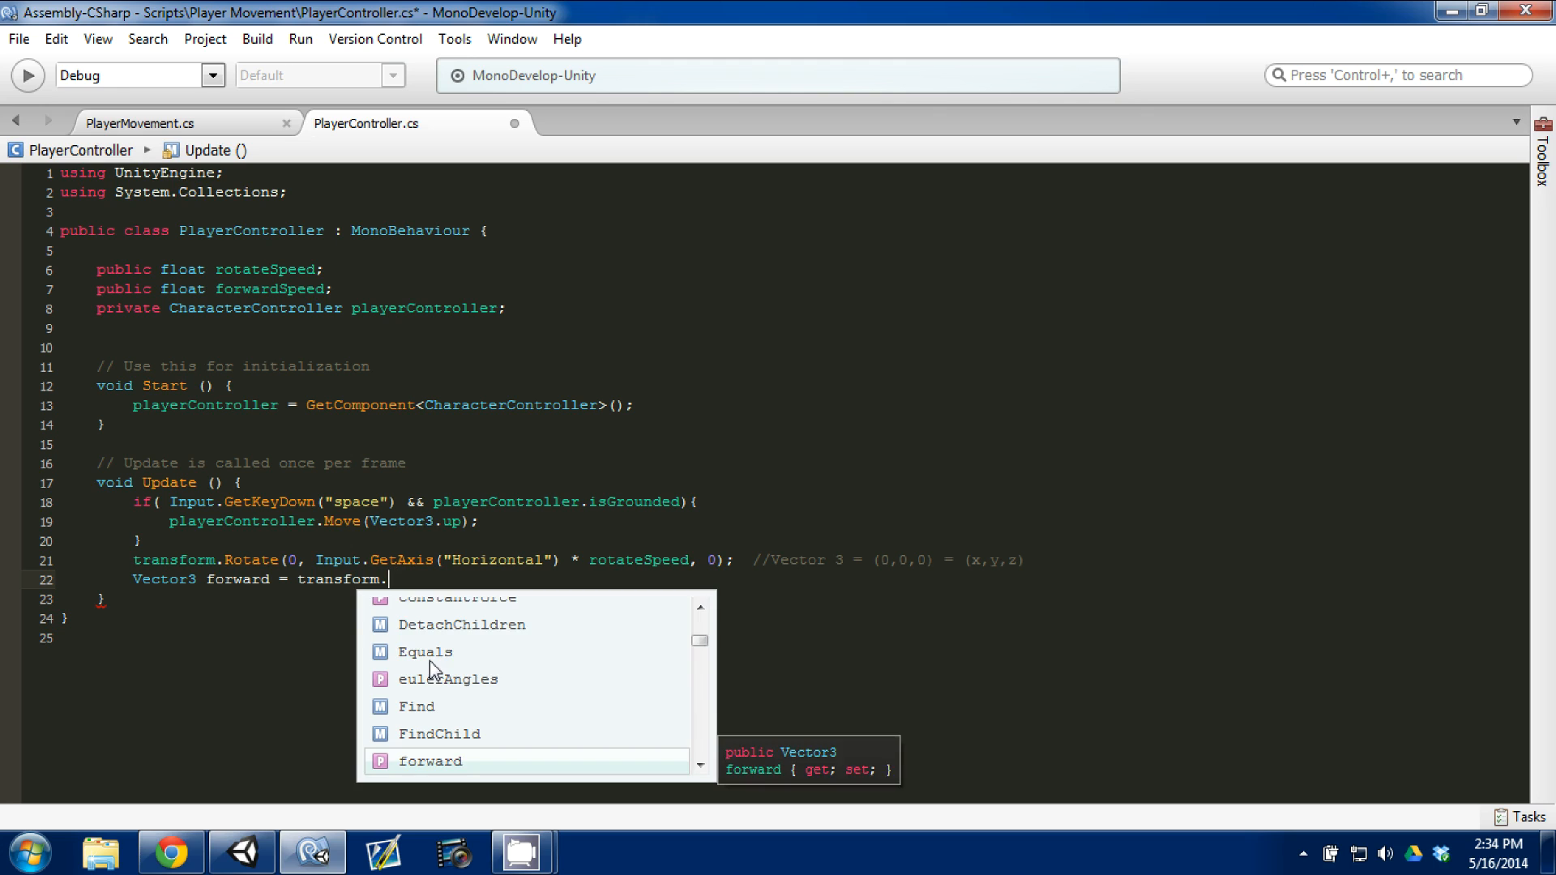
pyautogui.write('tran')
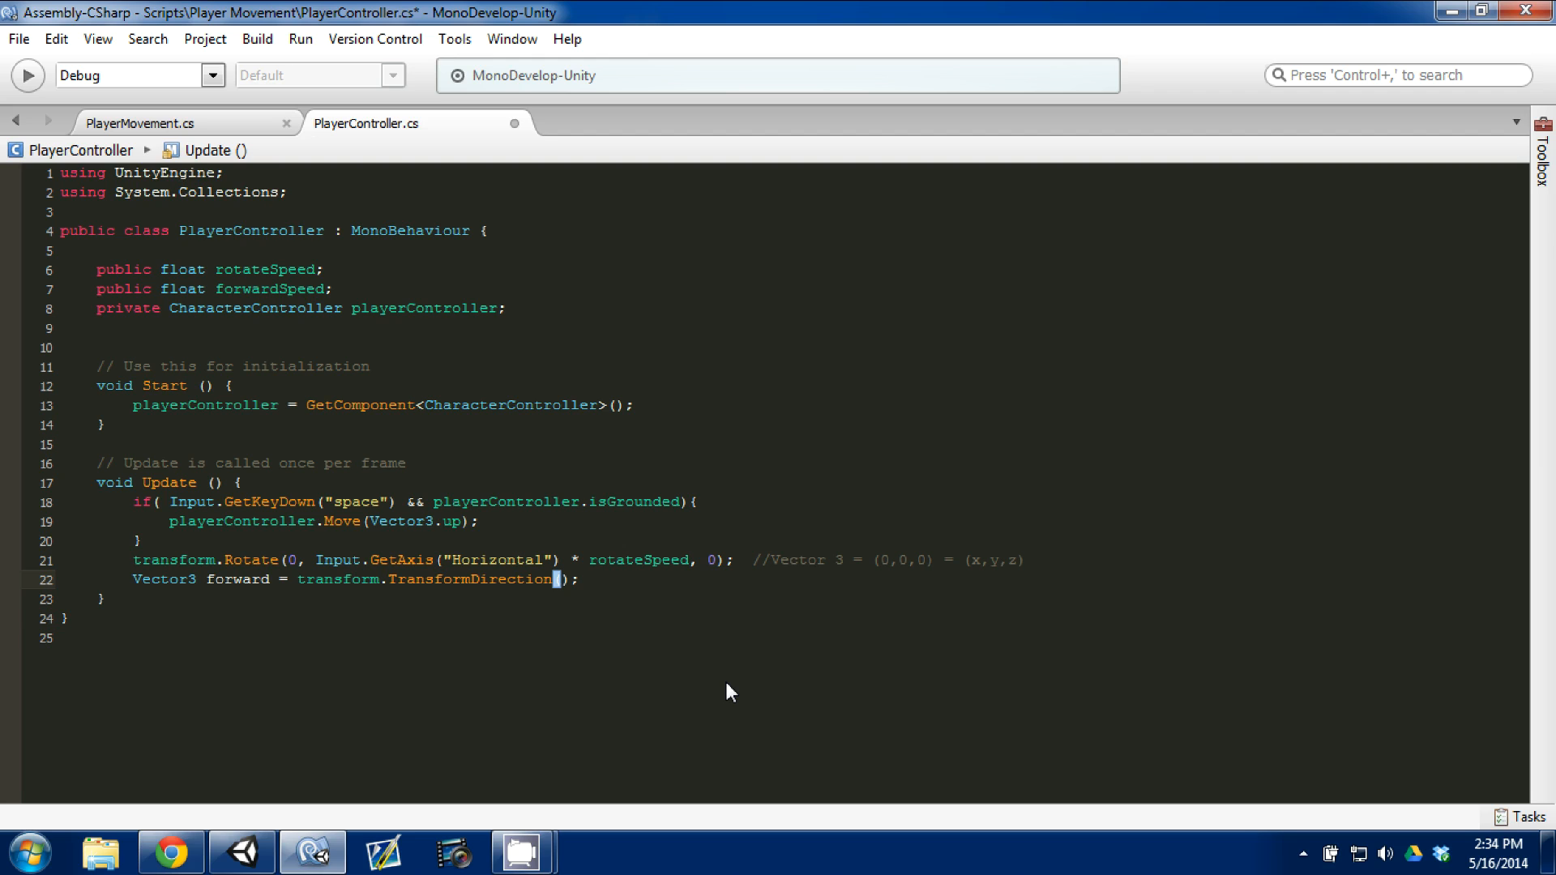
pyautogui.write('Vector3')
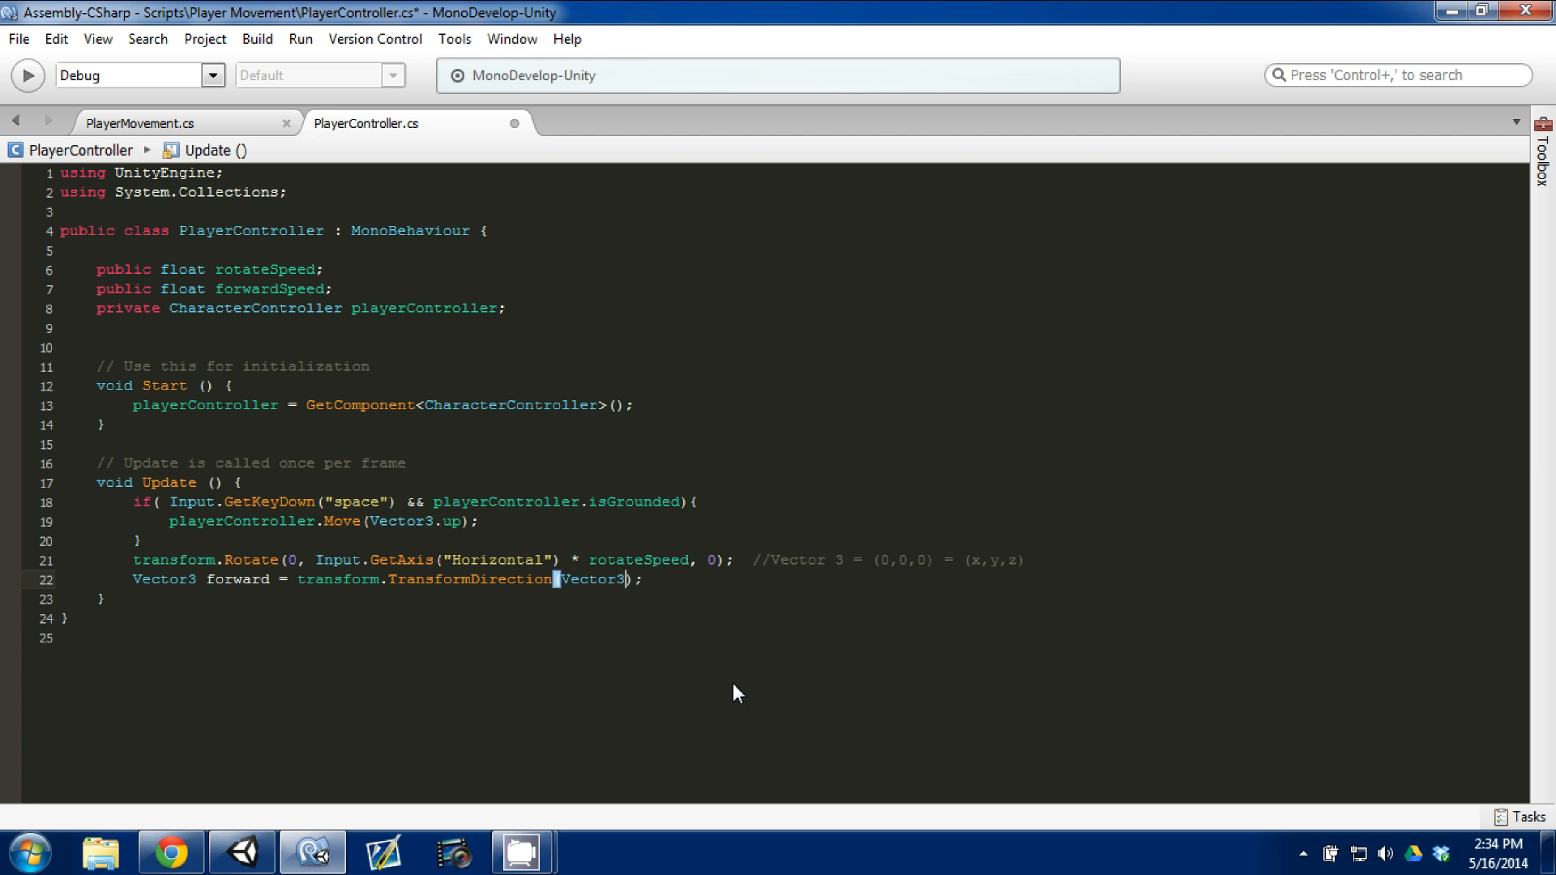
pyautogui.write('.forward')
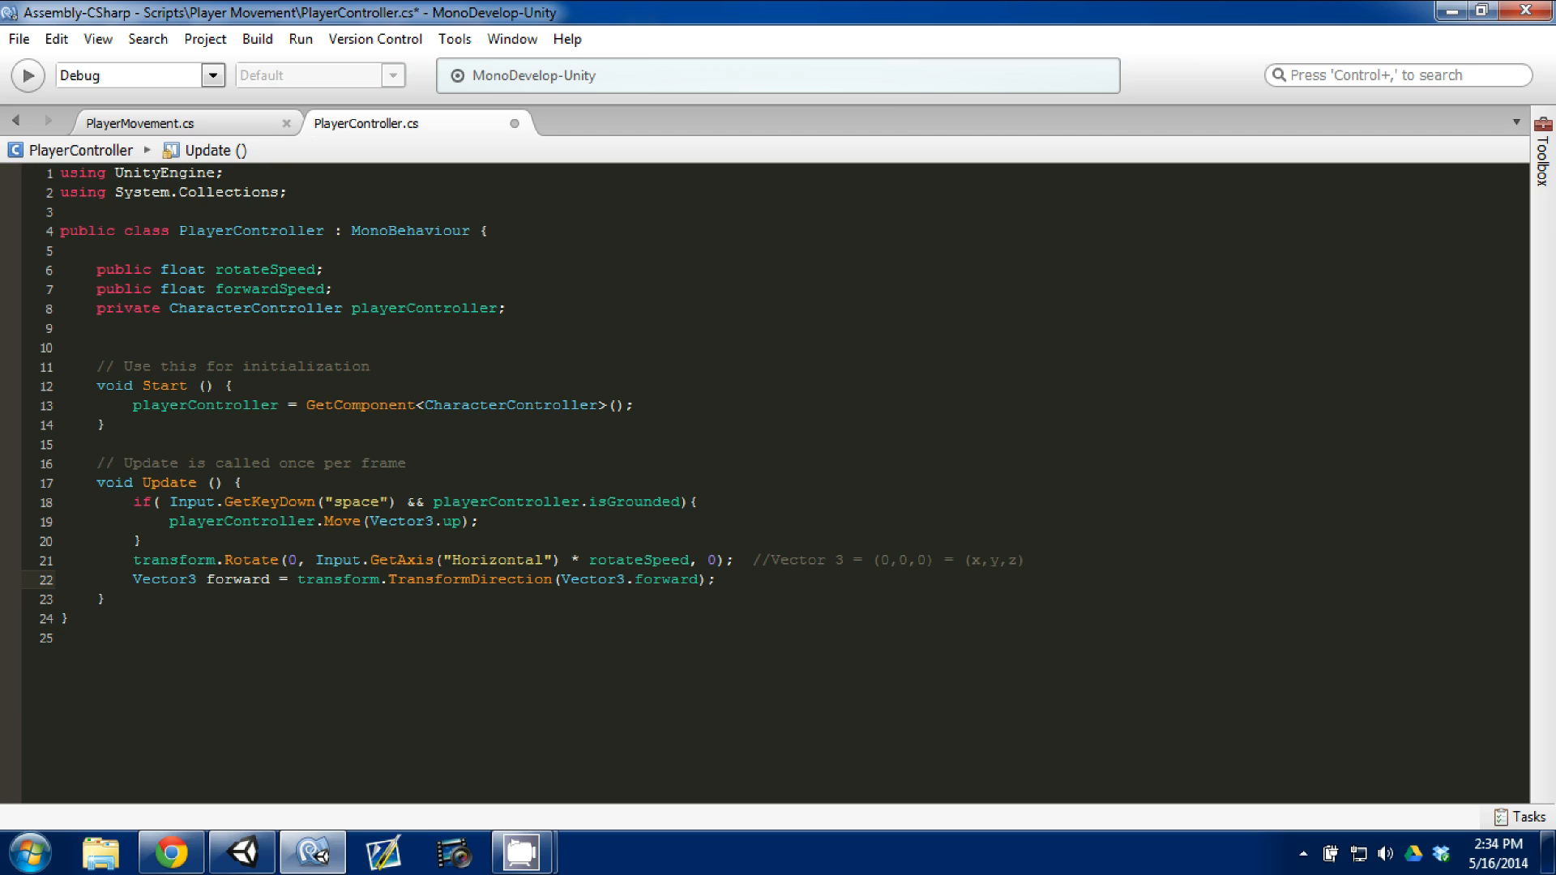
pyautogui.click(651, 580)
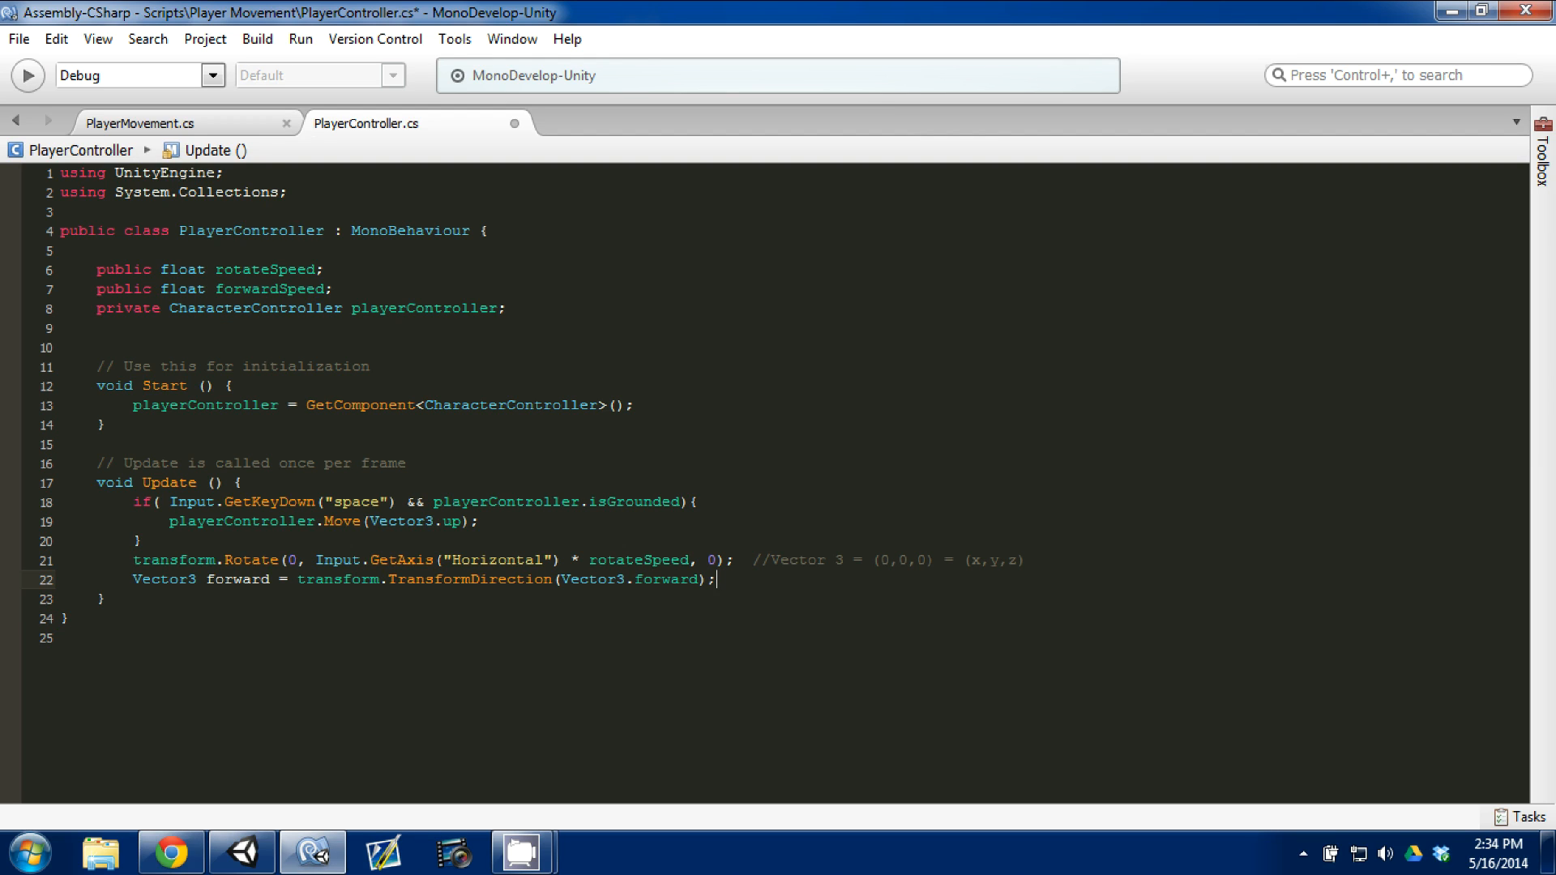
pyautogui.press('enter')
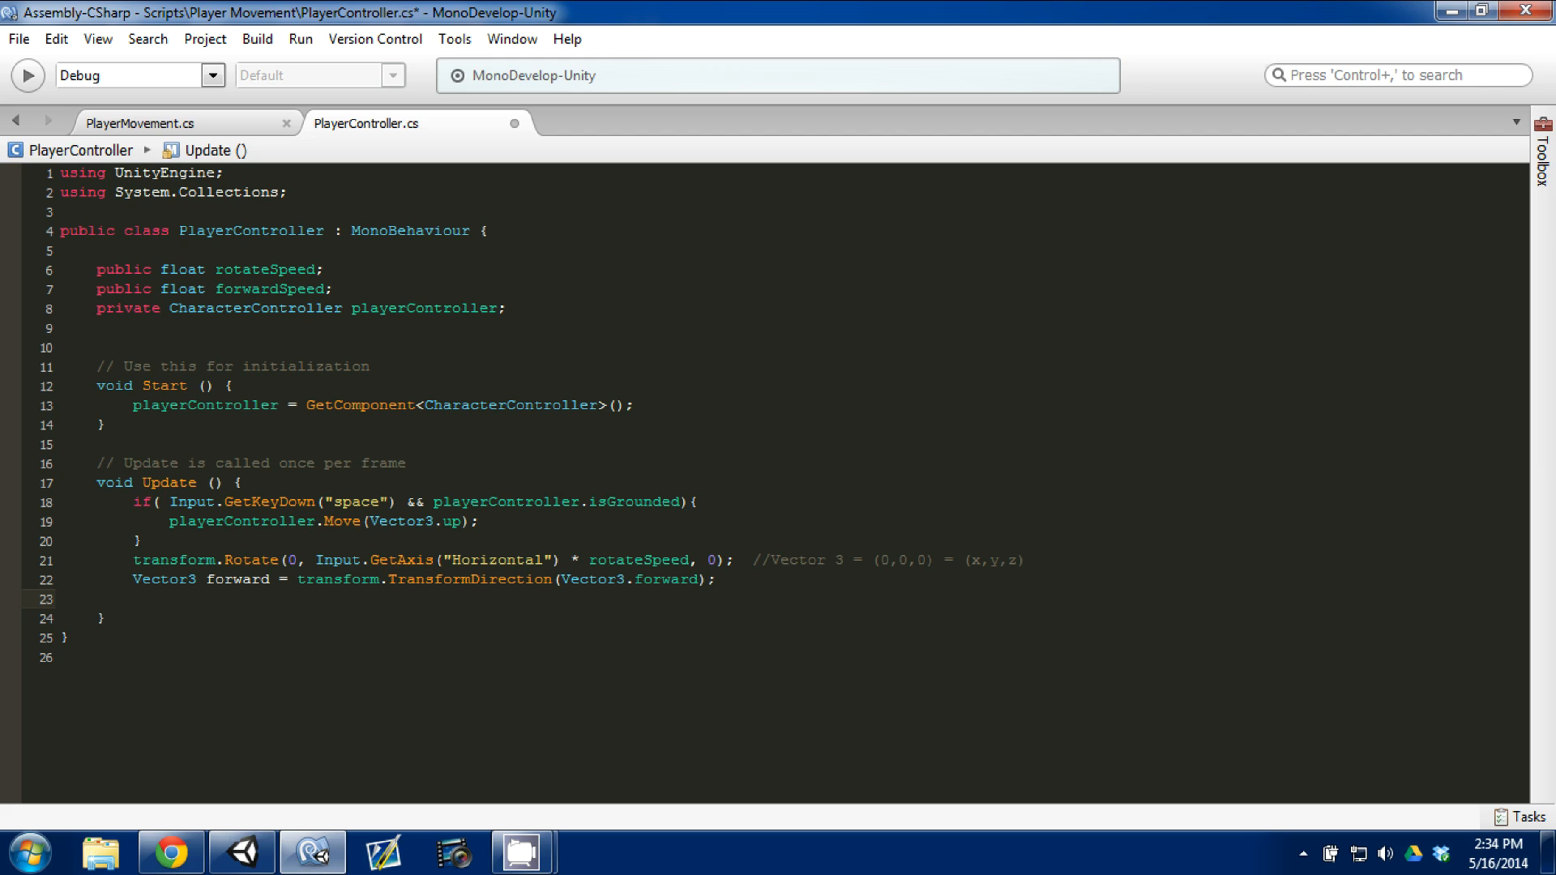
# Declare float speed = forwardSpeed * Input.GetAxis("Vertical"); and open a new line below.
pyautogui.write('float cu')
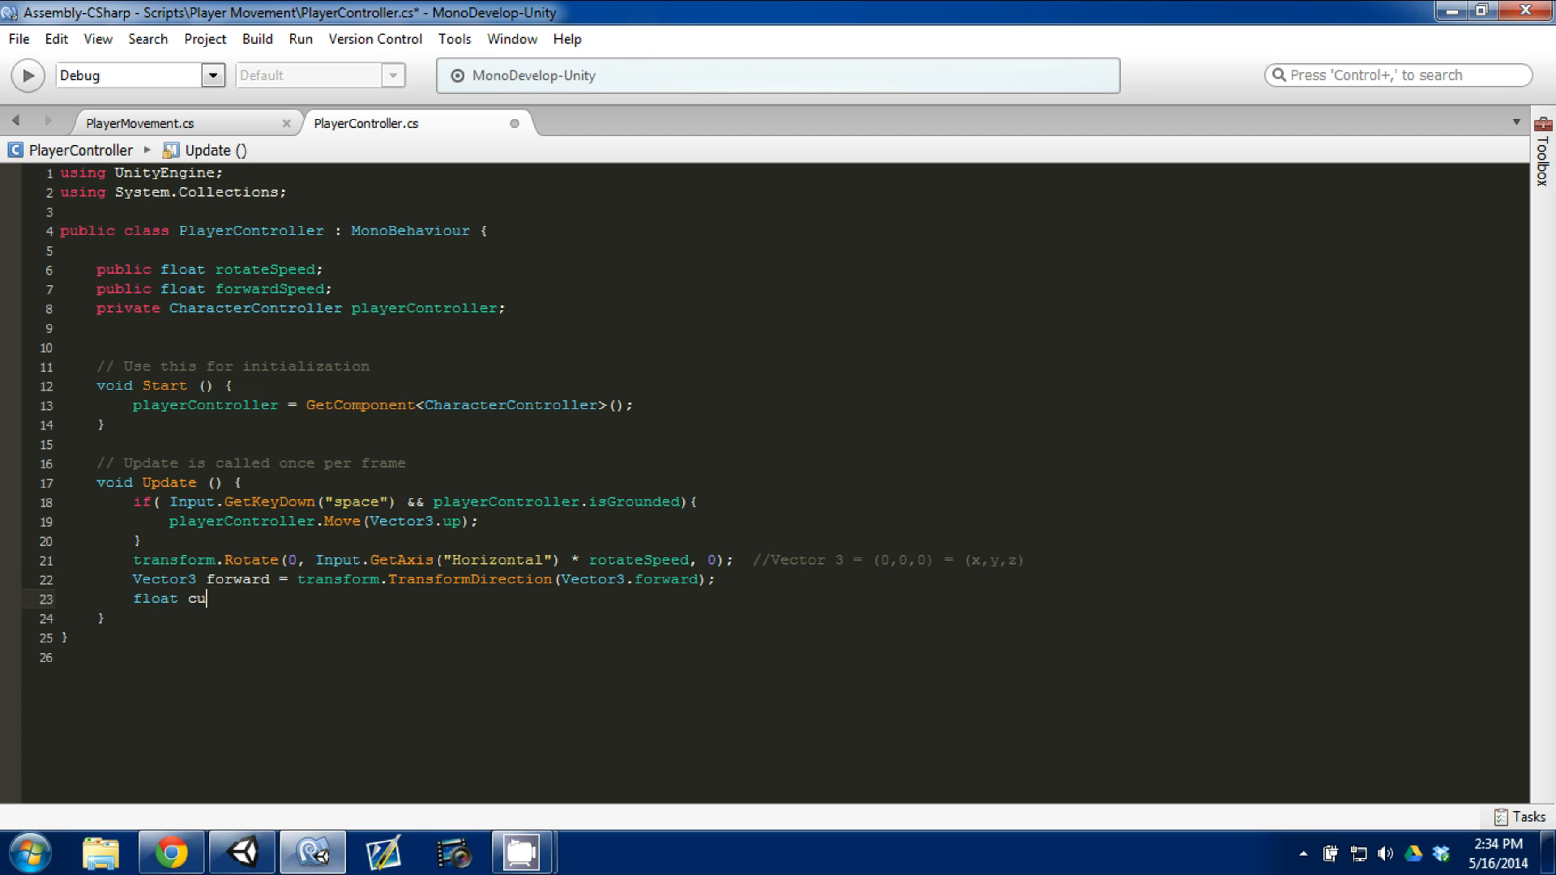
pyautogui.press('Backspace')
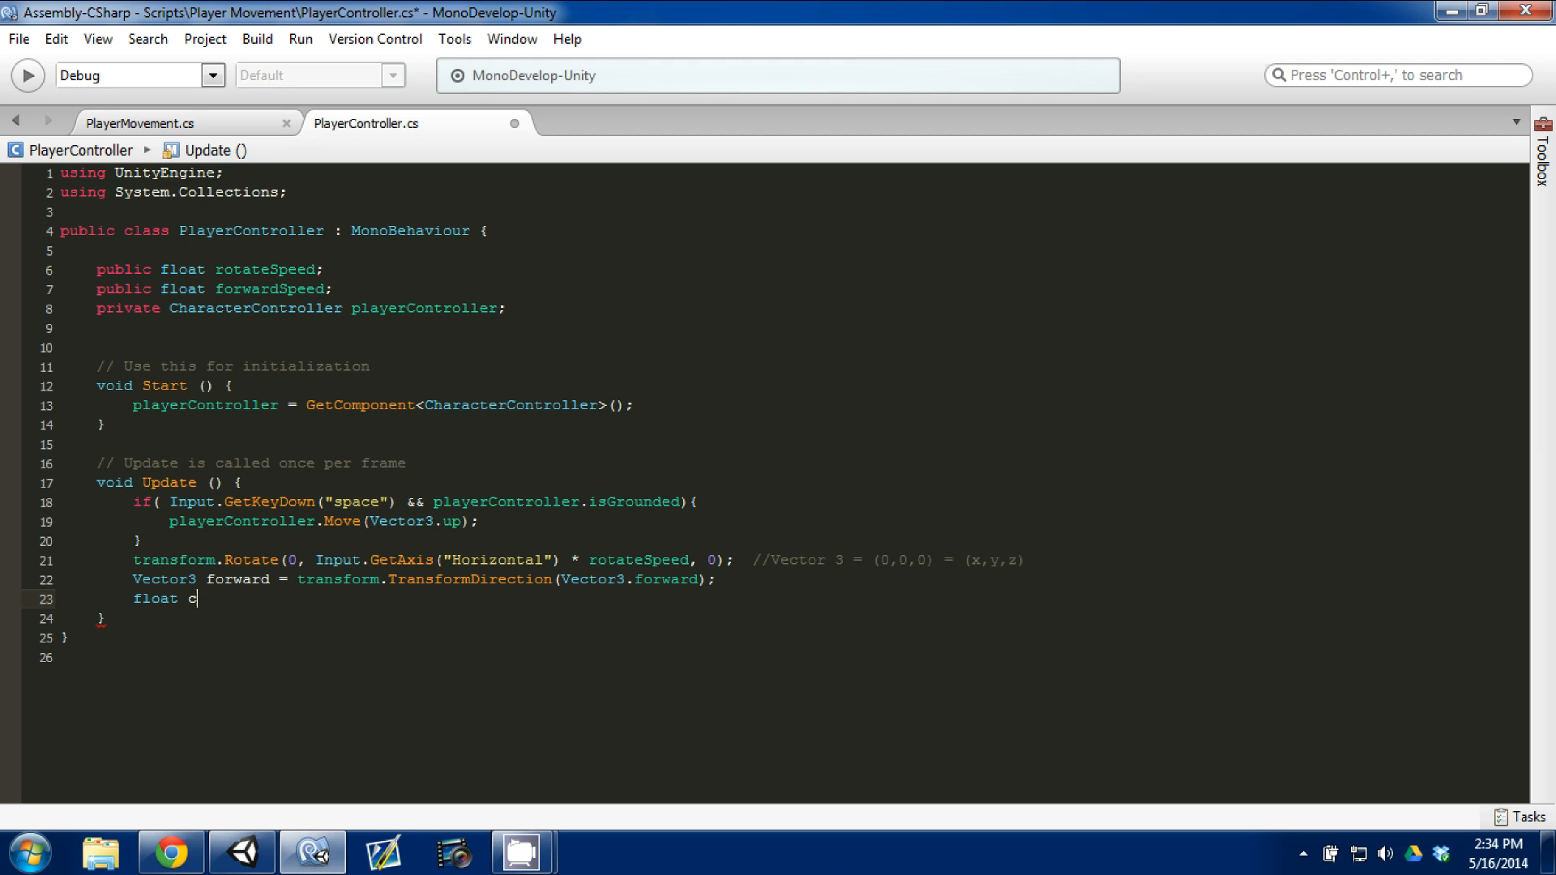
pyautogui.write('sp')
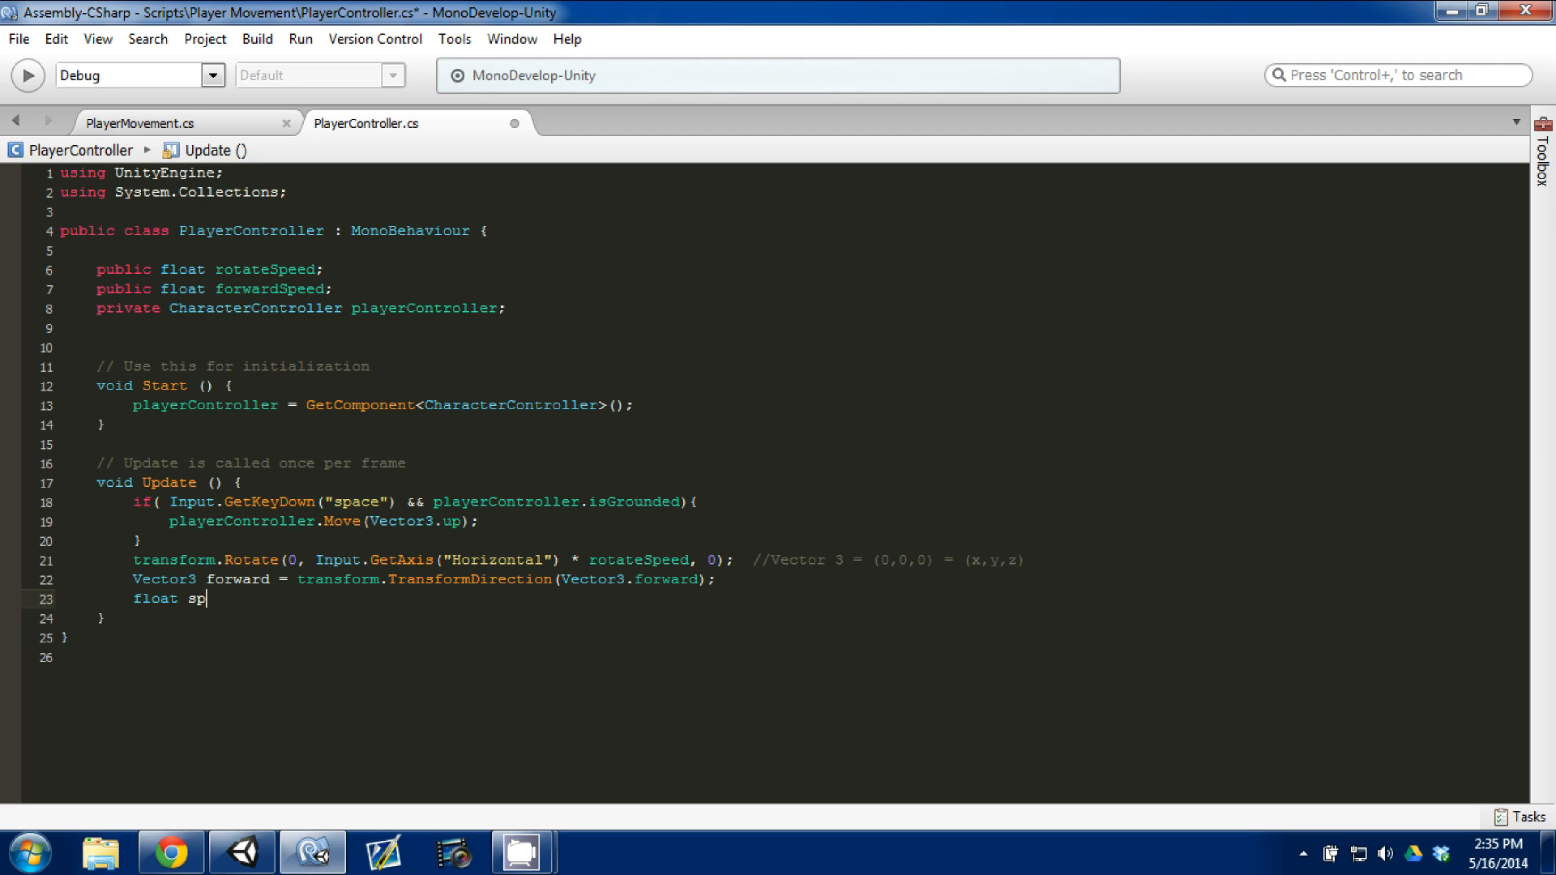
pyautogui.write('eed =')
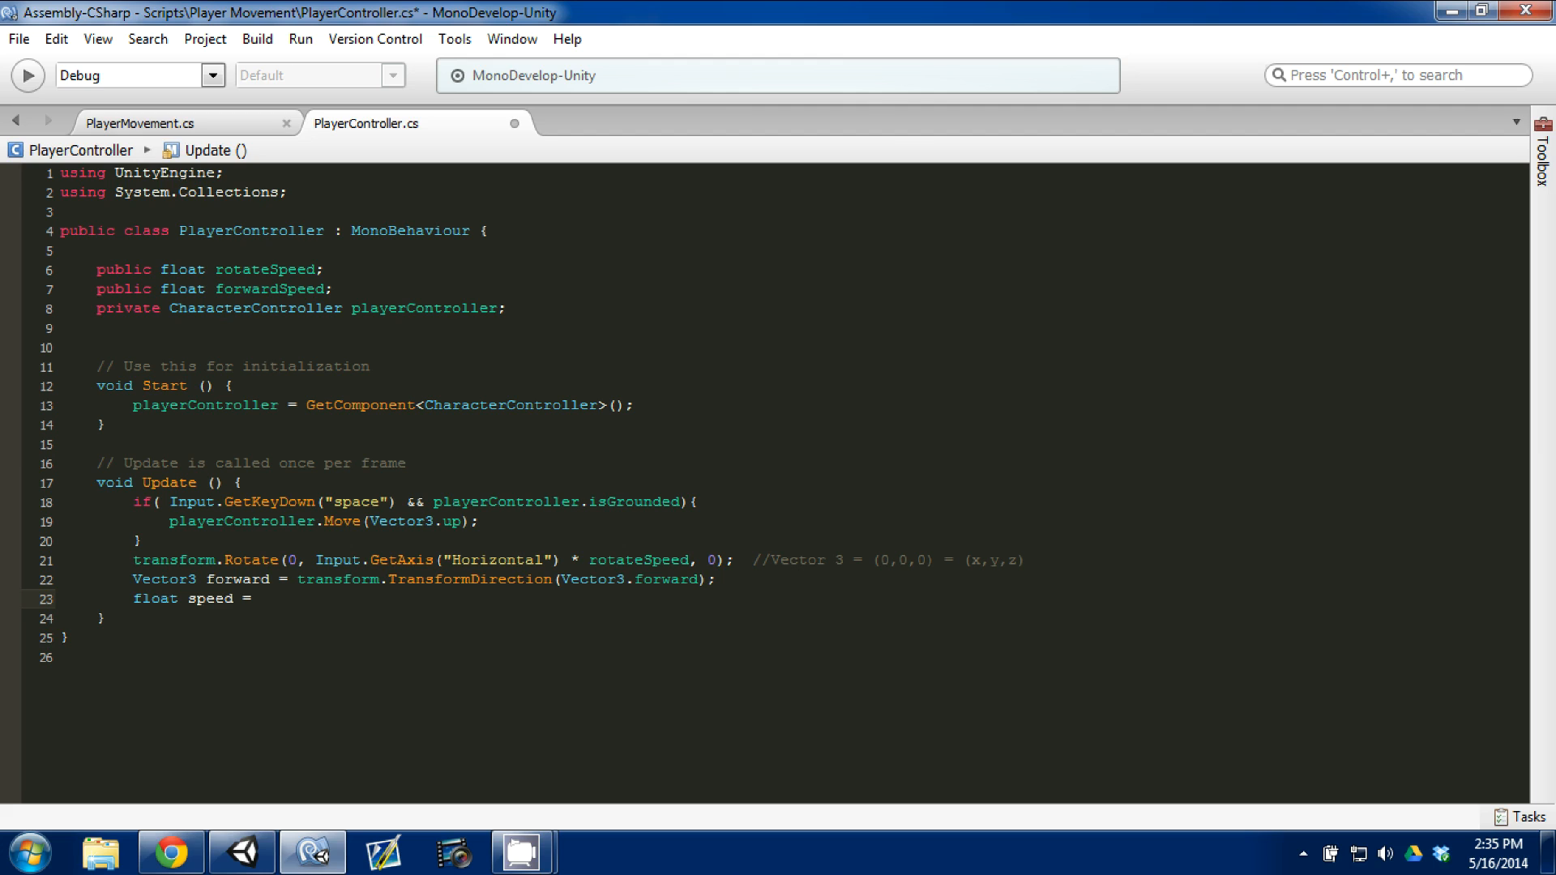
pyautogui.write('f')
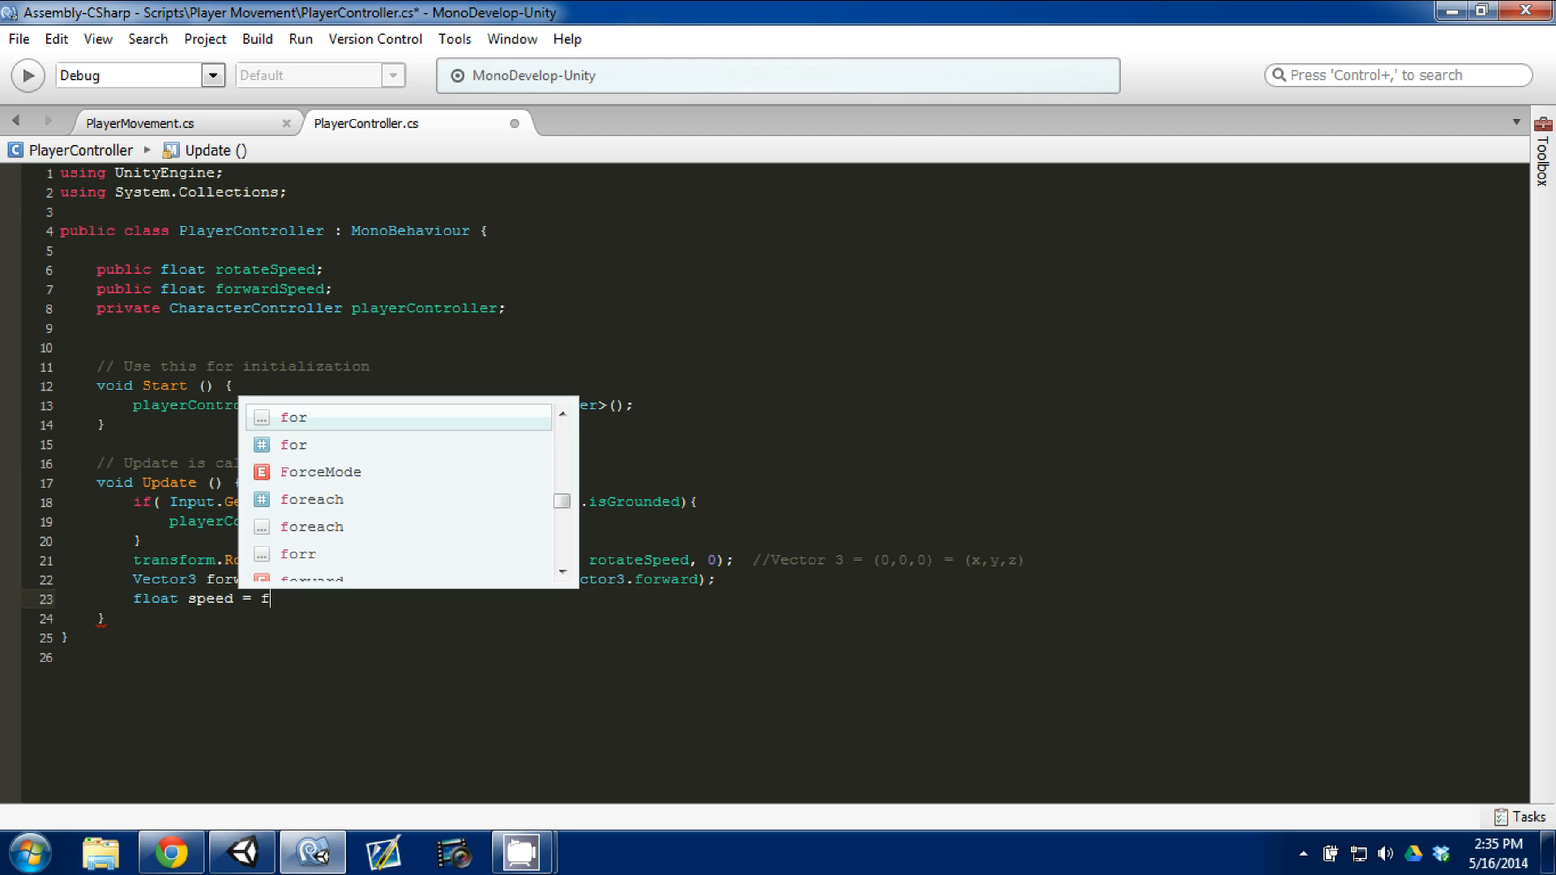
pyautogui.write('o')
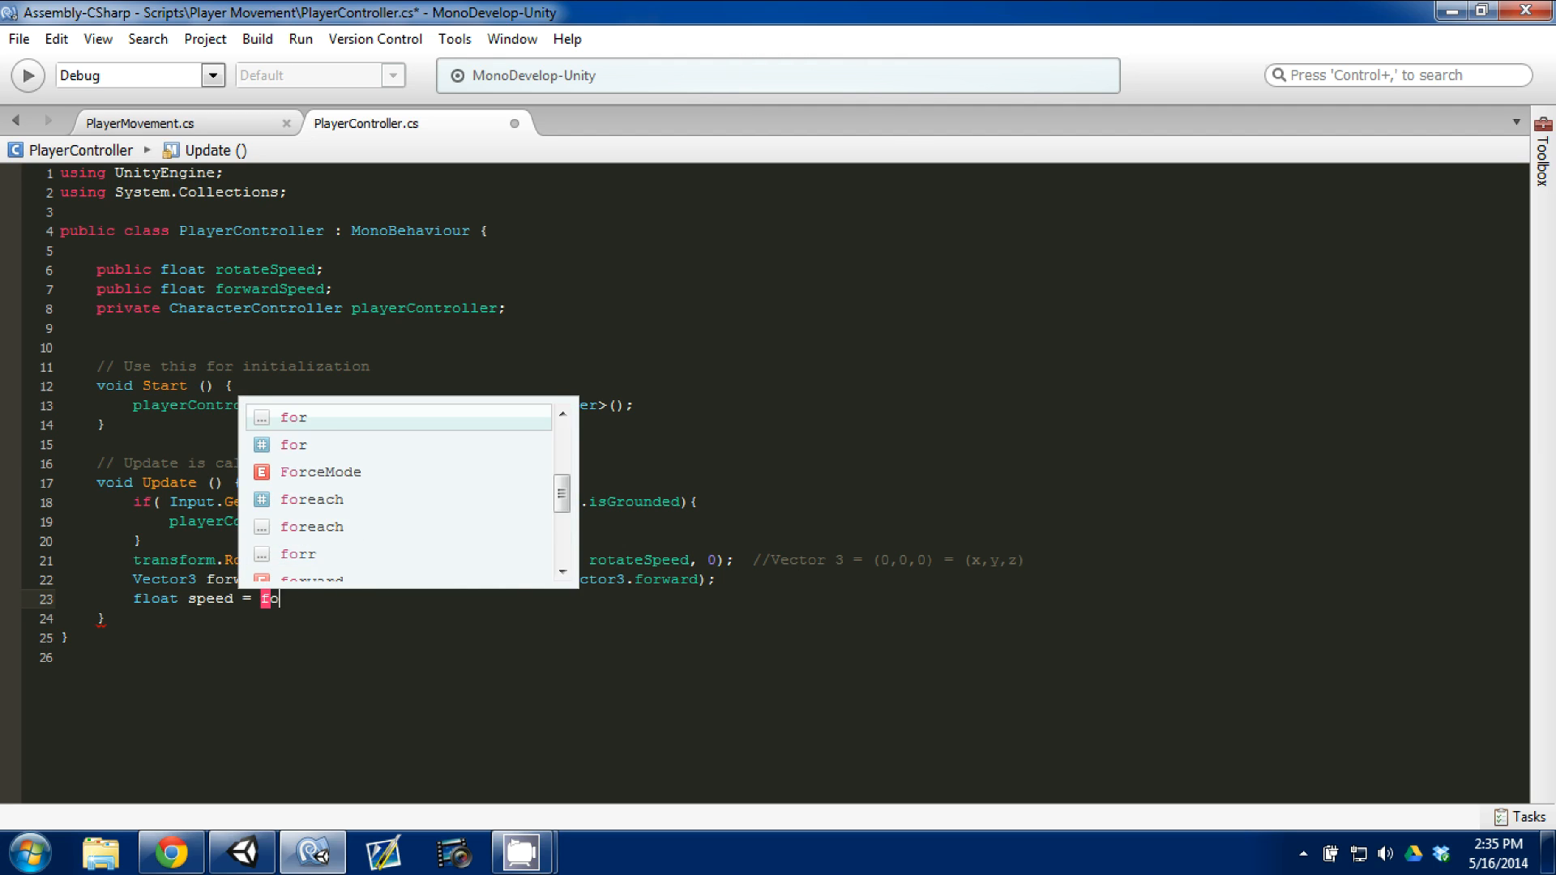
pyautogui.write('rwardSpeed *')
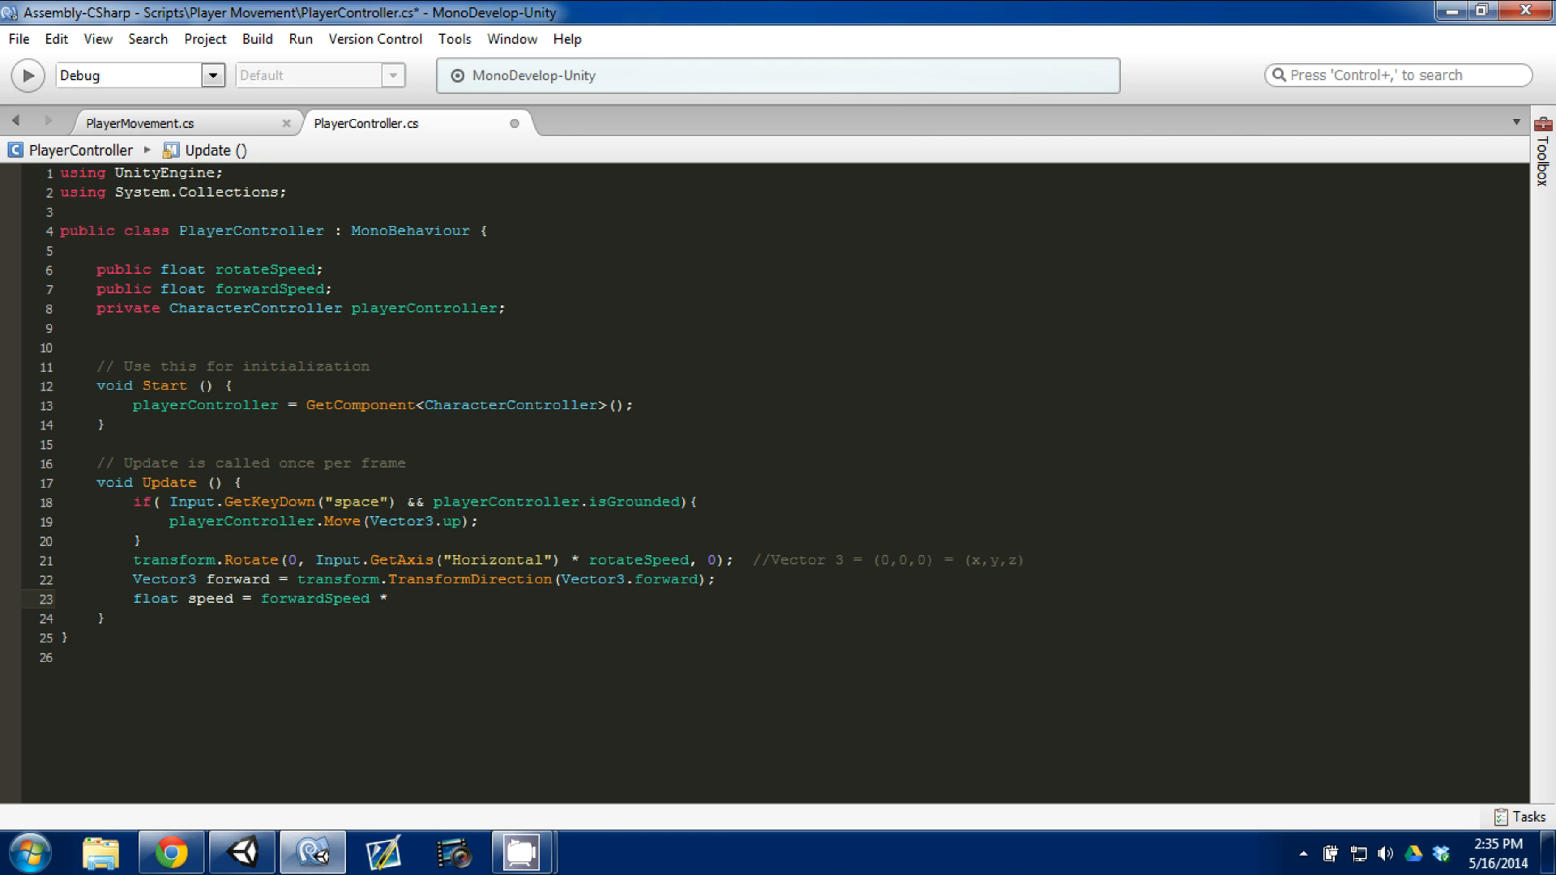
pyautogui.write('GetAxis("ve')
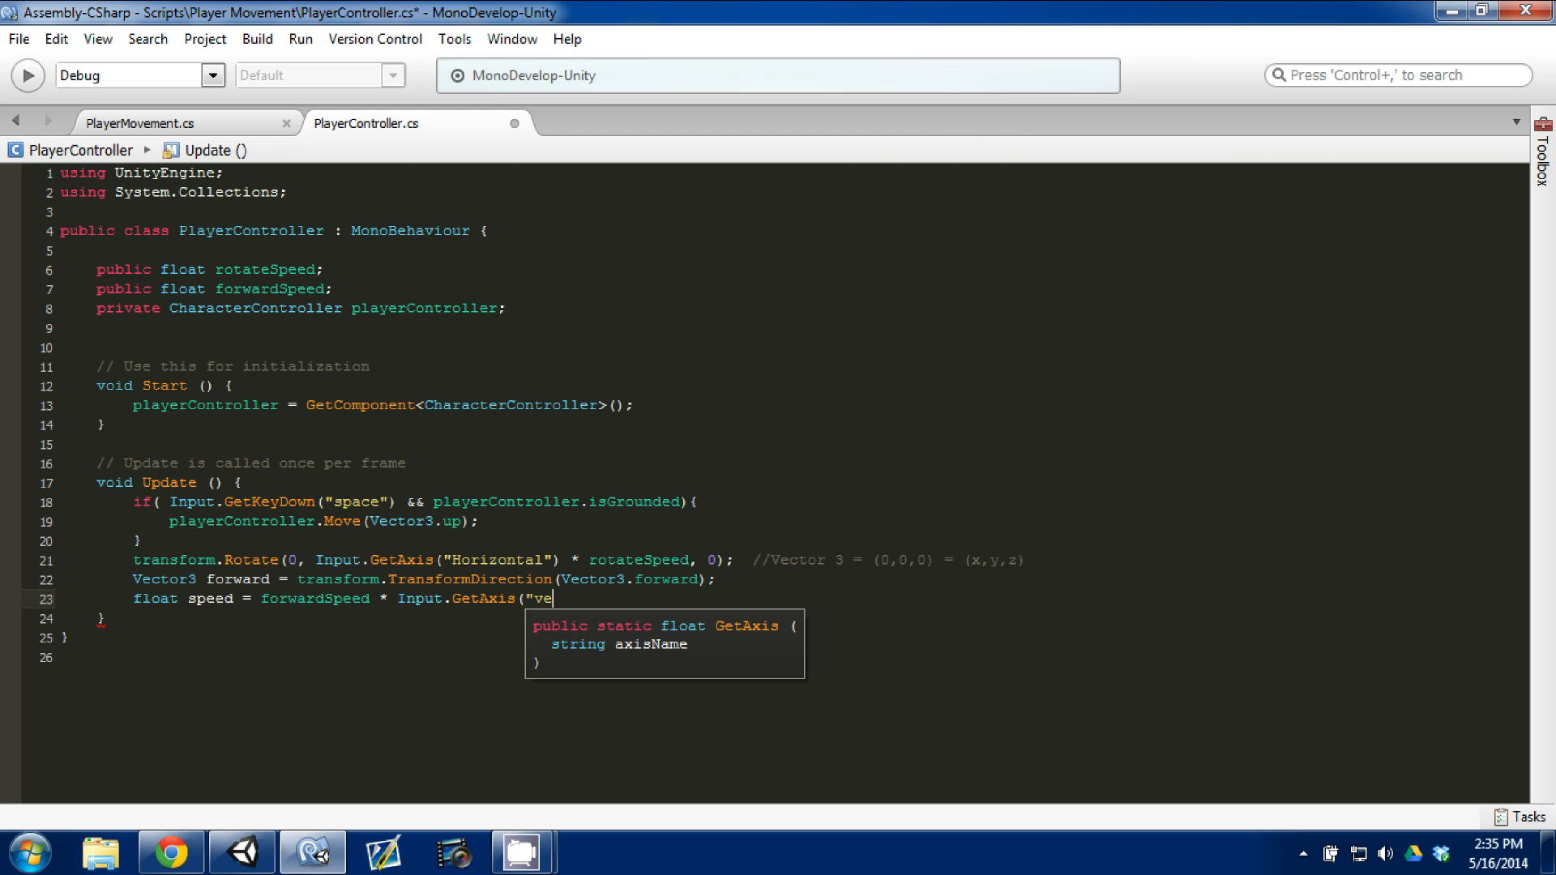
pyautogui.press('BackSpace')
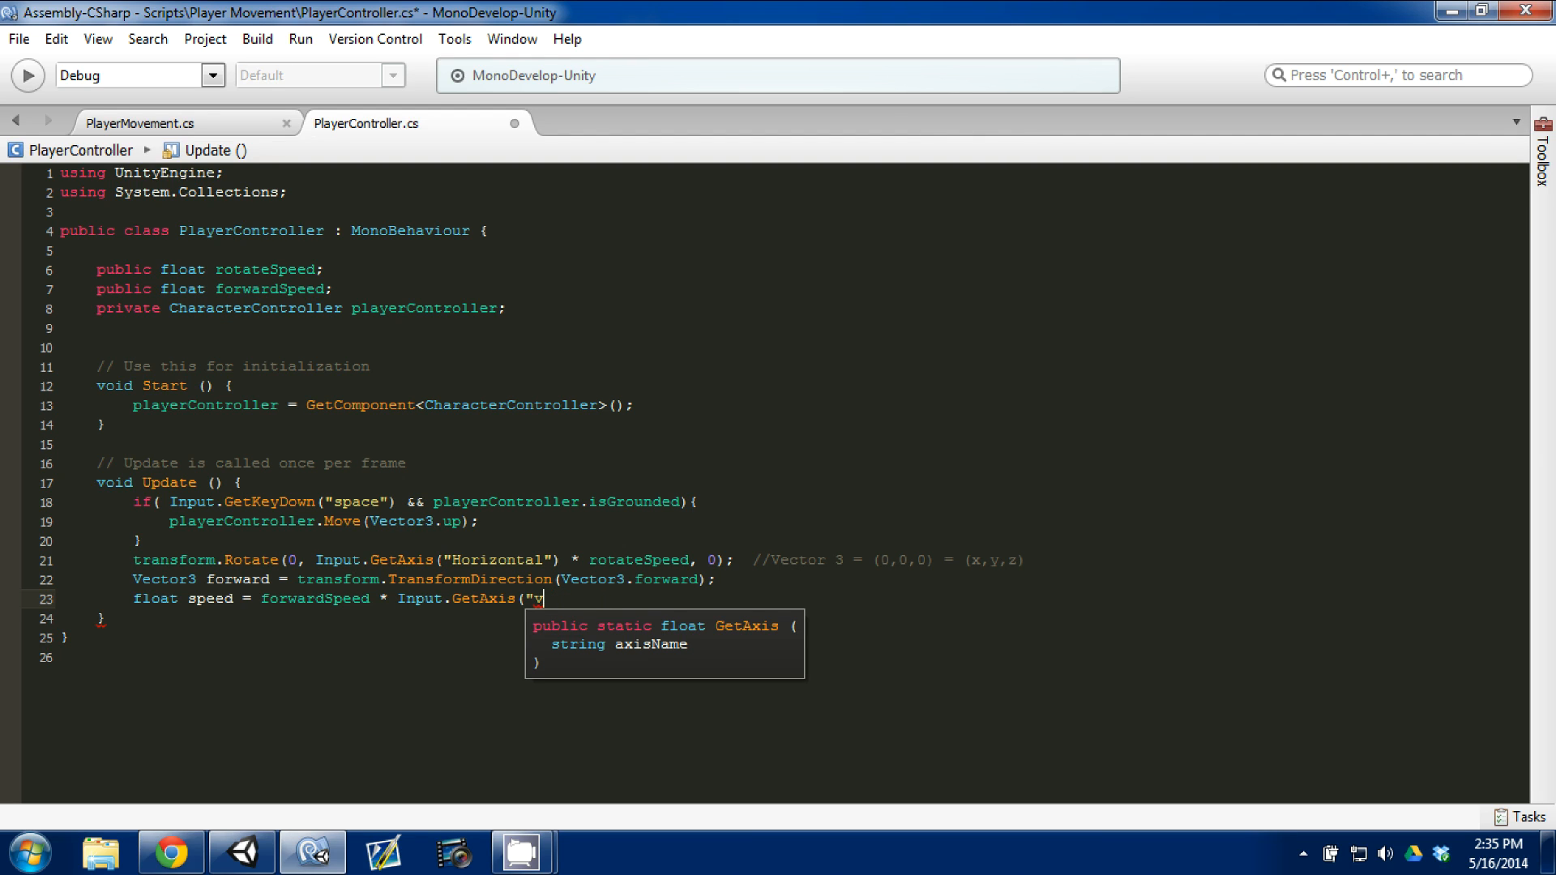
pyautogui.write('eri')
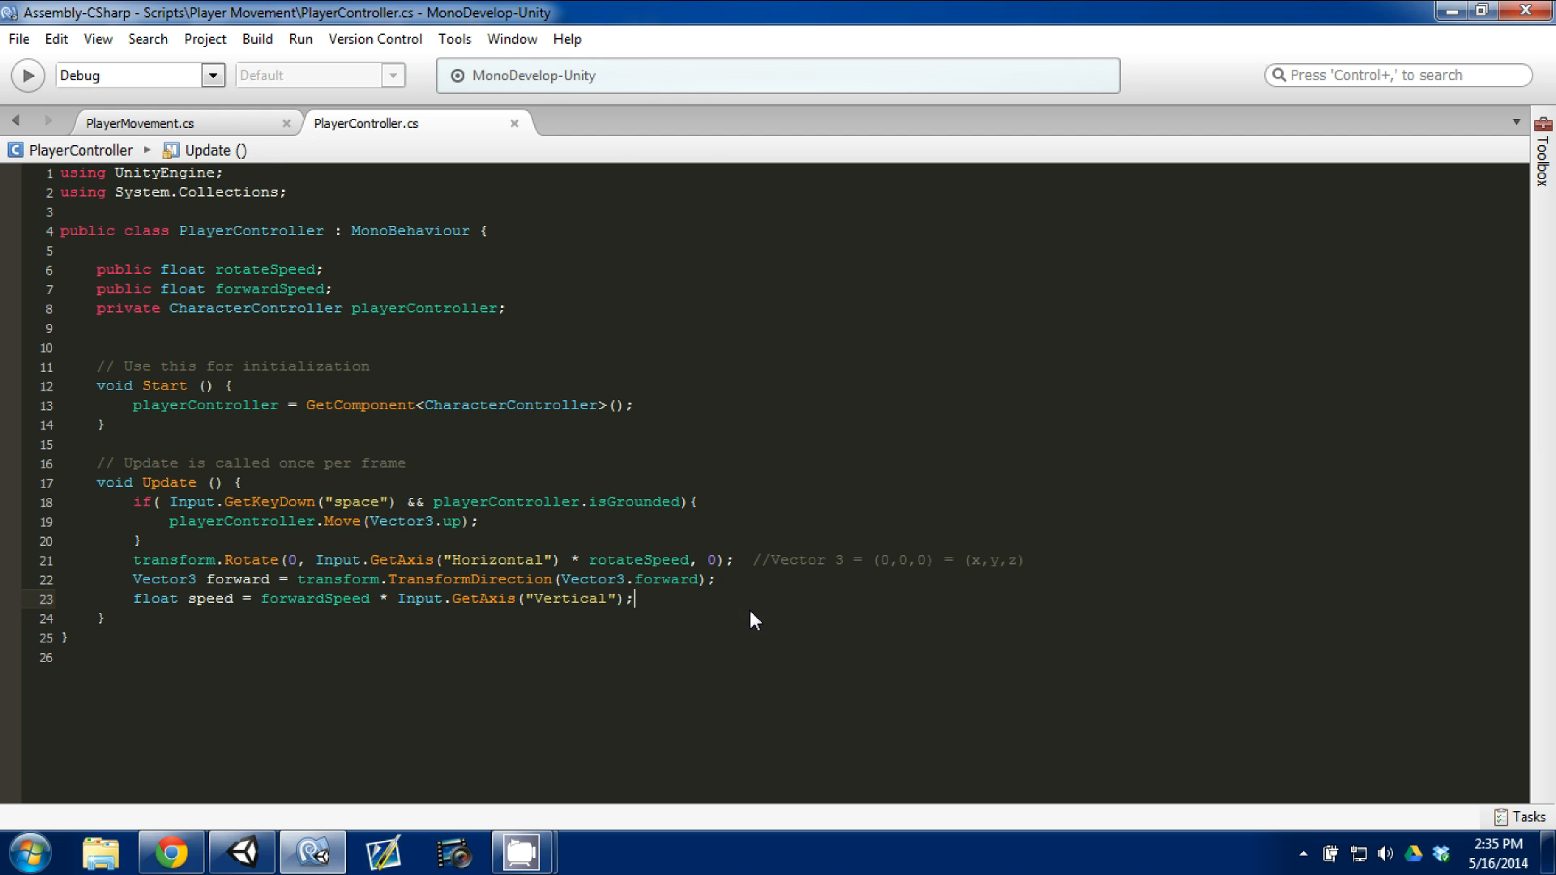
pyautogui.press('enter')
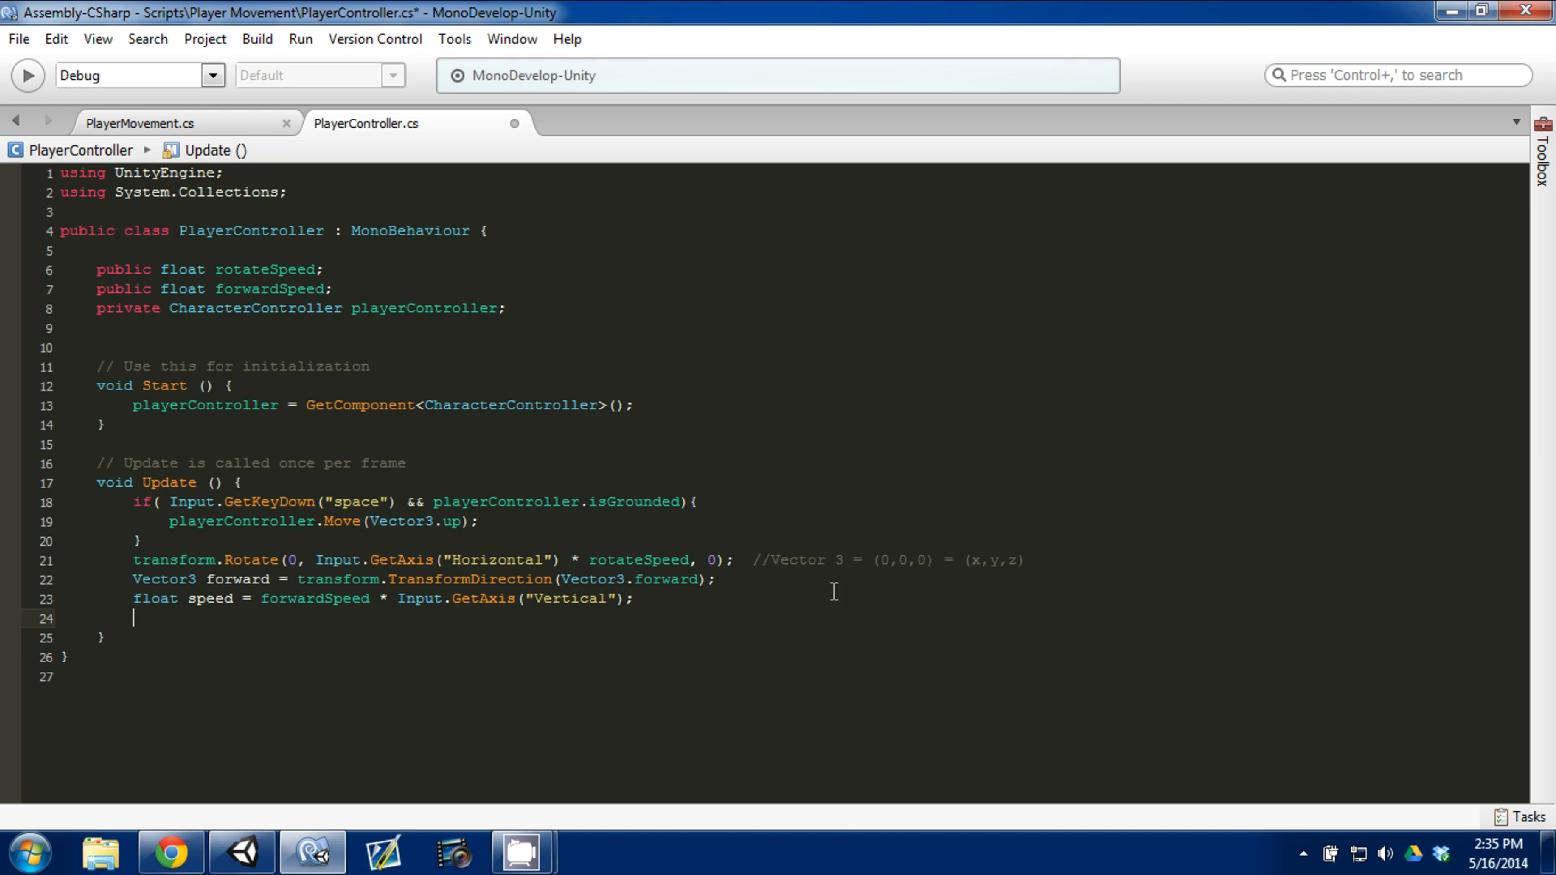
# Write playerController.SimpleMove(speed * forward); on the new line.
pyautogui.write('playerController.')
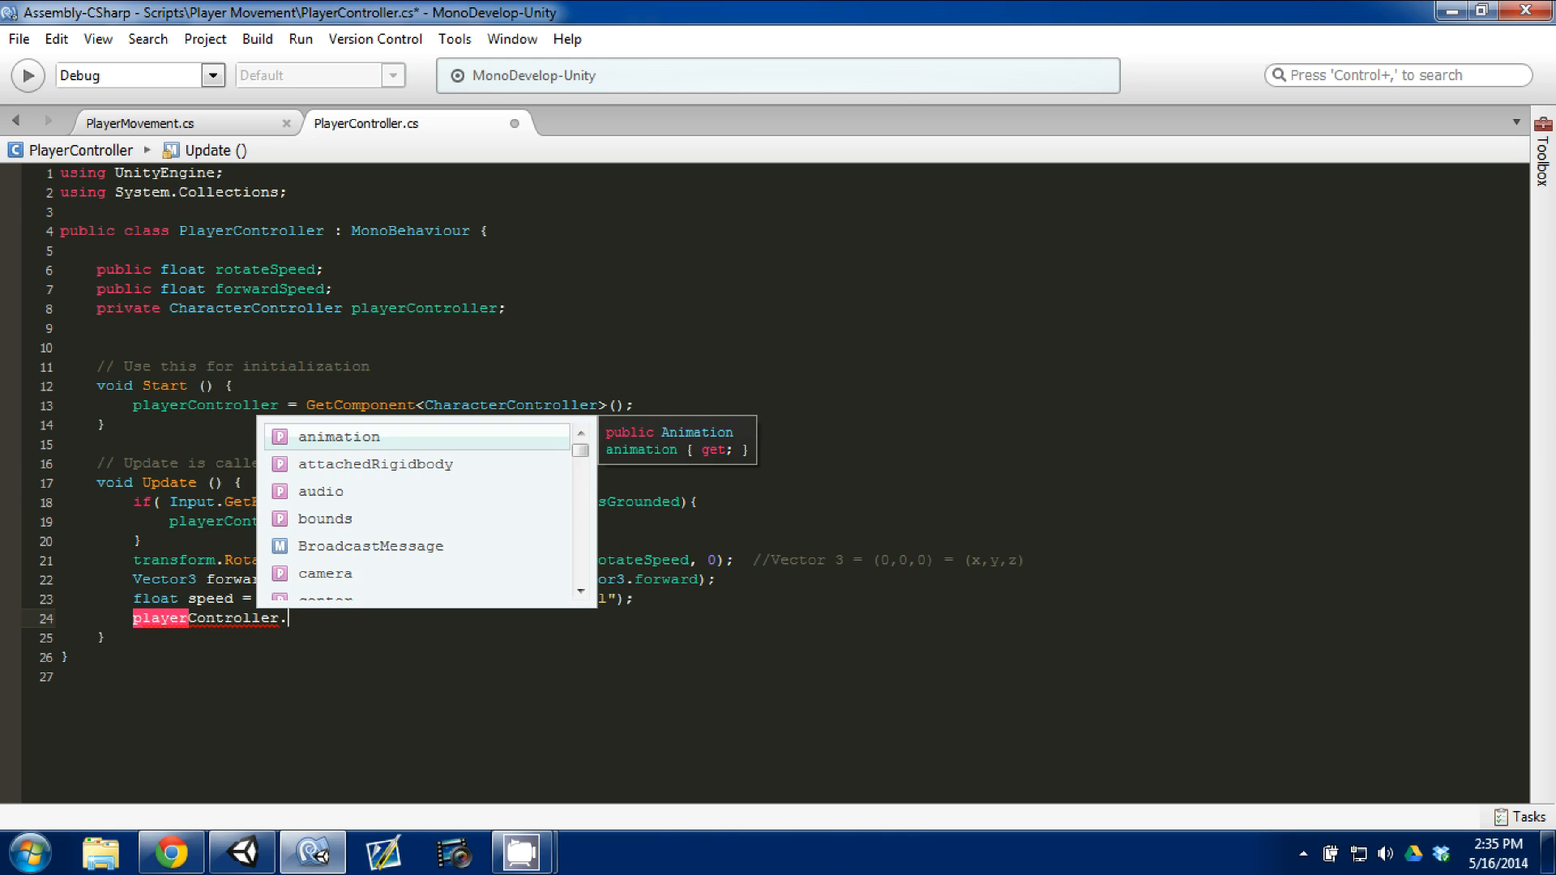
pyautogui.write('simpleMove(')
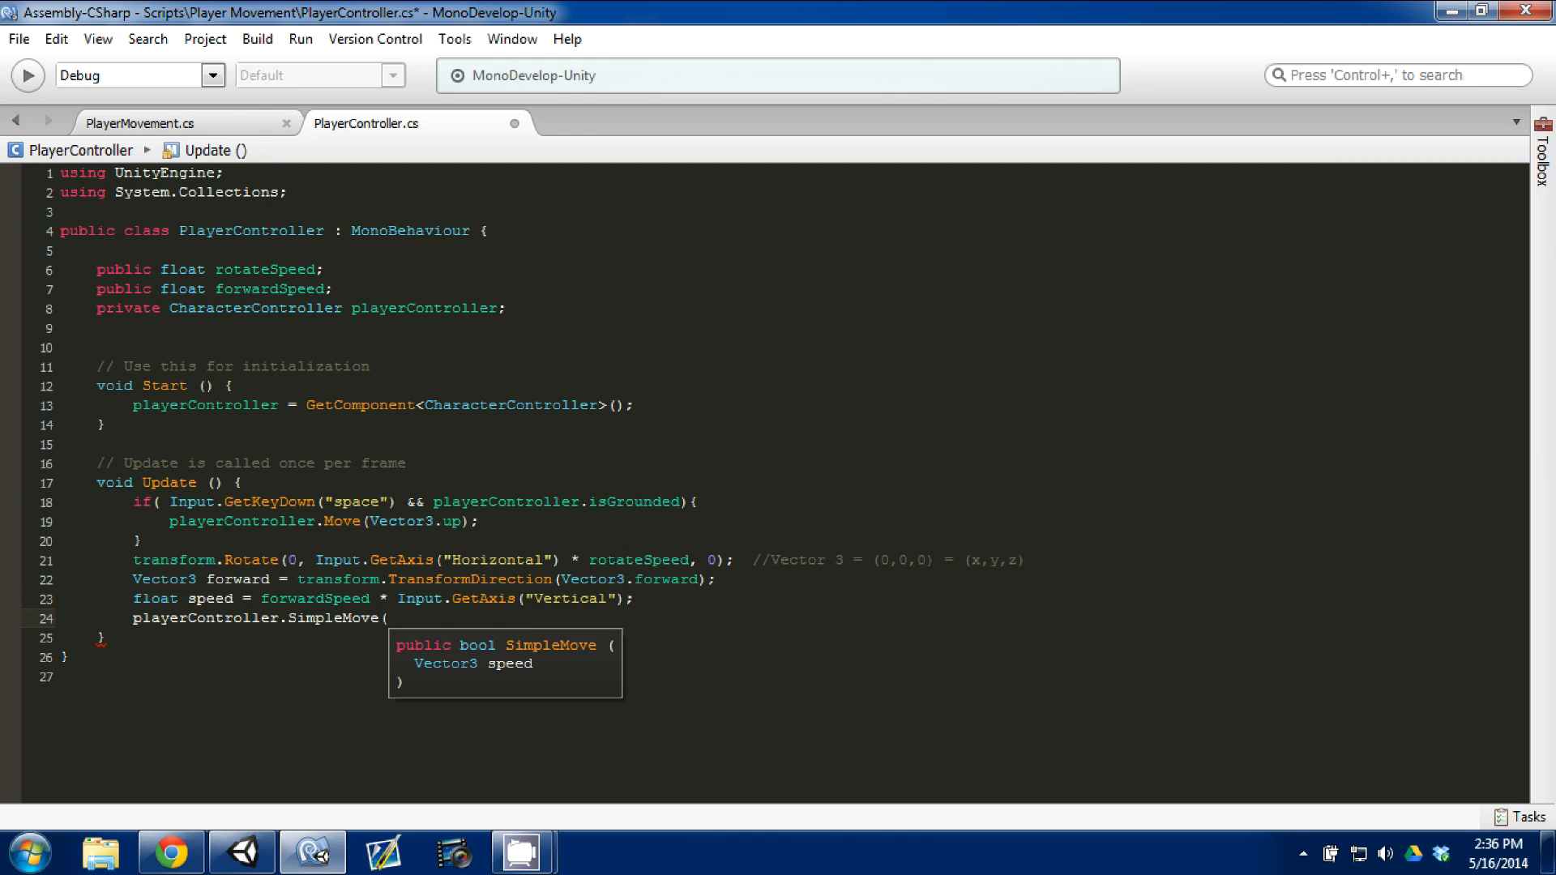
pyautogui.write('speed *')
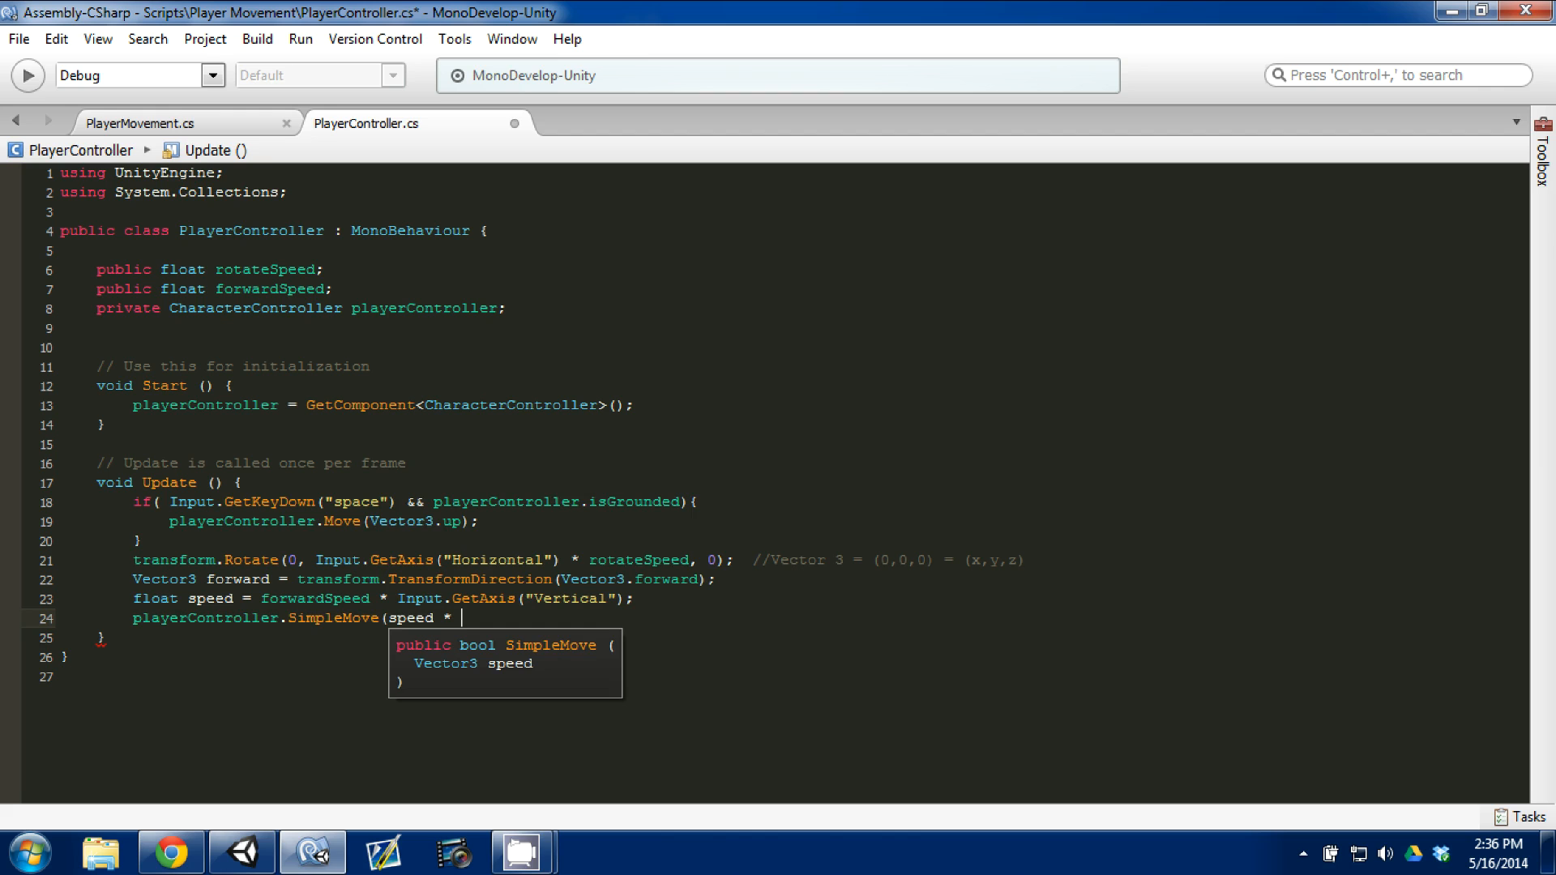
pyautogui.write('for')
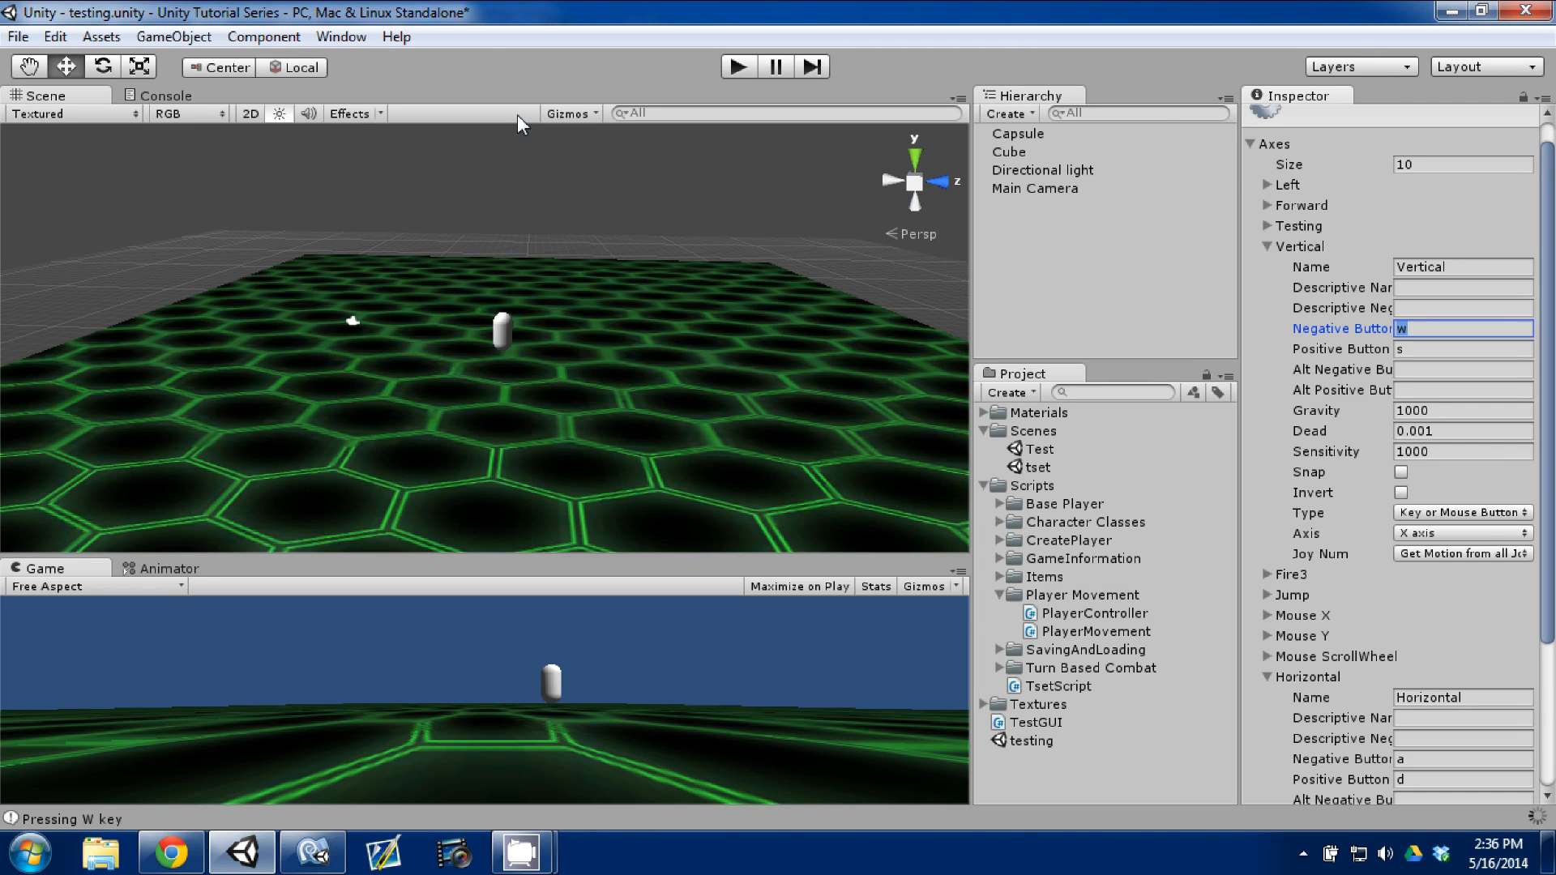
pyautogui.moveTo(683, 91)
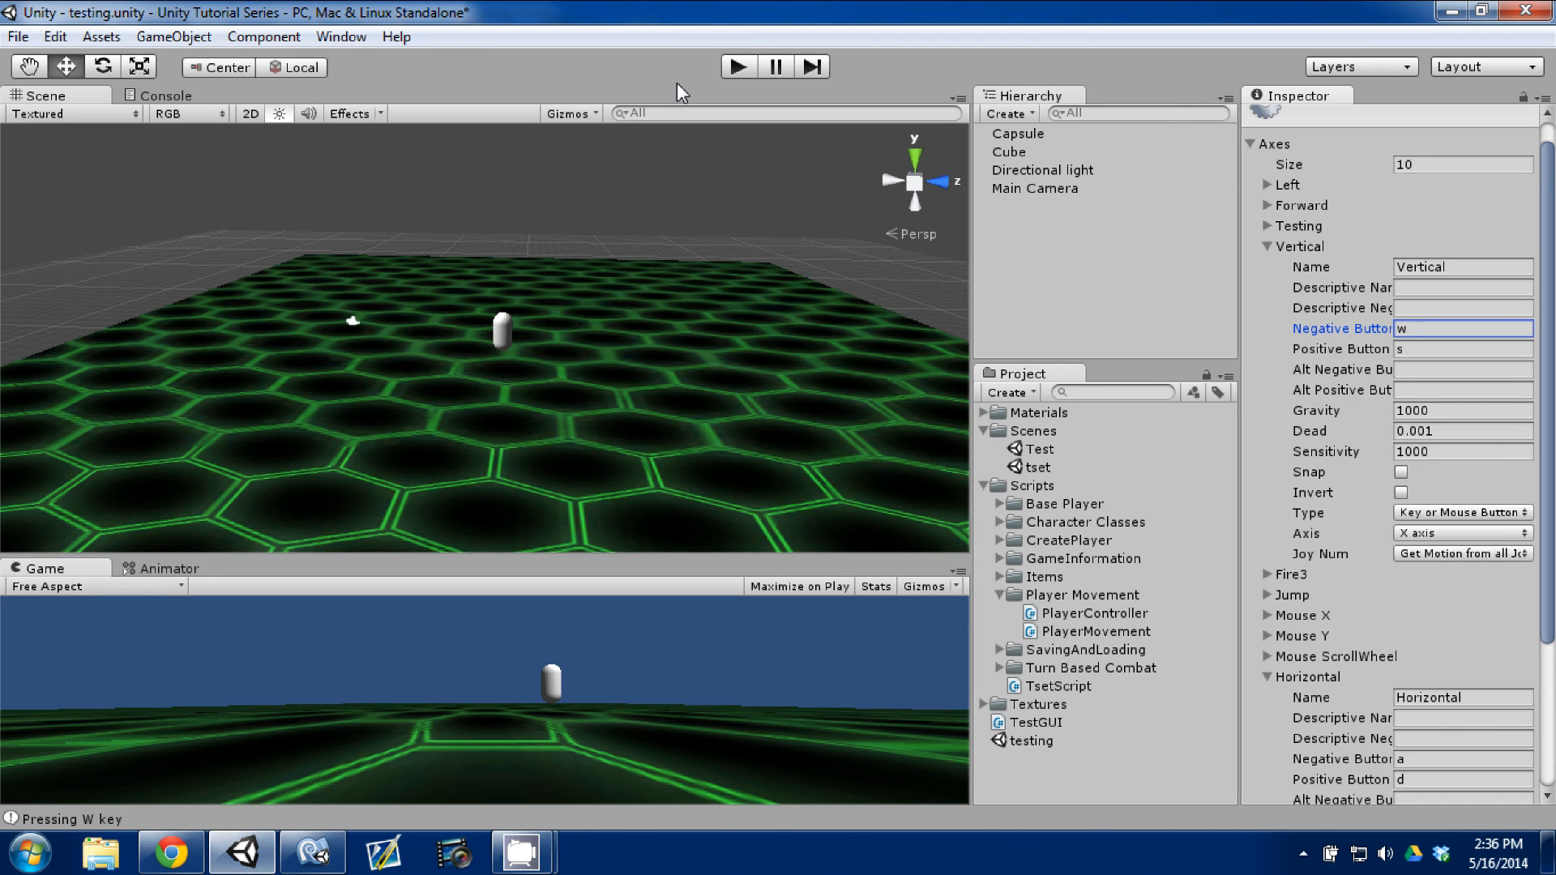
# On the Capsule, disable Player Movement and attach the PlayerController script.
pyautogui.click(164, 95)
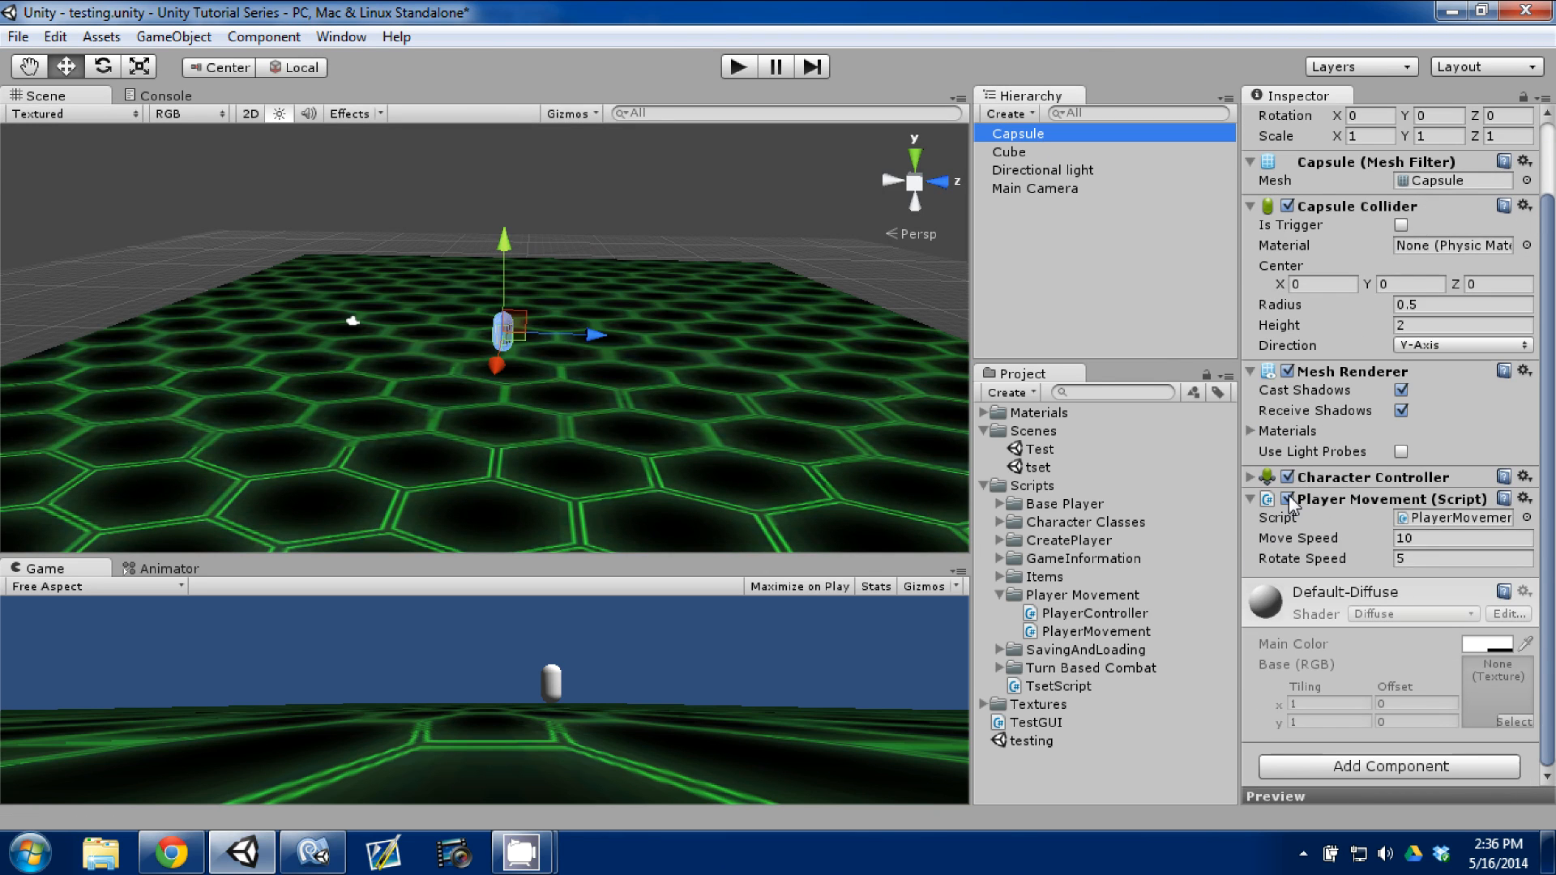
pyautogui.click(1291, 499)
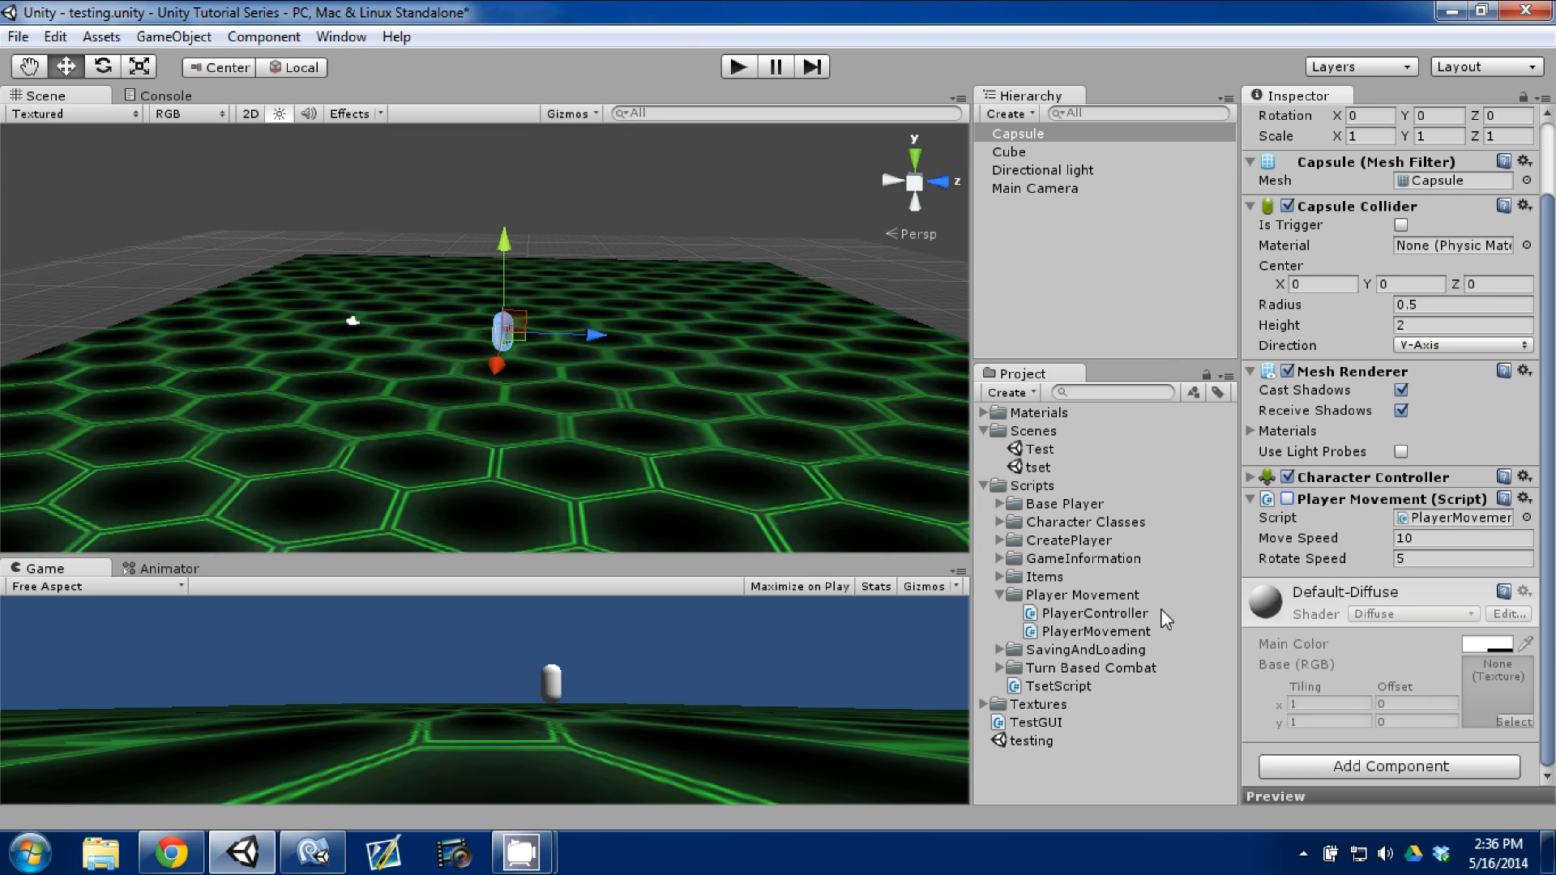
pyautogui.click(1094, 612)
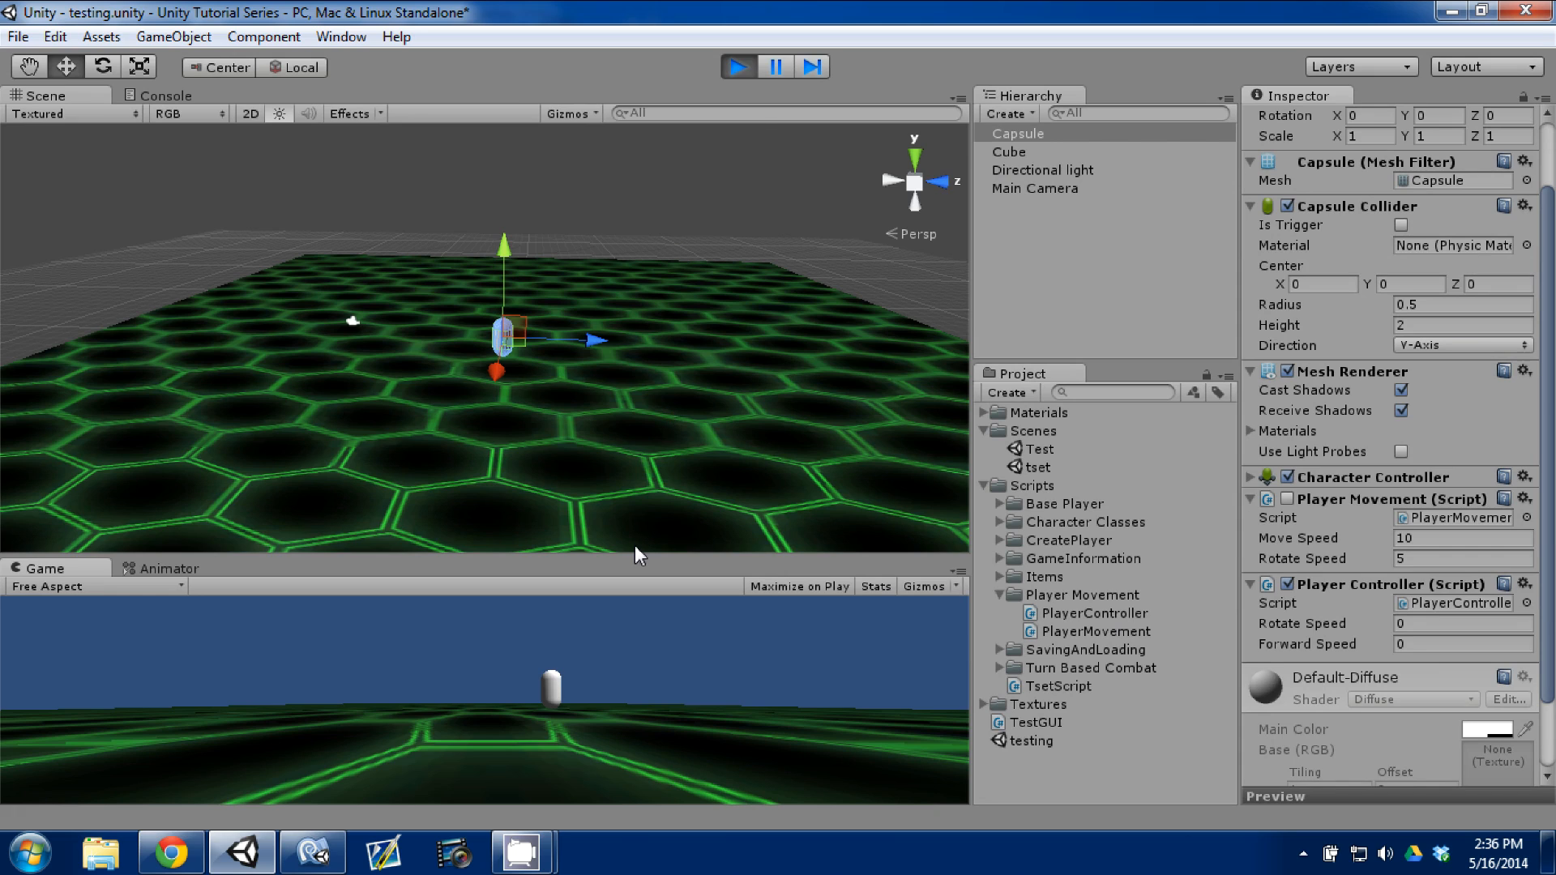
pyautogui.moveTo(672, 551)
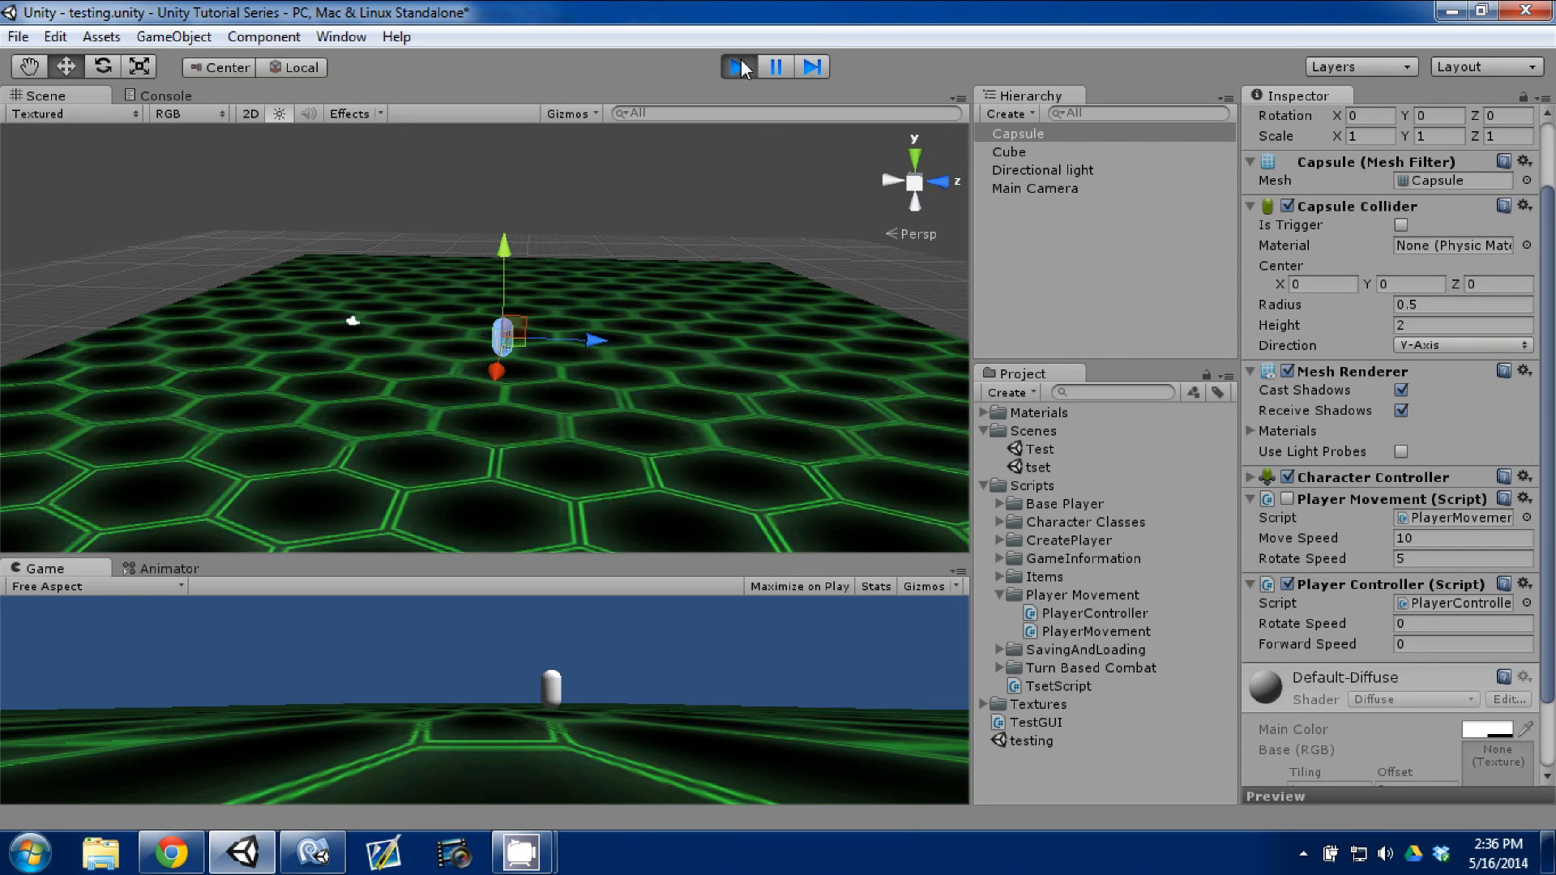
# Stop play, set the controller's rotate and forward speeds to 5, and view the moved capsule.
pyautogui.click(739, 67)
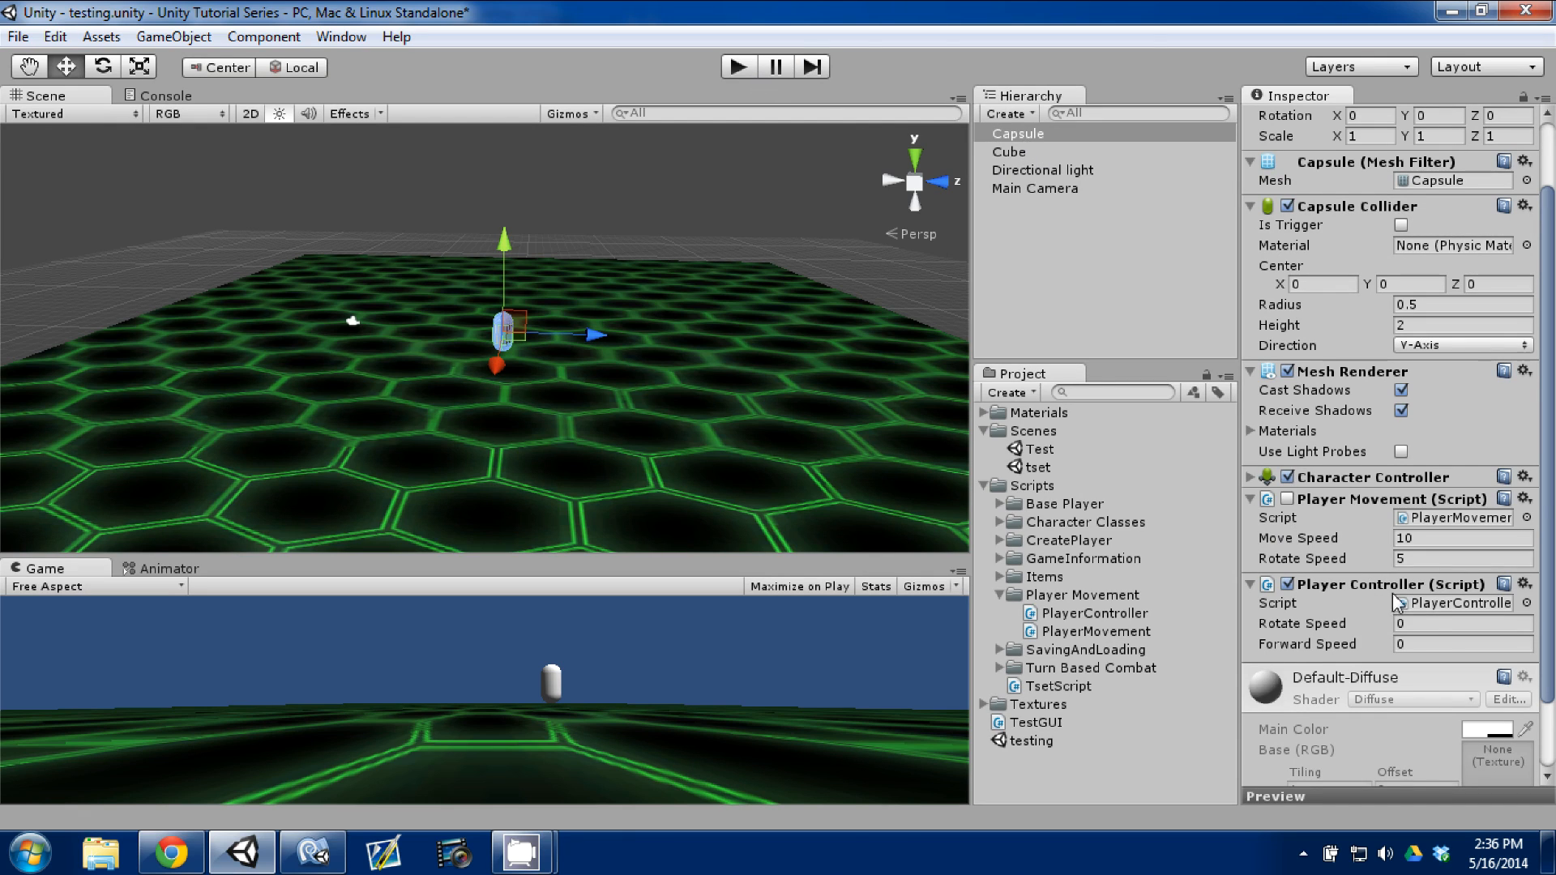
pyautogui.click(1460, 623)
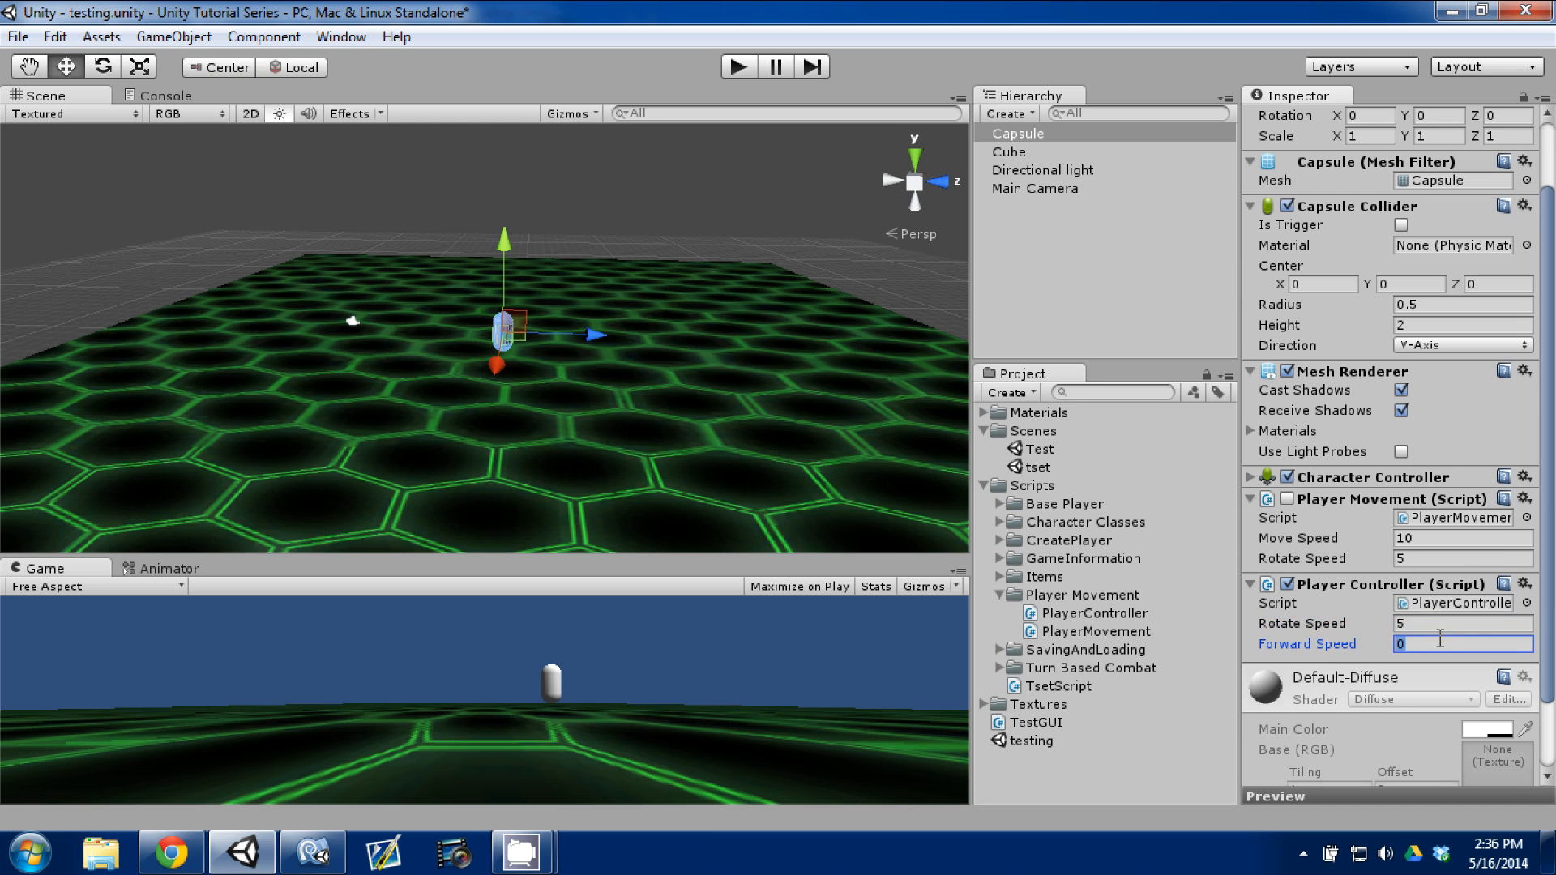
pyautogui.write('5')
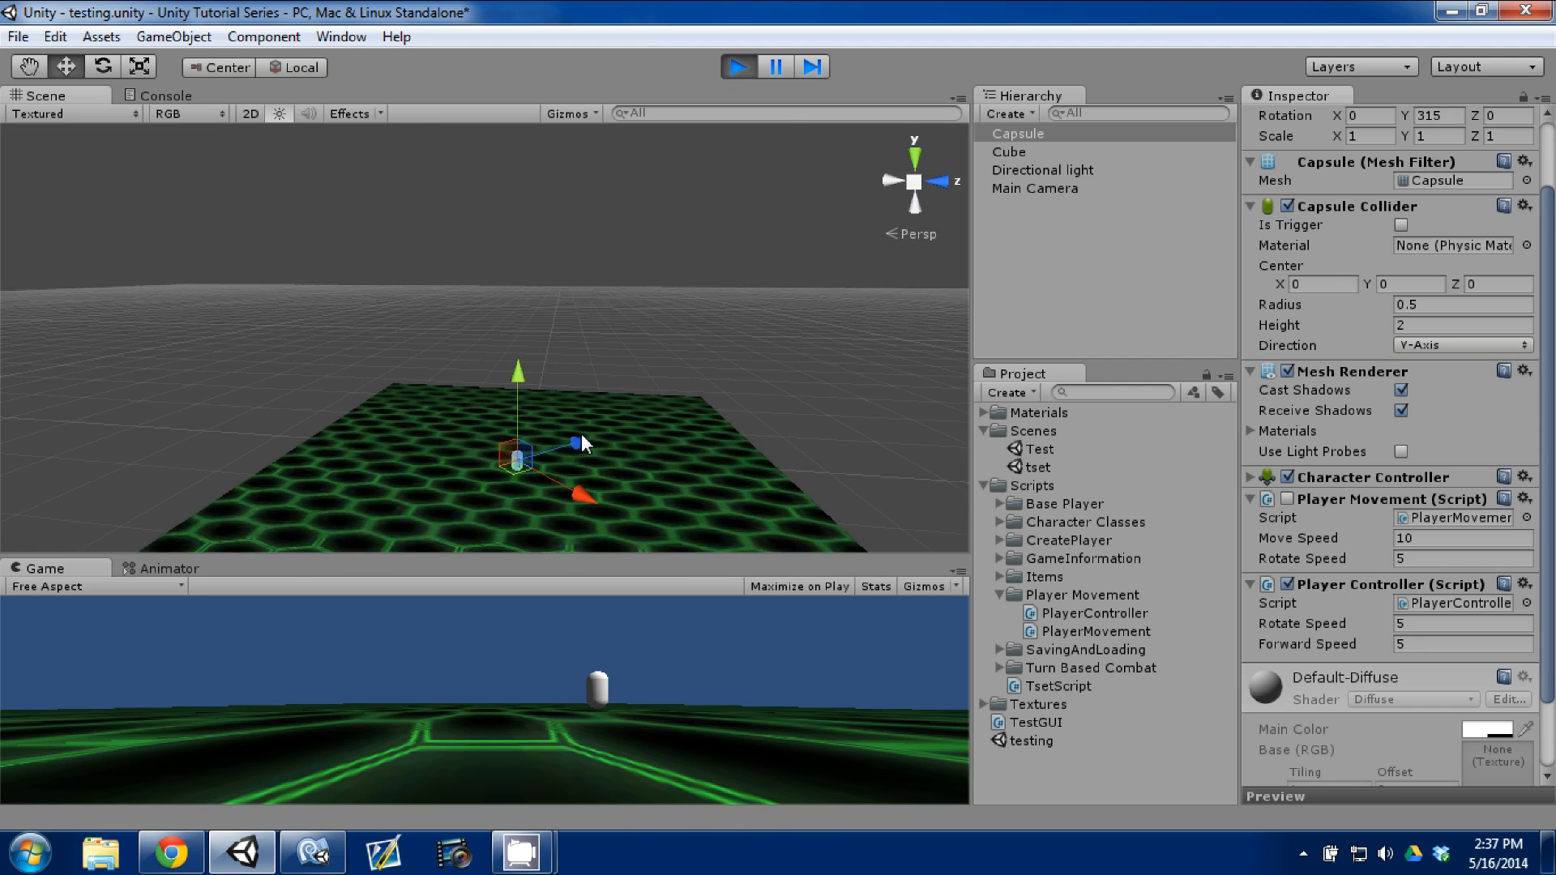
pyautogui.moveTo(585, 441); pyautogui.dragTo(595, 462)
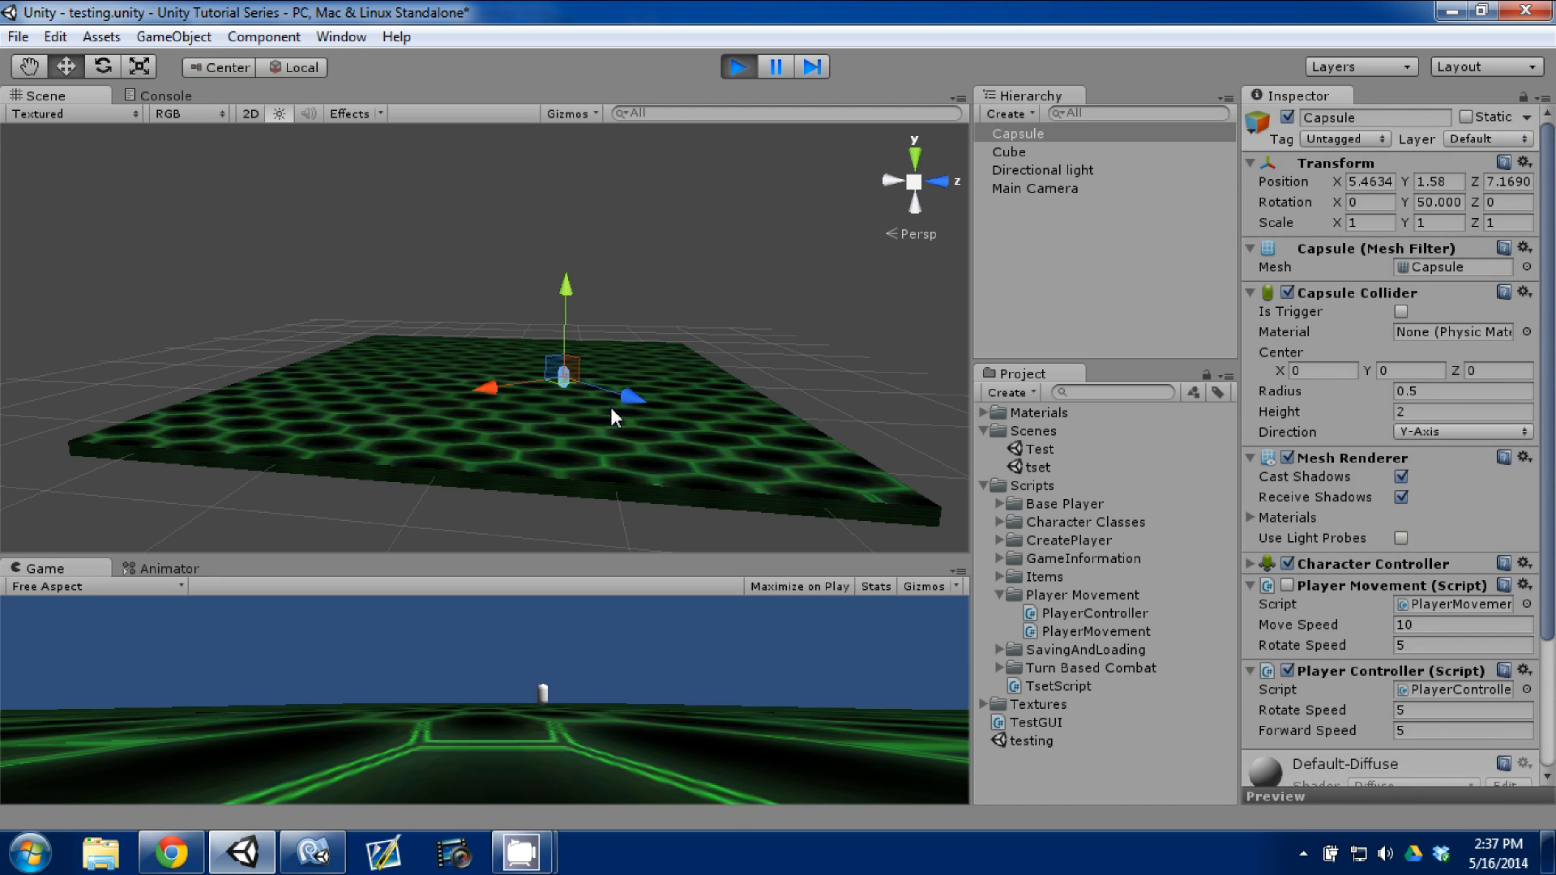
pyautogui.moveTo(549, 601)
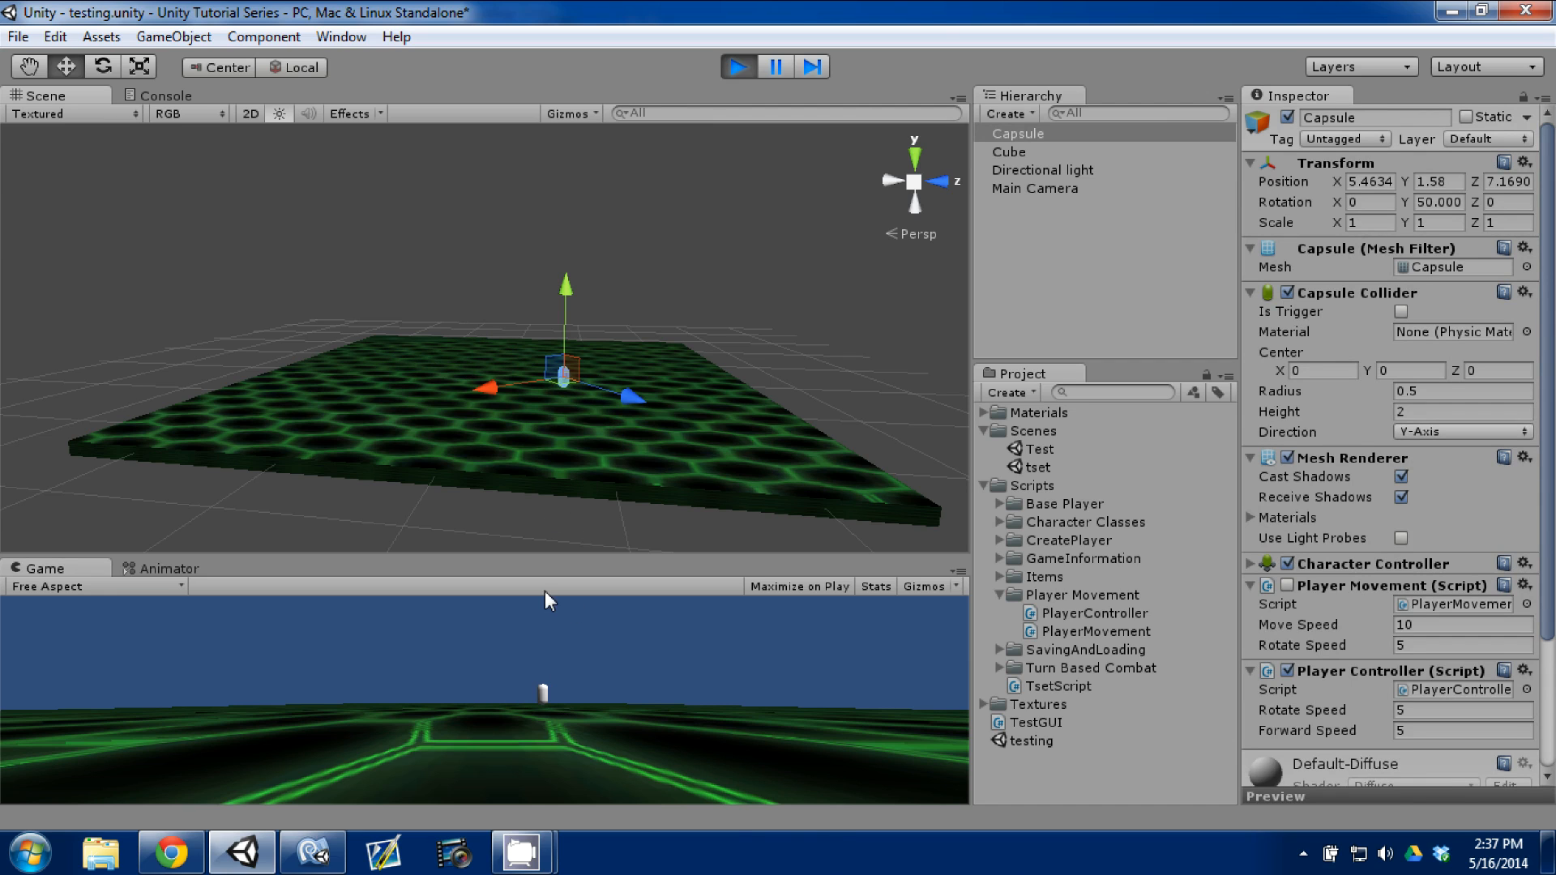